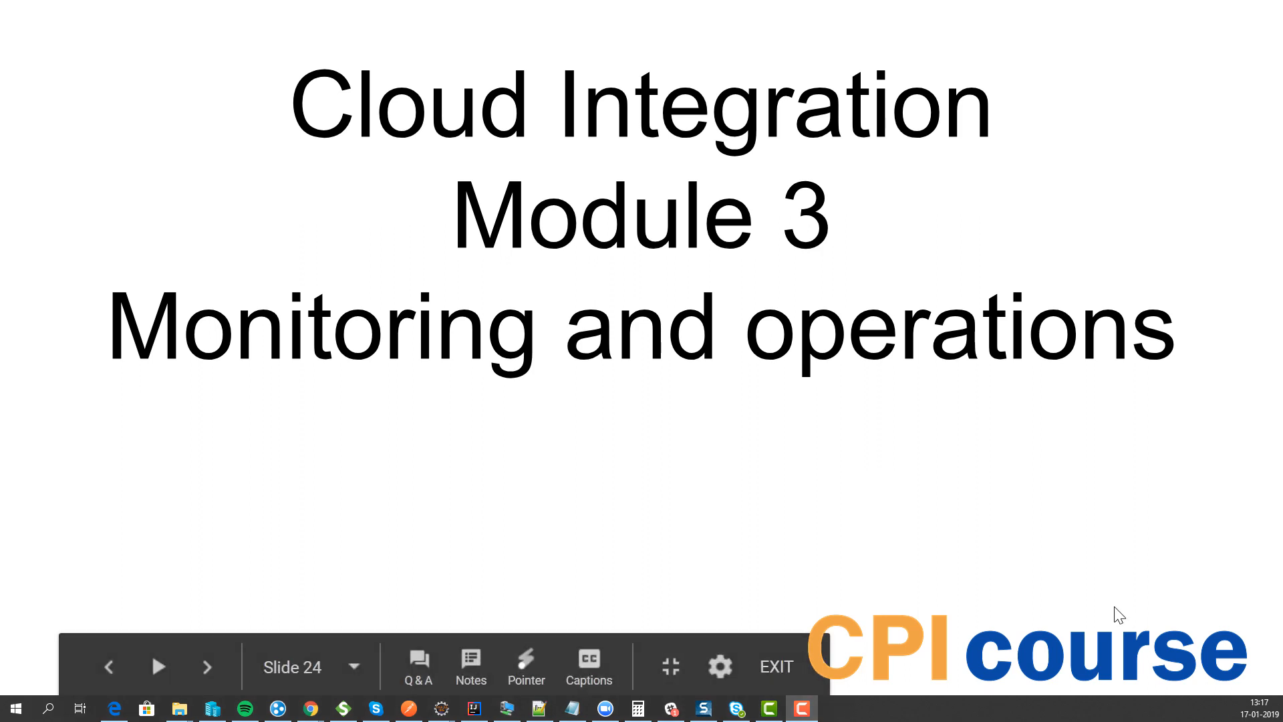
Advance the slideshow past the Module 3 title to the Integration Content slide.
{"action": "left_click", "coordinate": [205, 667]}
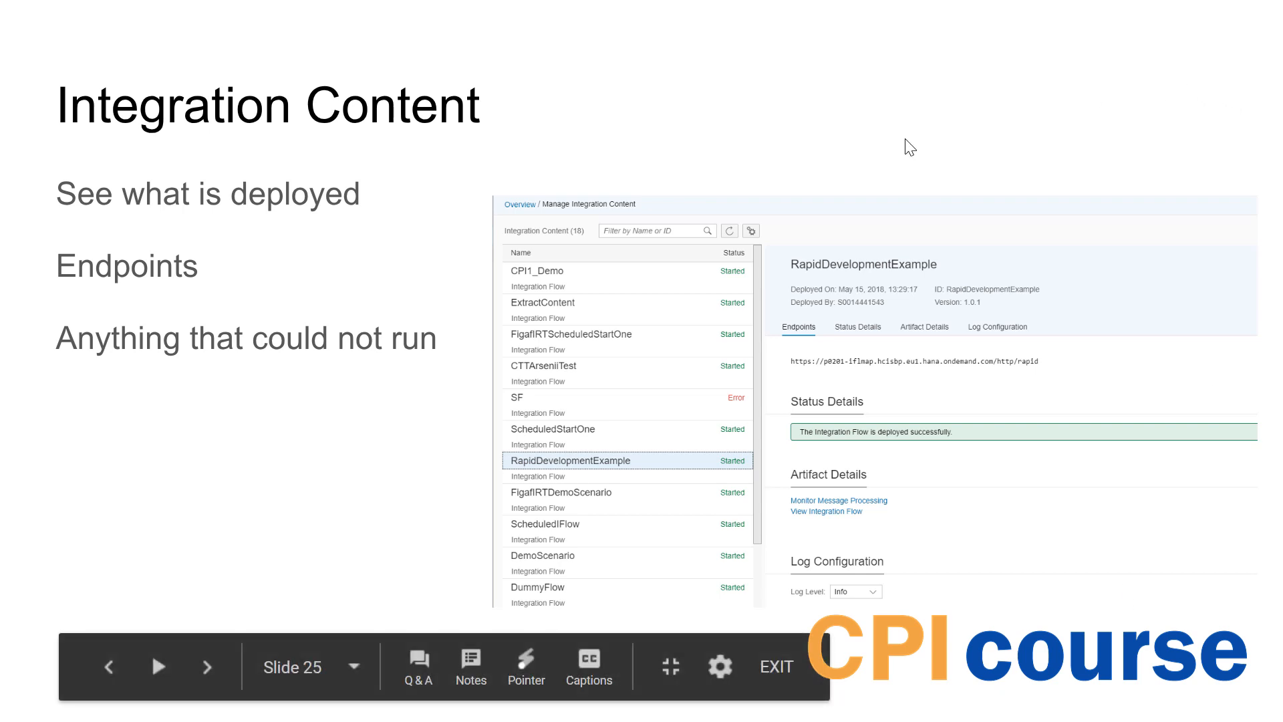
{"action": "mouse_move", "coordinate": [465, 305]}
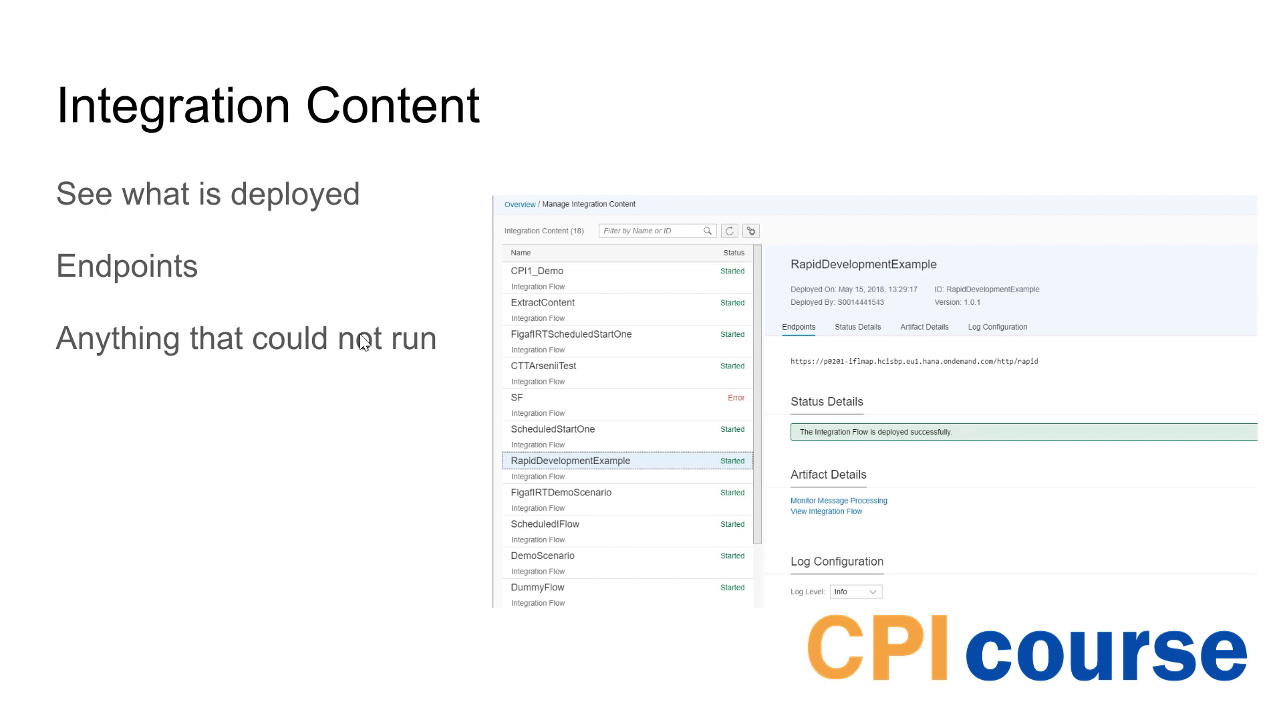
{"action": "mouse_move", "coordinate": [428, 377]}
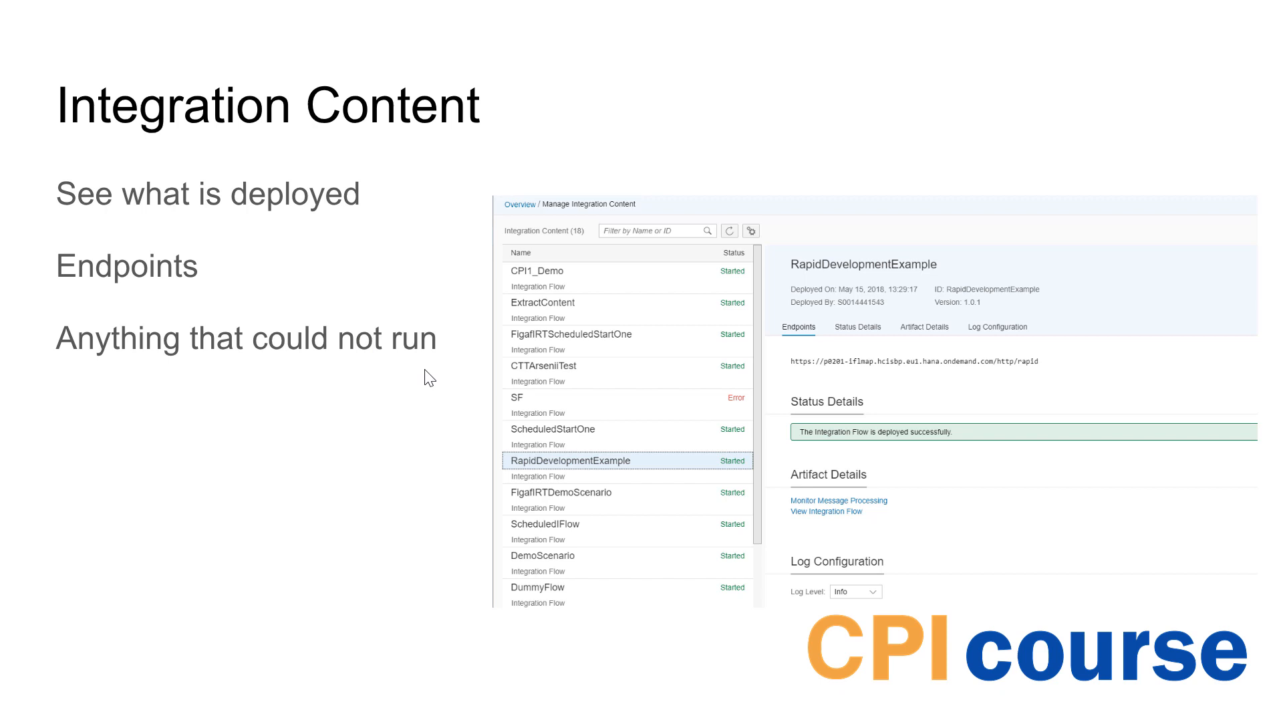
{"action": "mouse_move", "coordinate": [508, 396]}
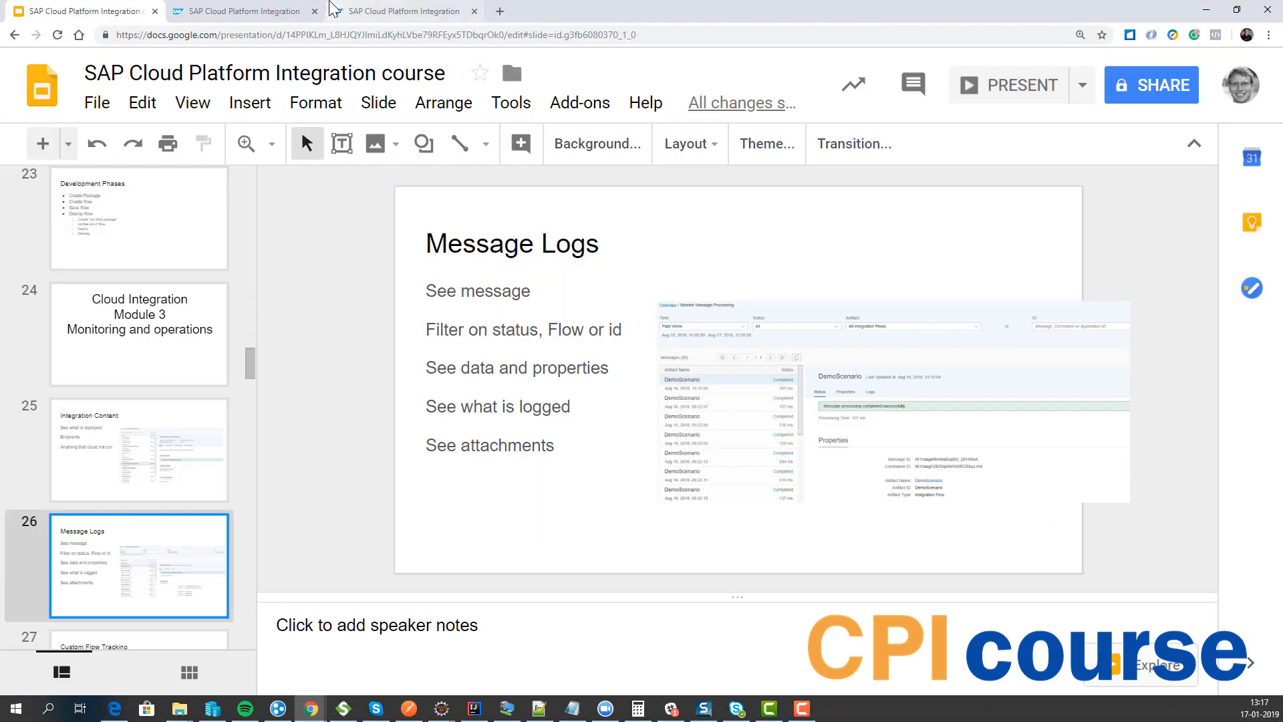
View the deployed CPICourse1 flow read-only, then list all integration content from the overview.
{"action": "left_click", "coordinate": [400, 11]}
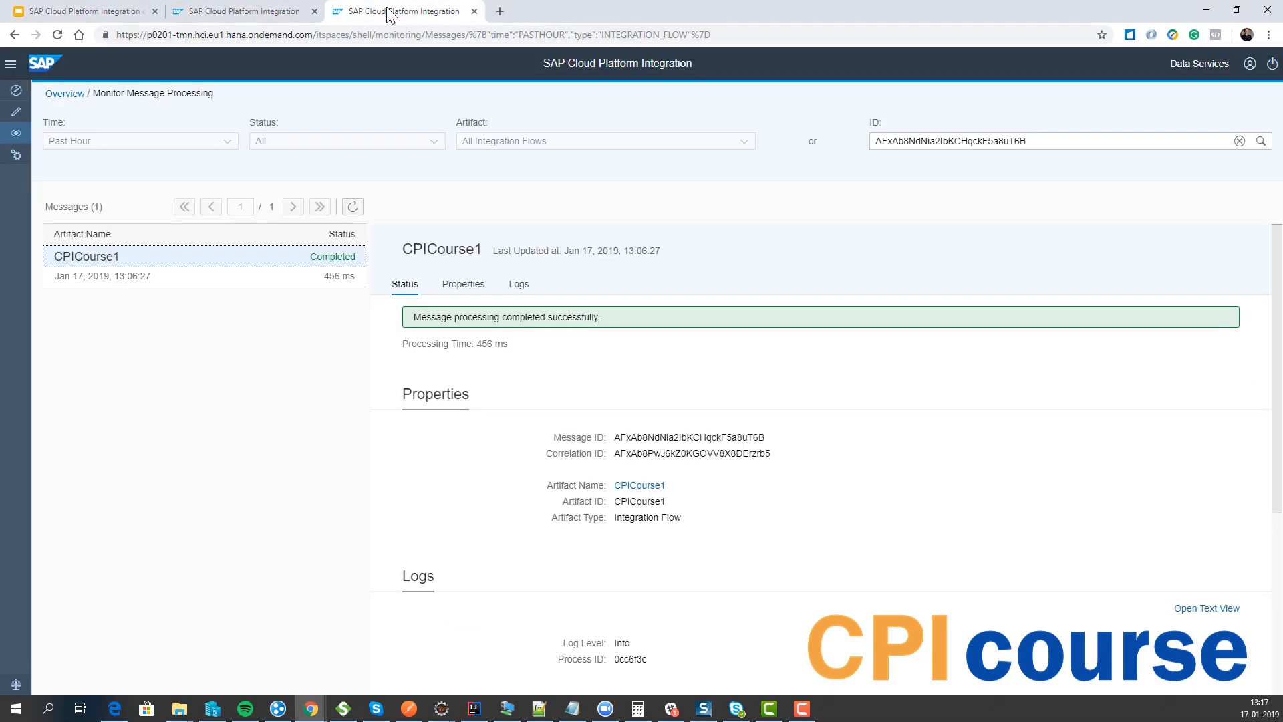
{"action": "left_click", "coordinate": [64, 93]}
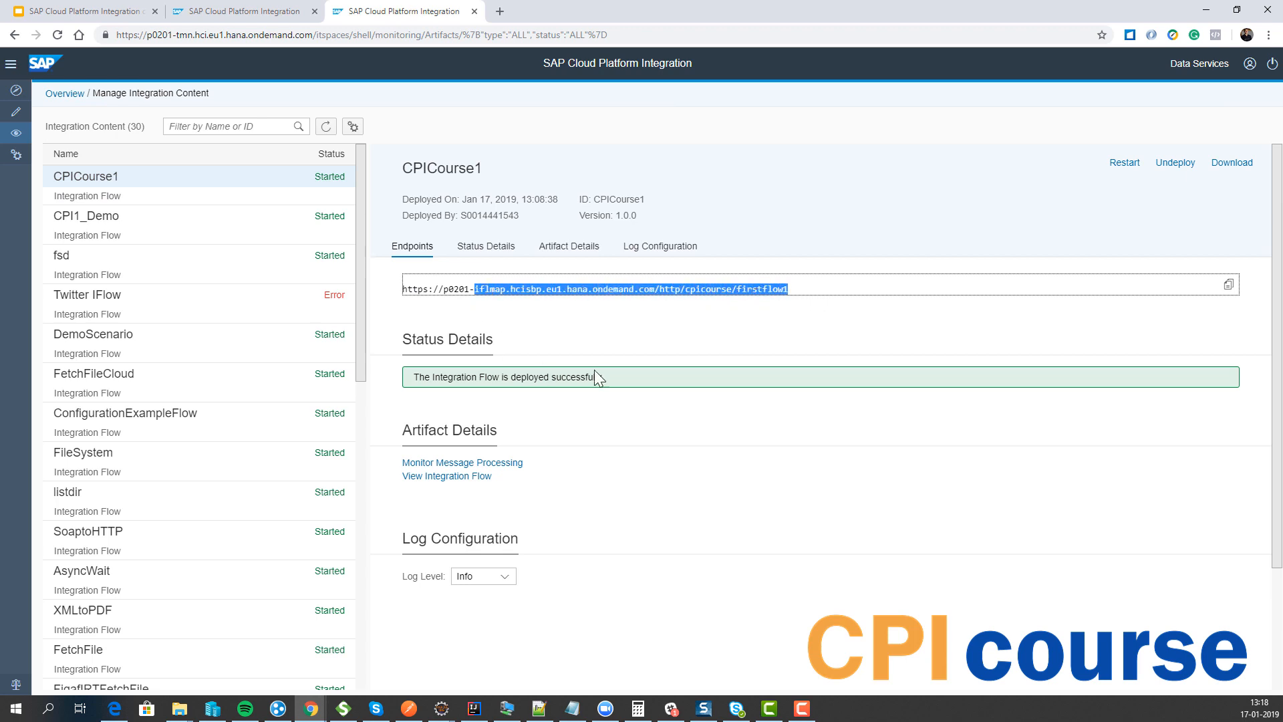
{"action": "mouse_move", "coordinate": [464, 319]}
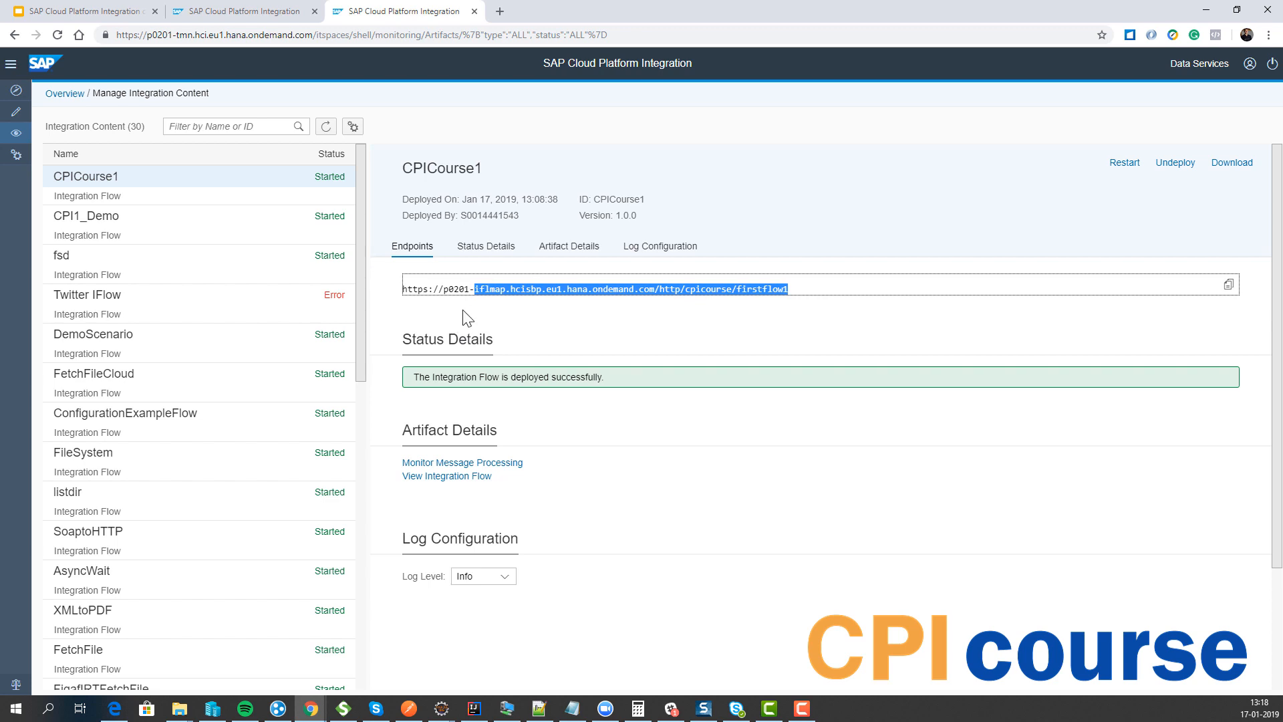
{"action": "mouse_move", "coordinate": [520, 509]}
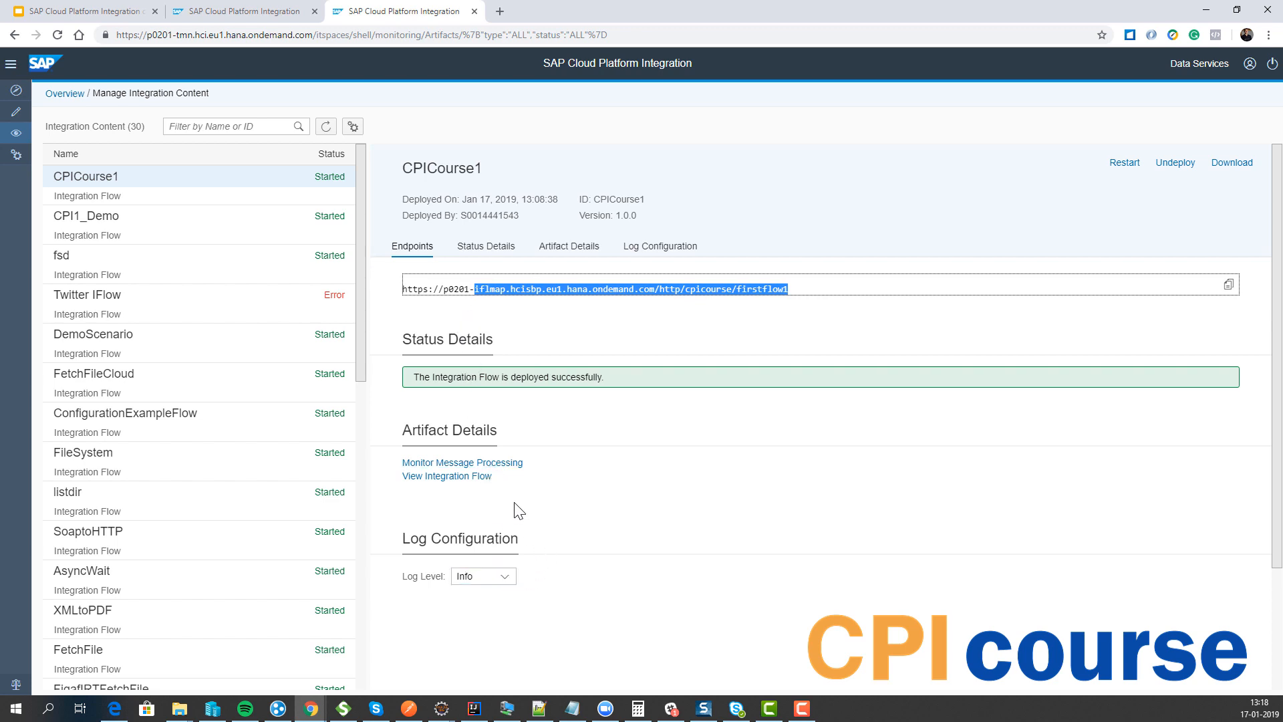
{"action": "mouse_move", "coordinate": [461, 461]}
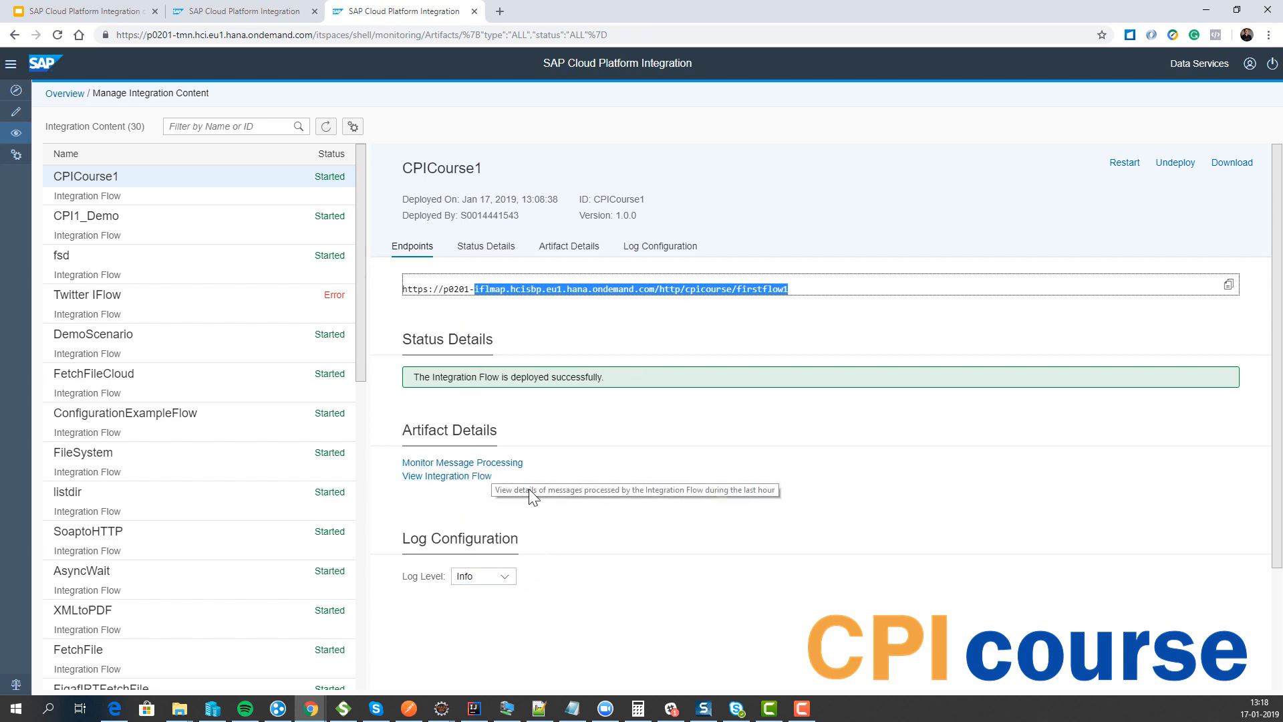
{"action": "mouse_move", "coordinate": [446, 476]}
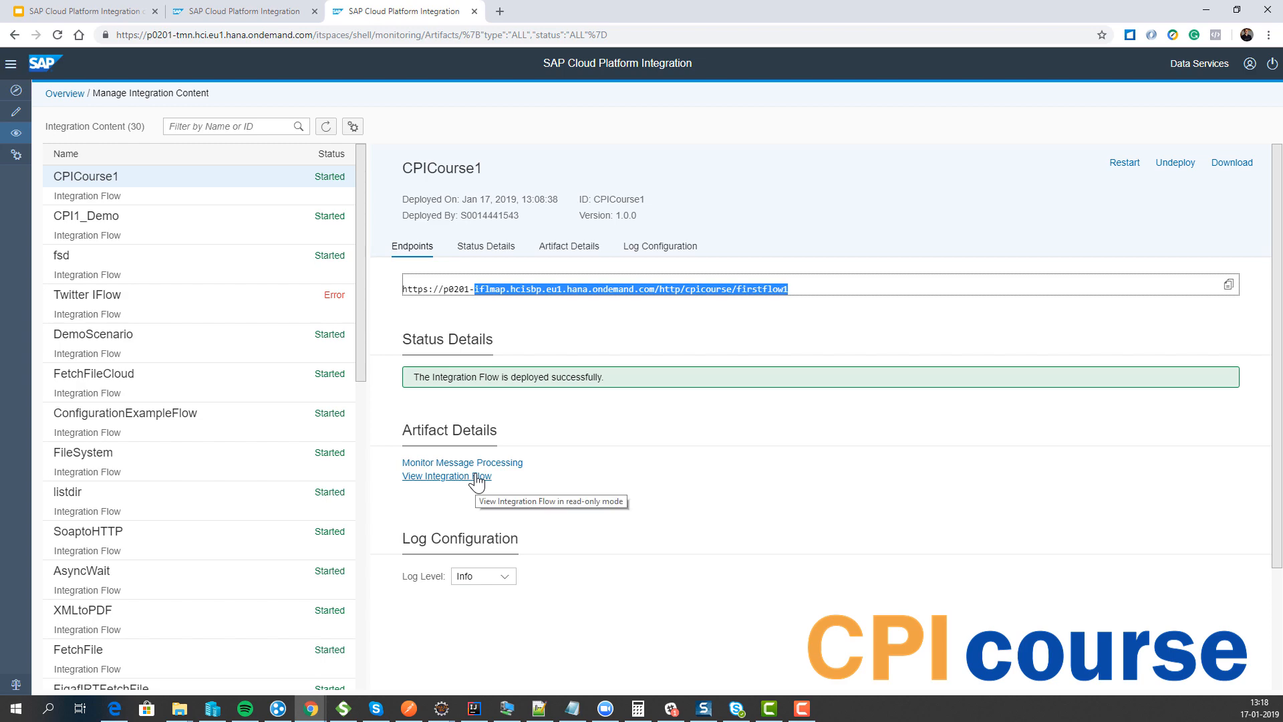
{"action": "left_click", "coordinate": [446, 476]}
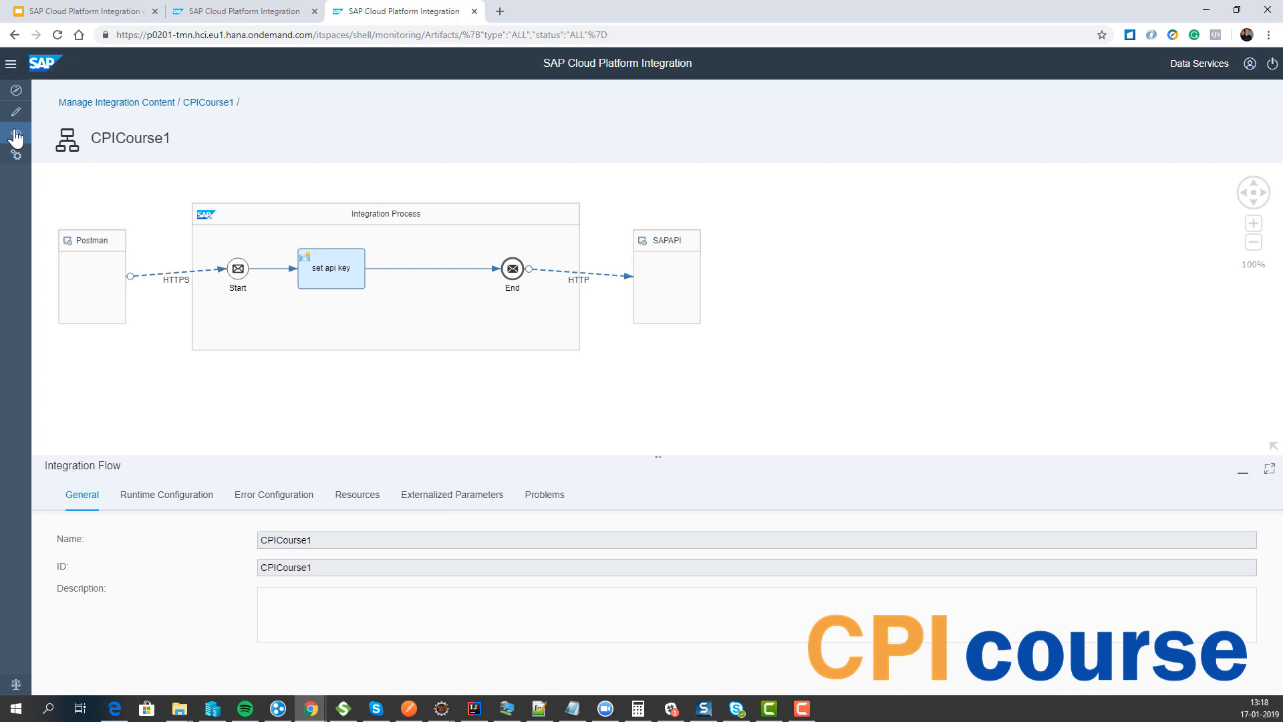
{"action": "left_click", "coordinate": [16, 131]}
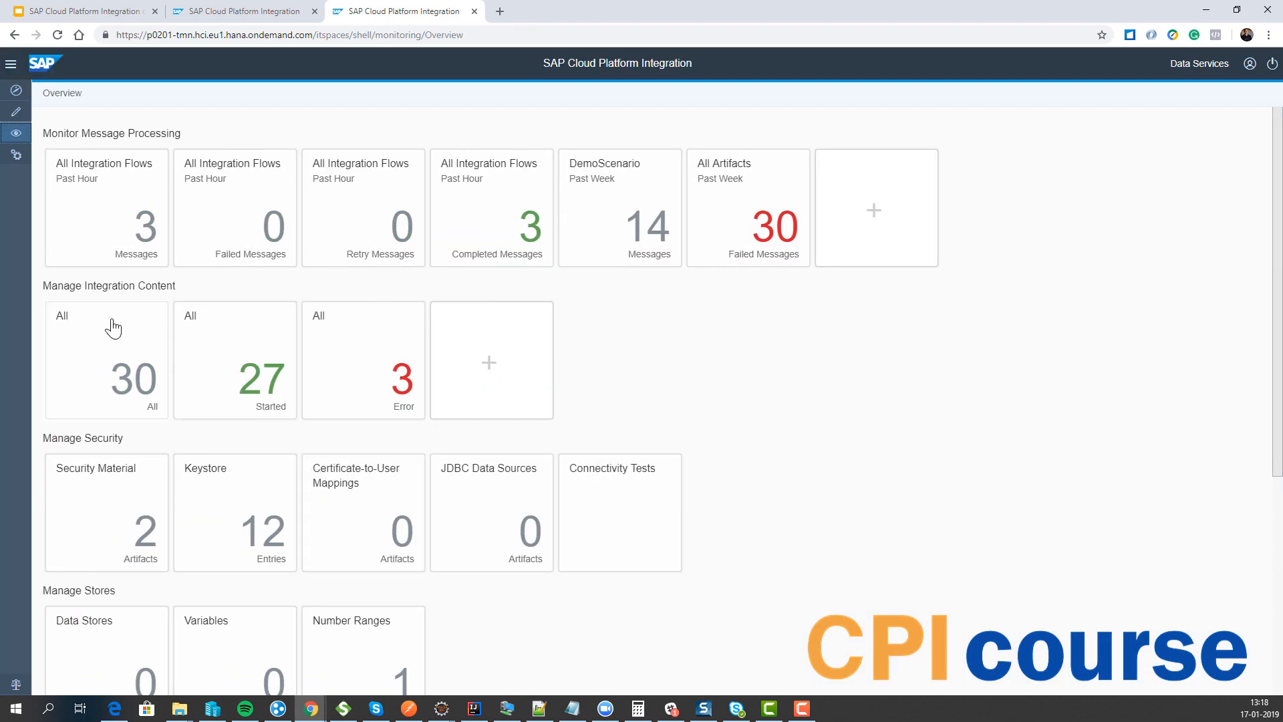
{"action": "left_click", "coordinate": [105, 360]}
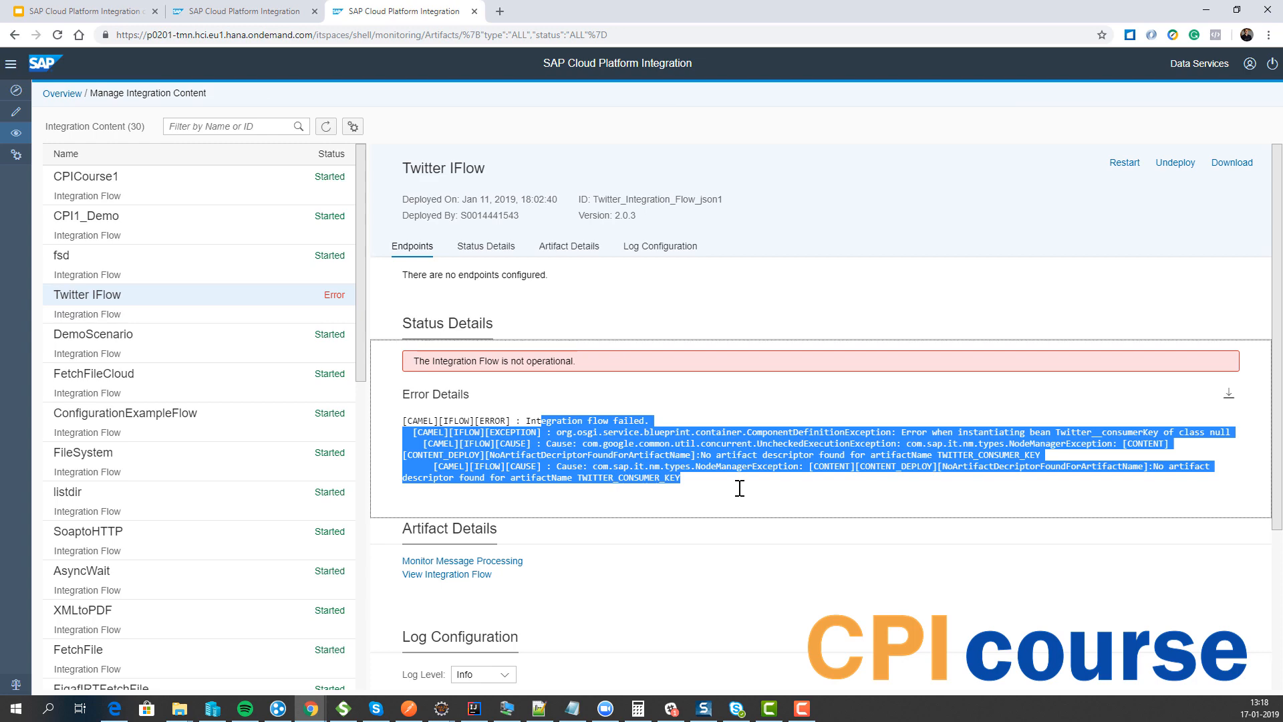
{"action": "mouse_move", "coordinate": [686, 475]}
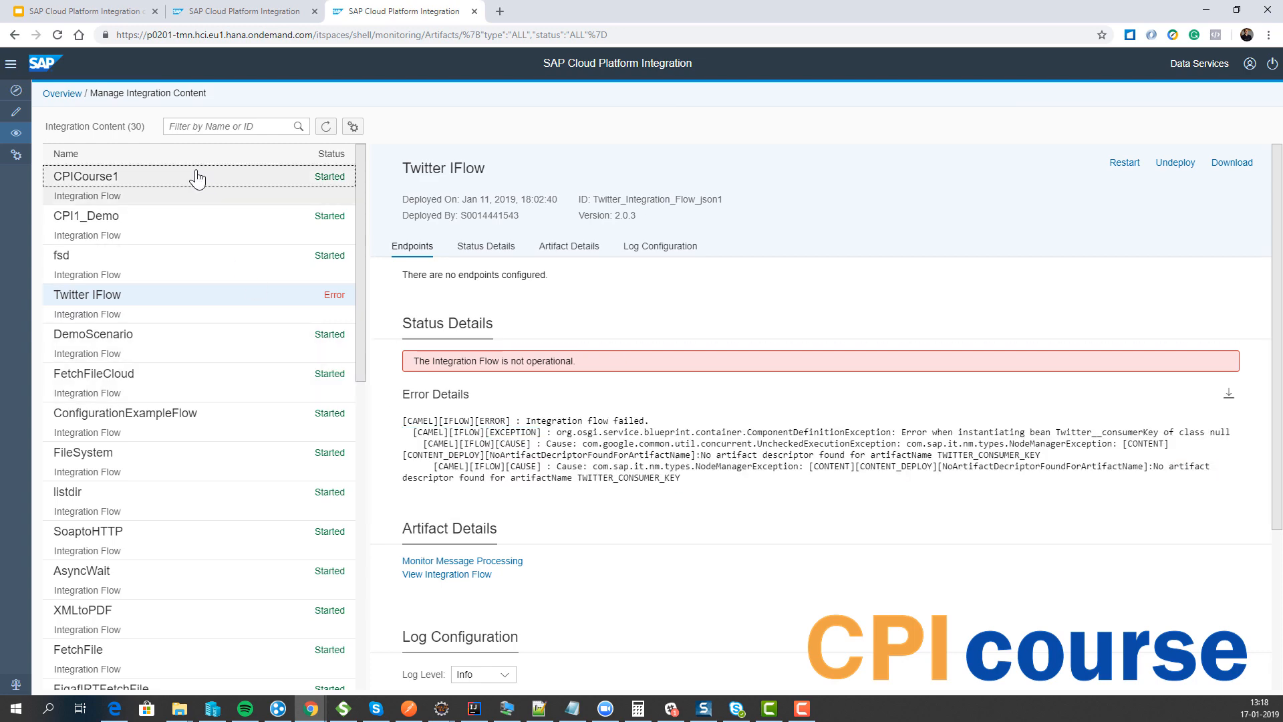
Change CPICourse1's log level to None and confirm it.
{"action": "left_click", "coordinate": [86, 176]}
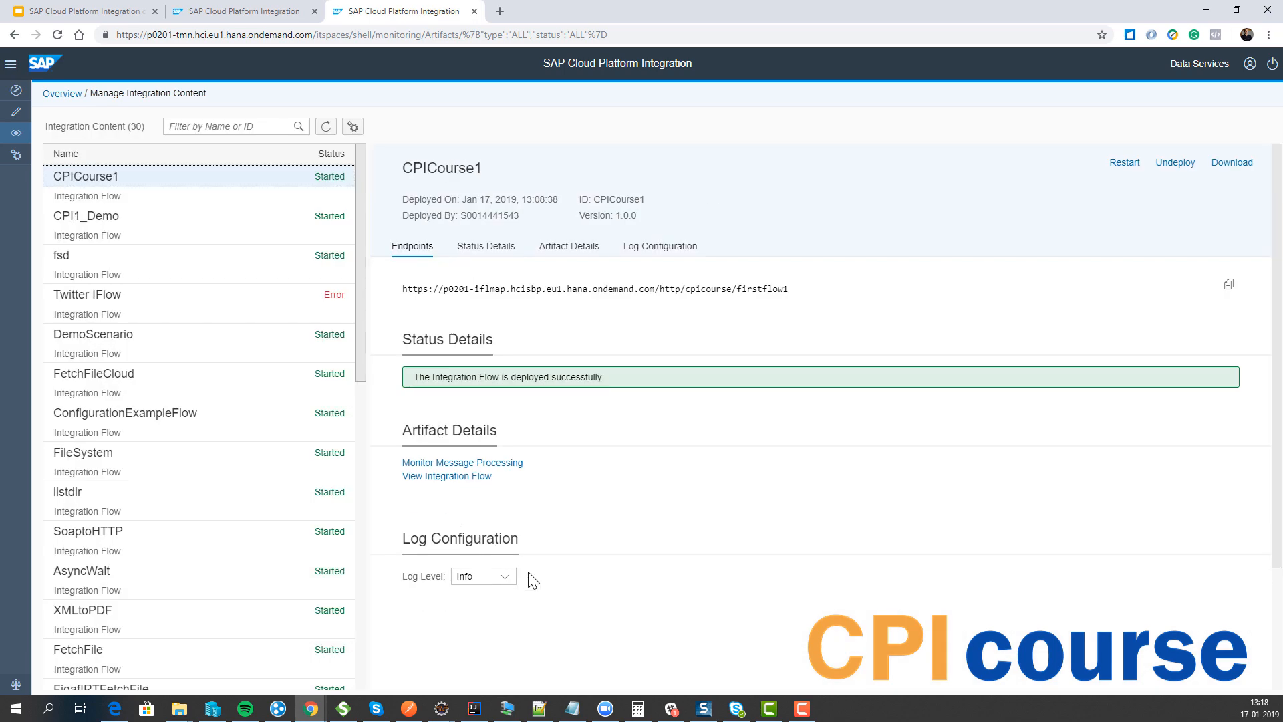
{"action": "left_click", "coordinate": [504, 575]}
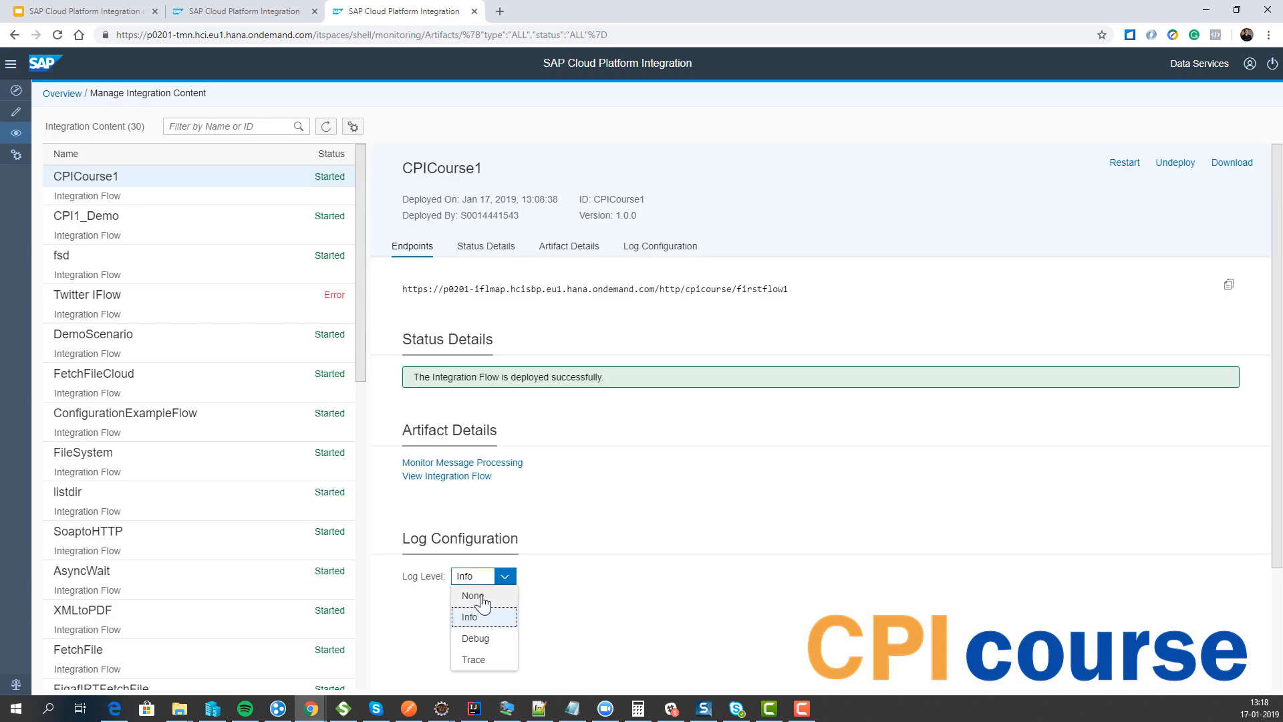
{"action": "left_click", "coordinate": [474, 595]}
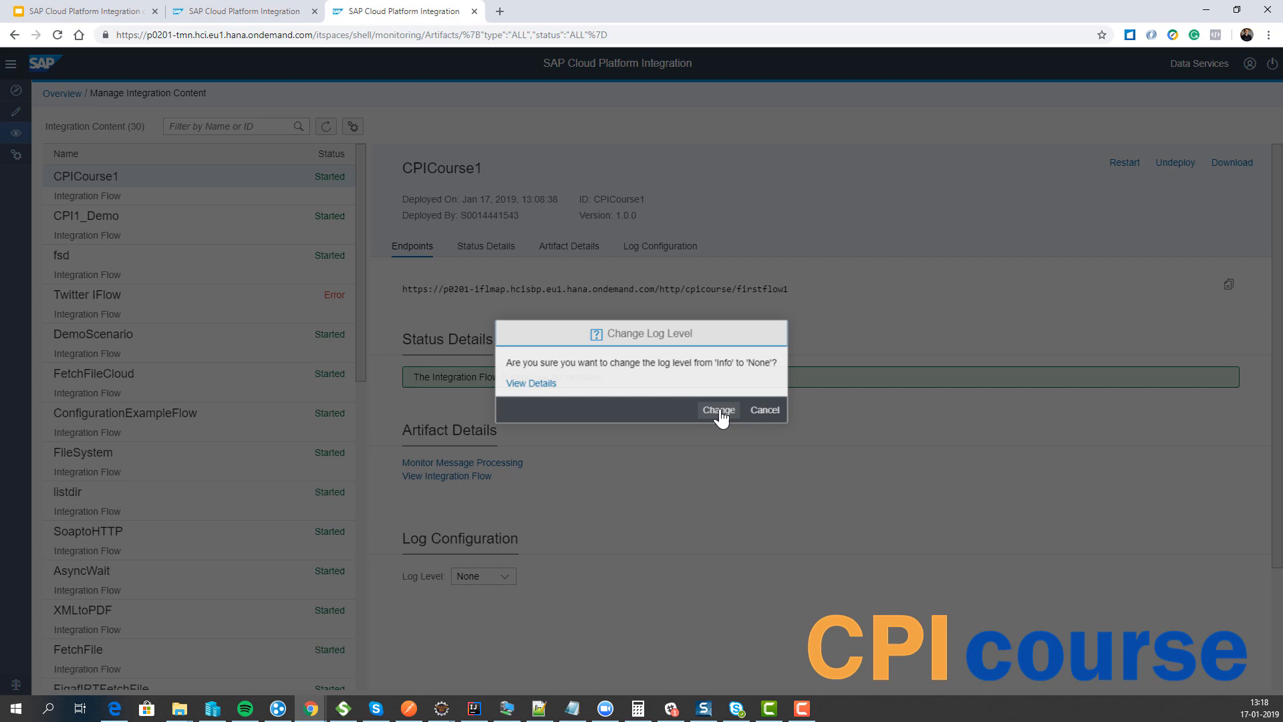
{"action": "left_click", "coordinate": [719, 409]}
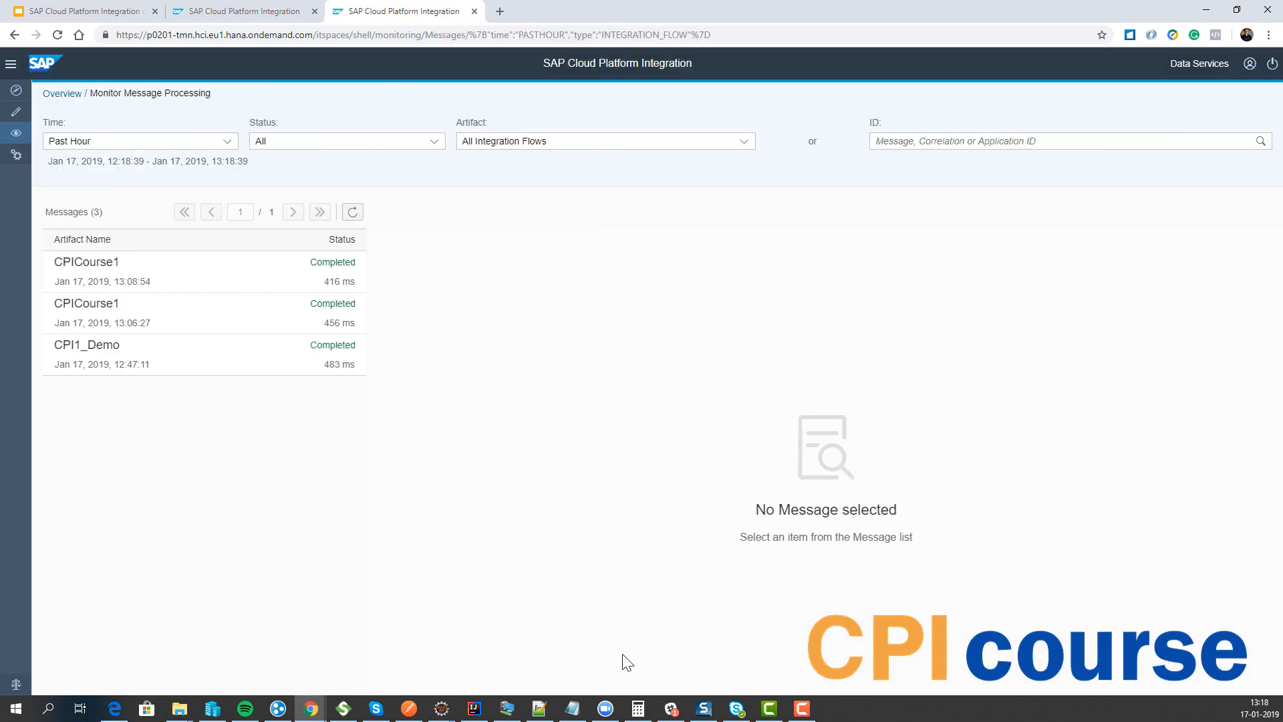
Send a Postman test message, refresh the monitor, and restore the log level to Info.
{"action": "left_click", "coordinate": [409, 708]}
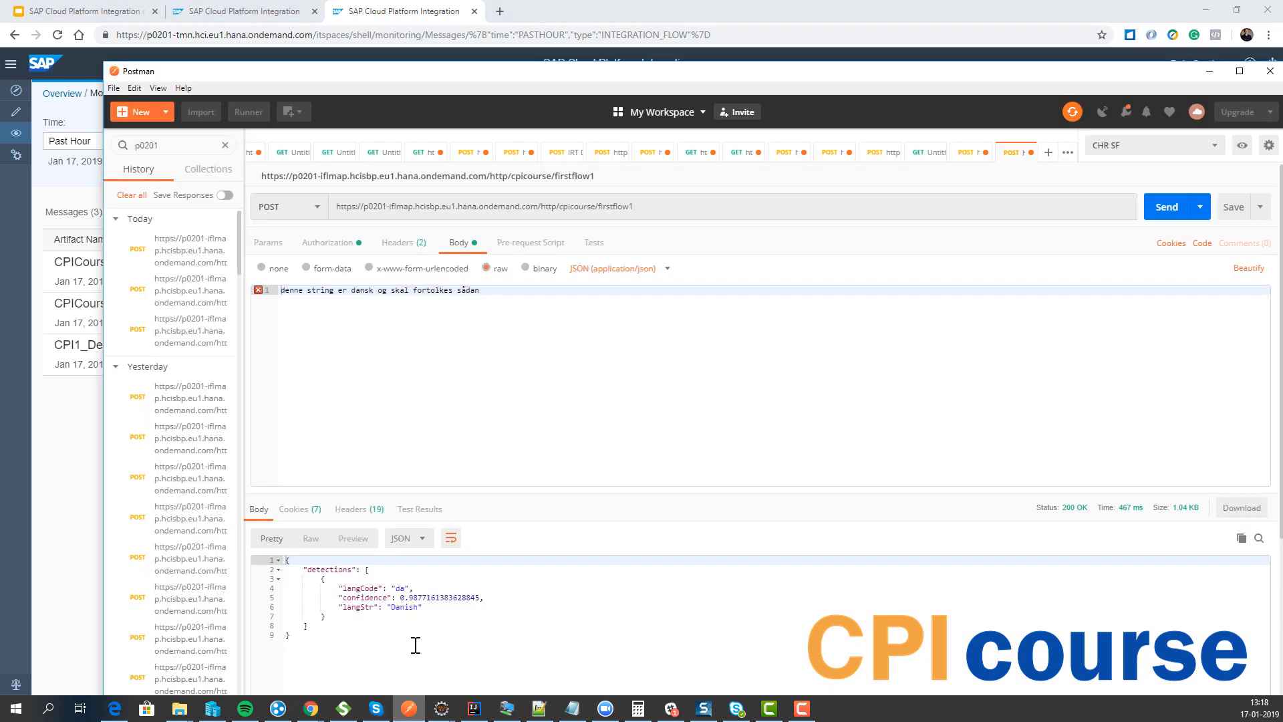
{"action": "left_click", "coordinate": [1165, 206]}
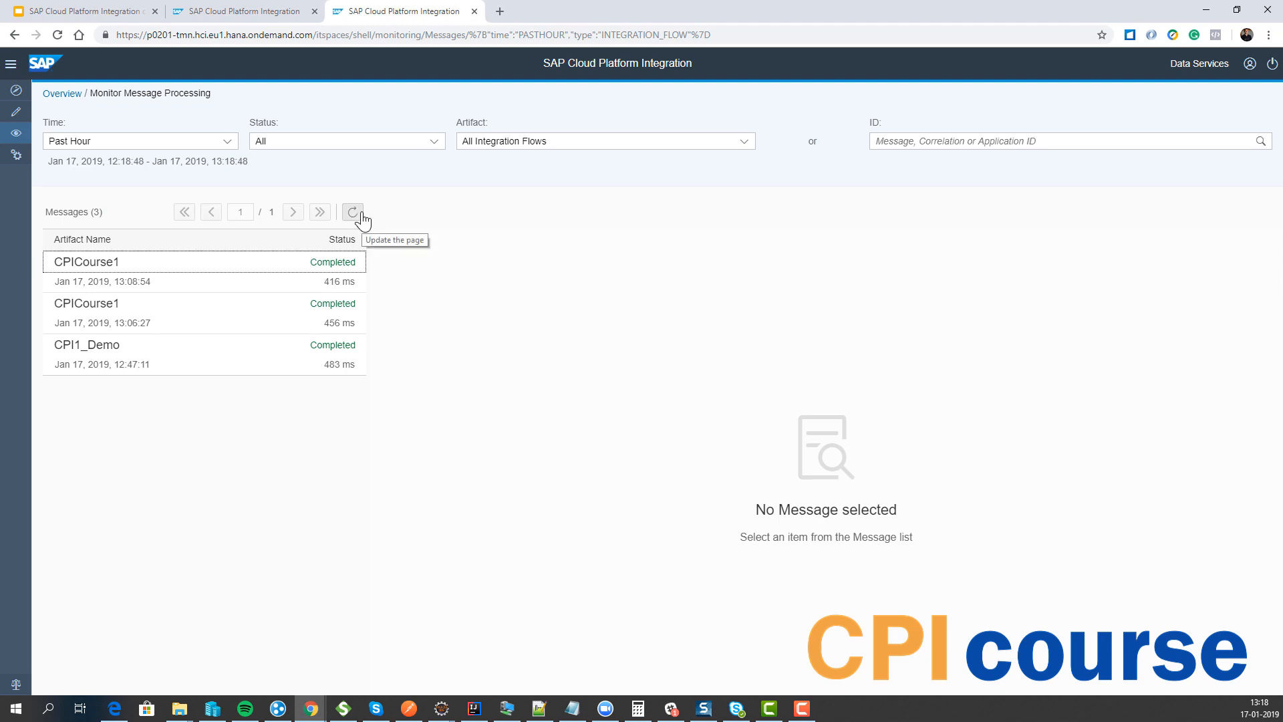
{"action": "left_click", "coordinate": [62, 93]}
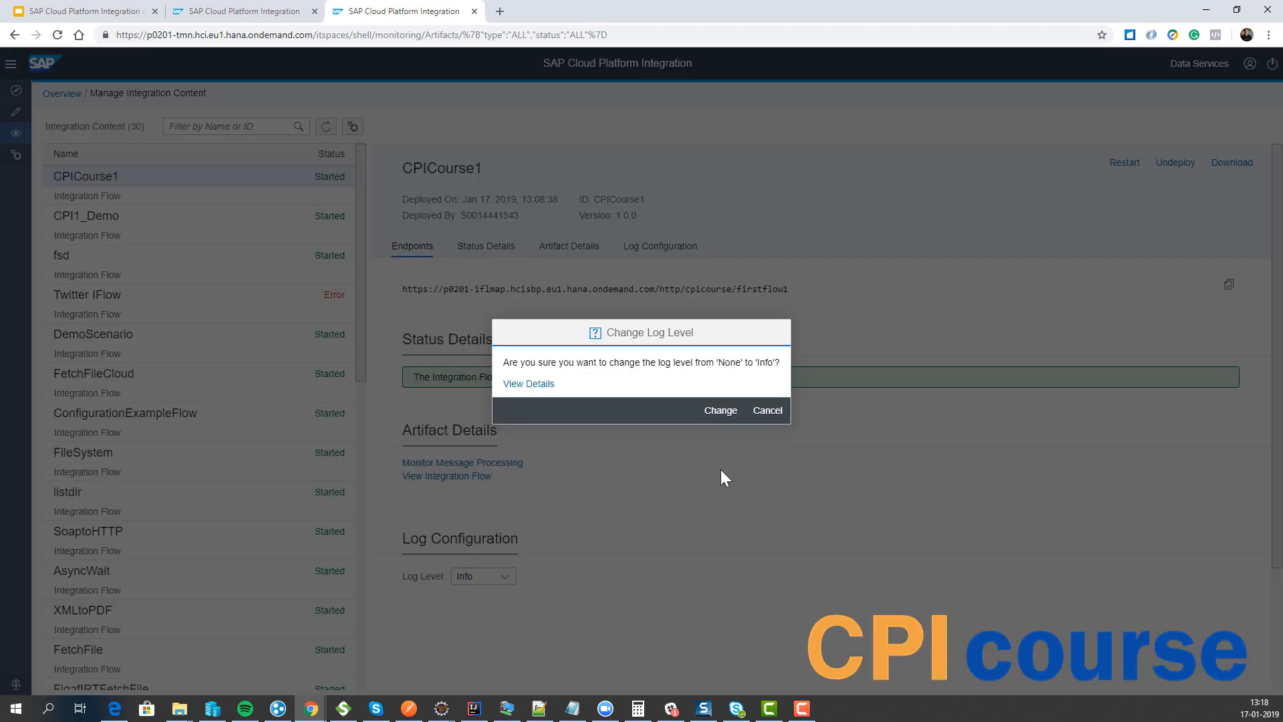
{"action": "left_click", "coordinate": [719, 410]}
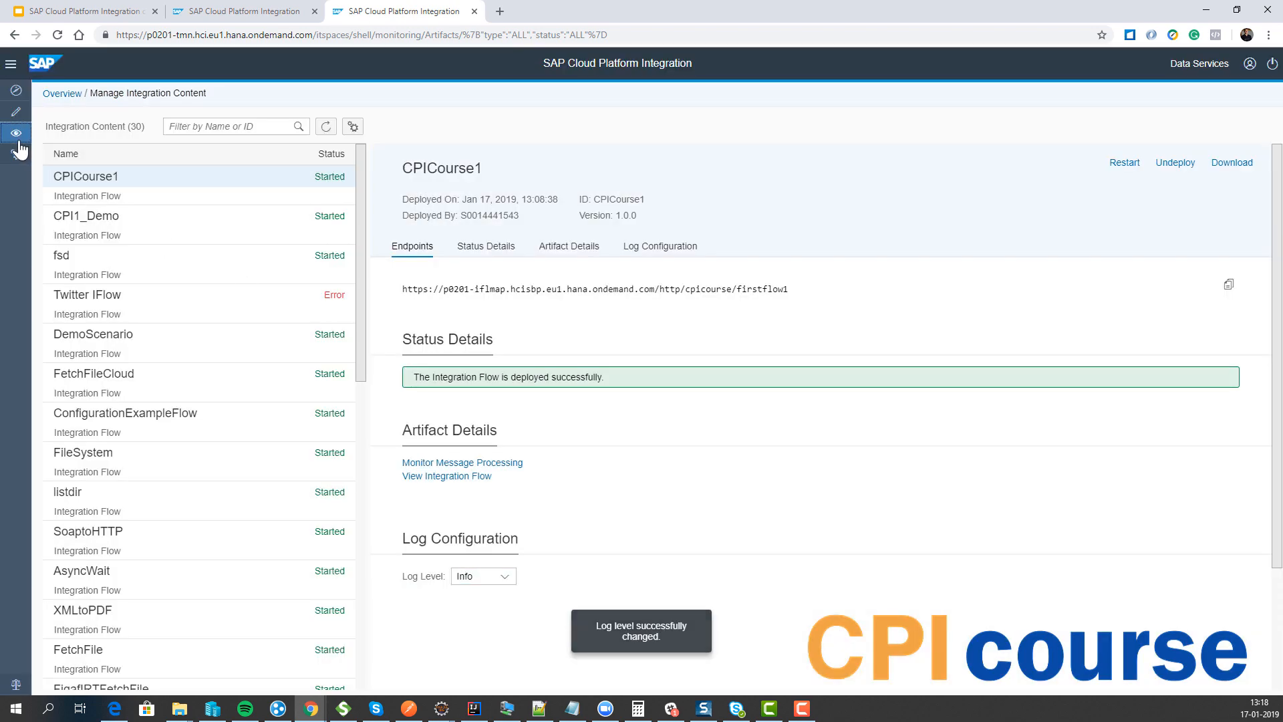
Send another Postman request, inspect the newest CPICourse1 message, and return to the slides.
{"action": "left_click", "coordinate": [409, 708]}
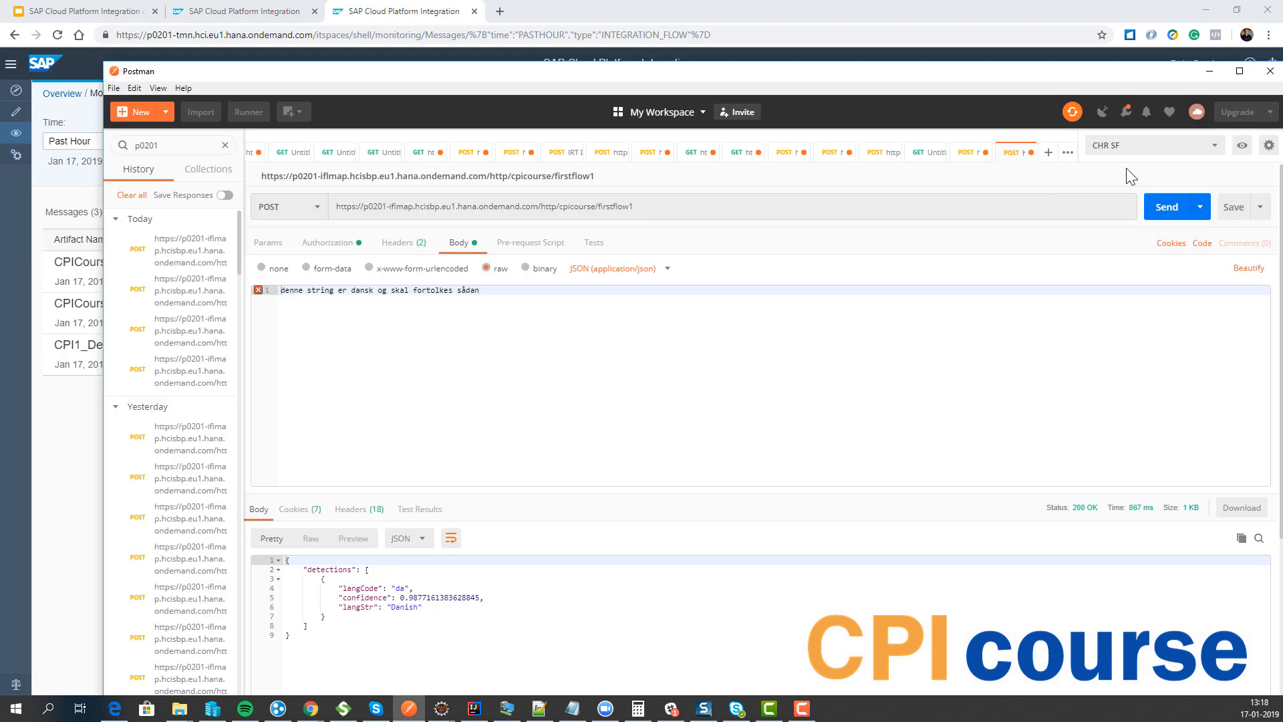
{"action": "left_click", "coordinate": [1166, 206]}
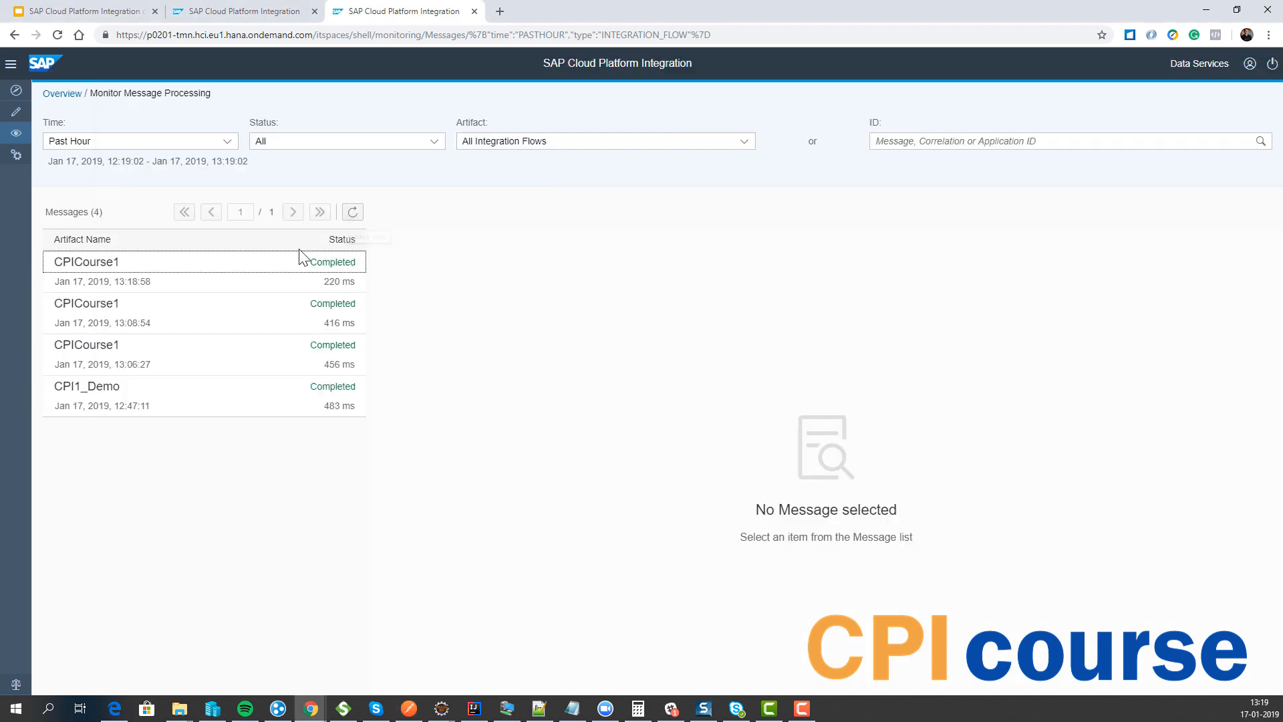
{"action": "left_click", "coordinate": [86, 260]}
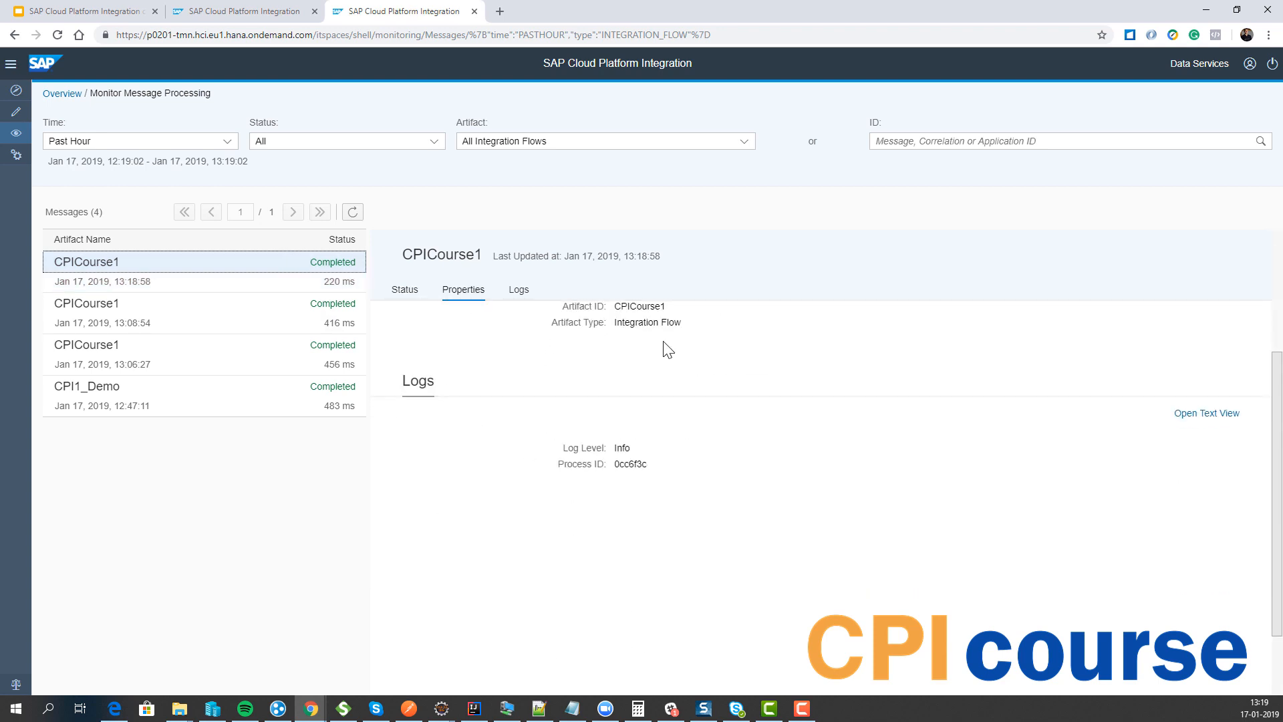
{"action": "mouse_move", "coordinate": [16, 140]}
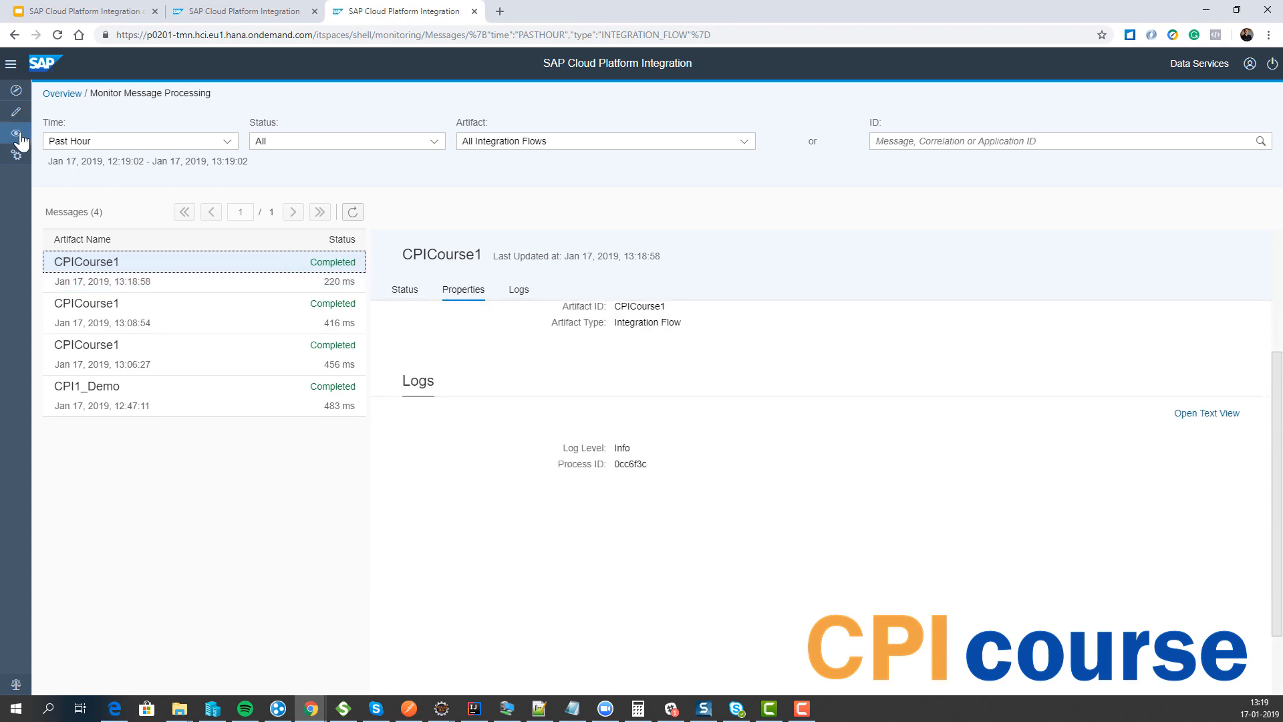
{"action": "left_click", "coordinate": [1206, 413]}
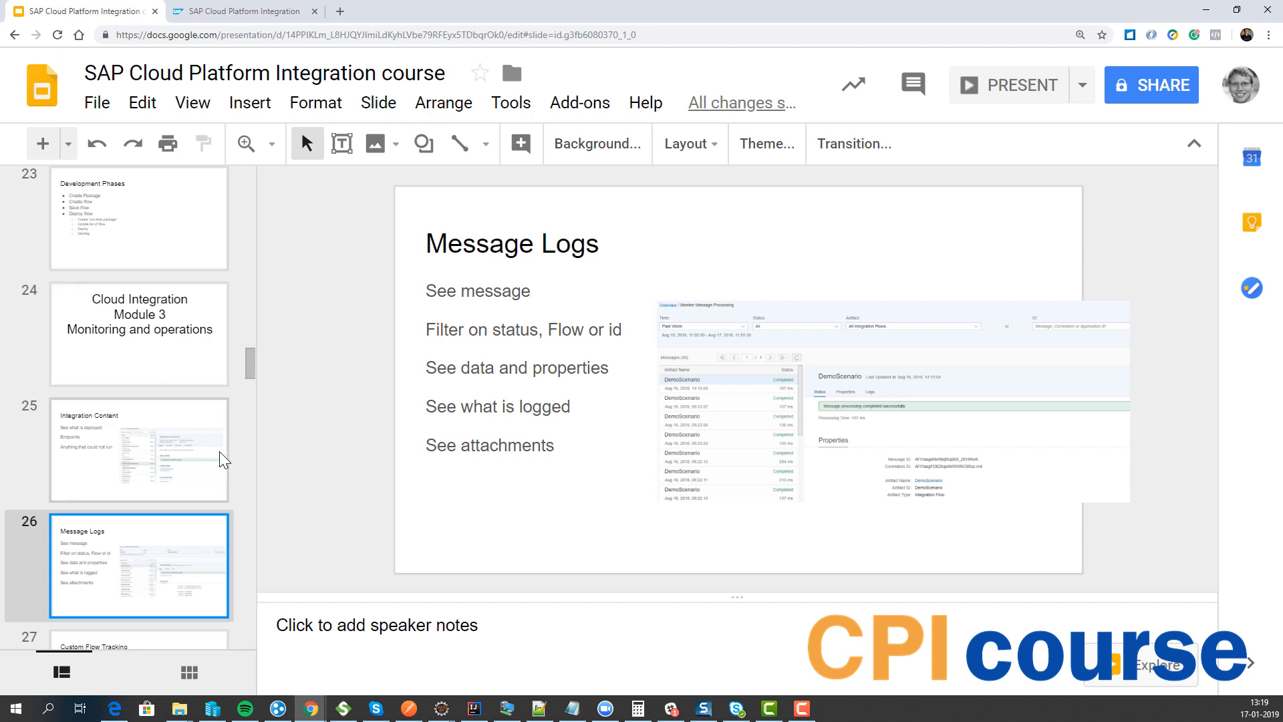
From the all-content list, set CPICourse1's log level to Trace.
{"action": "left_click", "coordinate": [242, 11]}
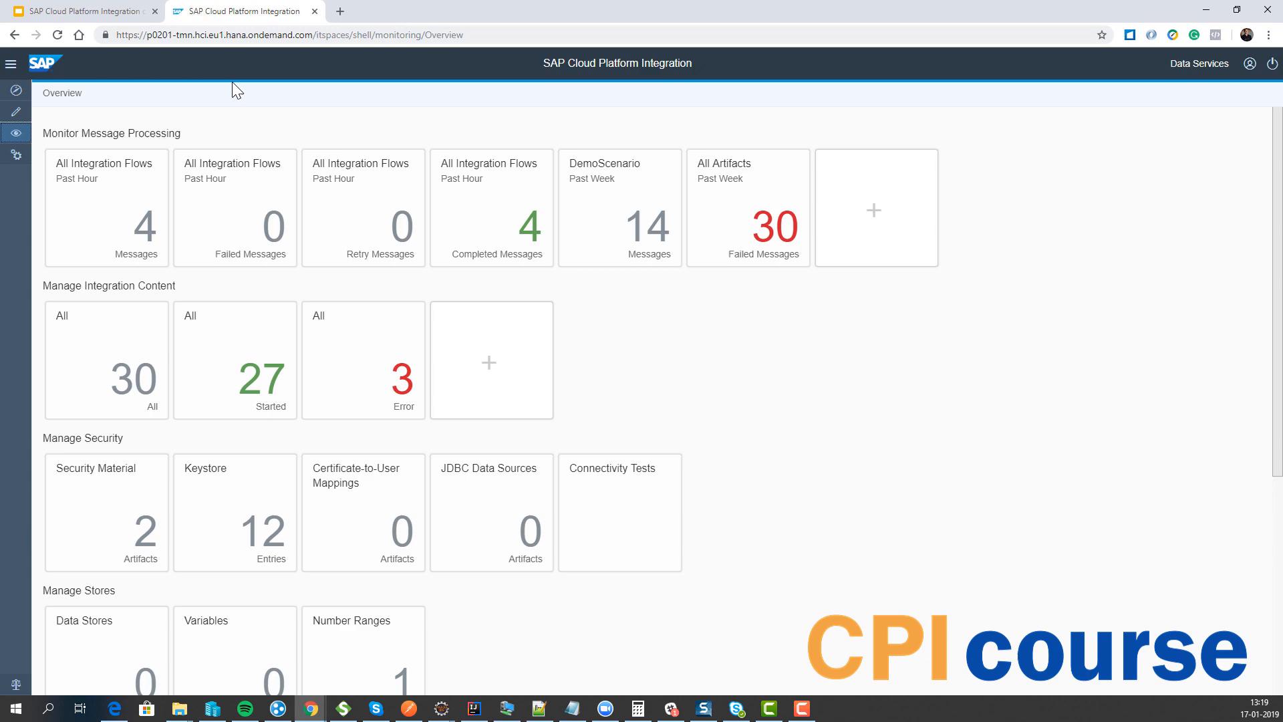
{"action": "left_click", "coordinate": [106, 359]}
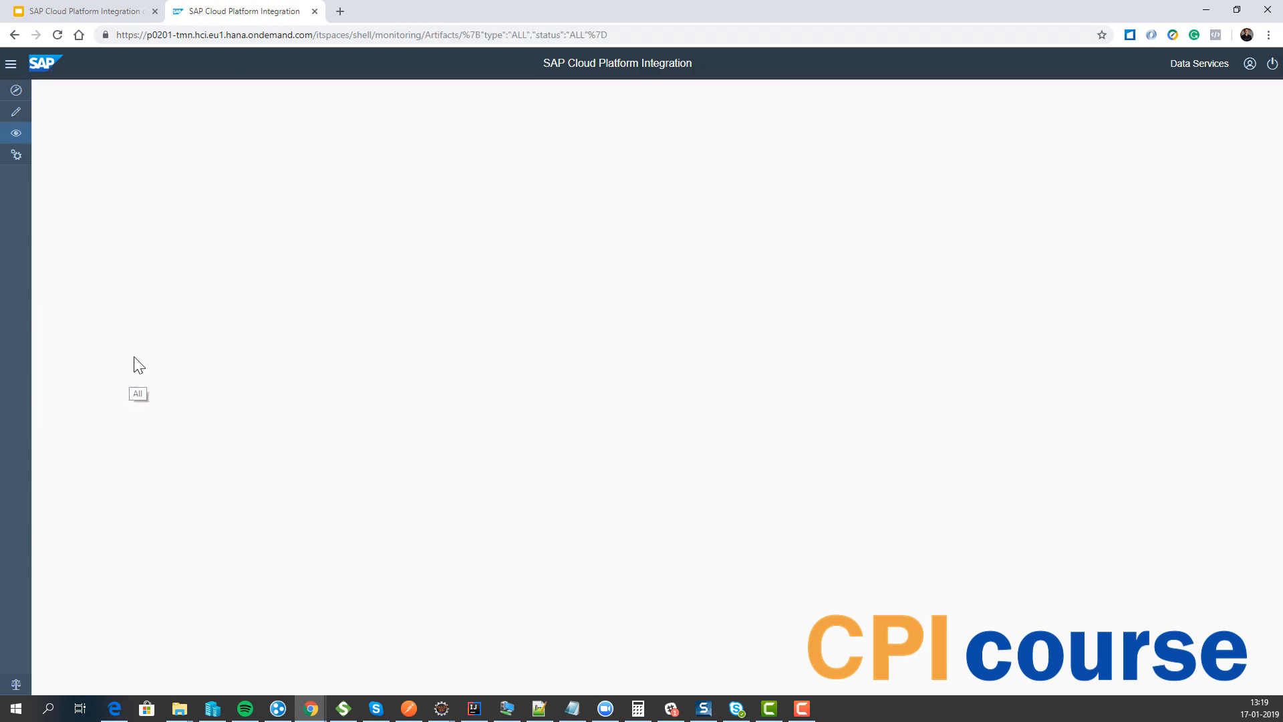
{"action": "left_click", "coordinate": [505, 575]}
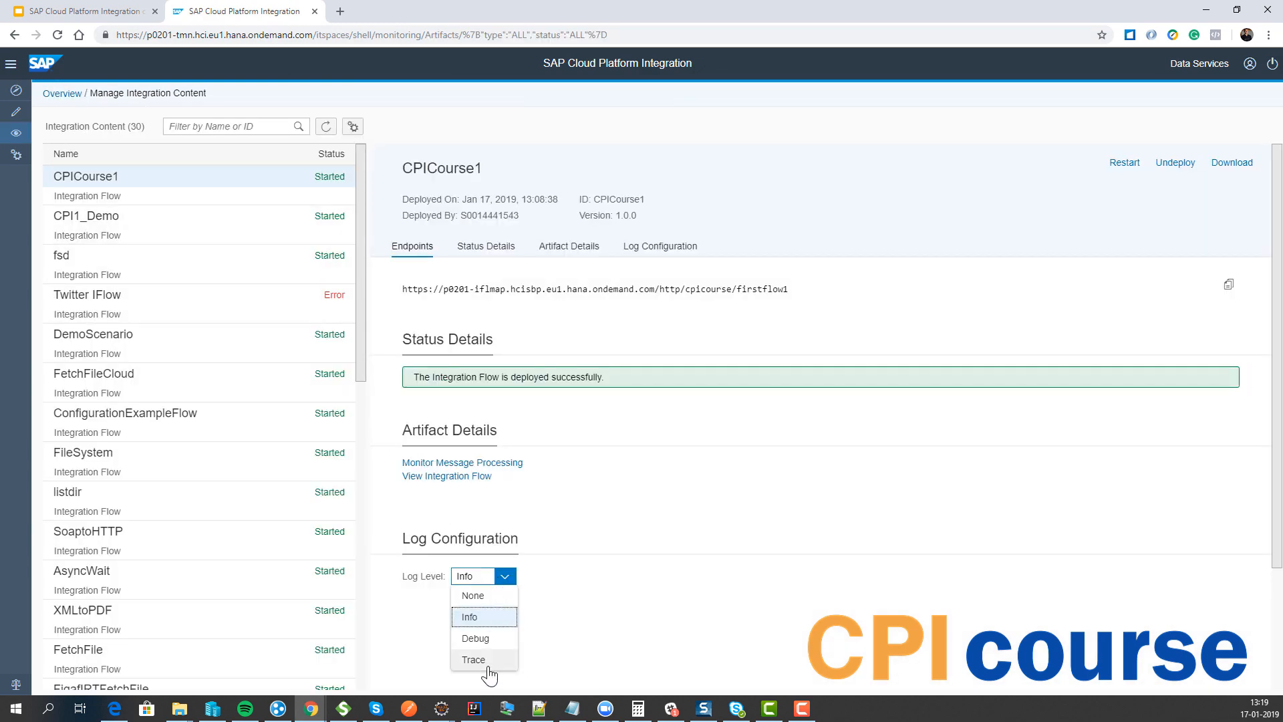
{"action": "left_click", "coordinate": [473, 659]}
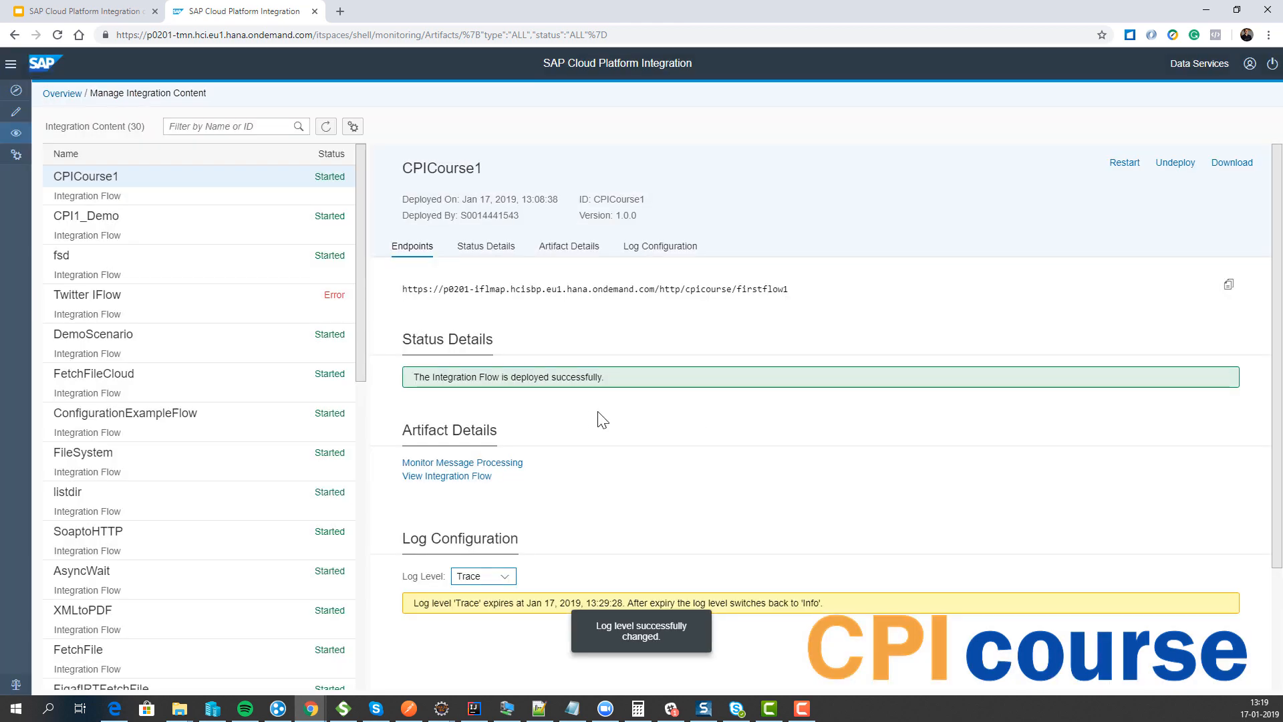
{"action": "mouse_move", "coordinate": [555, 432]}
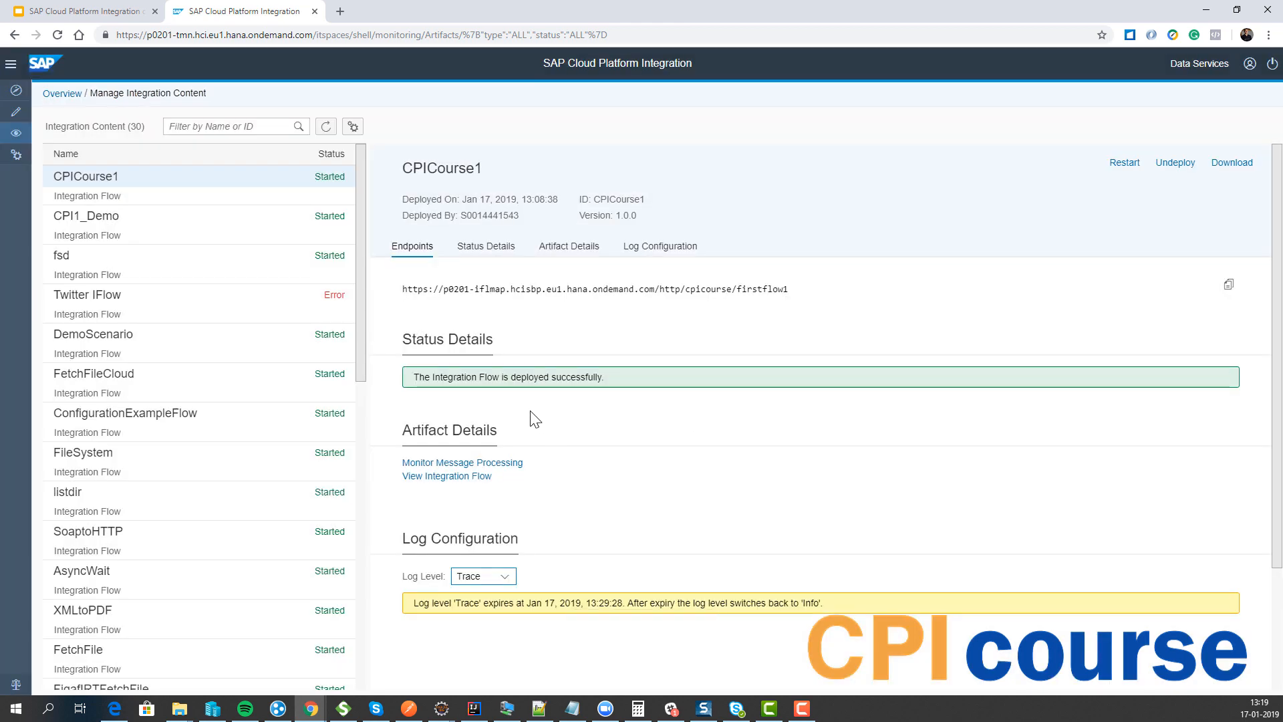
{"action": "mouse_move", "coordinate": [470, 698]}
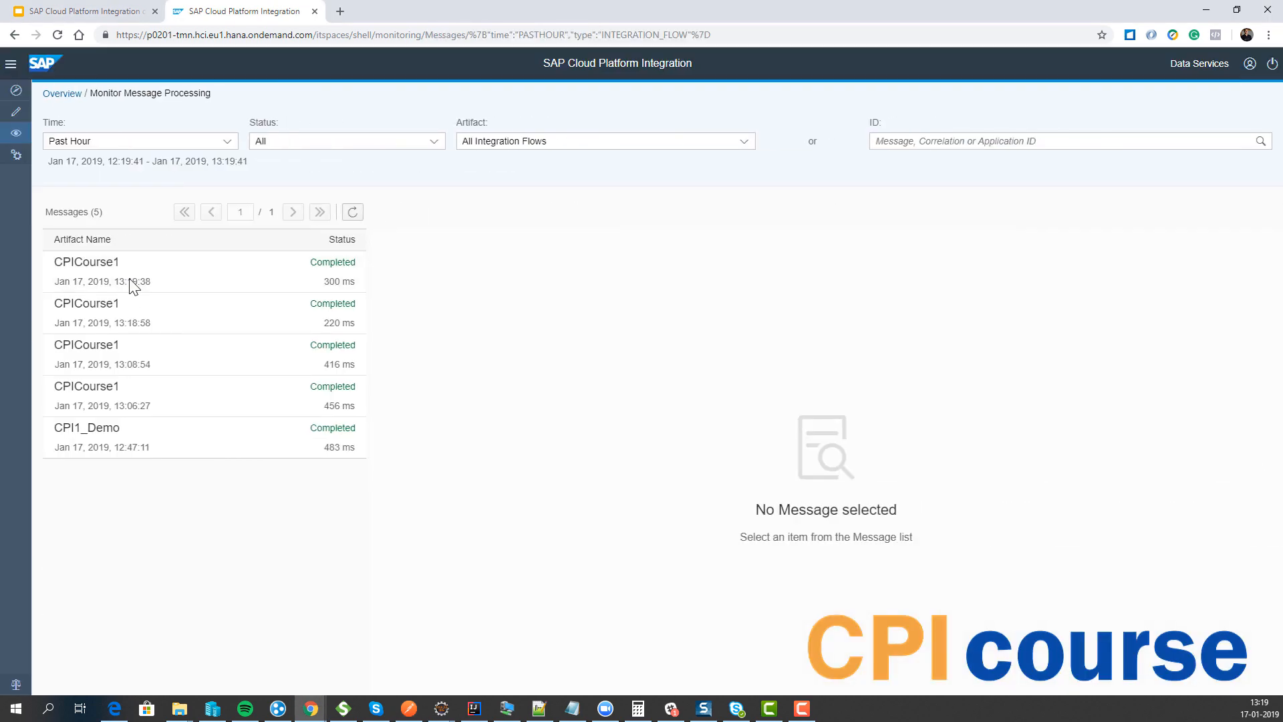
{"action": "left_click", "coordinate": [86, 262]}
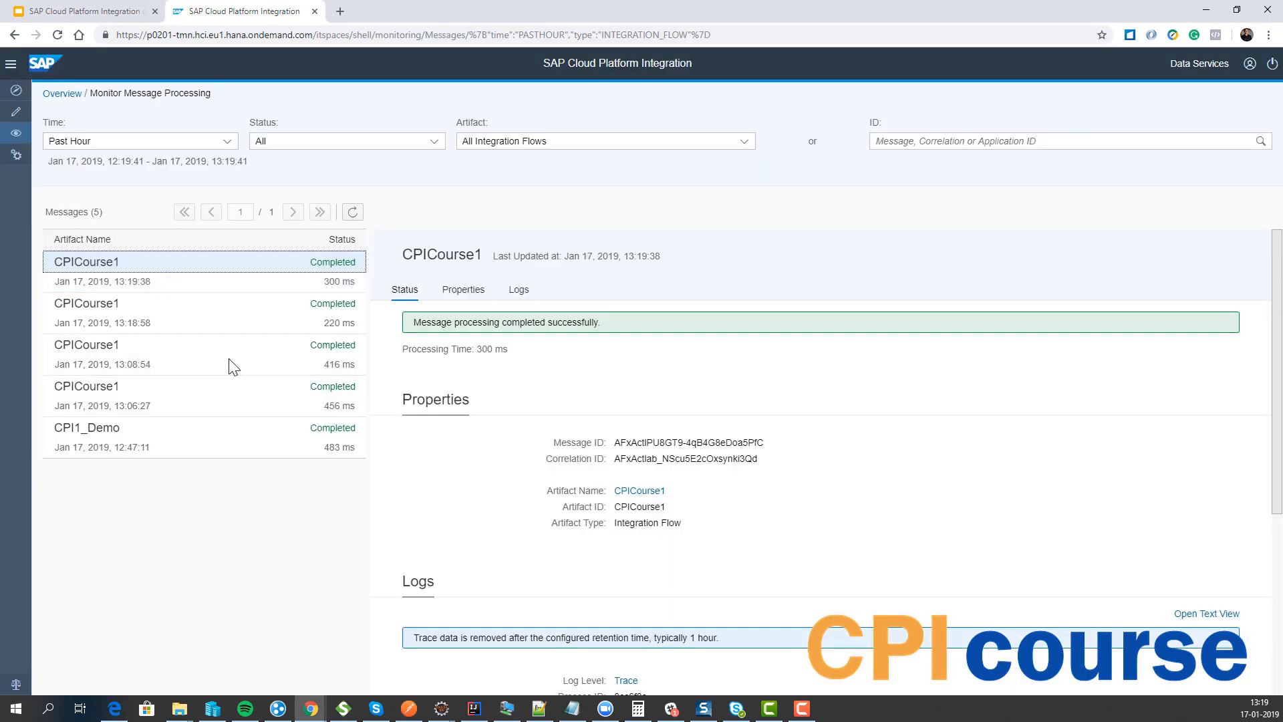
{"action": "scroll", "scroll_direction": "down", "scroll_amount": 3}
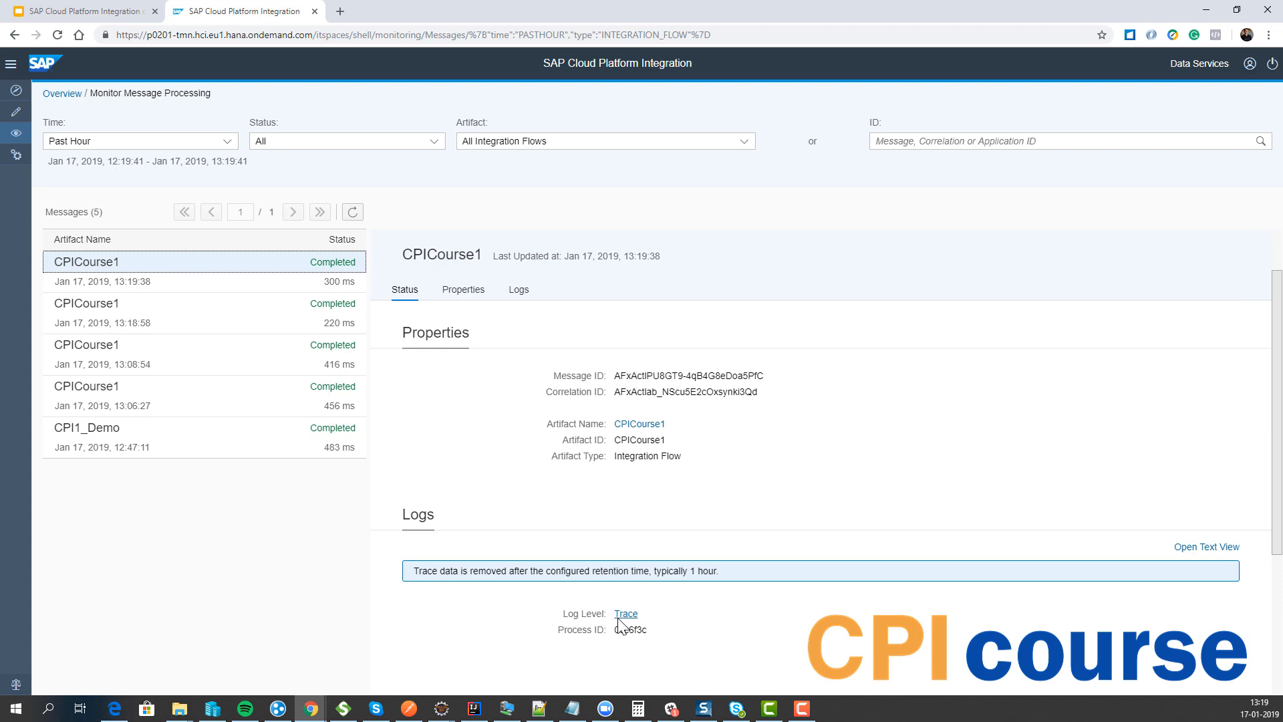
{"action": "left_click", "coordinate": [625, 613]}
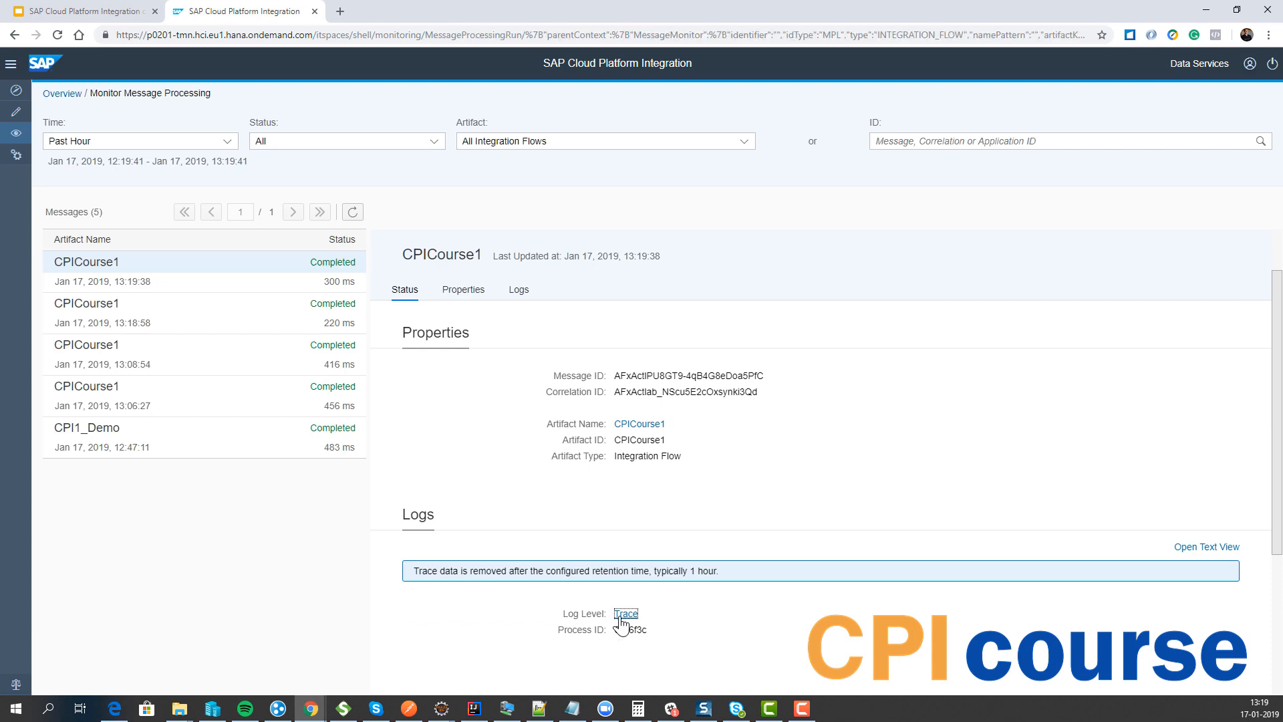
{"action": "left_click", "coordinate": [626, 613]}
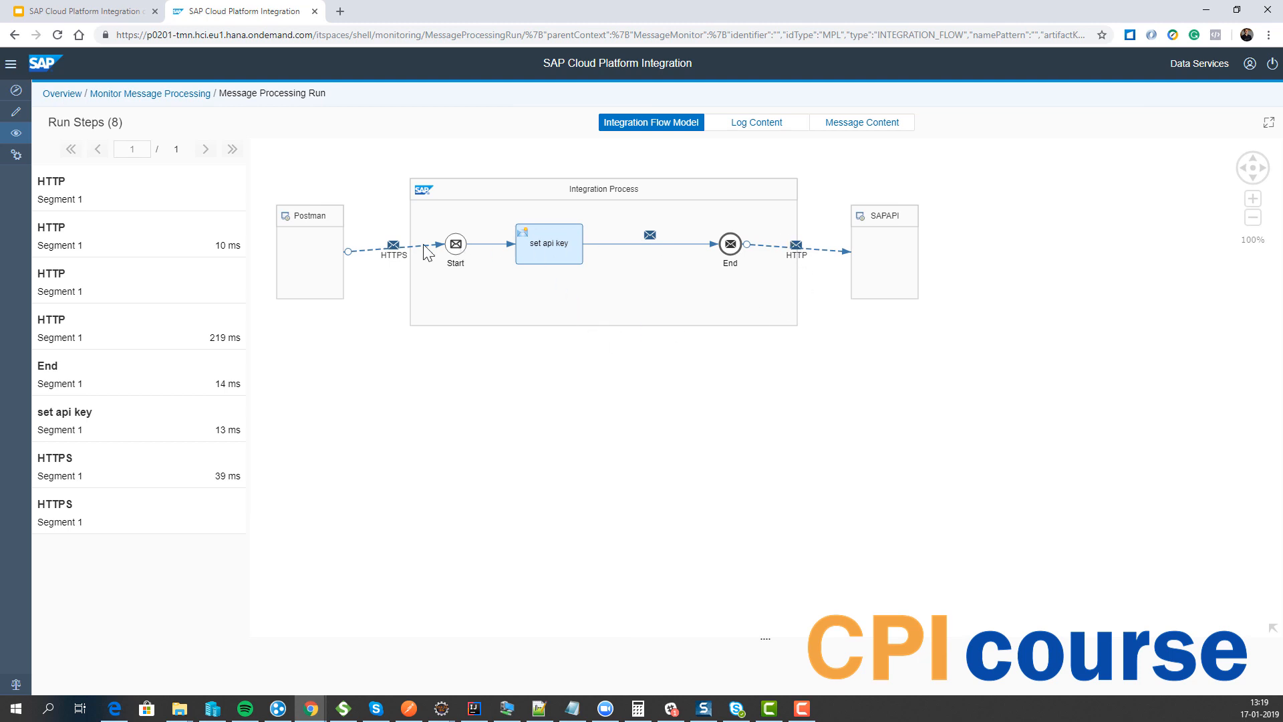
{"action": "mouse_move", "coordinate": [714, 257]}
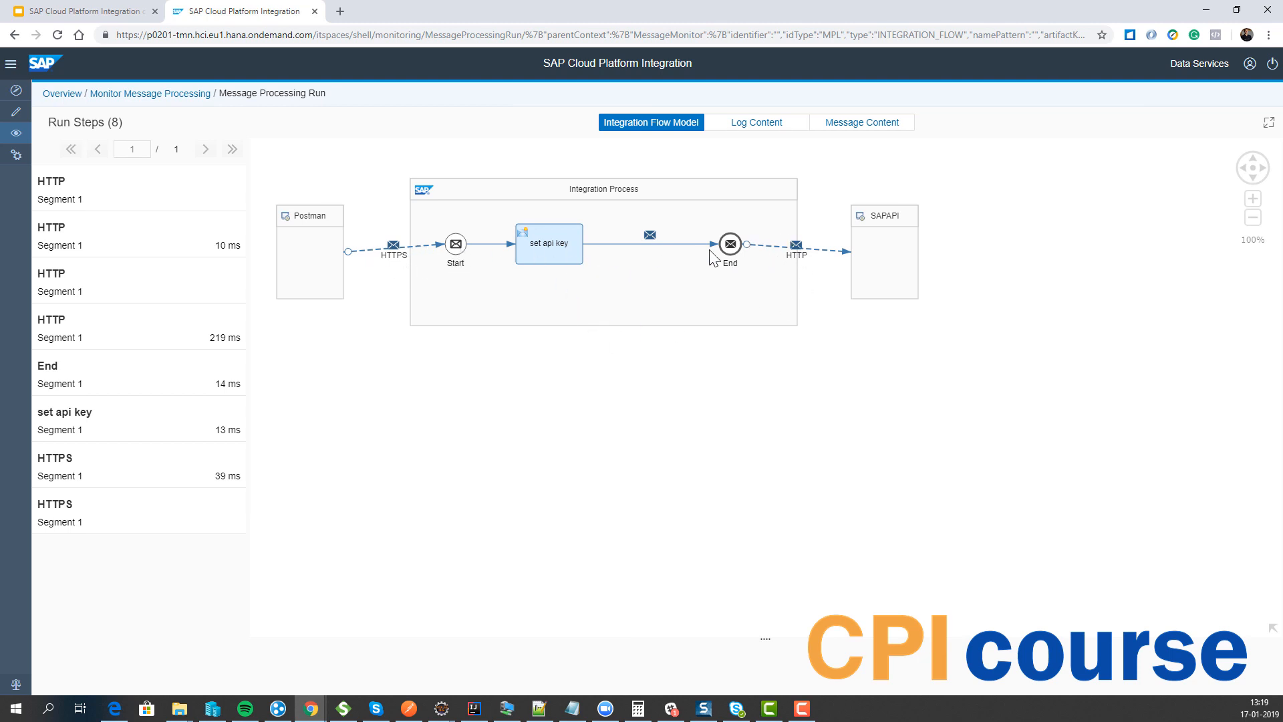
{"action": "mouse_move", "coordinate": [659, 252]}
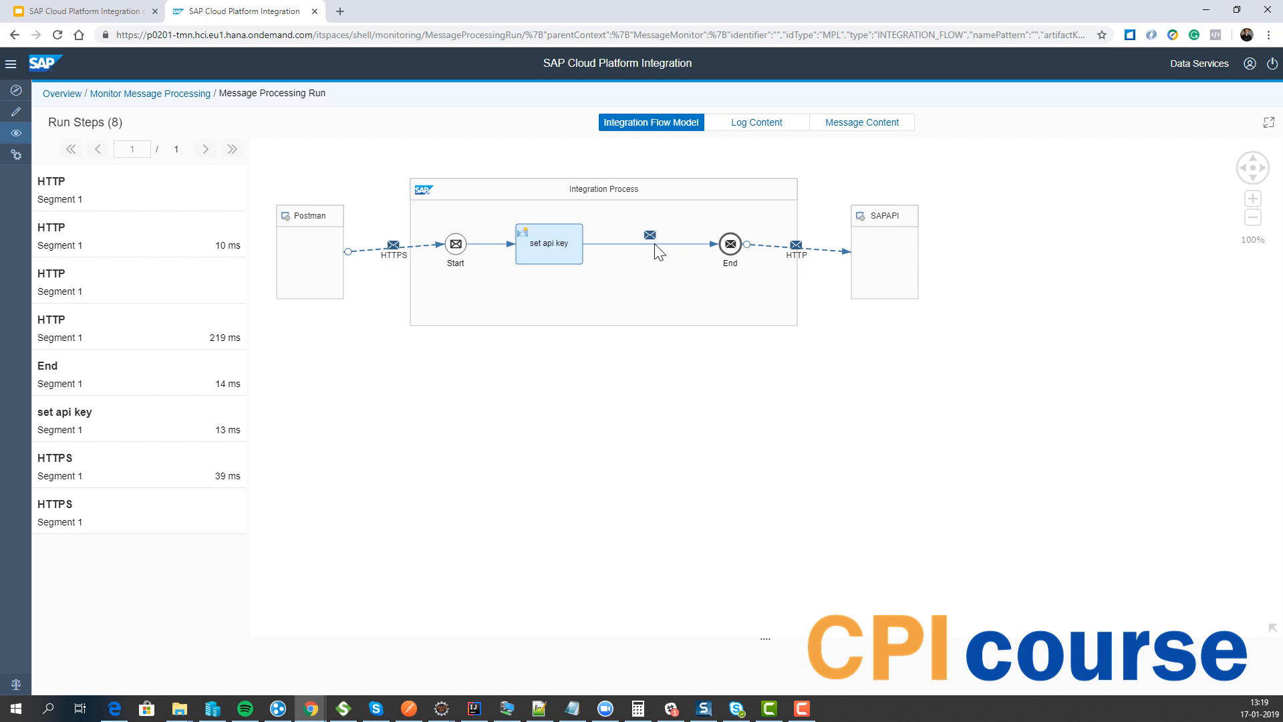
{"action": "left_click", "coordinate": [603, 188]}
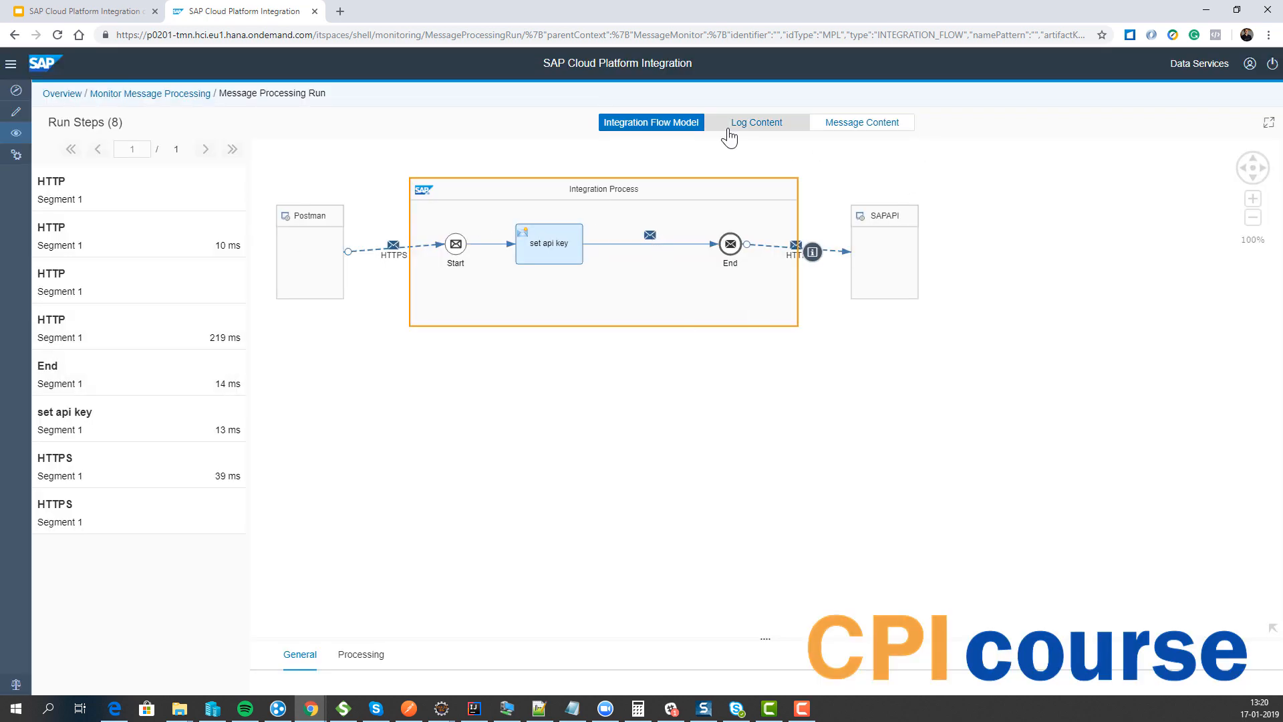
{"action": "left_click", "coordinate": [755, 122]}
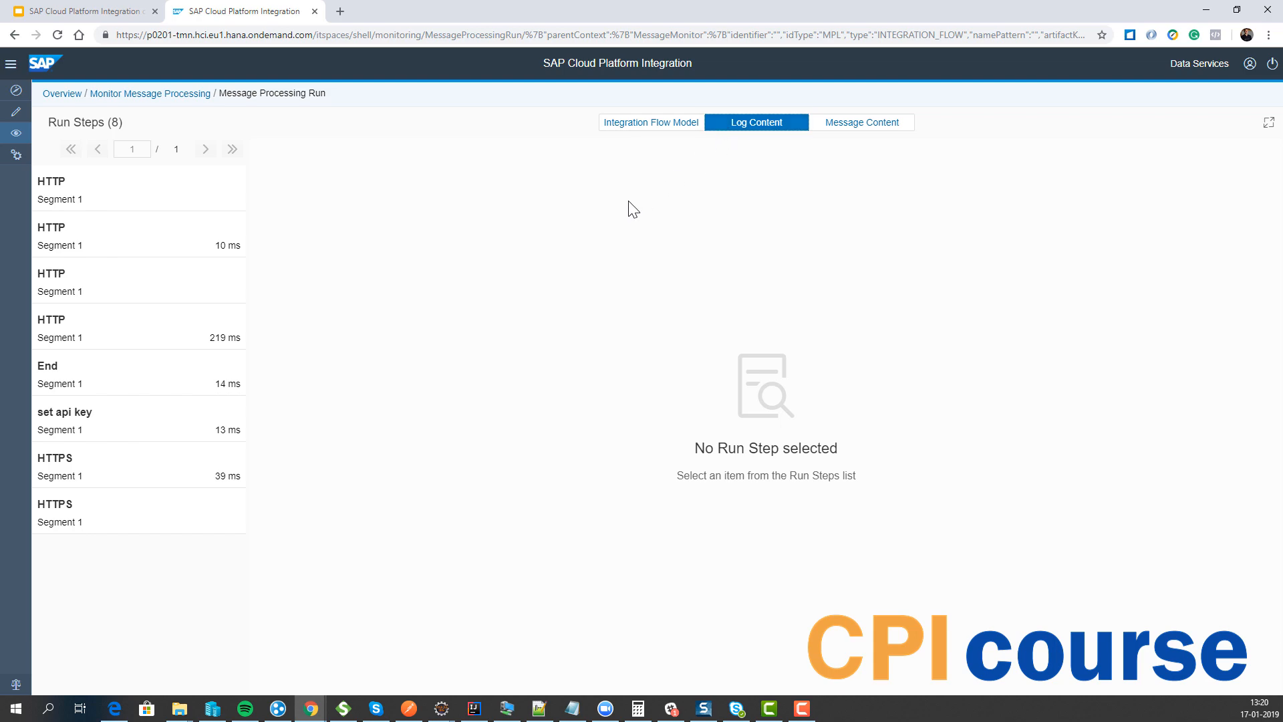
{"action": "left_click", "coordinate": [123, 234]}
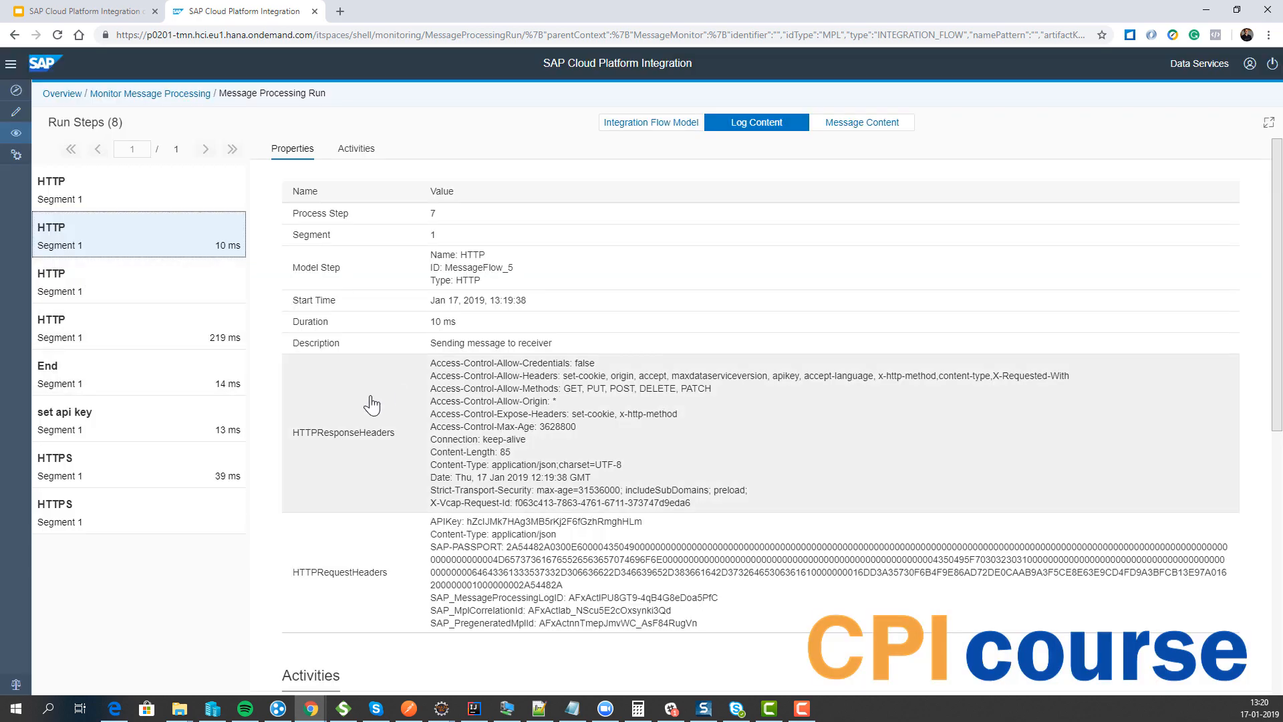
{"action": "scroll", "scroll_direction": "down", "scroll_amount": 3}
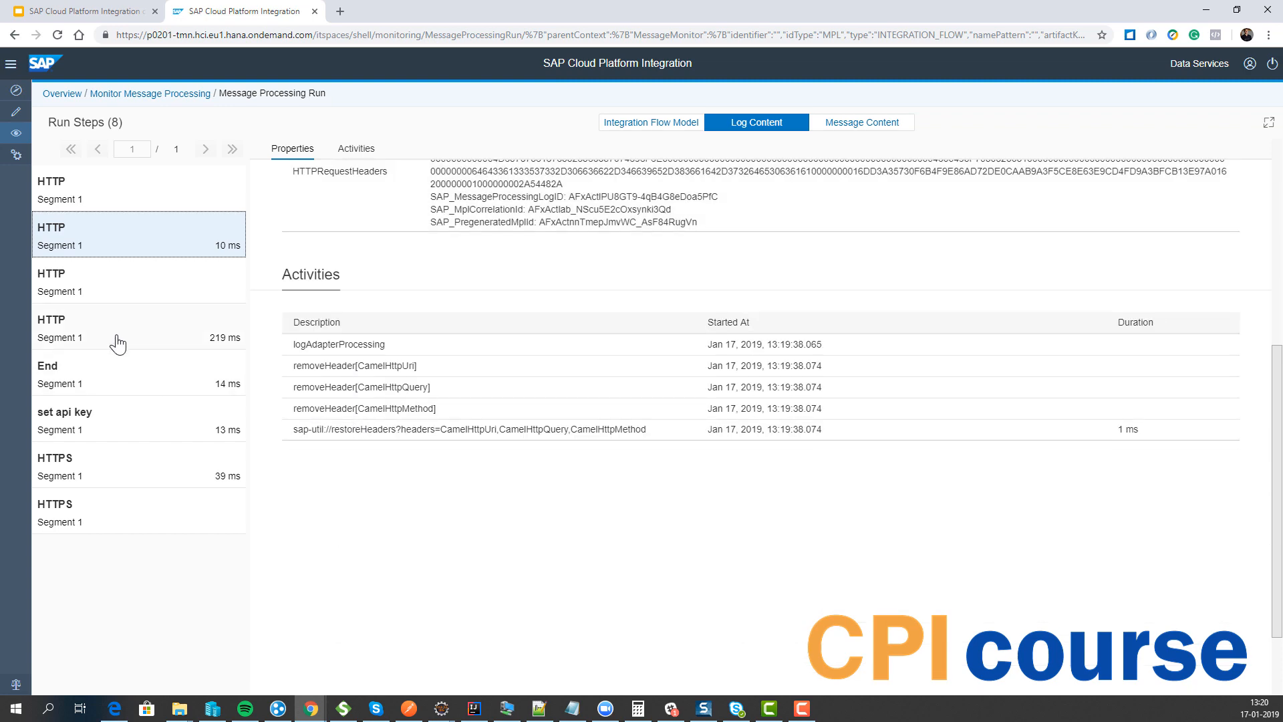
{"action": "left_click", "coordinate": [860, 122]}
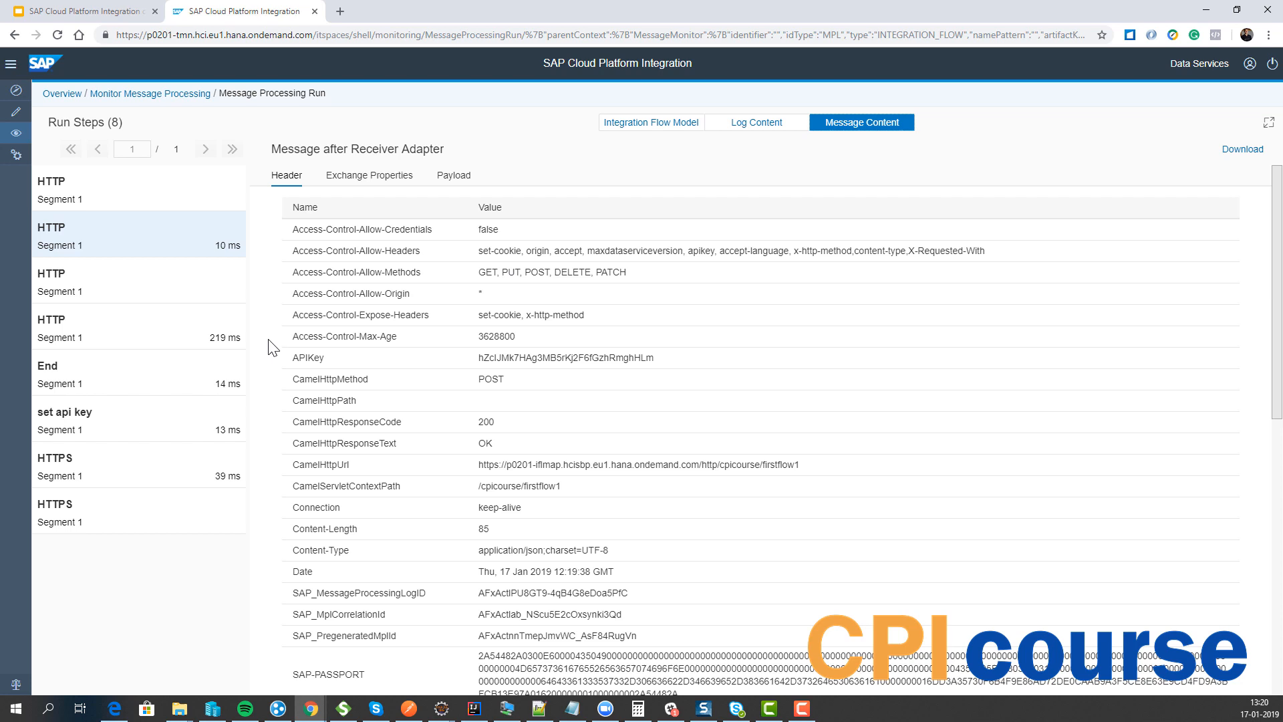
{"action": "mouse_move", "coordinate": [286, 409]}
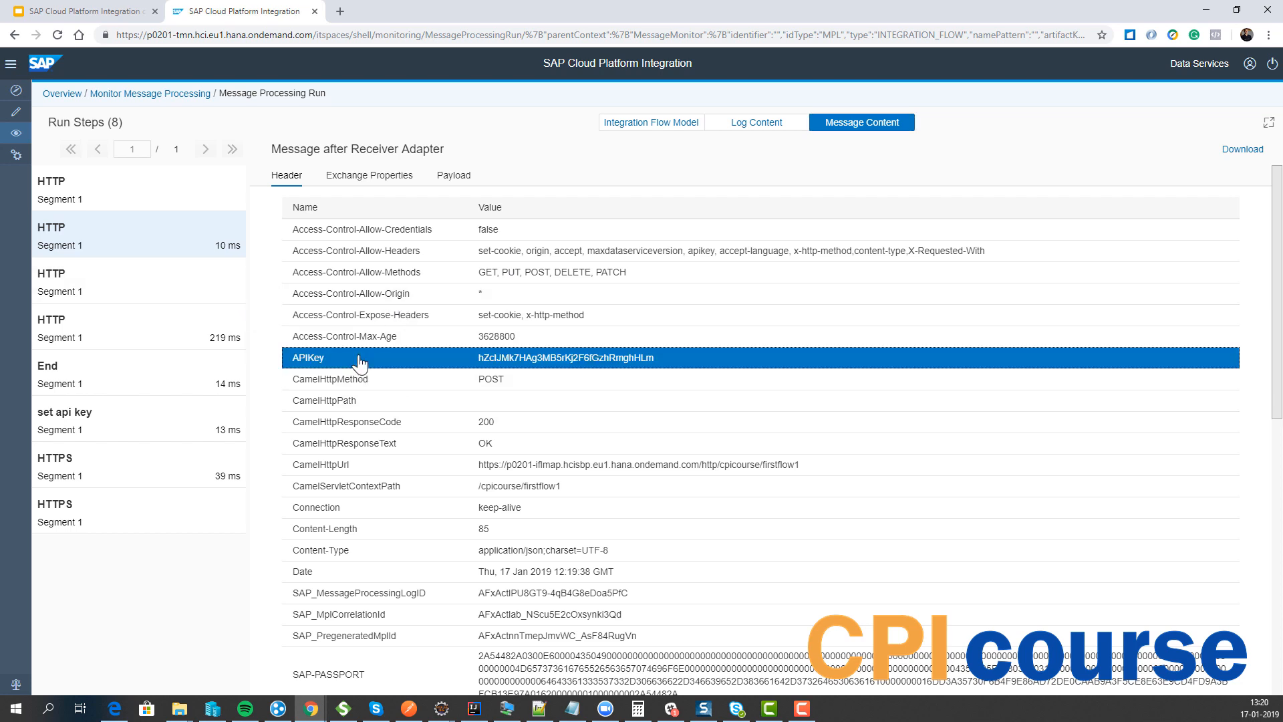
{"action": "scroll", "scroll_direction": "down", "scroll_amount": 3}
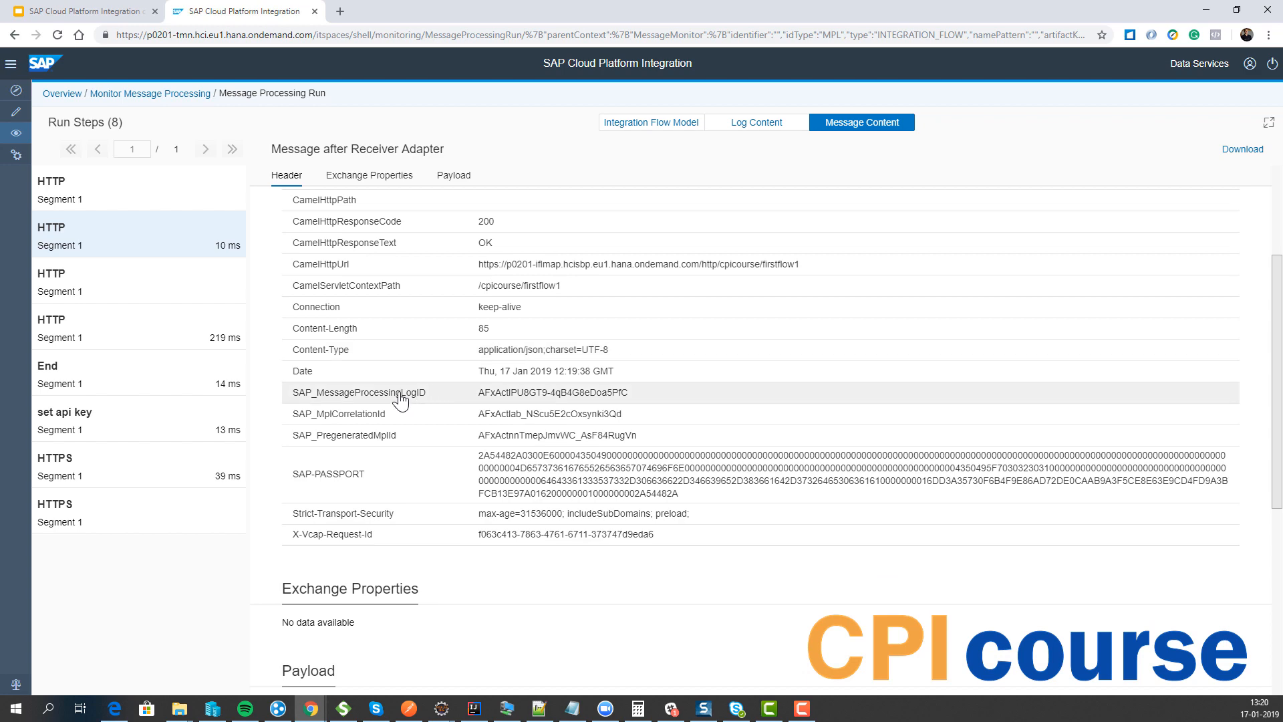
{"action": "scroll", "scroll_direction": "down", "scroll_amount": 3}
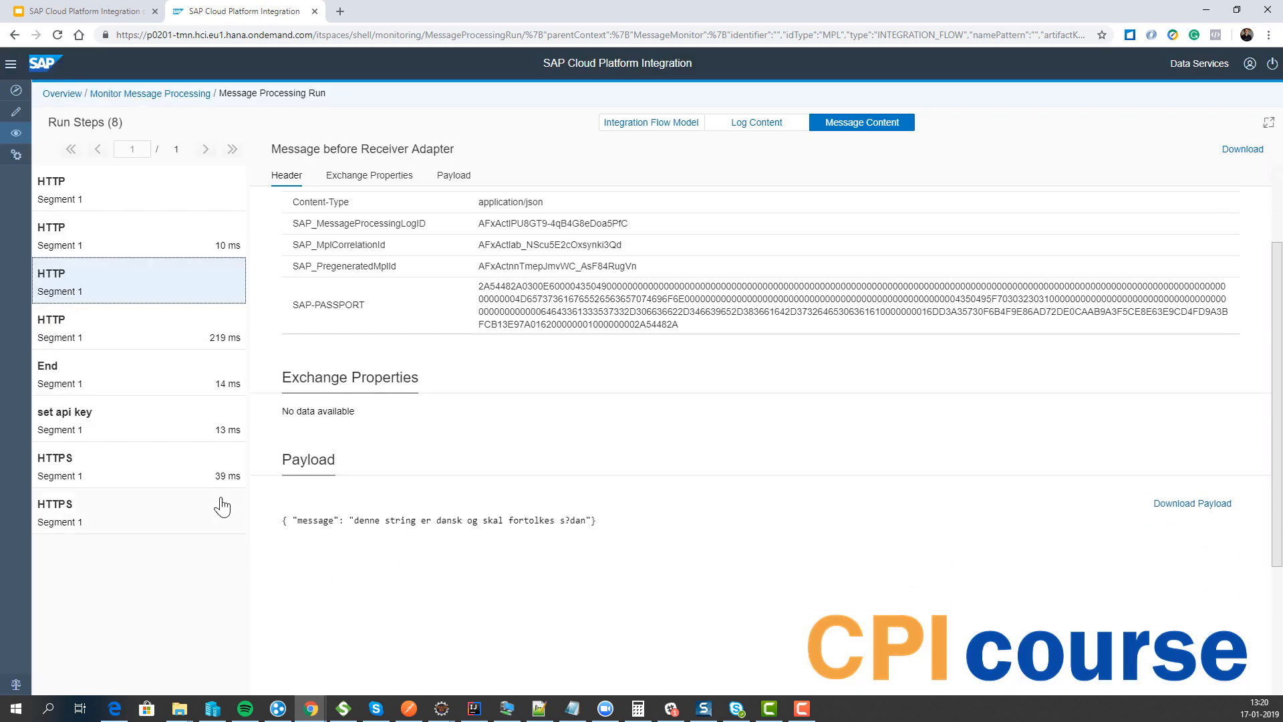
{"action": "triple_click", "coordinate": [439, 520]}
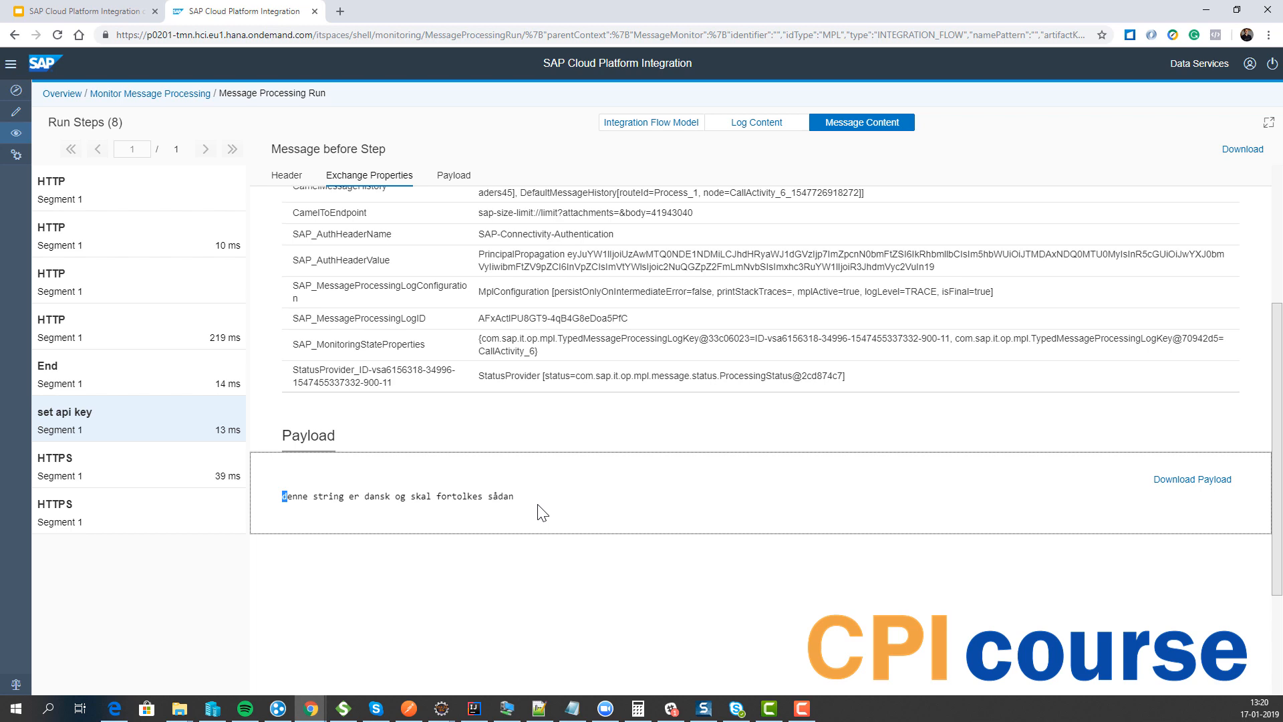
{"action": "left_click", "coordinate": [286, 173]}
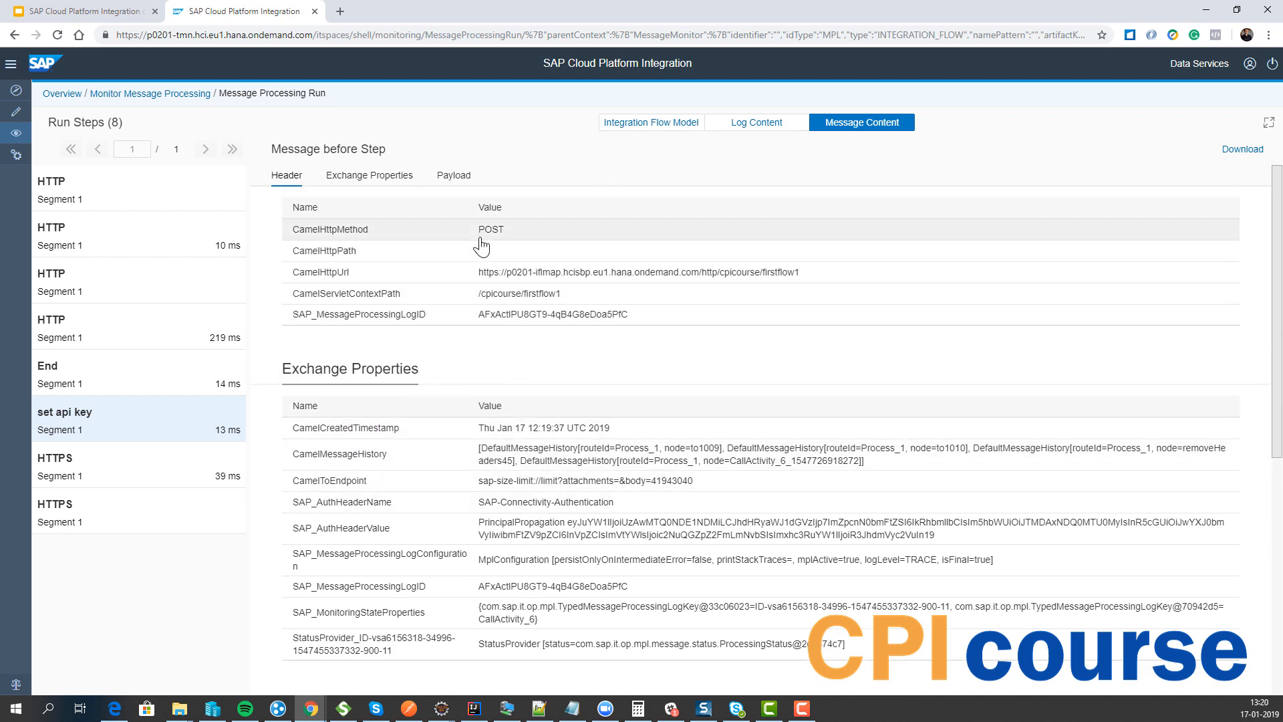
{"action": "double_click", "coordinate": [537, 271]}
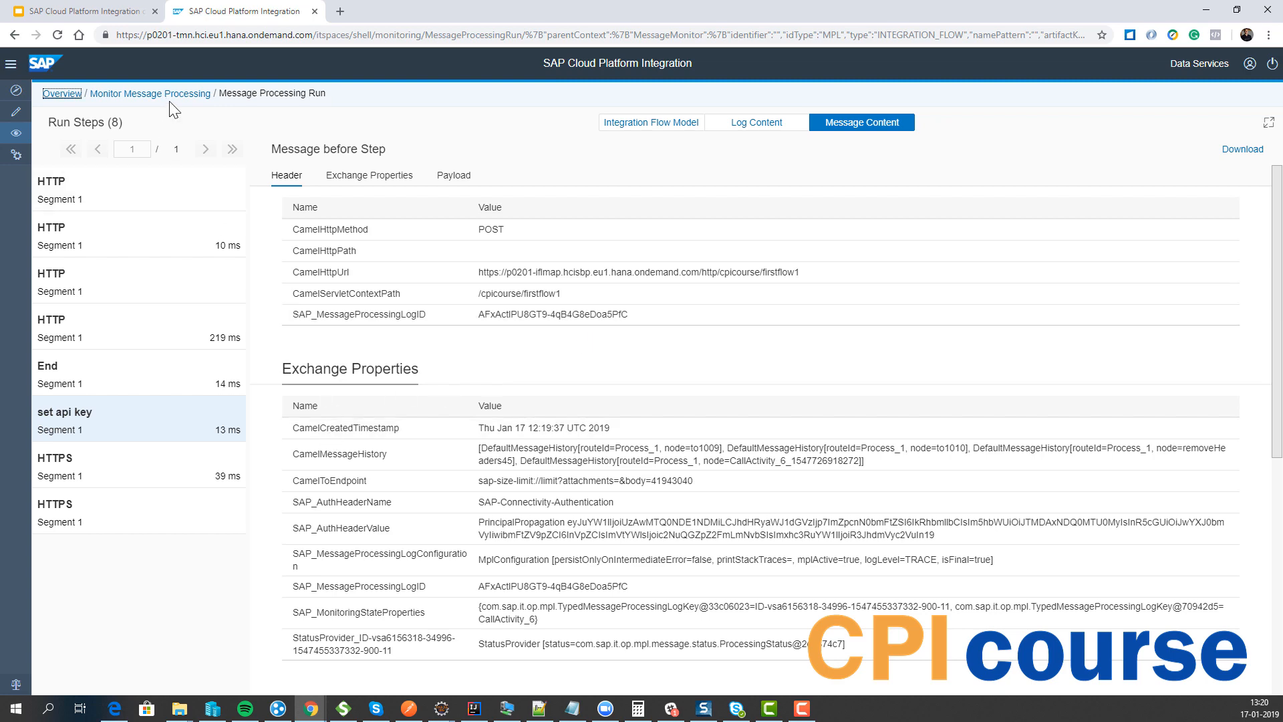
{"action": "left_click", "coordinate": [150, 92]}
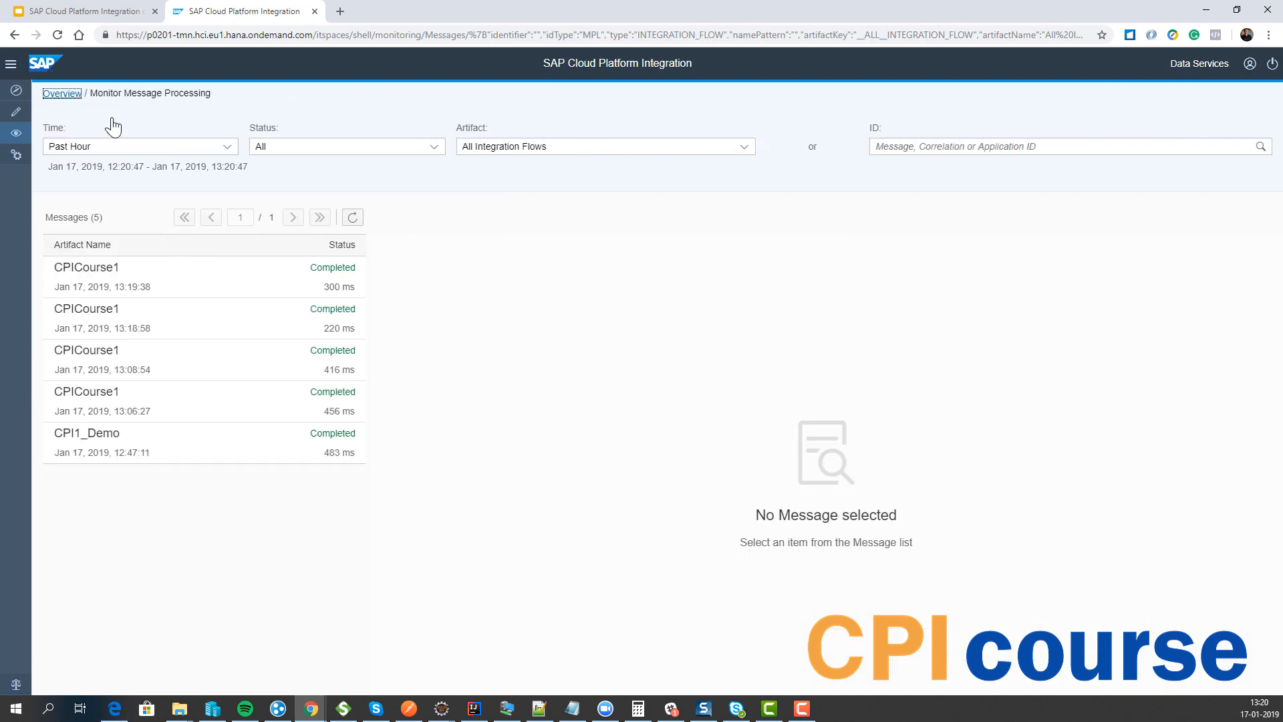
Present slide 26, Message Logs, full screen, then stop presenting.
{"action": "left_click", "coordinate": [81, 11]}
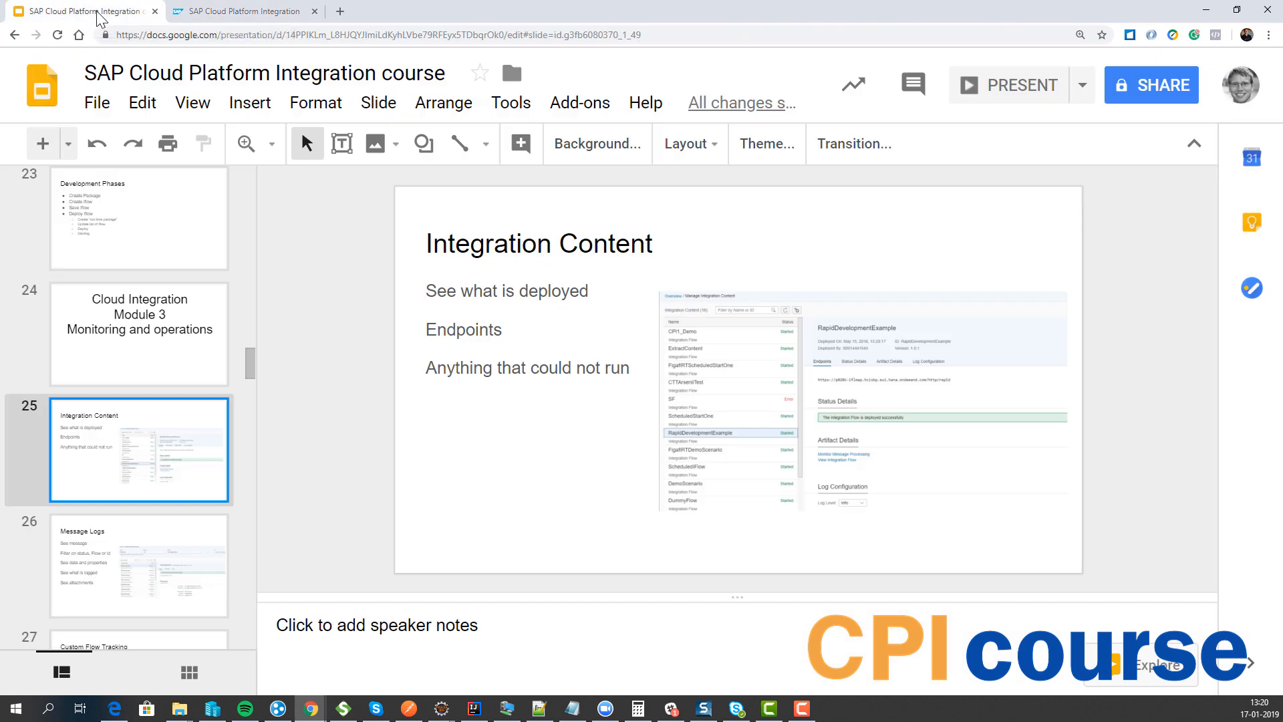
{"action": "left_click", "coordinate": [139, 566]}
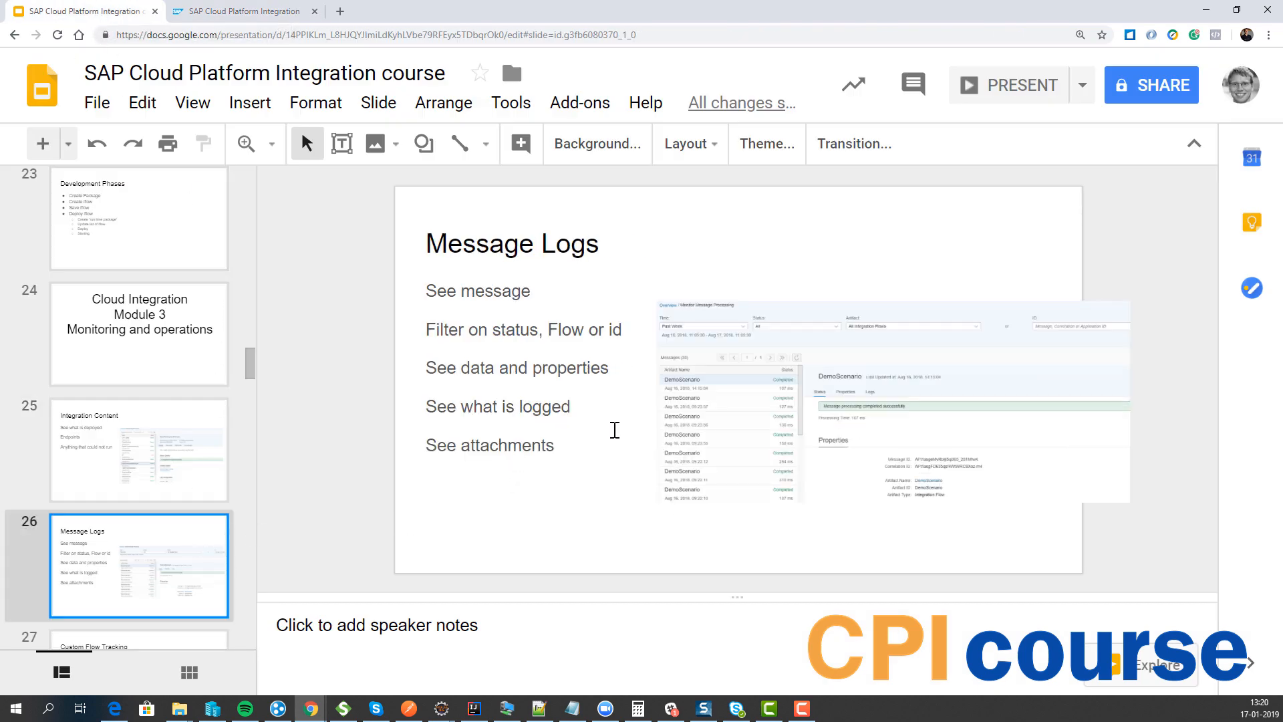
{"action": "left_click", "coordinate": [1007, 84]}
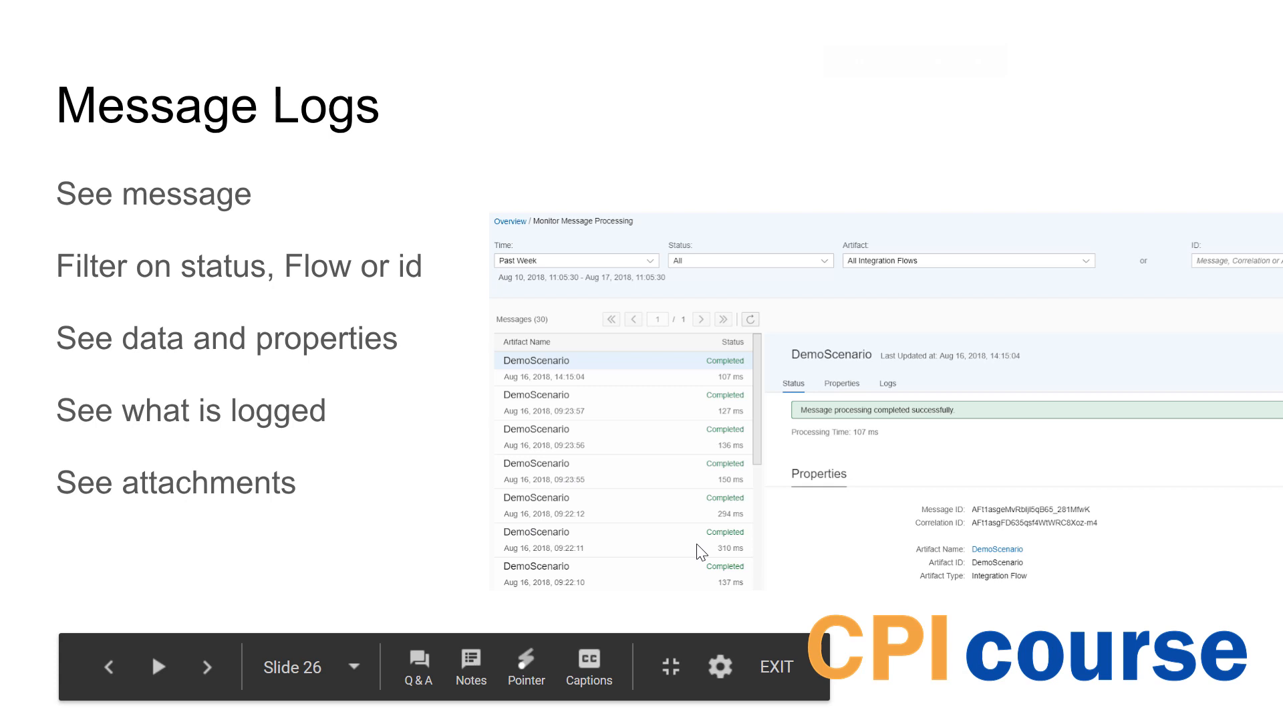
{"action": "mouse_move", "coordinate": [859, 439]}
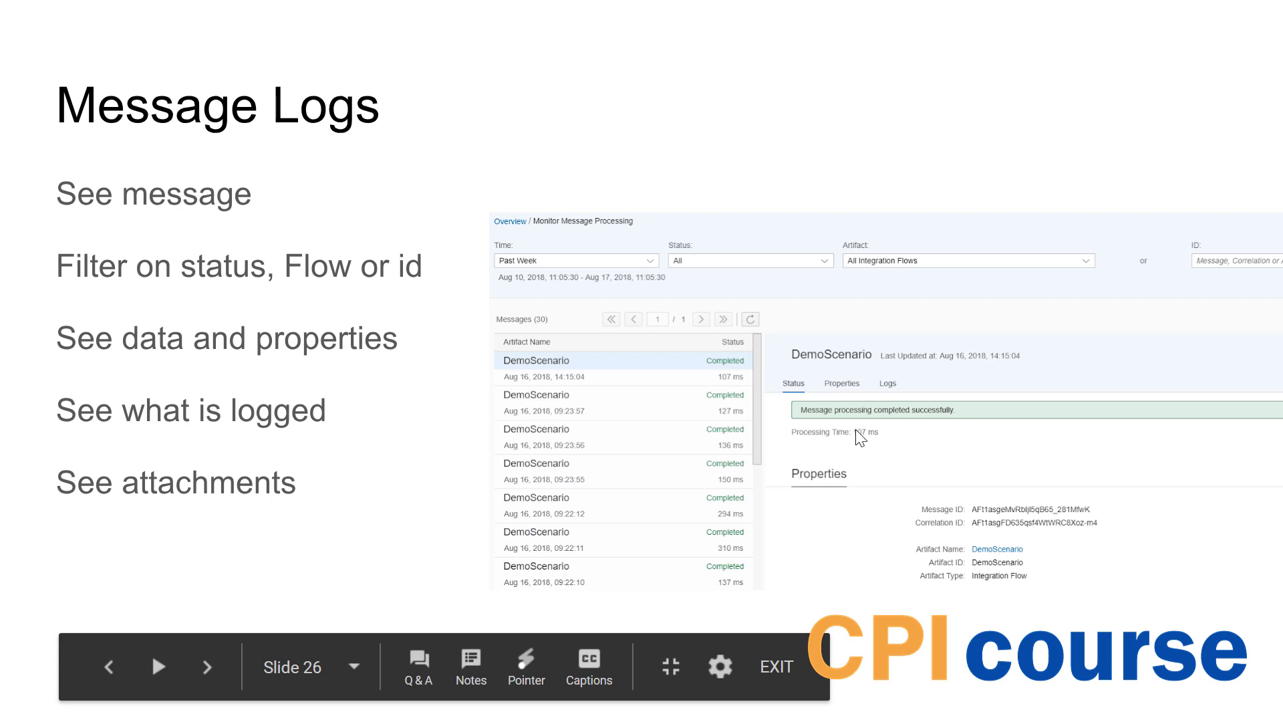
{"action": "left_click", "coordinate": [206, 665]}
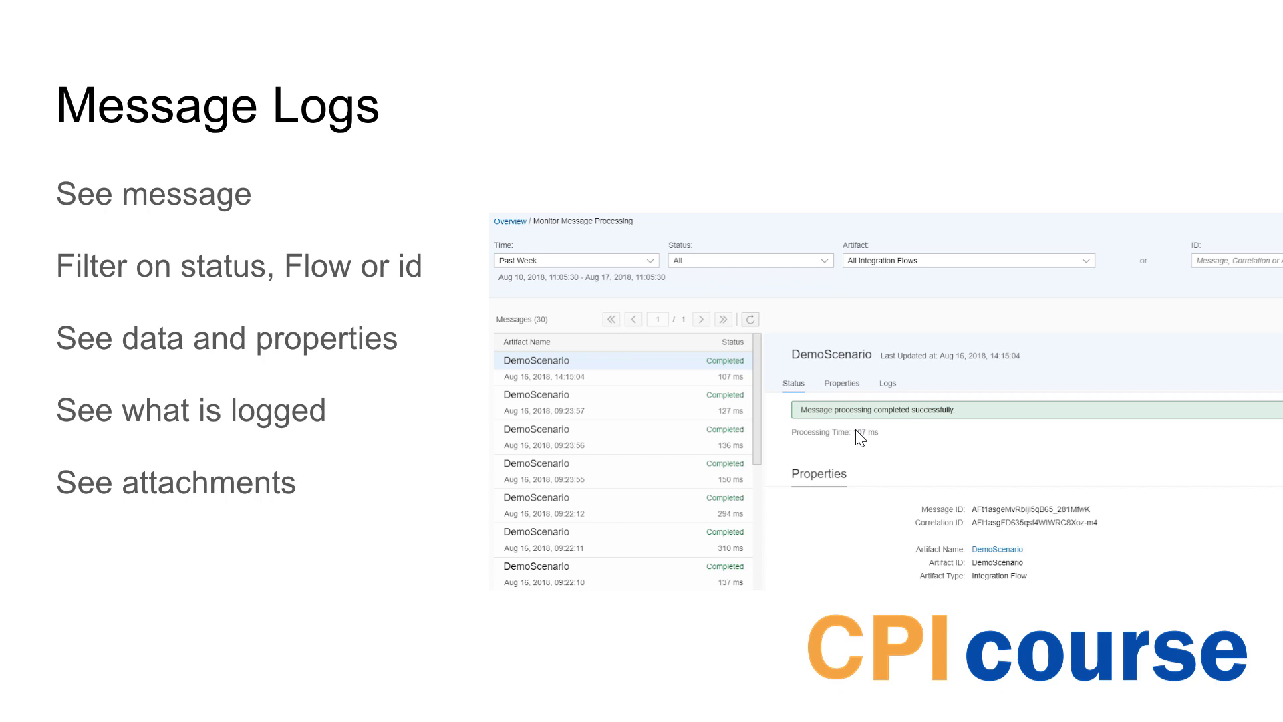
{"action": "mouse_move", "coordinate": [781, 514]}
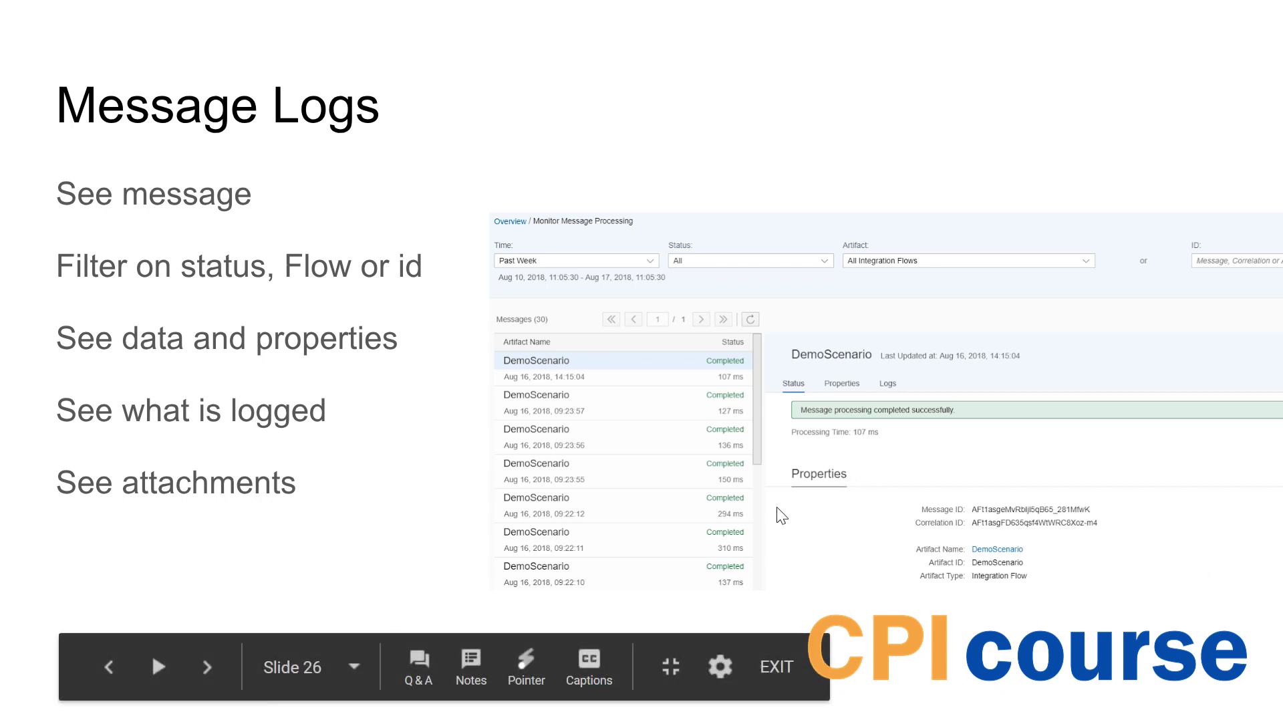
{"action": "left_click", "coordinate": [207, 665]}
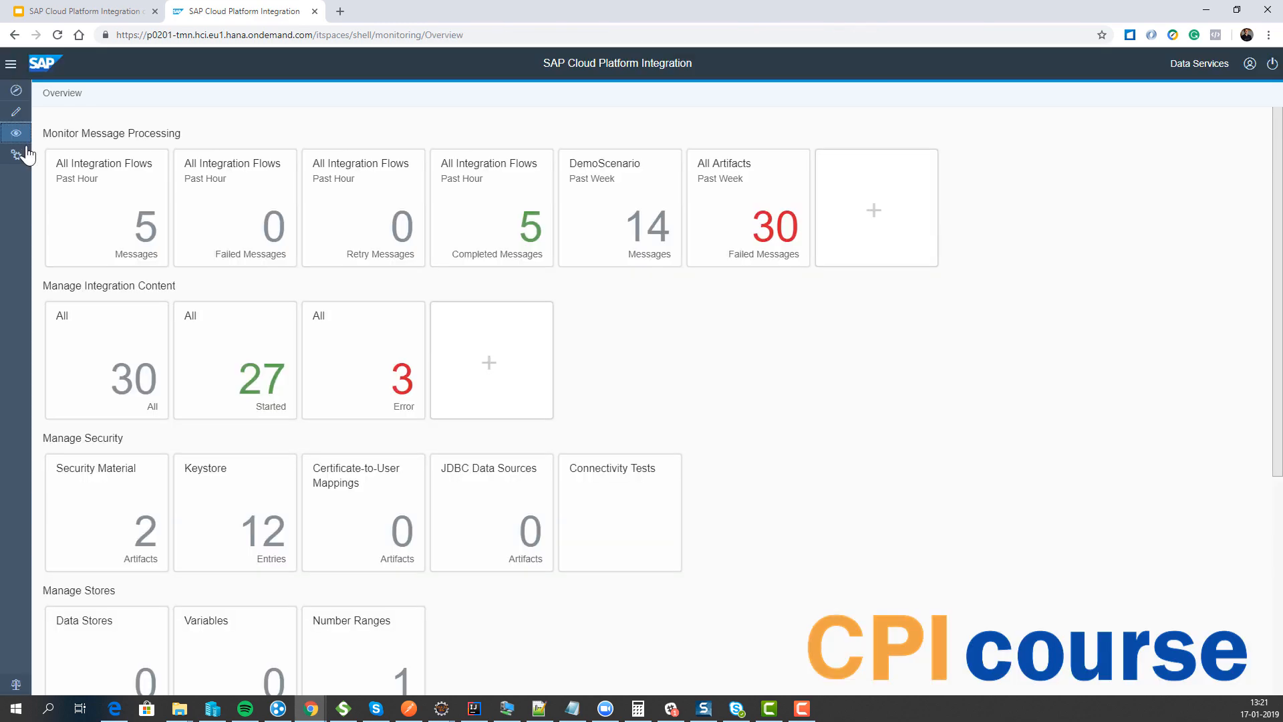
Add a Failed / Past 24 Hours message tile, view its nine failures, then delete it.
{"action": "left_click", "coordinate": [875, 210]}
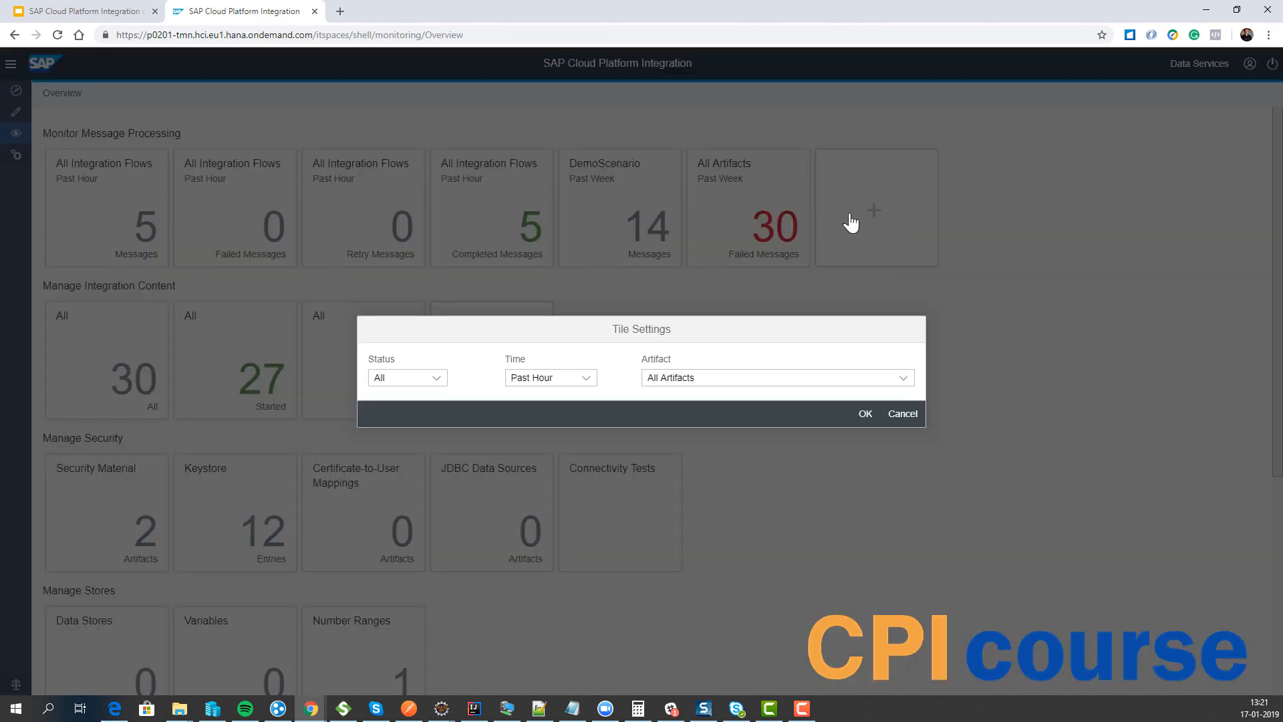
{"action": "left_click", "coordinate": [407, 376]}
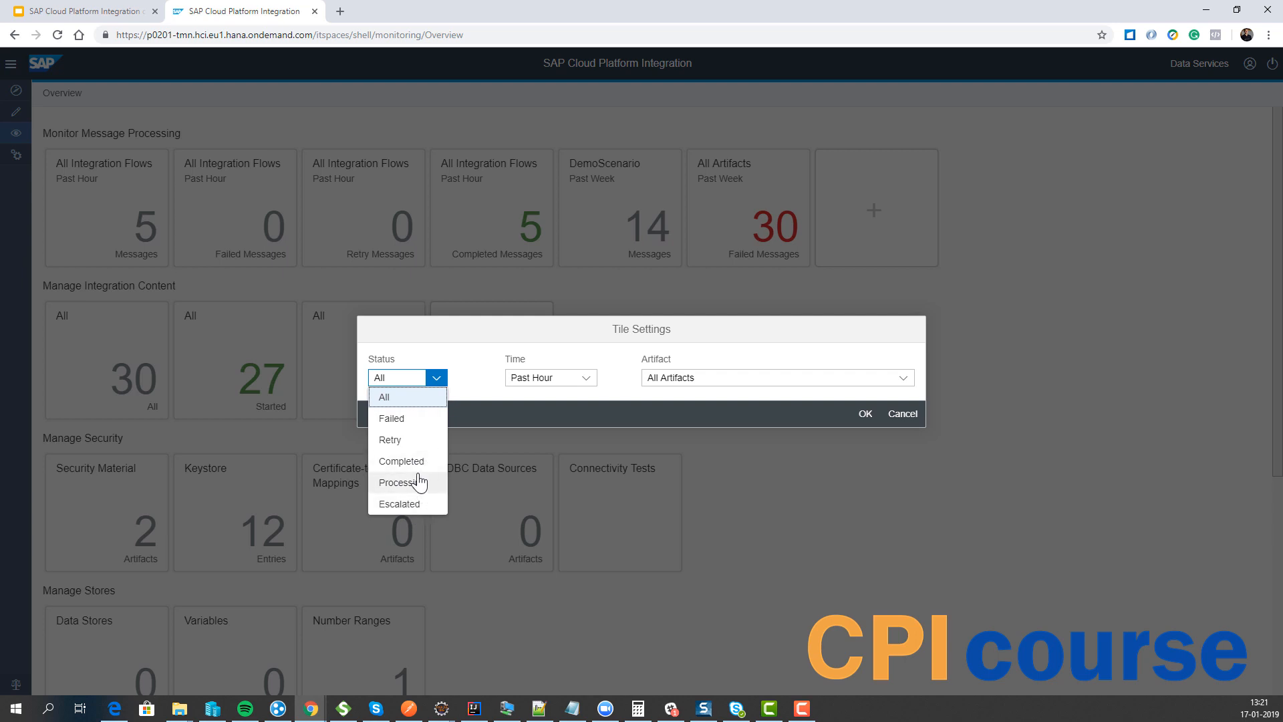
{"action": "mouse_move", "coordinate": [406, 419]}
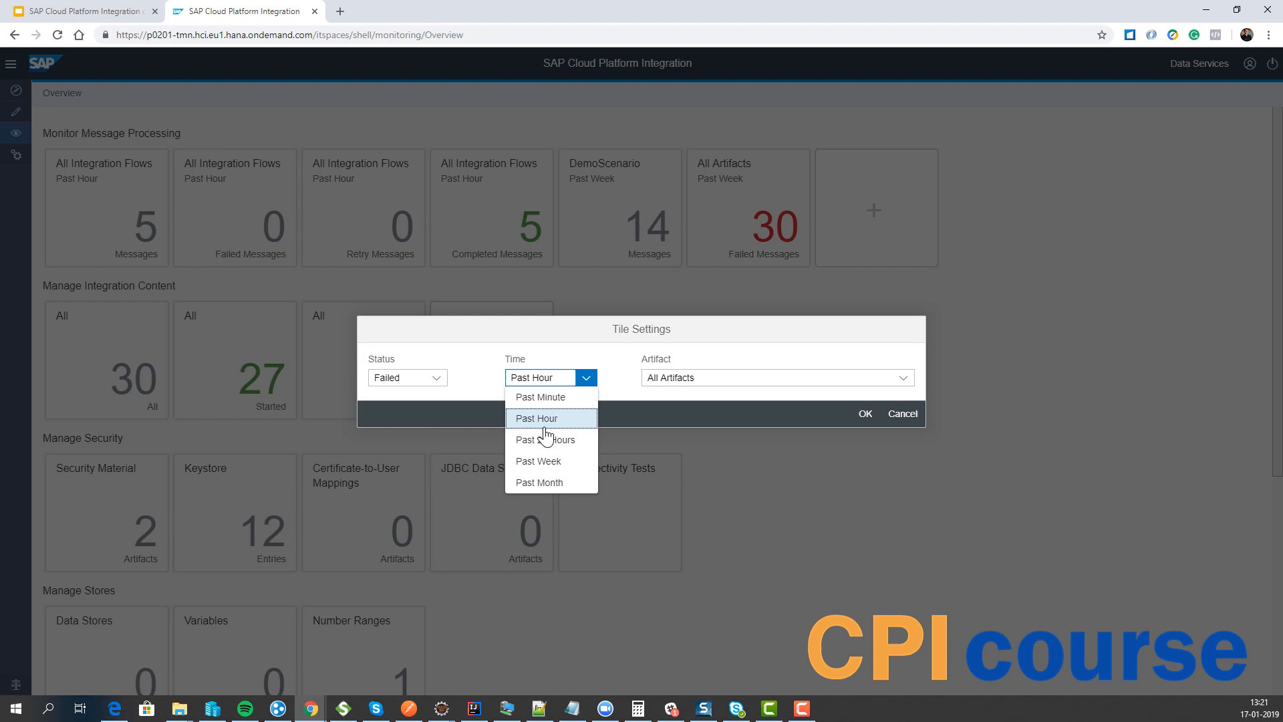
{"action": "left_click", "coordinate": [545, 440]}
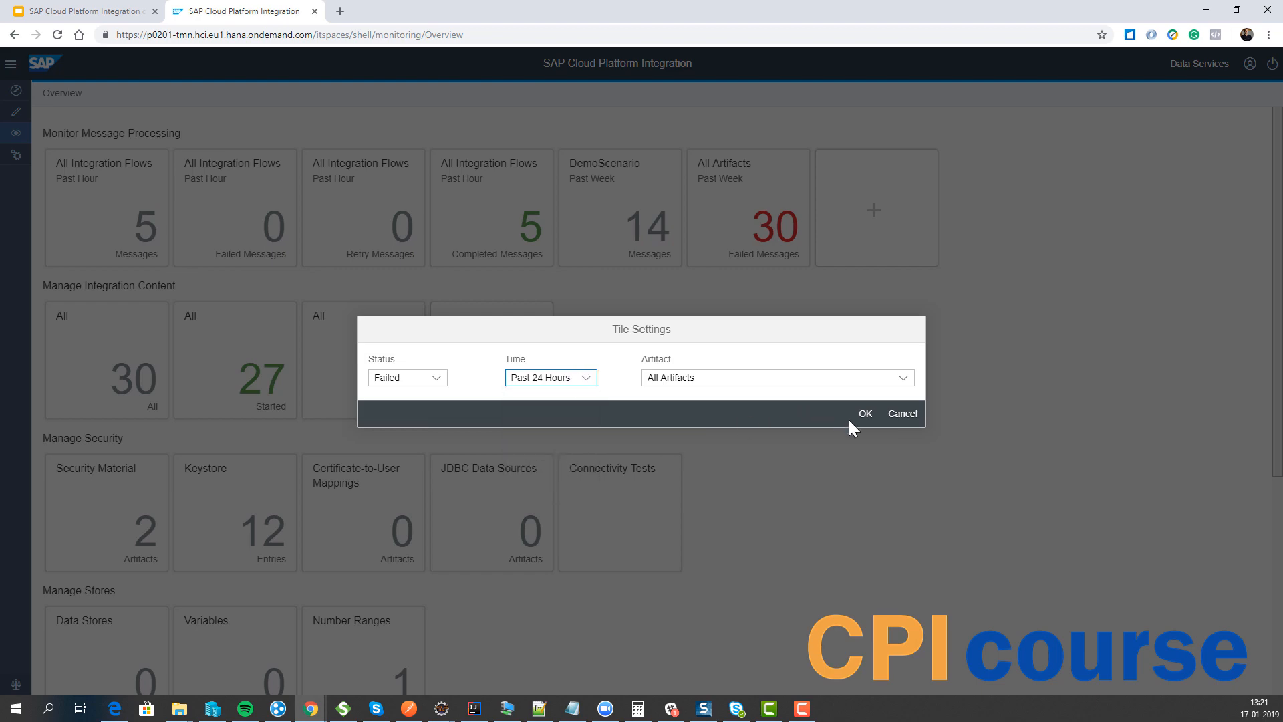
{"action": "left_click", "coordinate": [865, 413]}
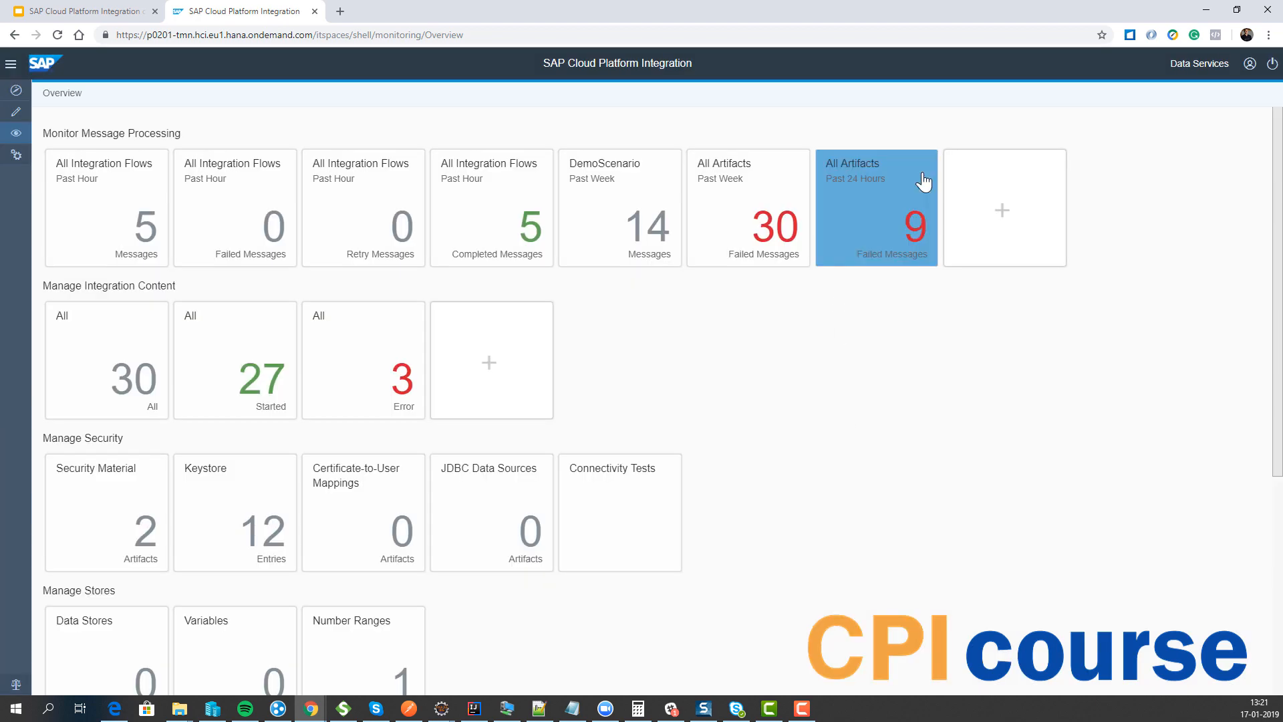
{"action": "left_click", "coordinate": [875, 207]}
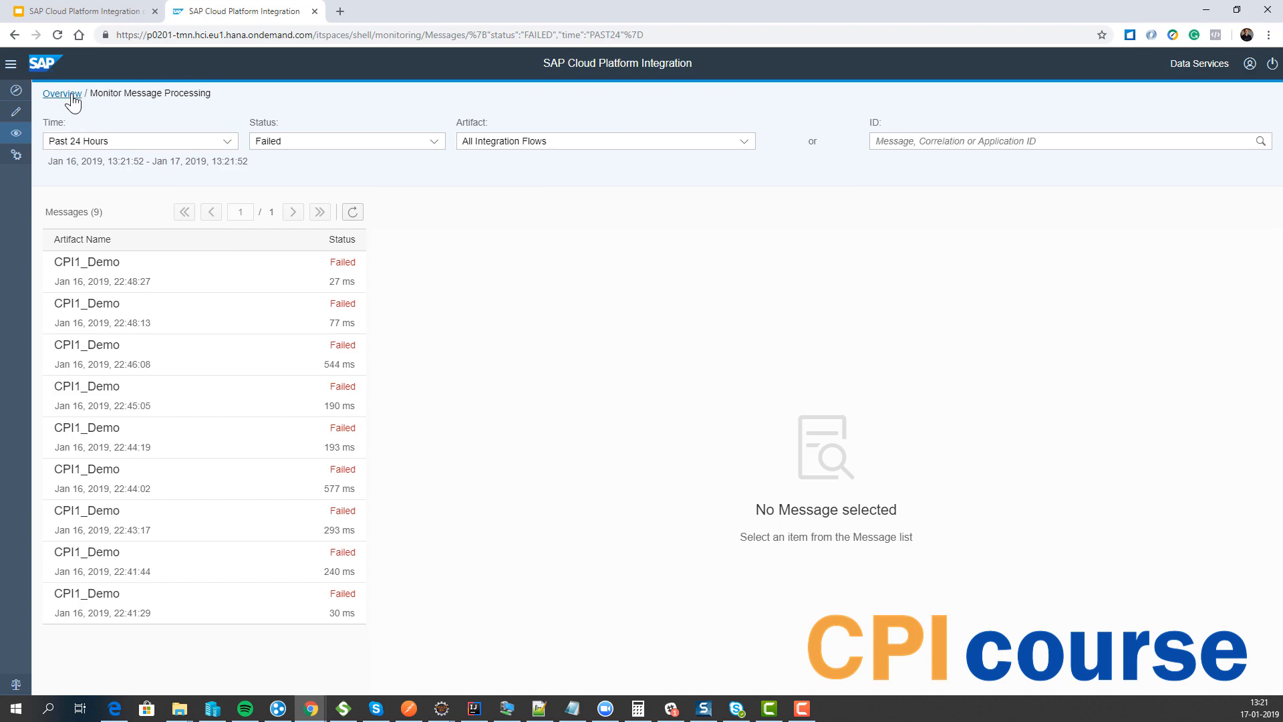
{"action": "left_click", "coordinate": [62, 92]}
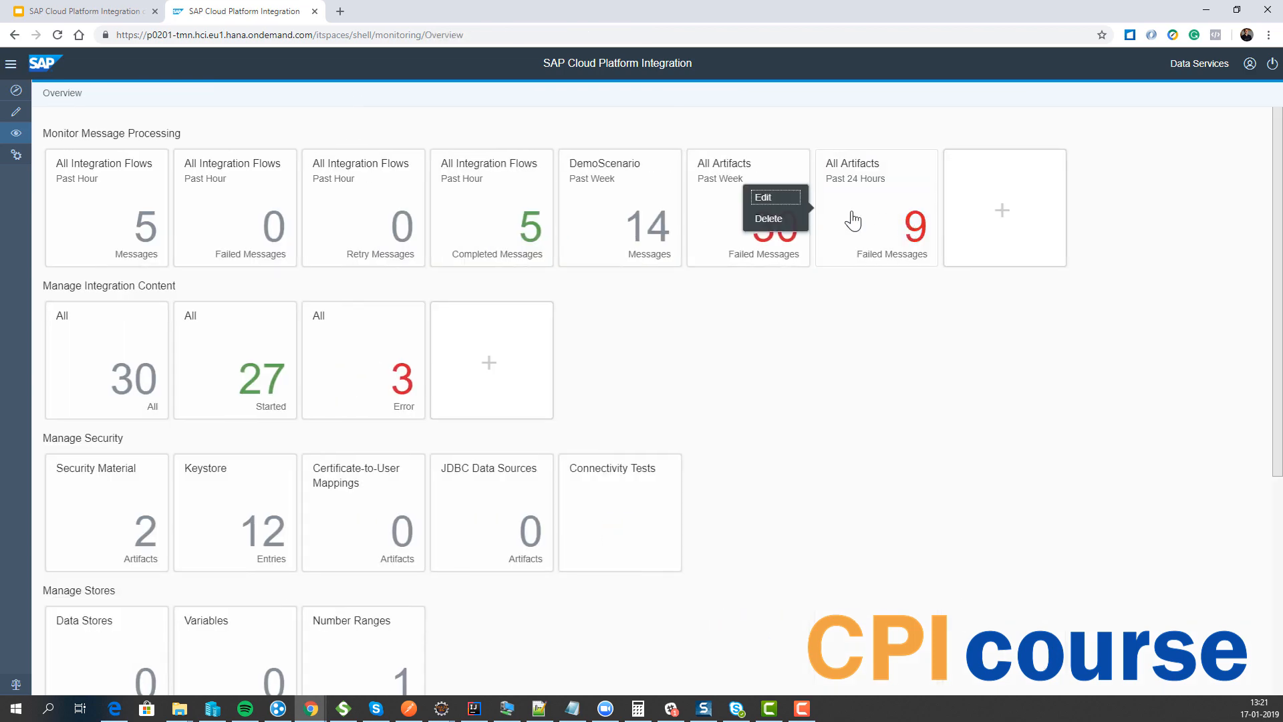
{"action": "left_click", "coordinate": [767, 218]}
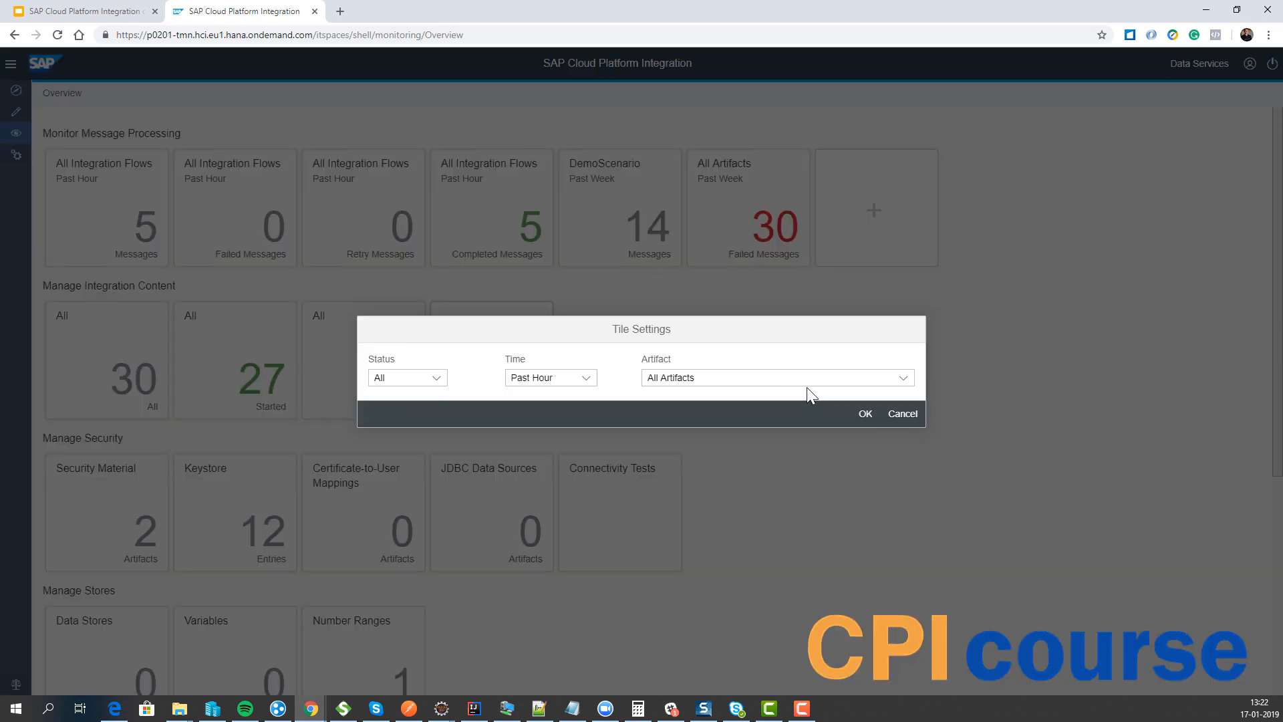
Explore the add-tile dialogs, discarding a message tile and limiting a content tile to OData Service artifacts.
{"action": "left_click", "coordinate": [904, 377]}
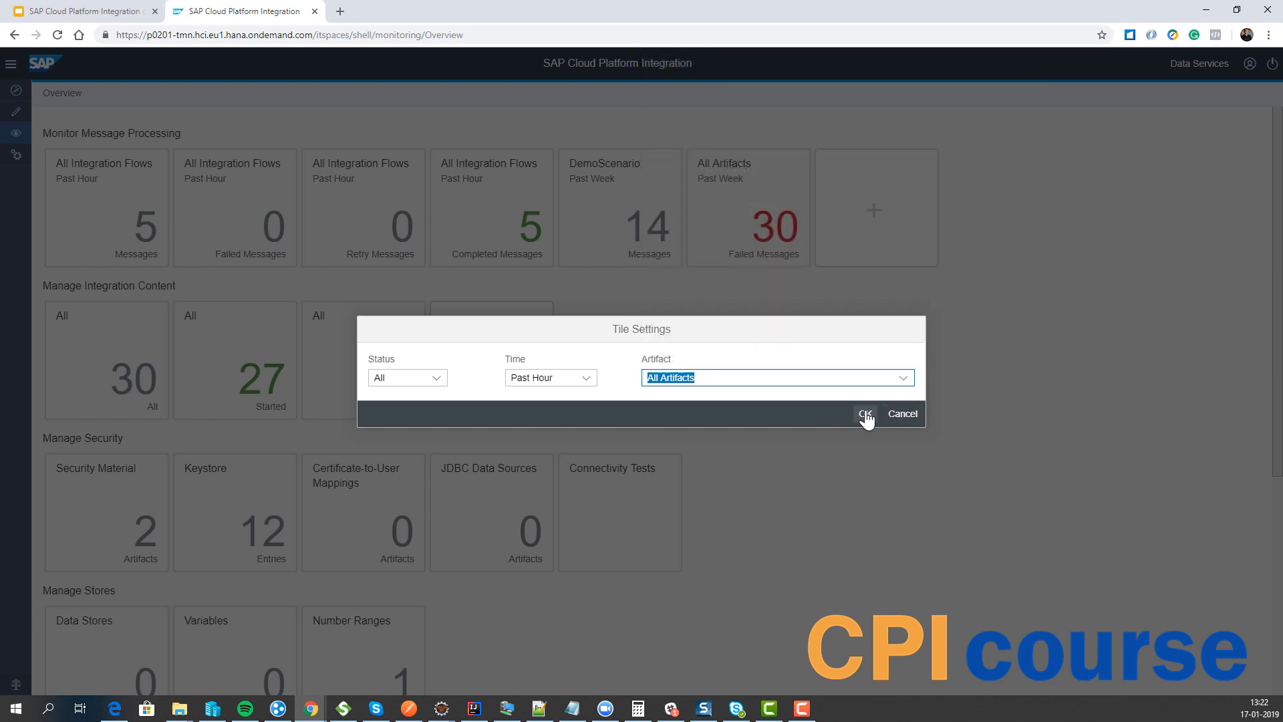
{"action": "mouse_move", "coordinate": [922, 432]}
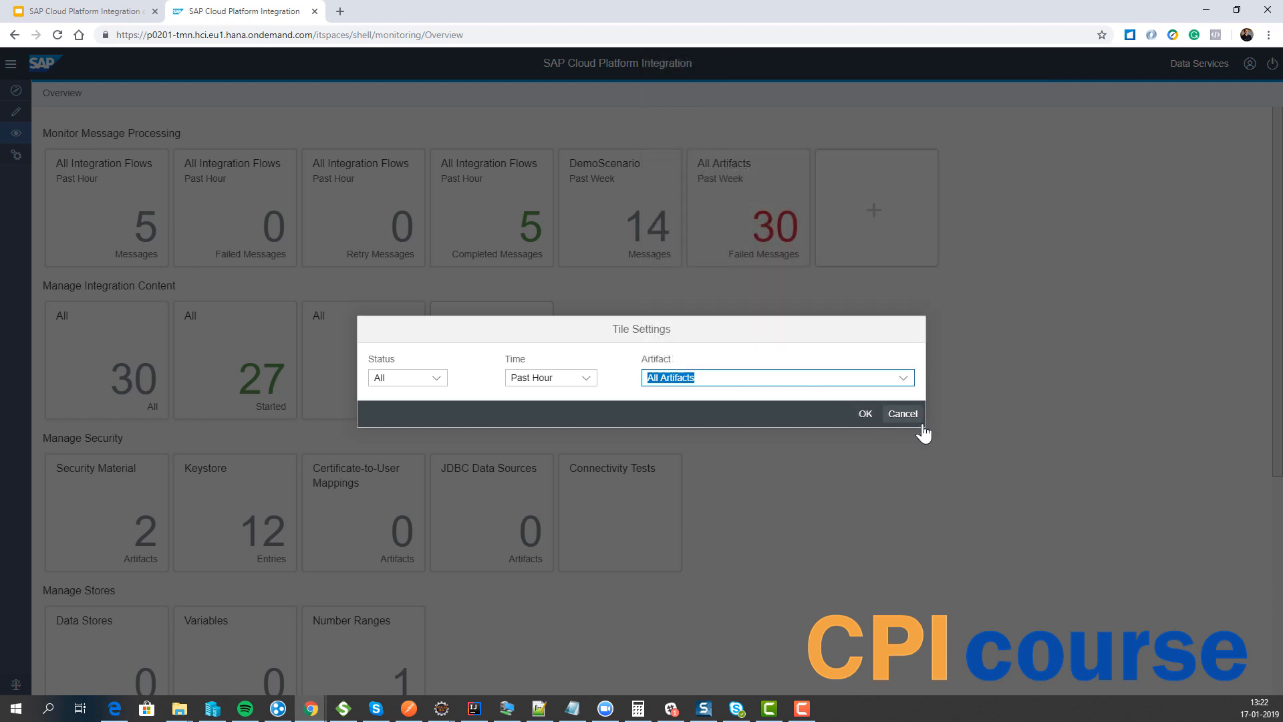
{"action": "left_click", "coordinate": [901, 413]}
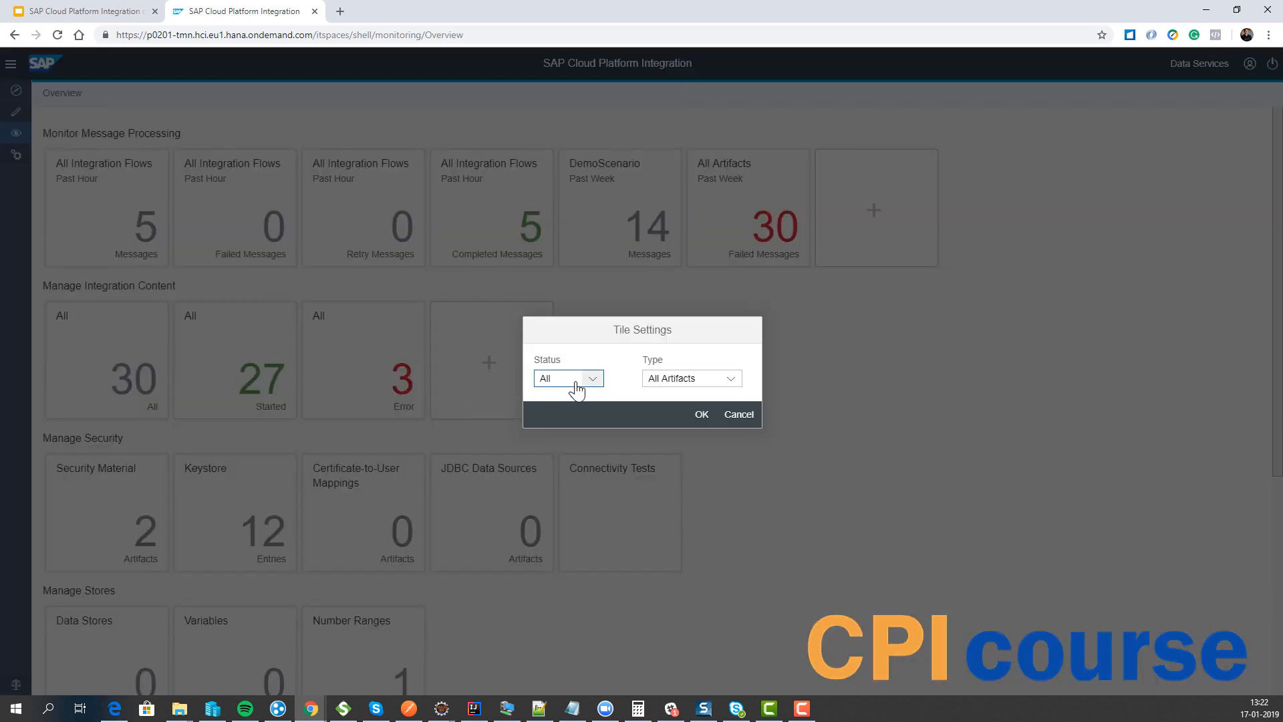
{"action": "left_click", "coordinate": [728, 379]}
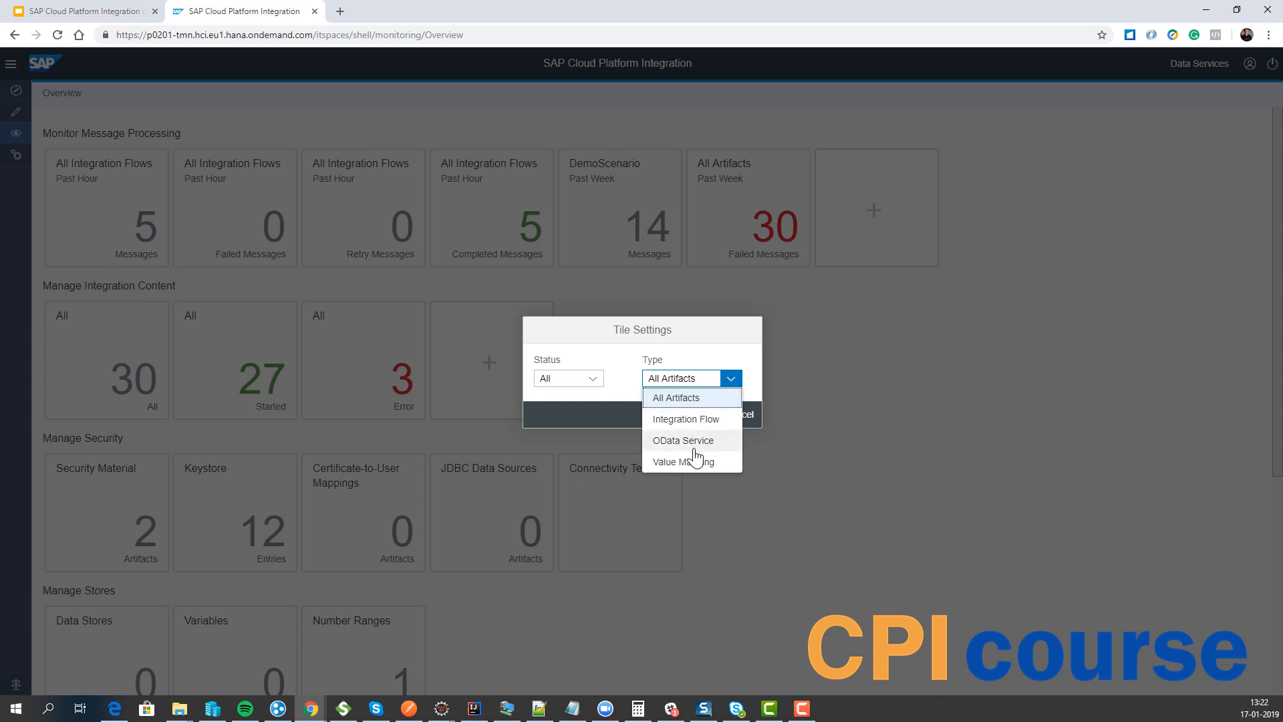
{"action": "left_click", "coordinate": [675, 397]}
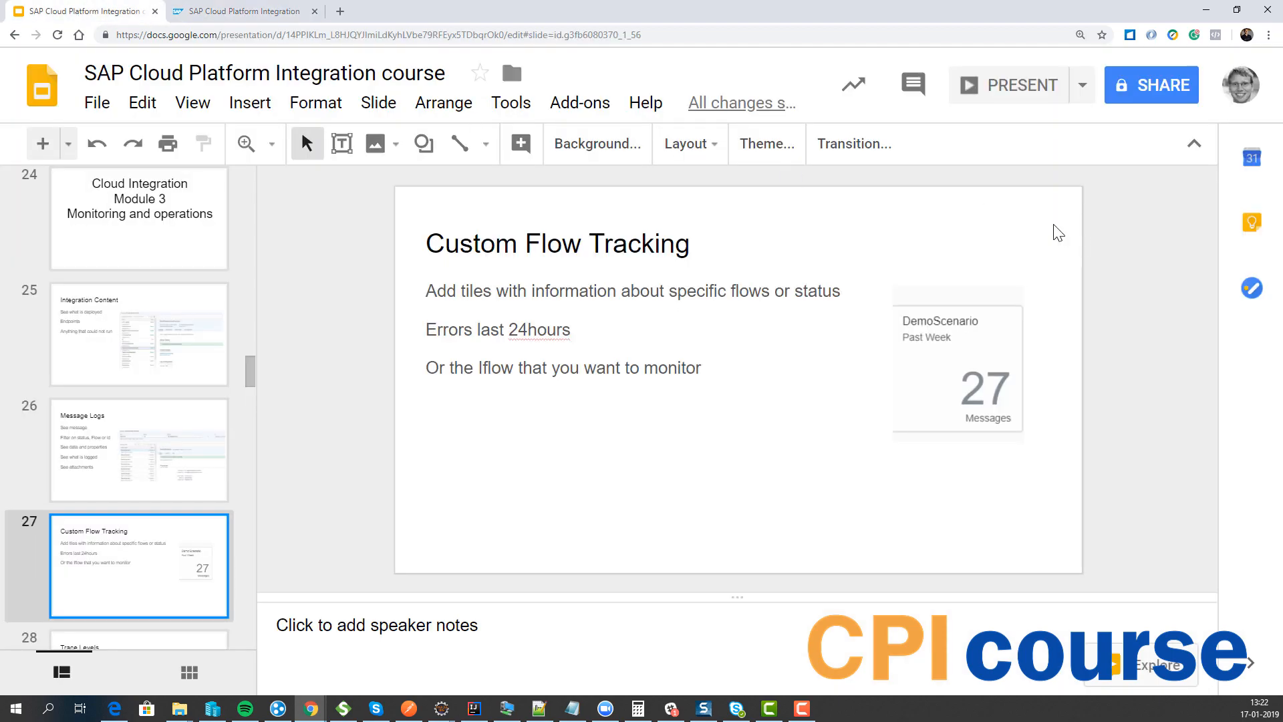
Present the Custom Flow Tracking slide and advance to Trace Levels.
{"action": "left_click", "coordinate": [1020, 86]}
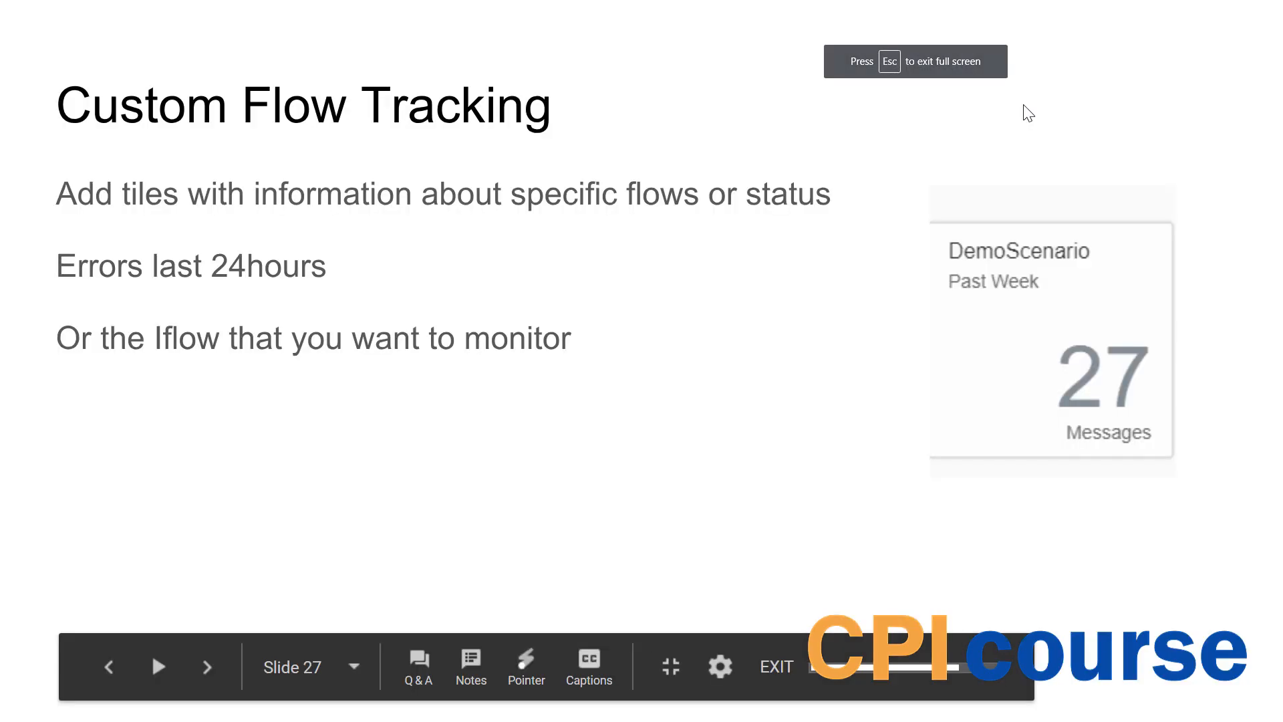
{"action": "left_click", "coordinate": [206, 666]}
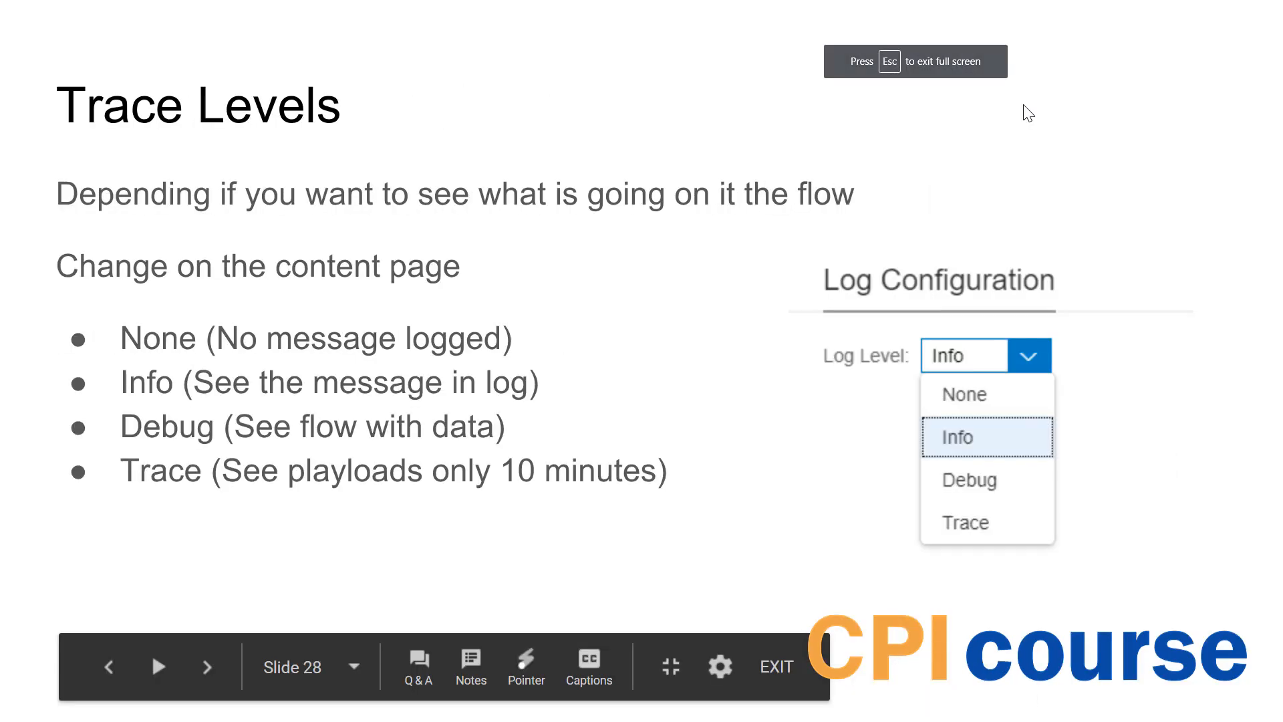
{"action": "mouse_move", "coordinate": [375, 448]}
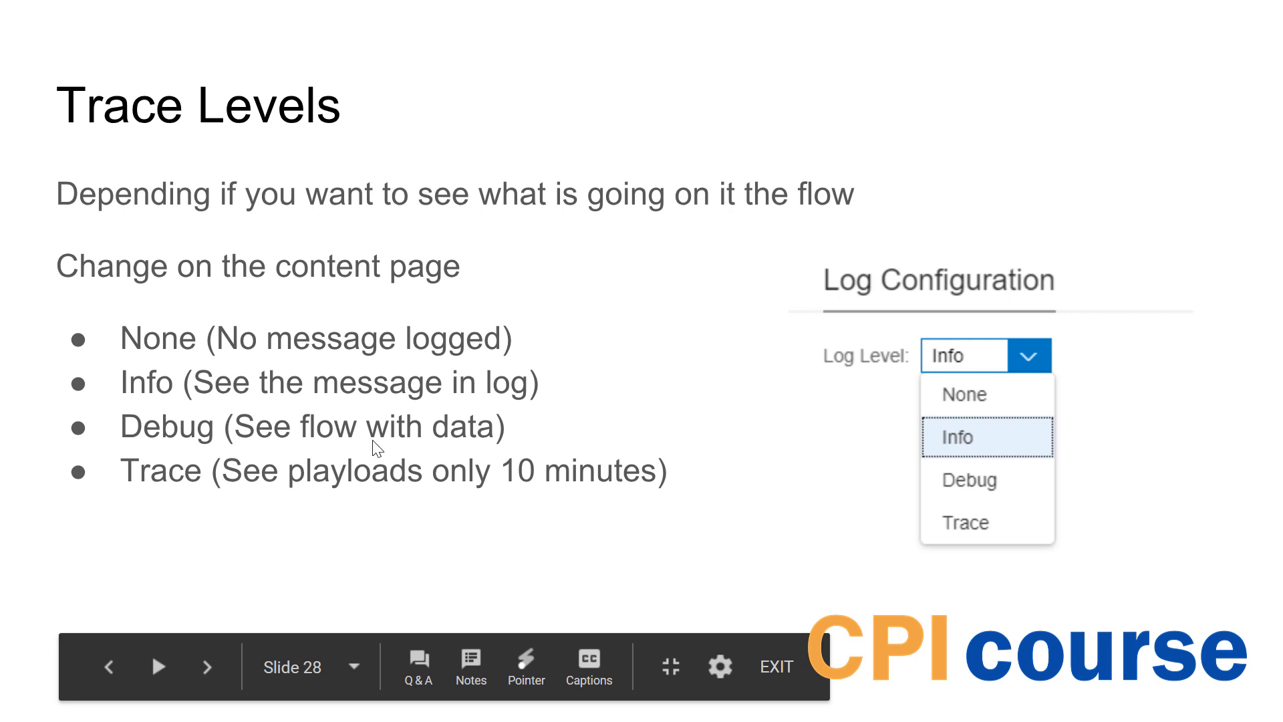
{"action": "mouse_move", "coordinate": [347, 477]}
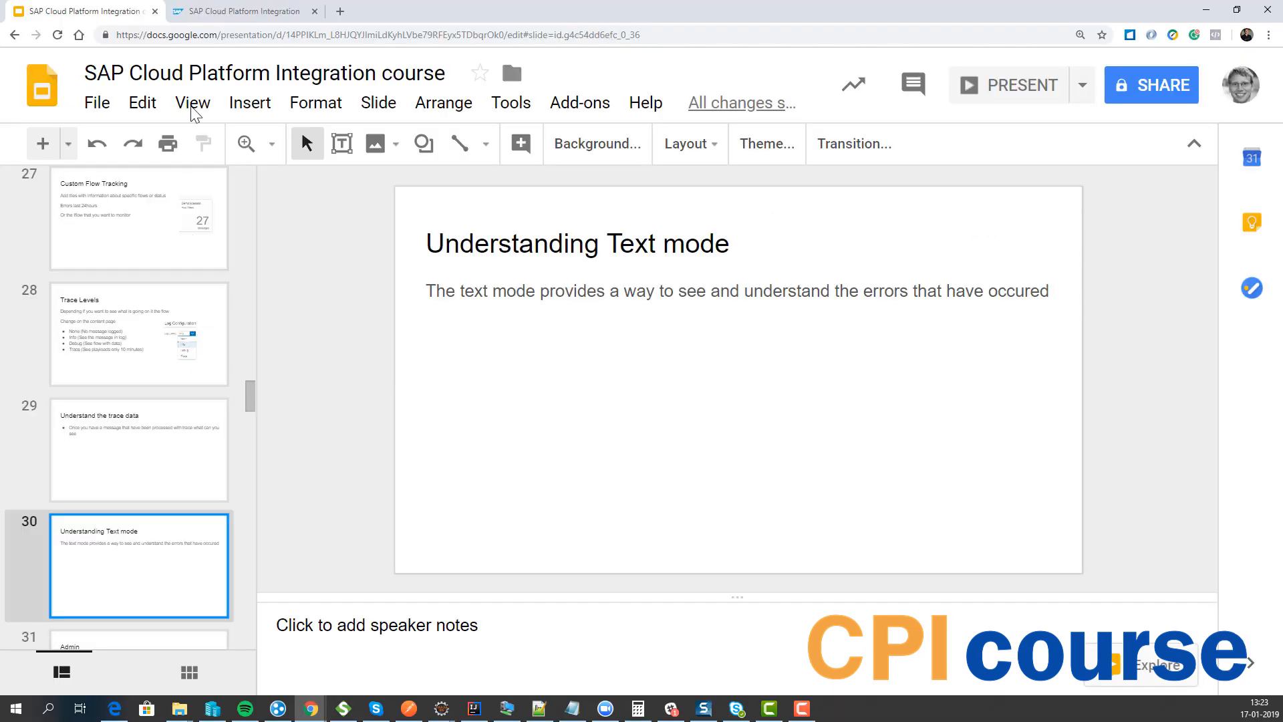
Show the latest CPICourse1 message's log in Open Text View.
{"action": "left_click", "coordinate": [244, 10]}
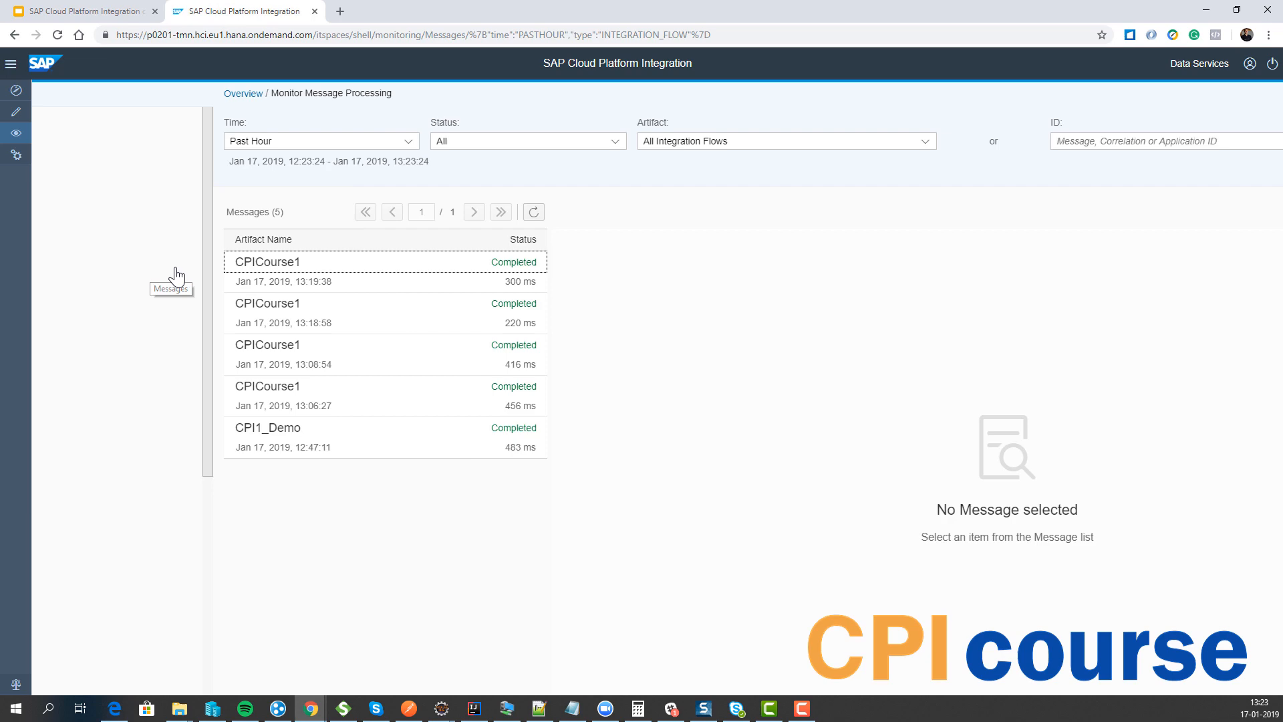
{"action": "left_click", "coordinate": [266, 262]}
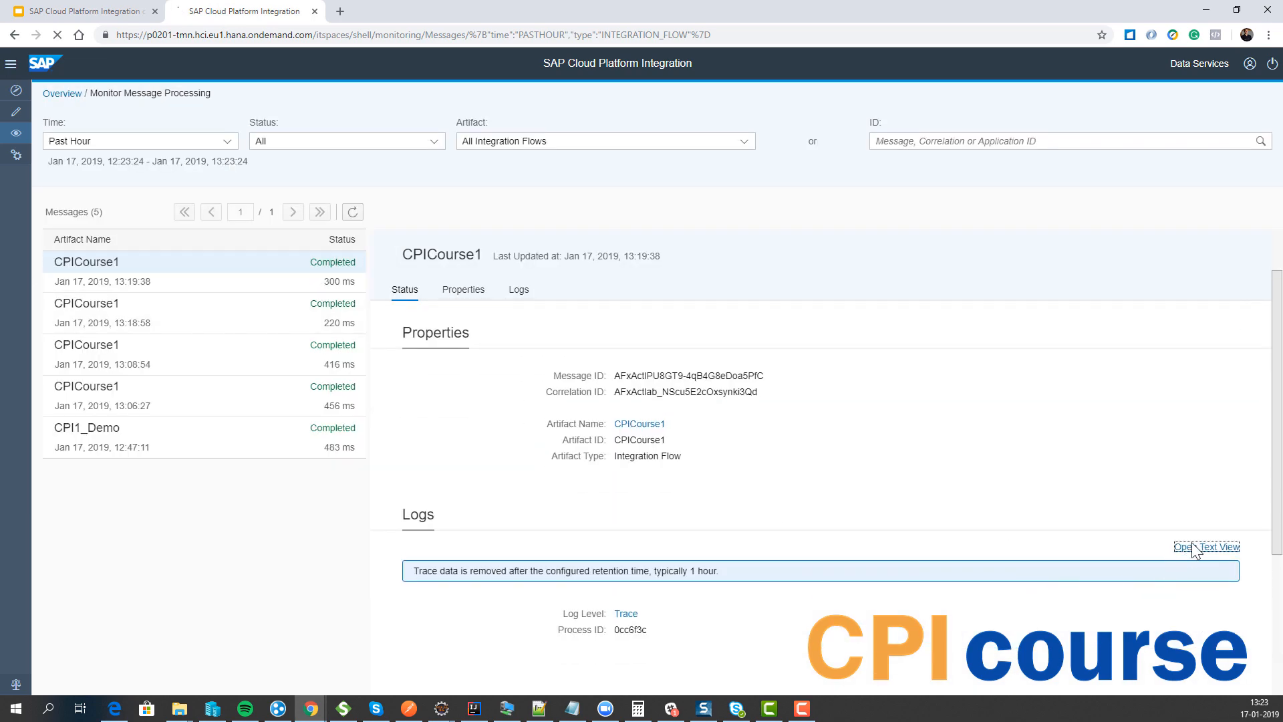
{"action": "left_click", "coordinate": [1207, 547]}
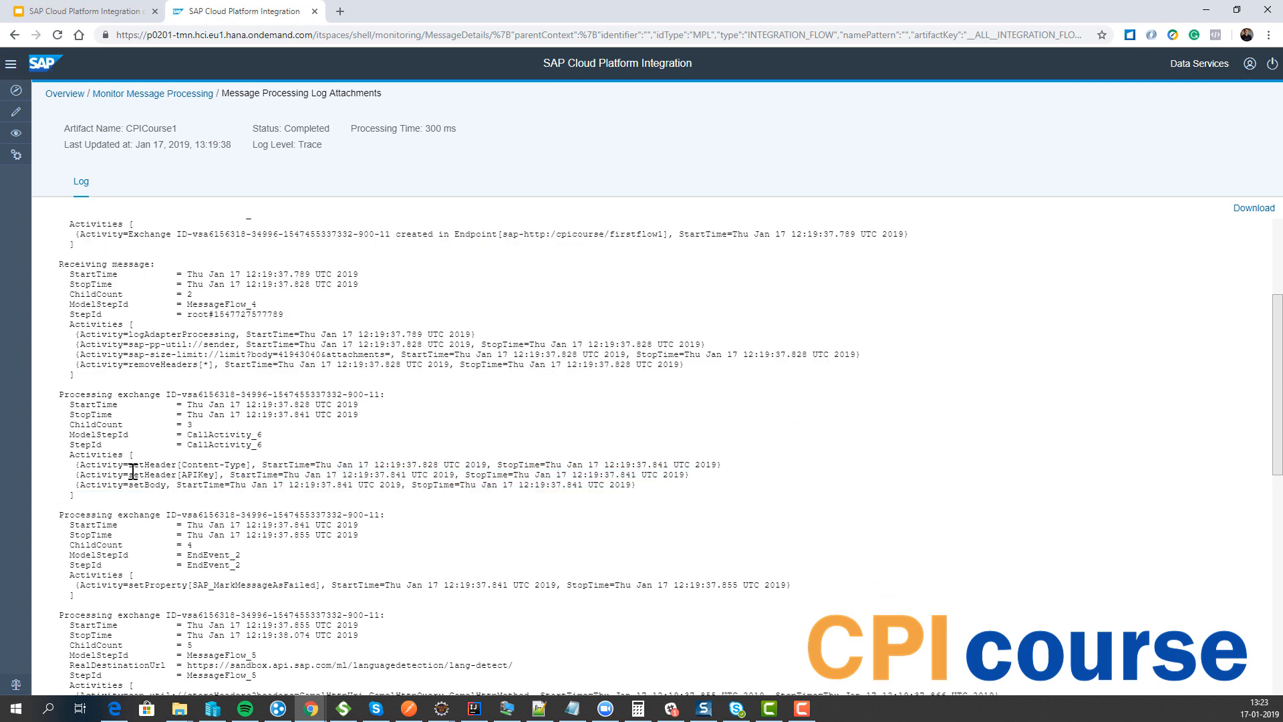
Read through the trace log, highlighting a step name and a timestamp.
{"action": "double_click", "coordinate": [177, 474]}
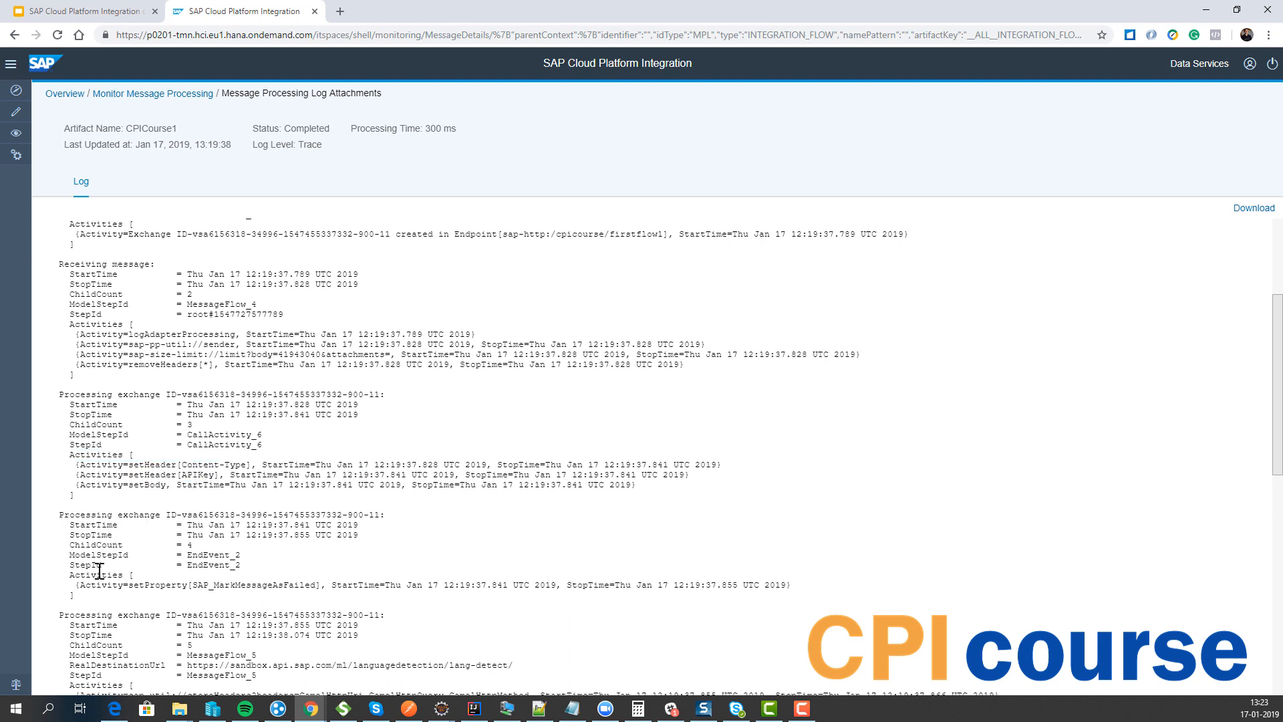
{"action": "scroll", "scroll_direction": "down", "scroll_amount": 3}
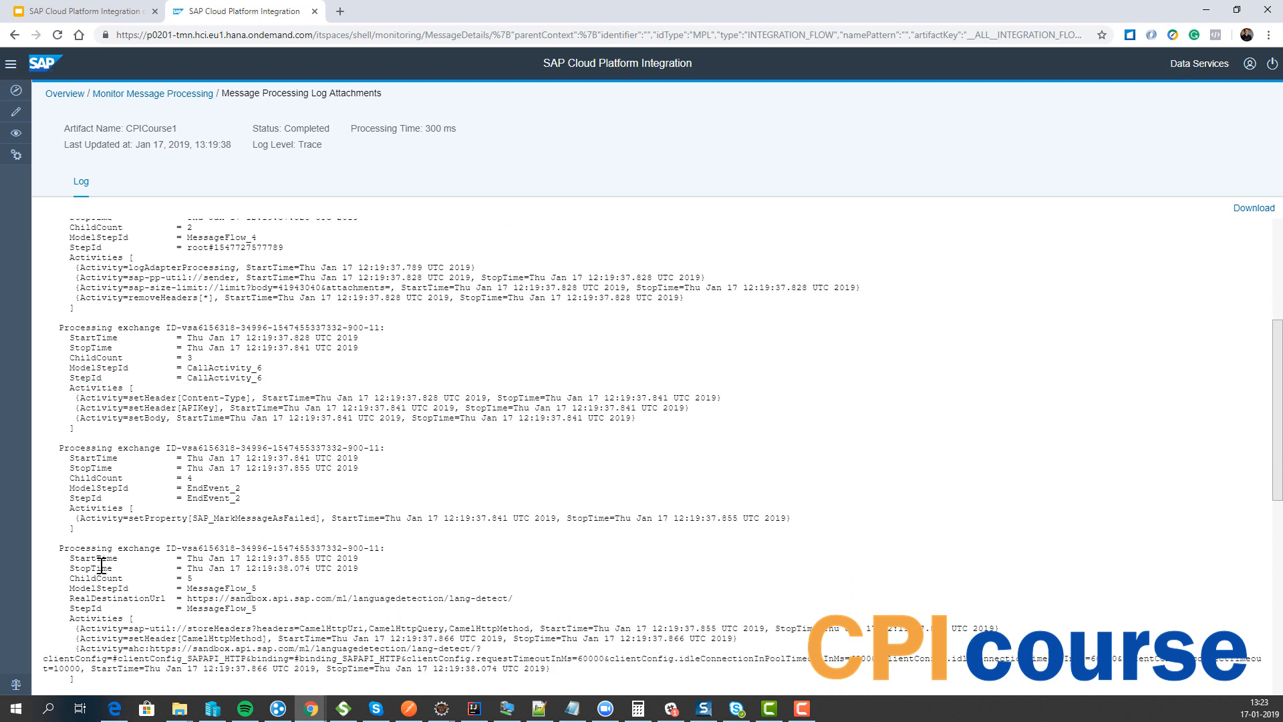
{"action": "scroll", "scroll_direction": "down", "scroll_amount": 3}
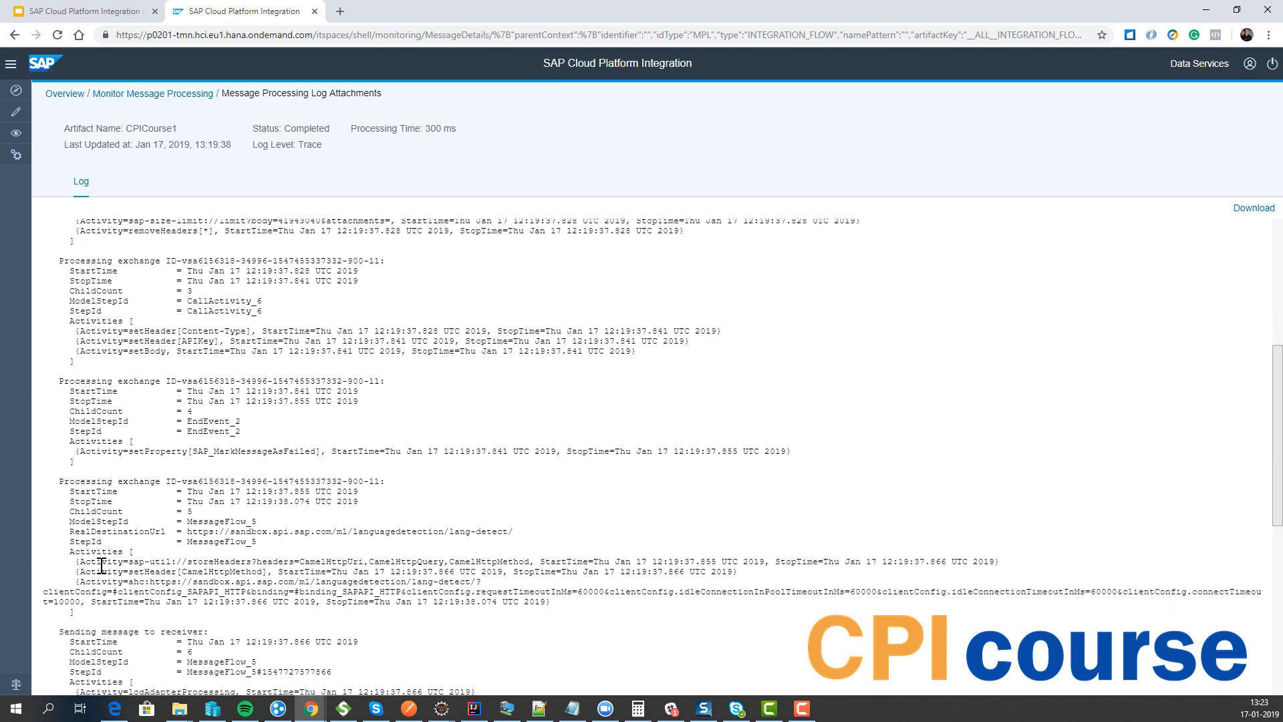
{"action": "scroll", "scroll_direction": "down", "scroll_amount": 3}
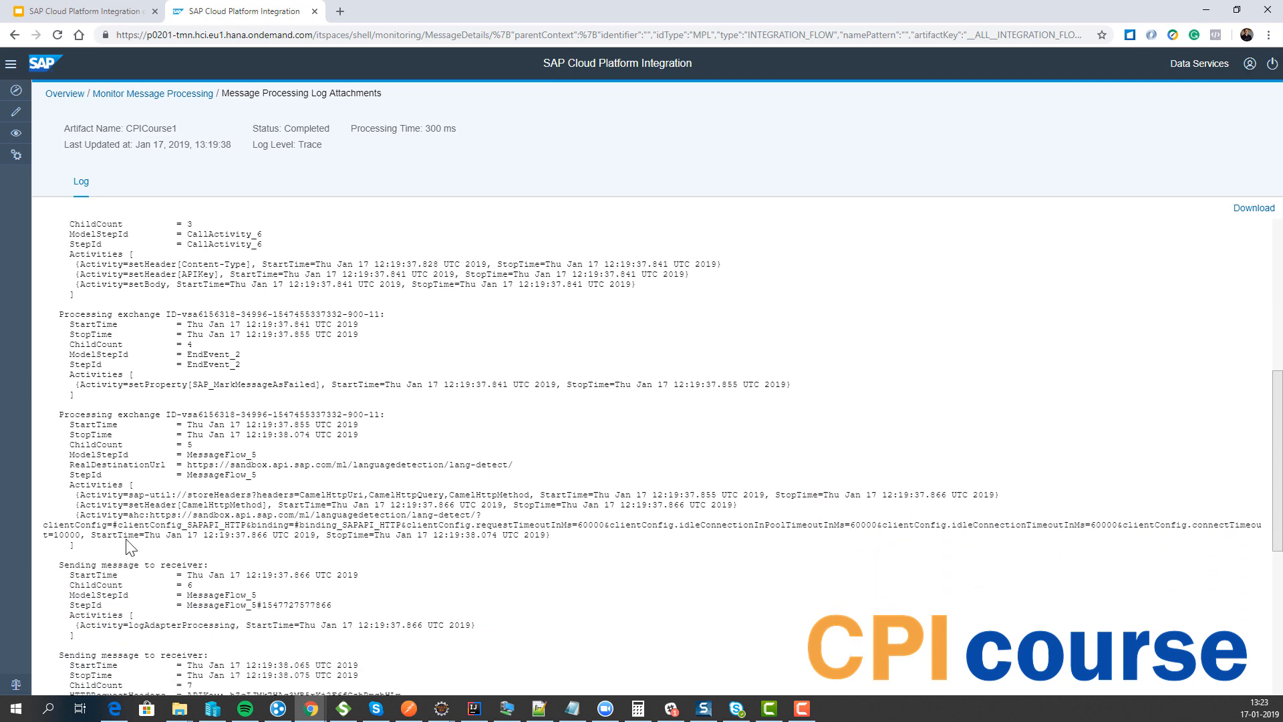
{"action": "scroll", "scroll_direction": "down", "scroll_amount": 3}
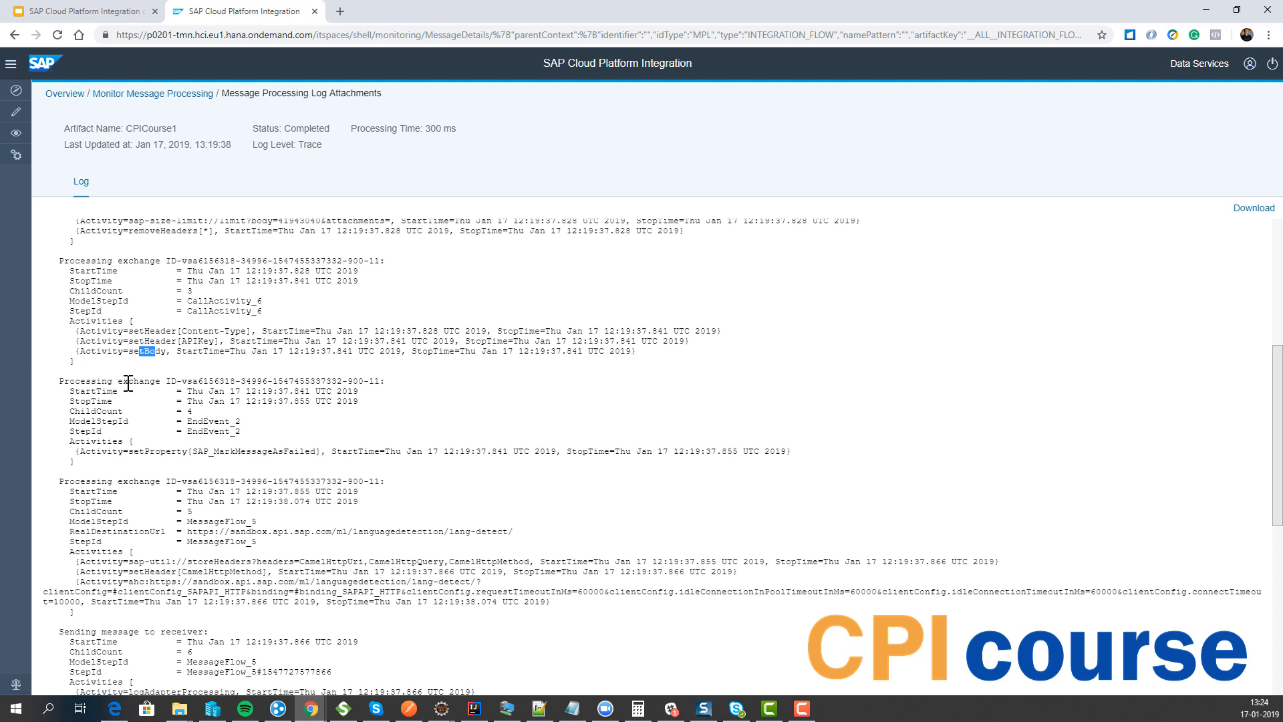
{"action": "mouse_move", "coordinate": [239, 383]}
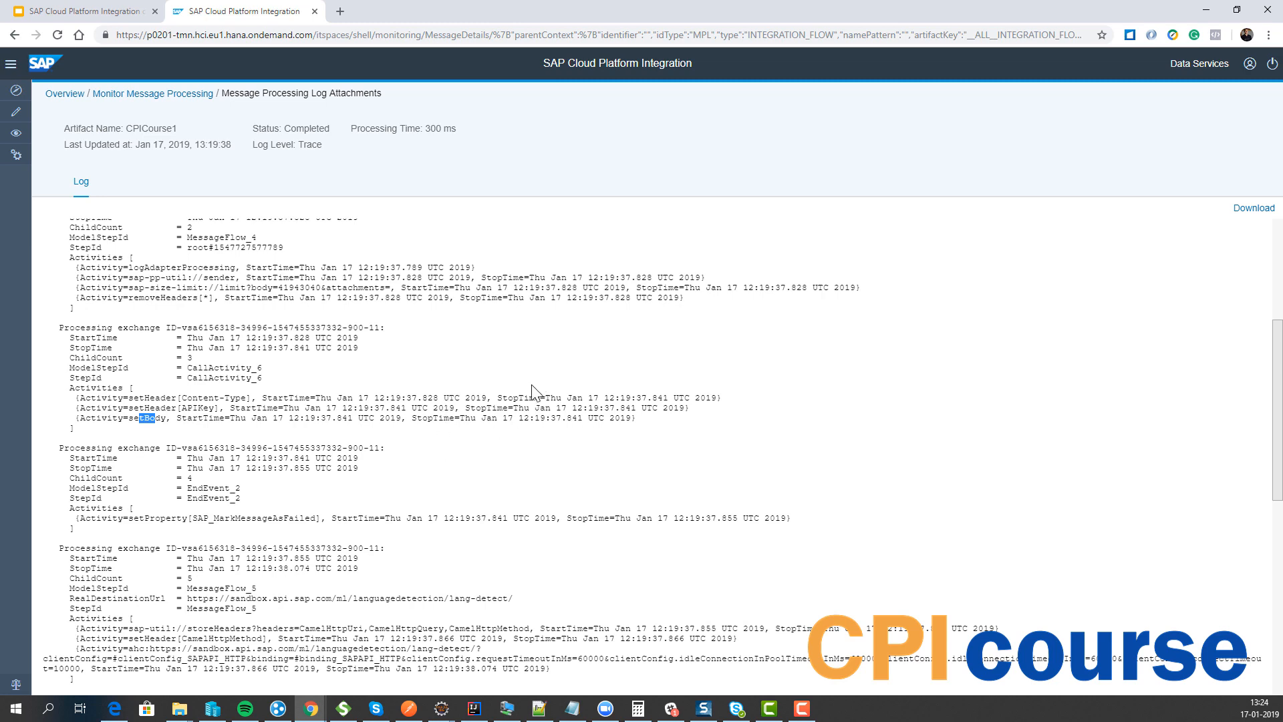
{"action": "scroll", "scroll_direction": "down", "scroll_amount": 3}
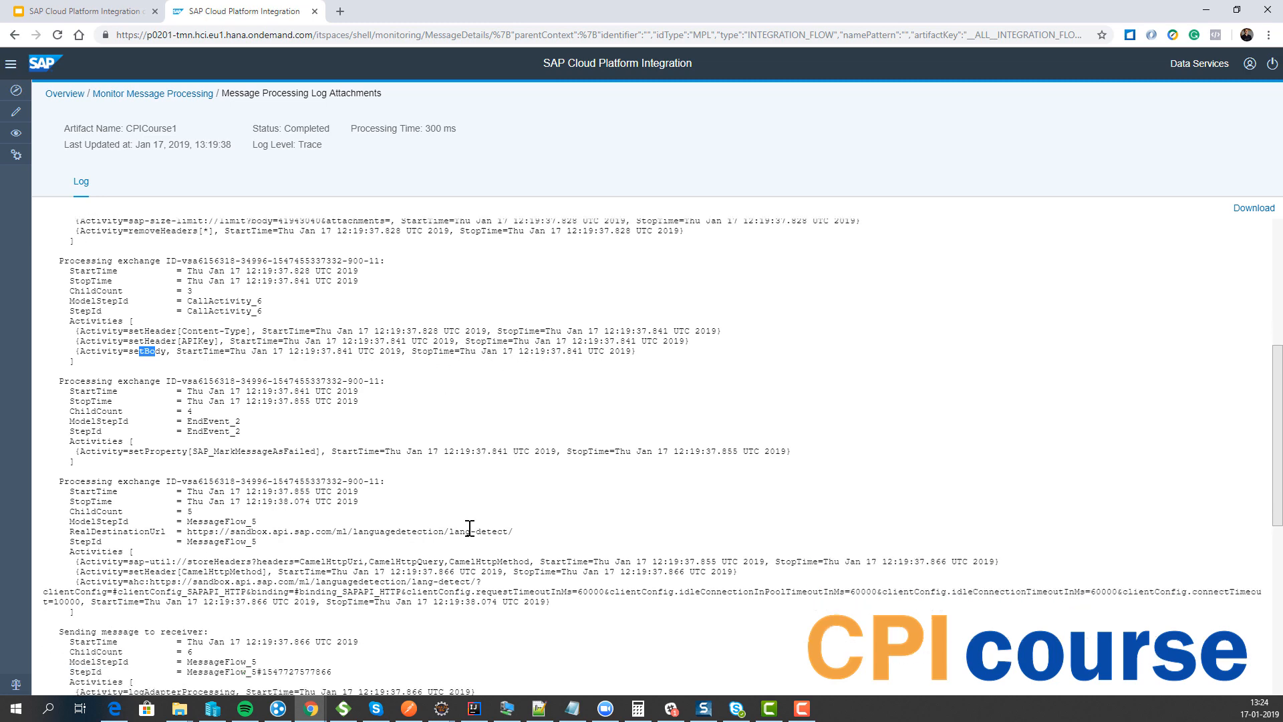
{"action": "scroll", "scroll_direction": "down", "scroll_amount": 3}
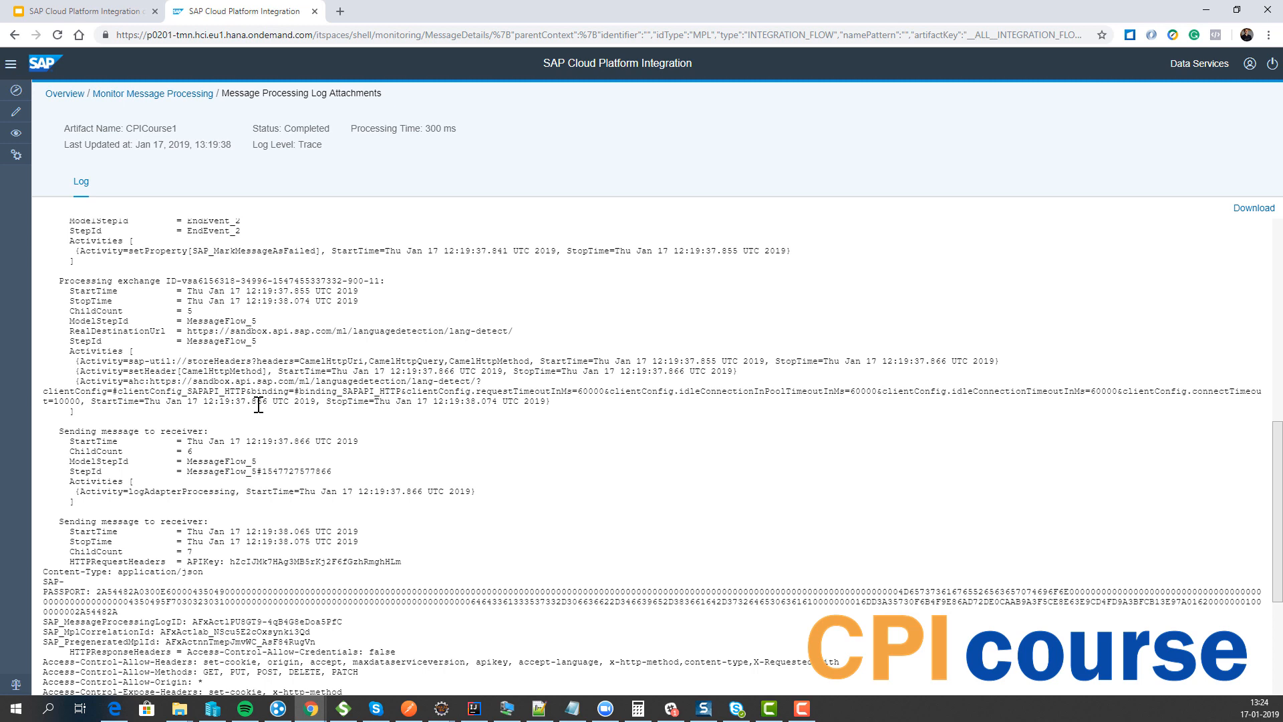
{"action": "double_click", "coordinate": [265, 403]}
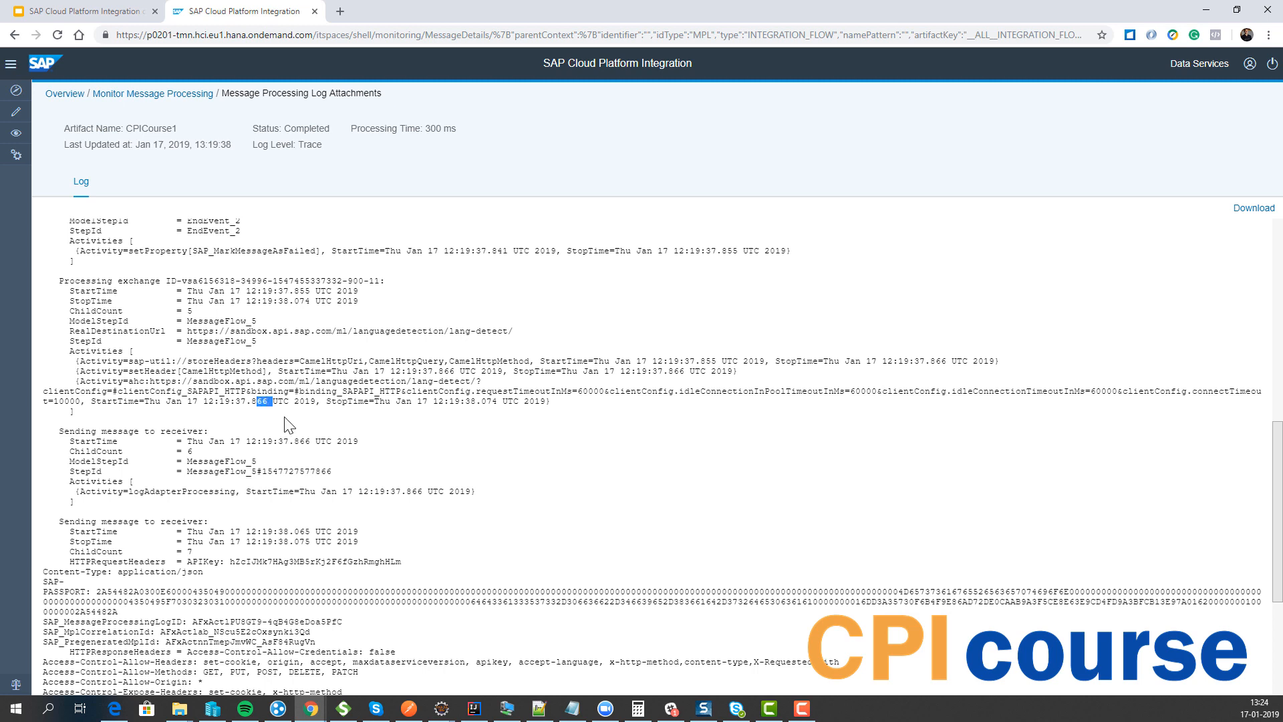
{"action": "mouse_move", "coordinate": [331, 434]}
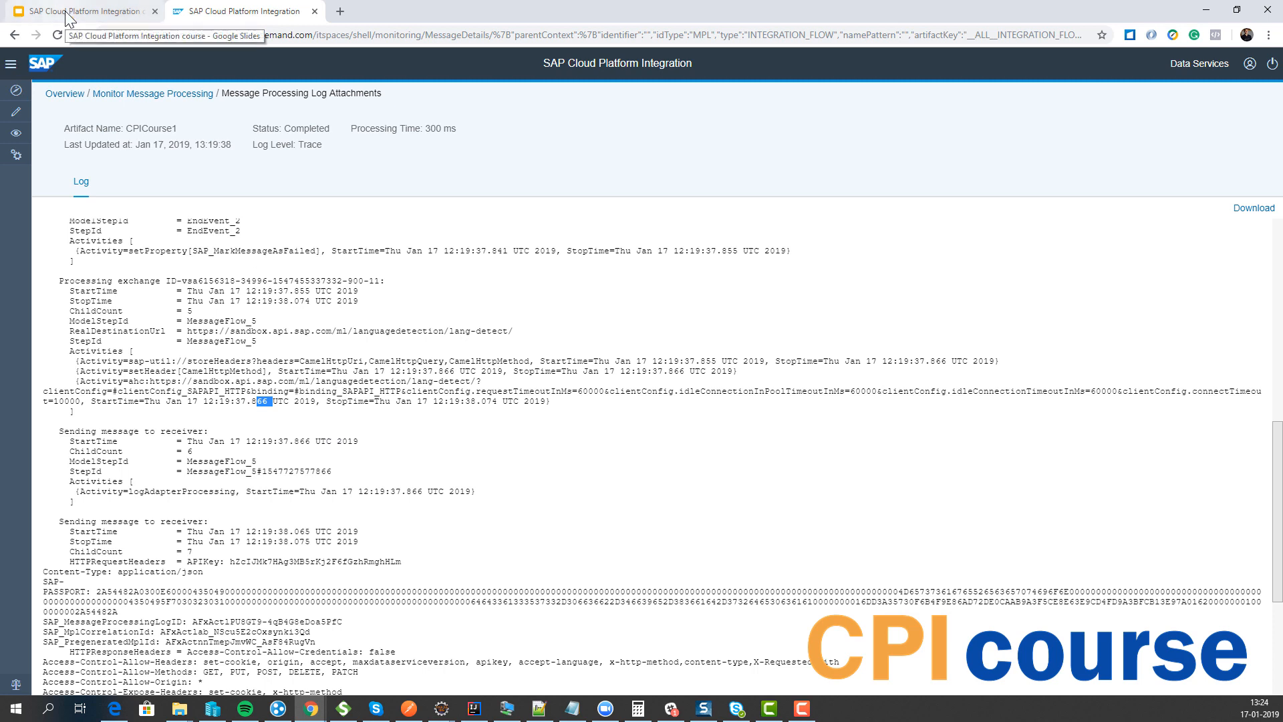
{"action": "mouse_move", "coordinate": [169, 124]}
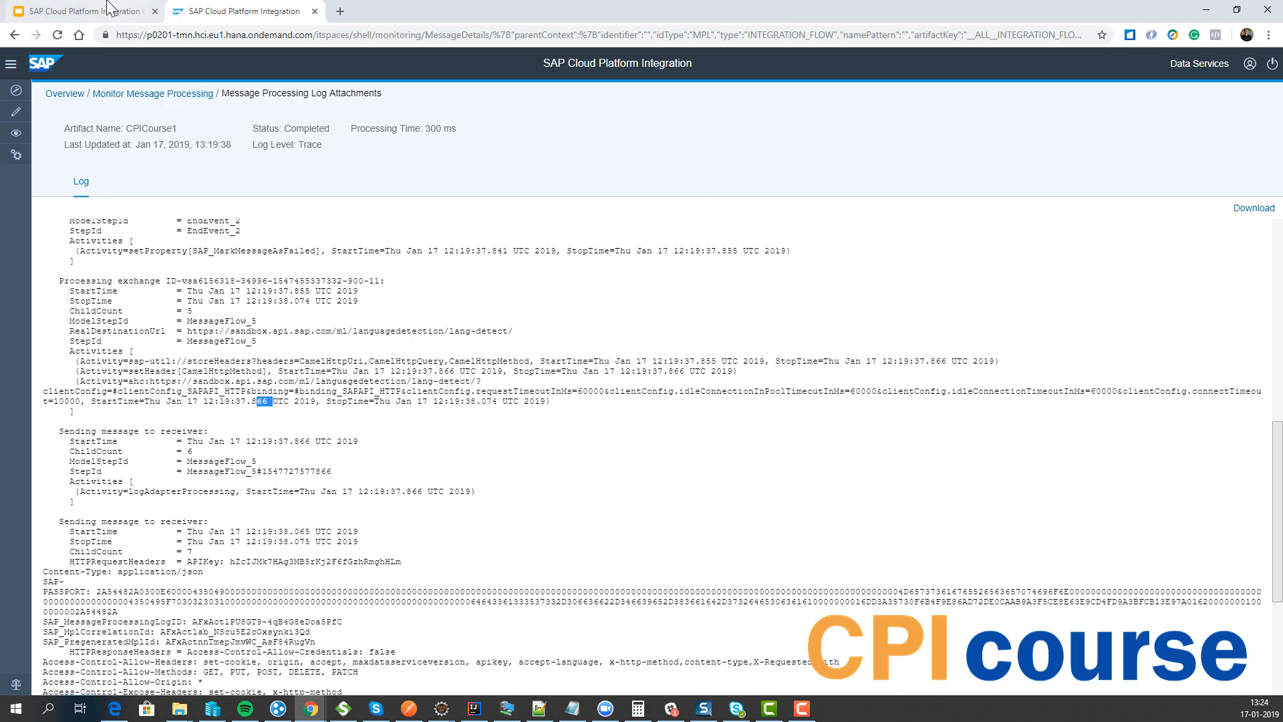
Present the deck, moving between the Audit Log and Monitor System slides.
{"action": "left_click", "coordinate": [82, 11]}
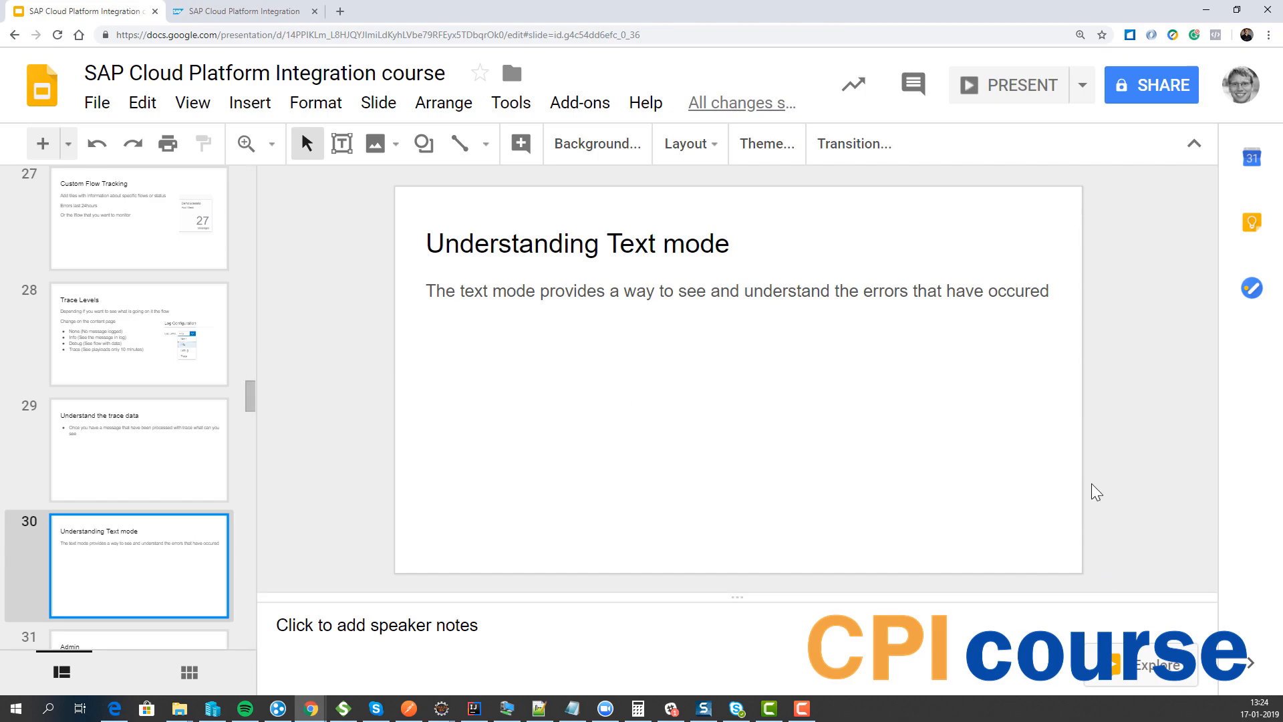
{"action": "left_click", "coordinate": [1019, 84]}
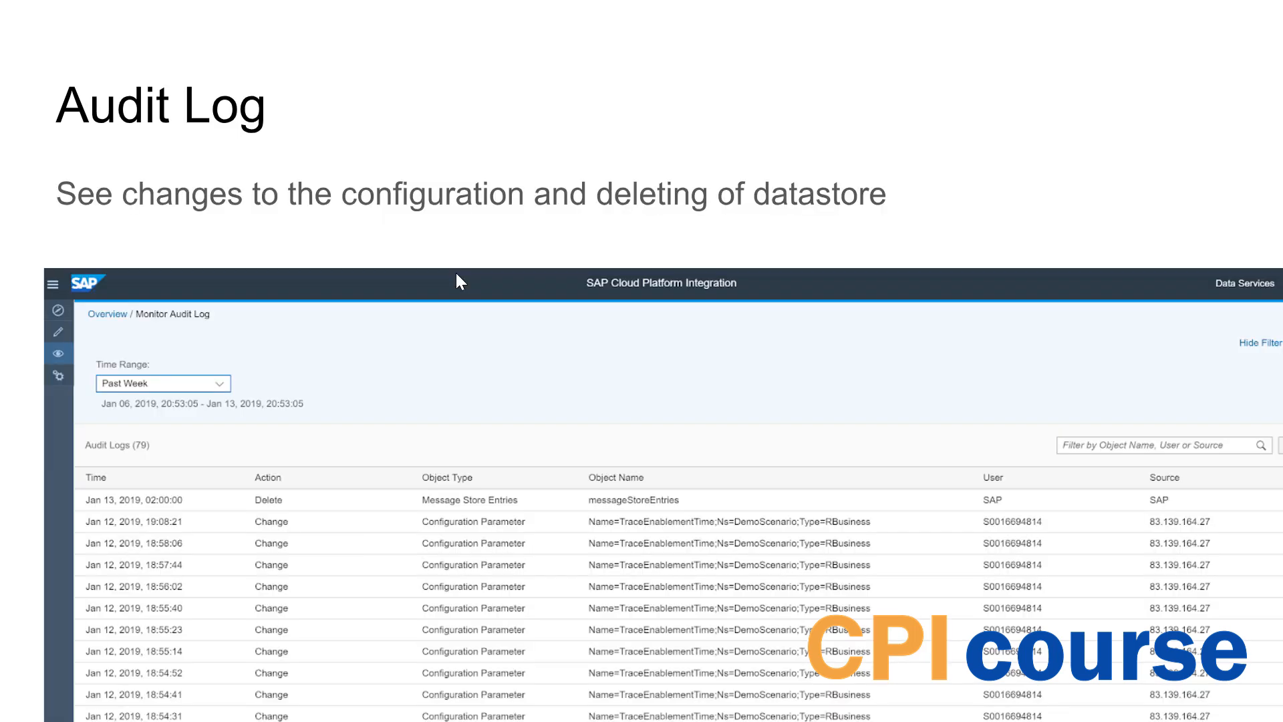
{"action": "mouse_move", "coordinate": [622, 573]}
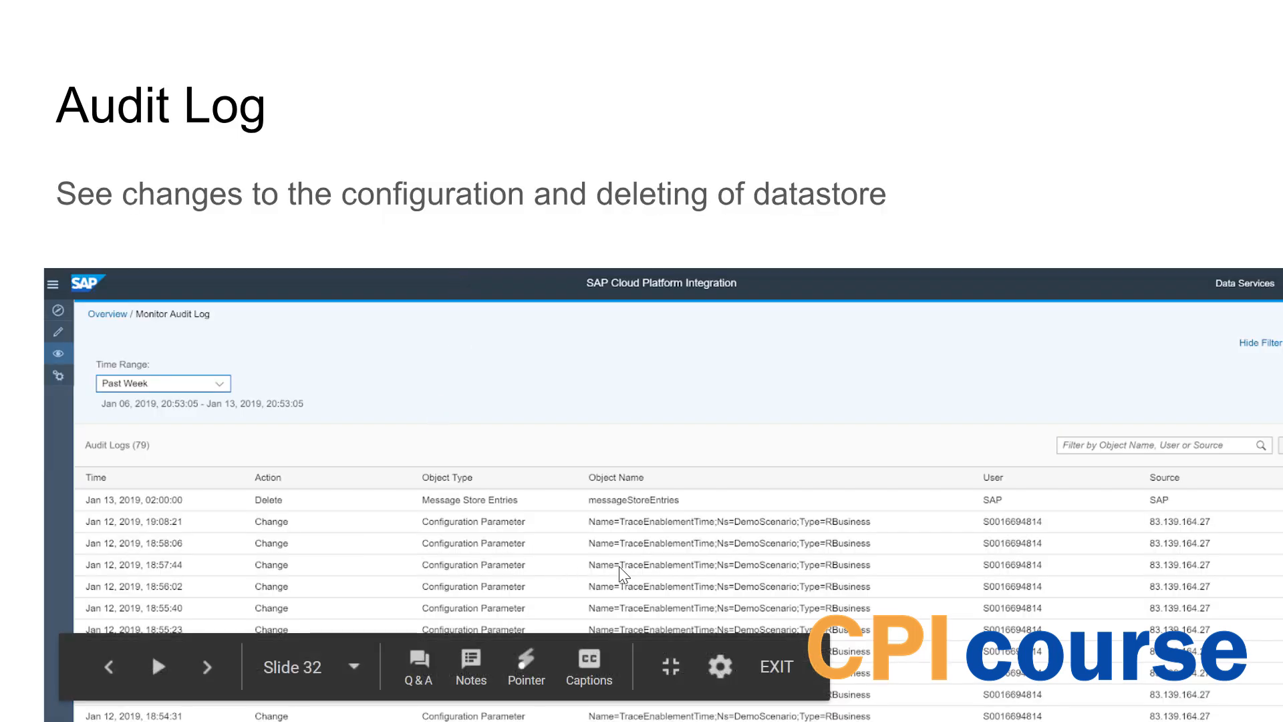
{"action": "left_click", "coordinate": [207, 666]}
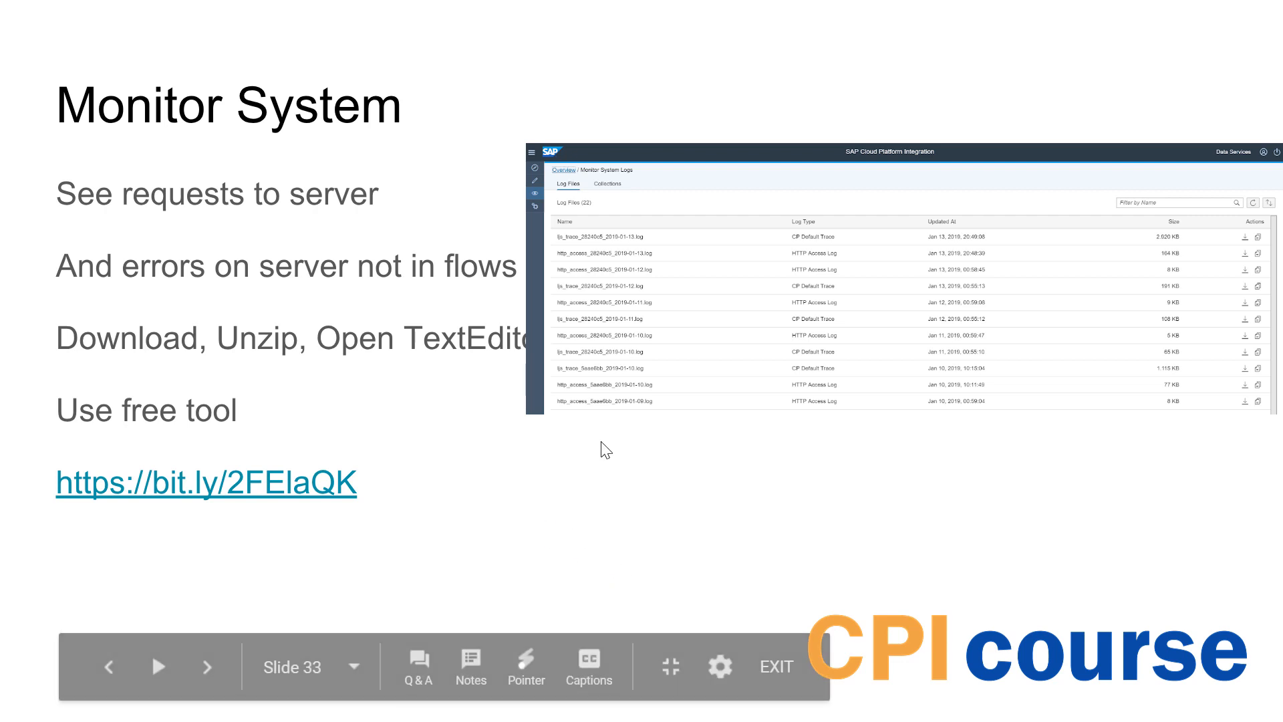
{"action": "left_click", "coordinate": [109, 665]}
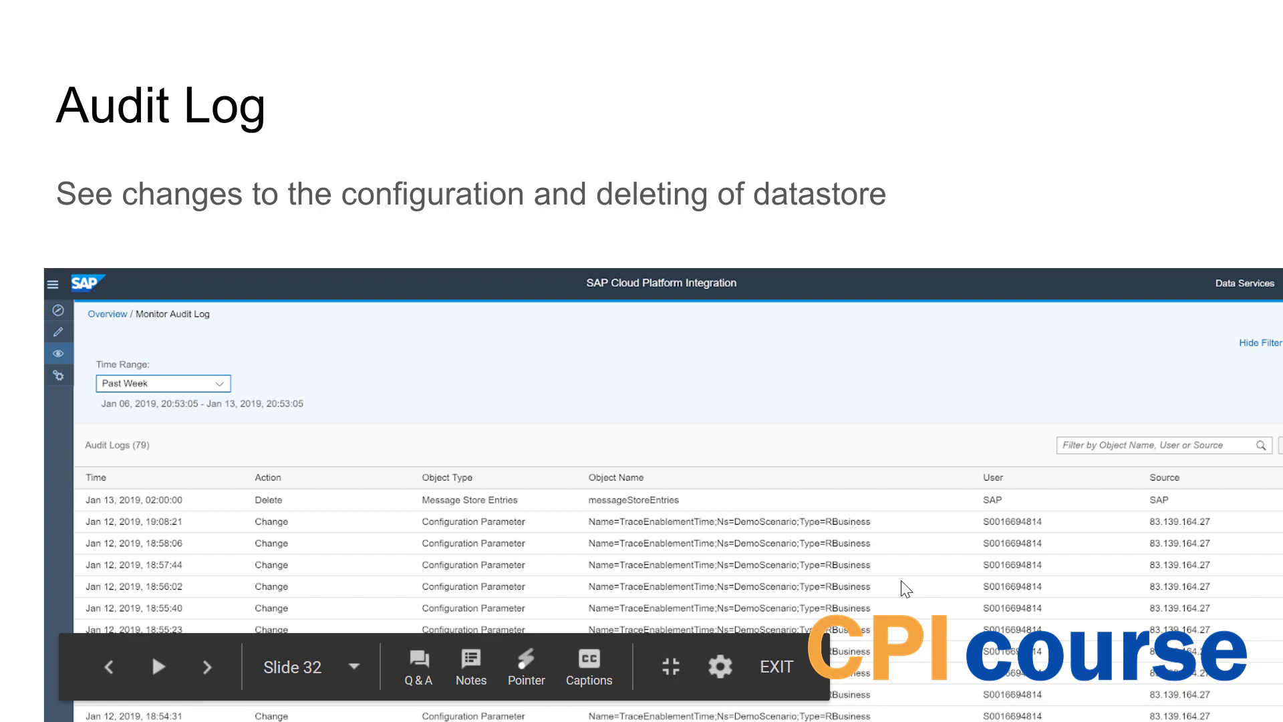
{"action": "left_click", "coordinate": [206, 666]}
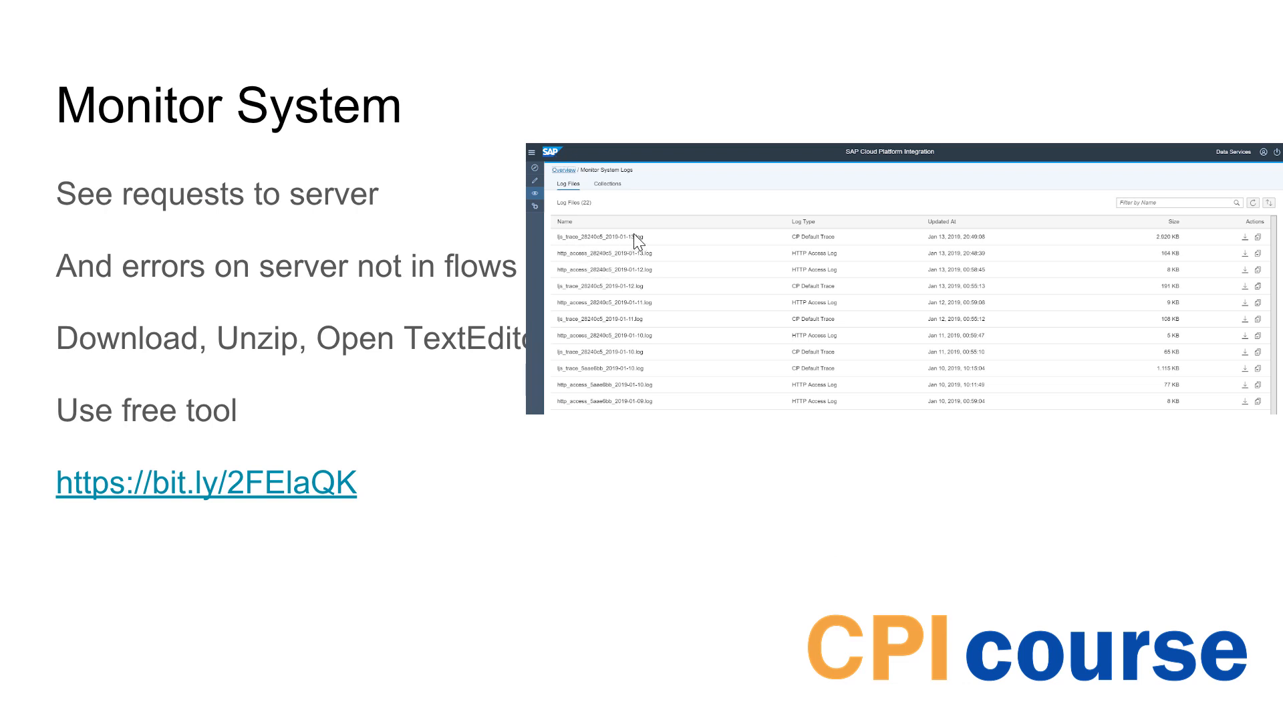
{"action": "mouse_move", "coordinate": [532, 263]}
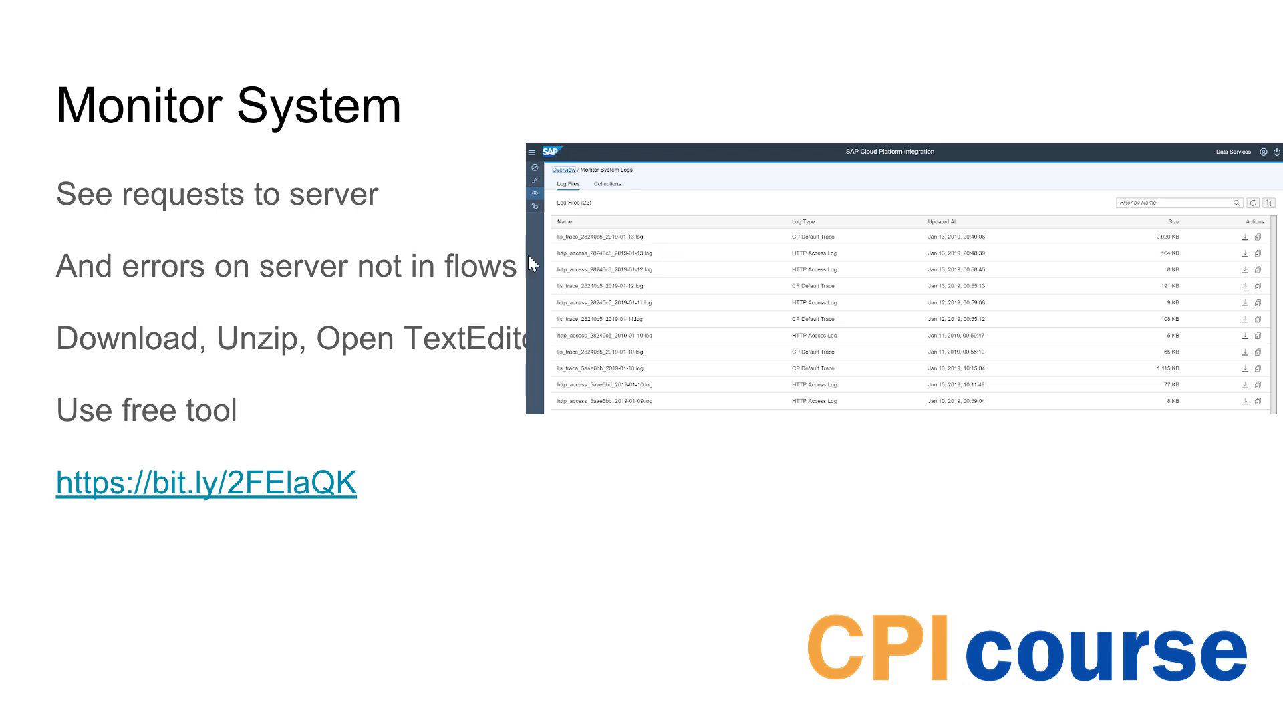
{"action": "mouse_move", "coordinate": [316, 395]}
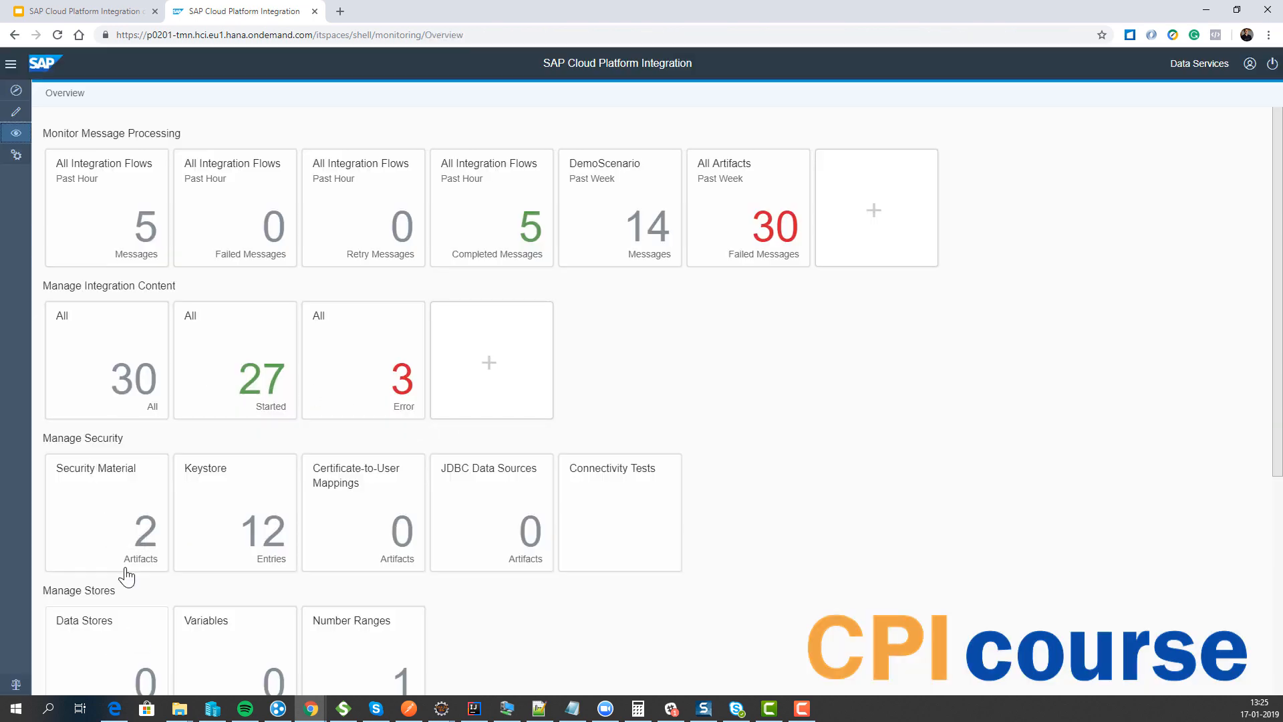
Download the ljs_trace_0cc6f3c_2019-01-17.log trace file from the Log Files list to Downloads.
{"action": "scroll", "scroll_direction": "down", "scroll_amount": 3}
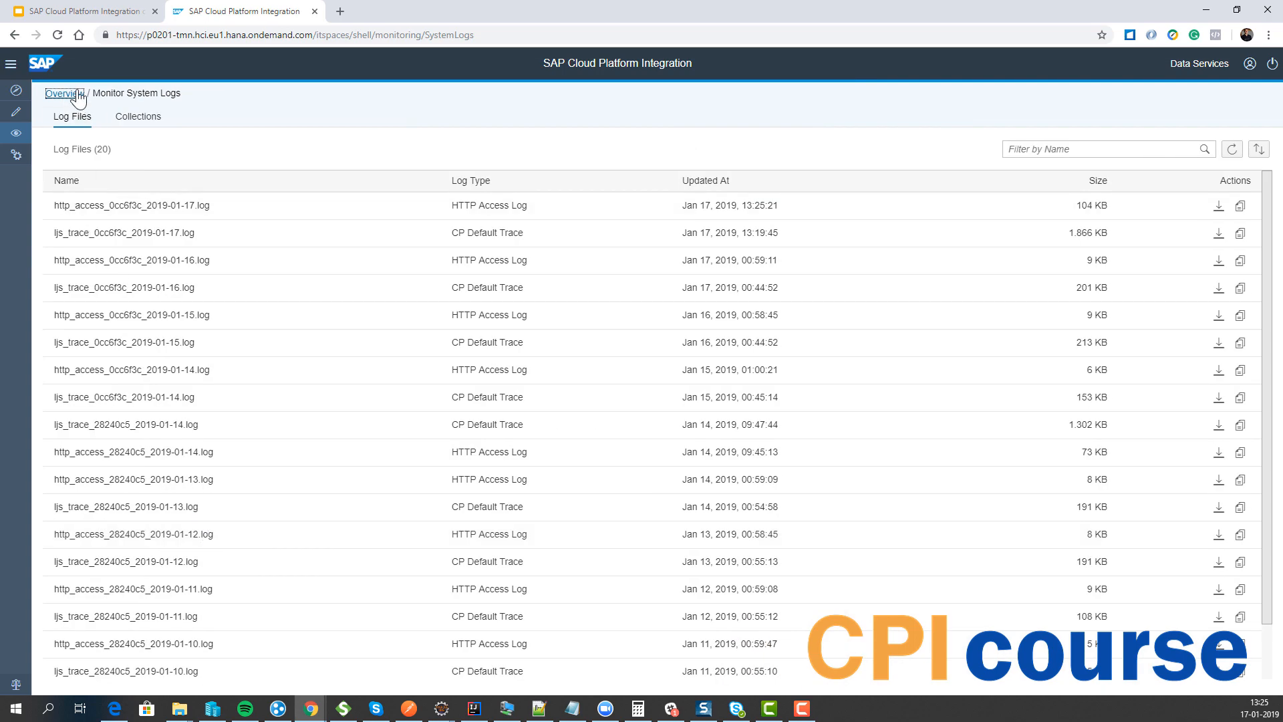
{"action": "left_click", "coordinate": [64, 92]}
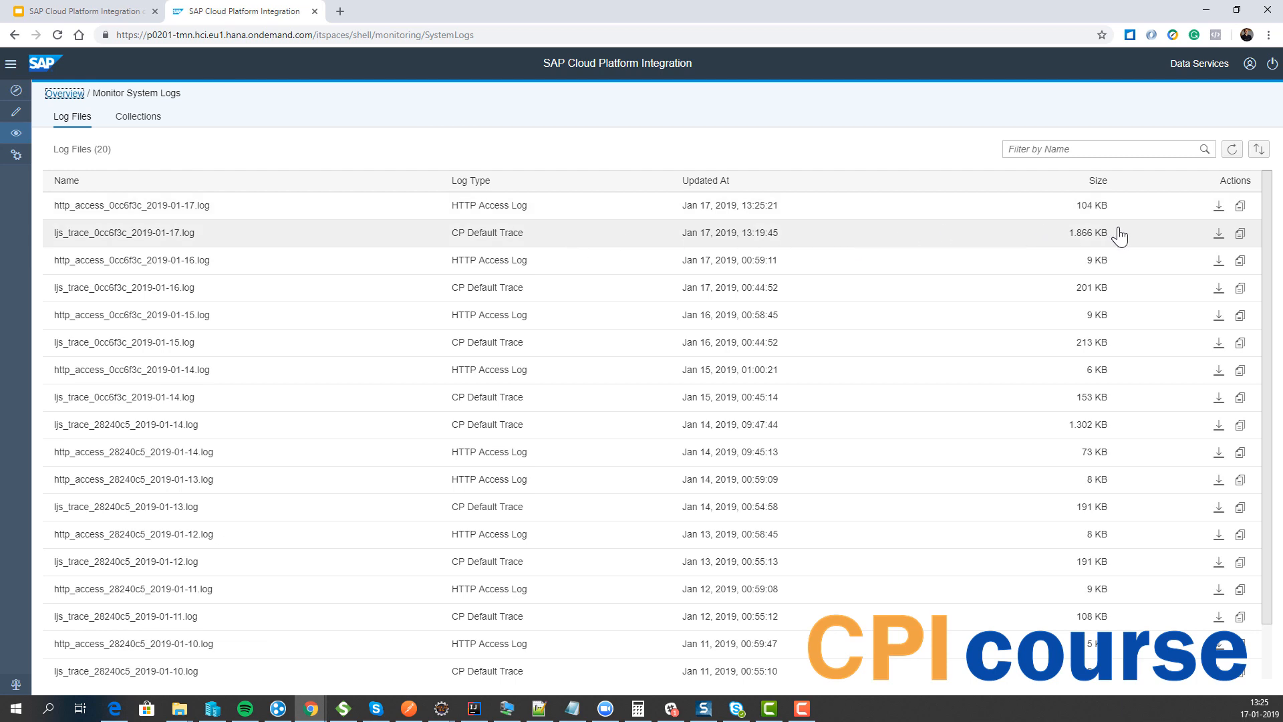
{"action": "mouse_move", "coordinate": [1219, 235]}
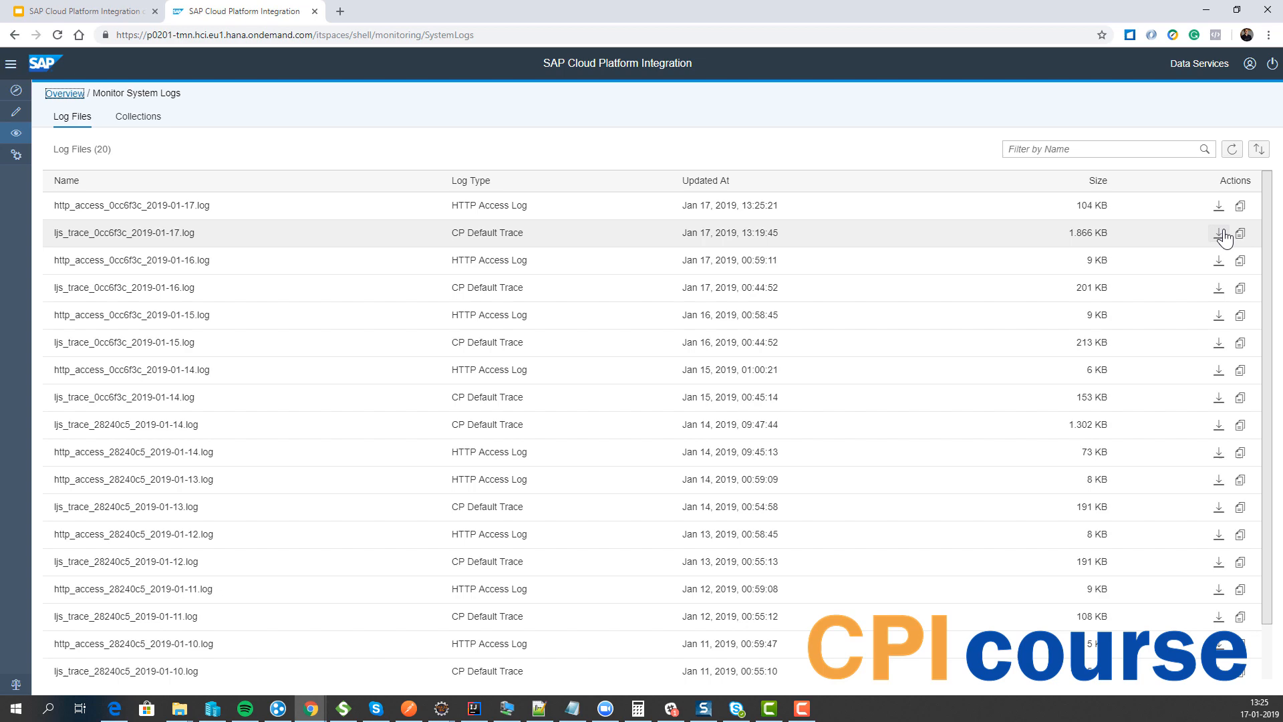
{"action": "left_click", "coordinate": [1220, 232]}
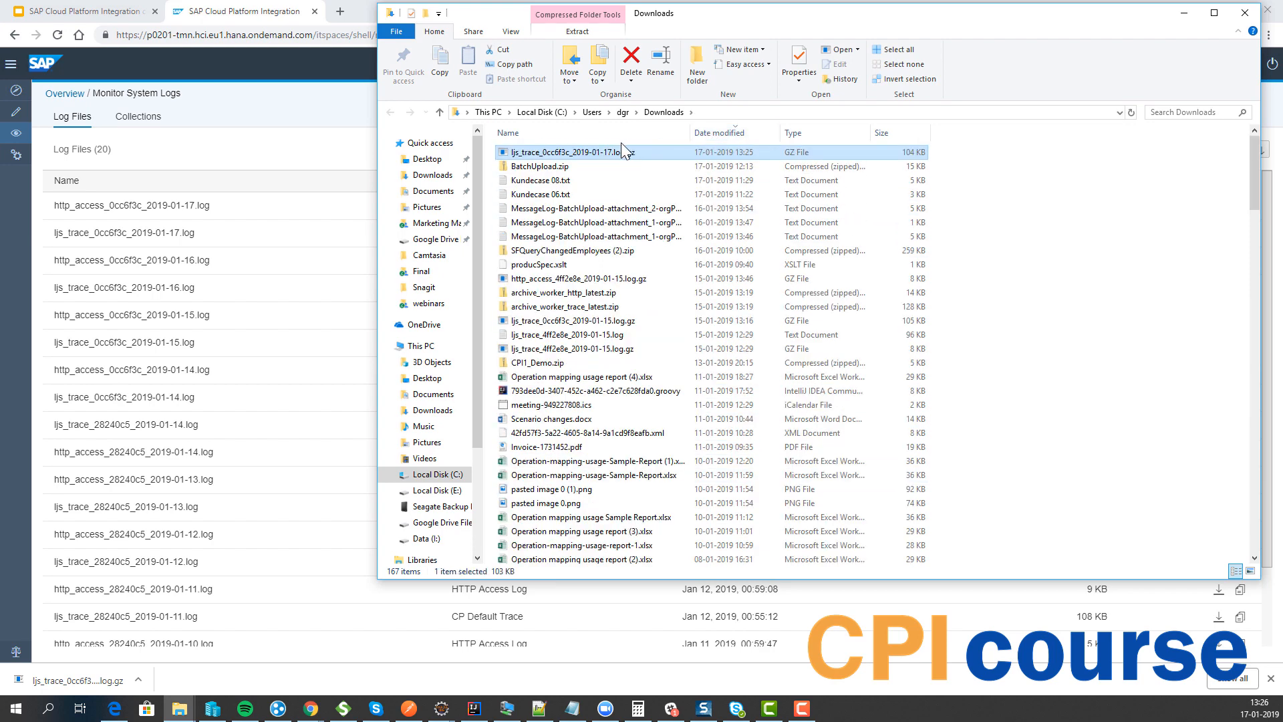
Extract the downloaded .log.gz trace archive into its own folder with 7-Zip.
{"action": "right_click", "coordinate": [562, 151]}
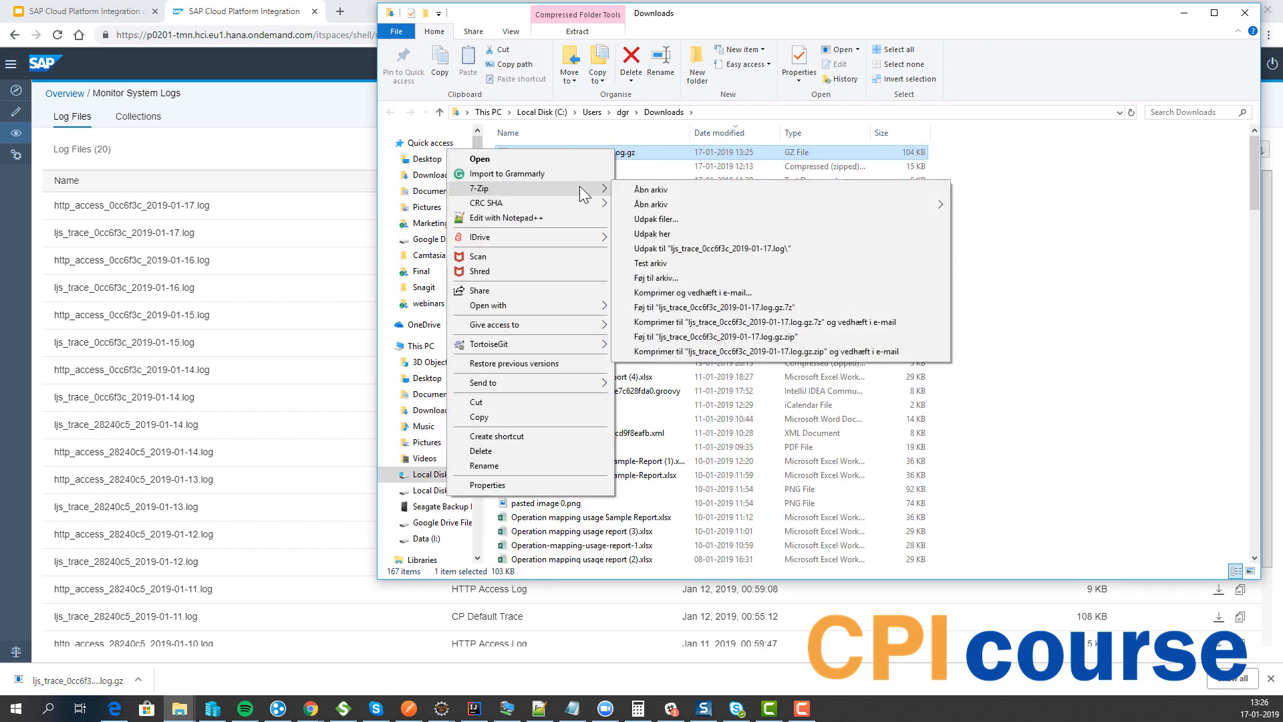
{"action": "left_click", "coordinate": [662, 177]}
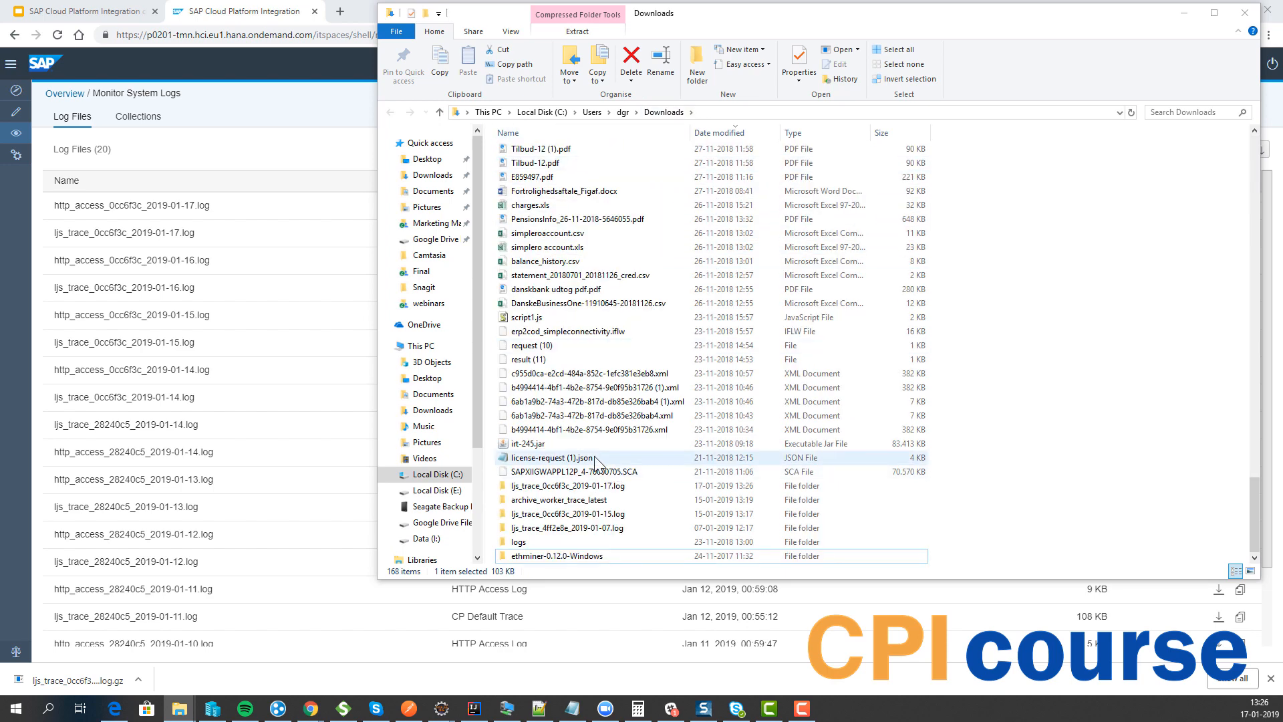
{"action": "left_click", "coordinate": [567, 513]}
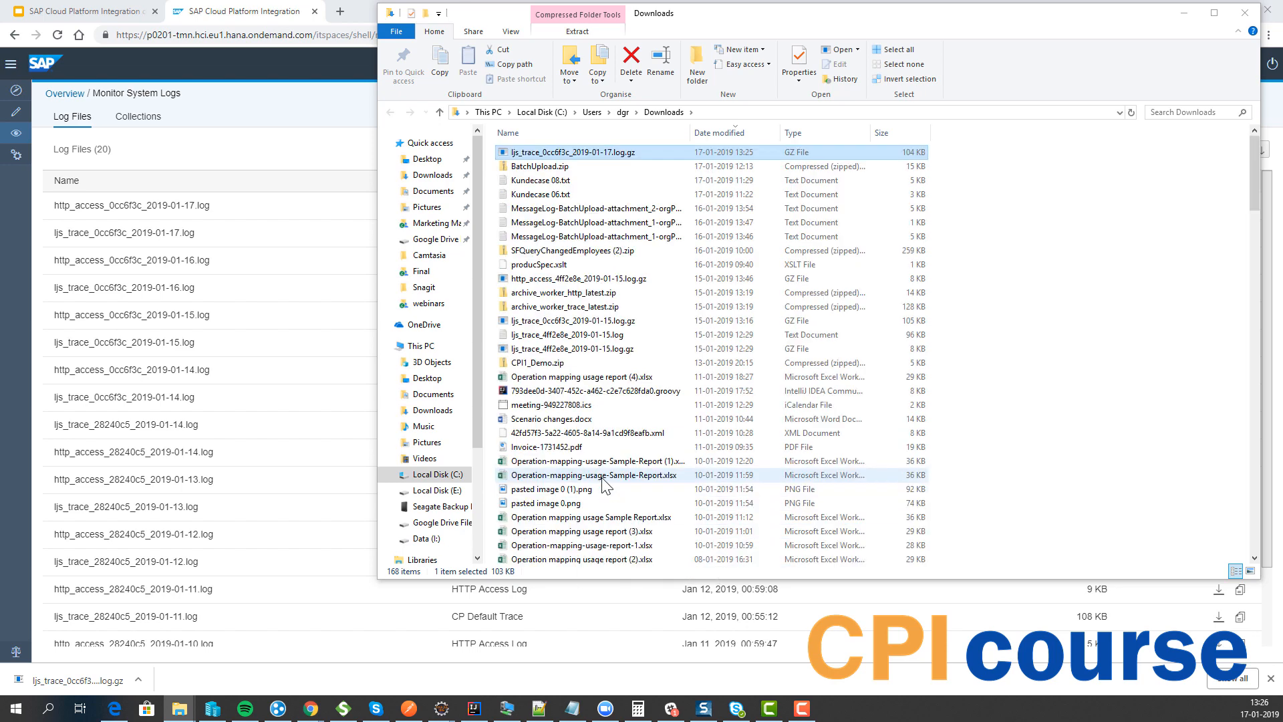
Navigate into the extracted ljs_trace_0cc6f3c_2019-01-17.log folder and open the trace log in Notepad++.
{"action": "left_click", "coordinate": [737, 112]}
{"action": "type", "text": "C:\\Users\\dgr\\Downloads\\l"}
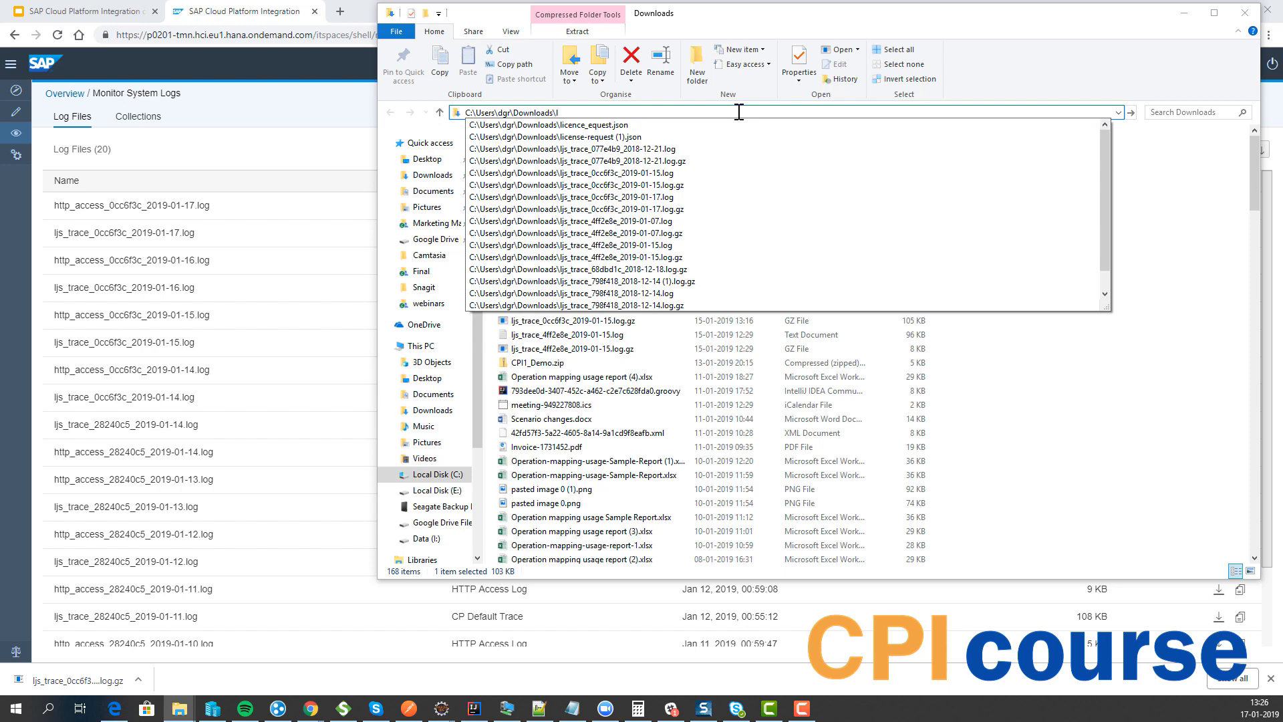
{"action": "left_click", "coordinate": [573, 124]}
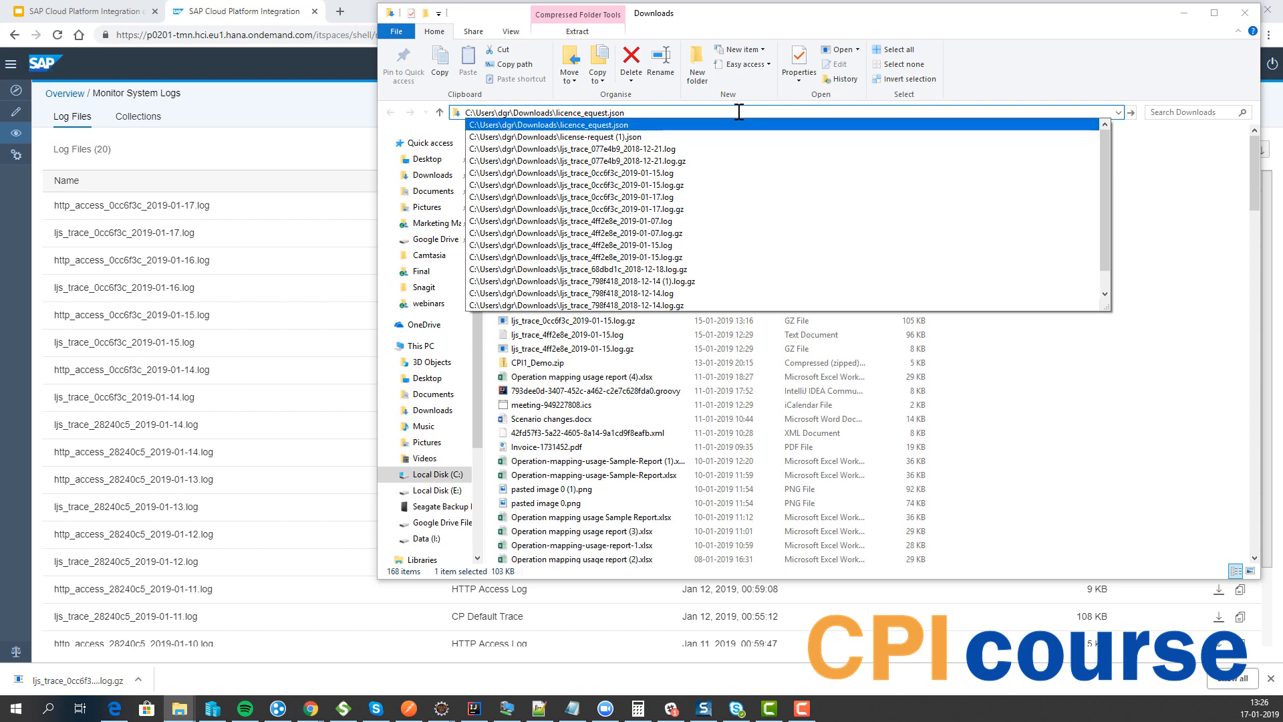
{"action": "left_click", "coordinate": [600, 196]}
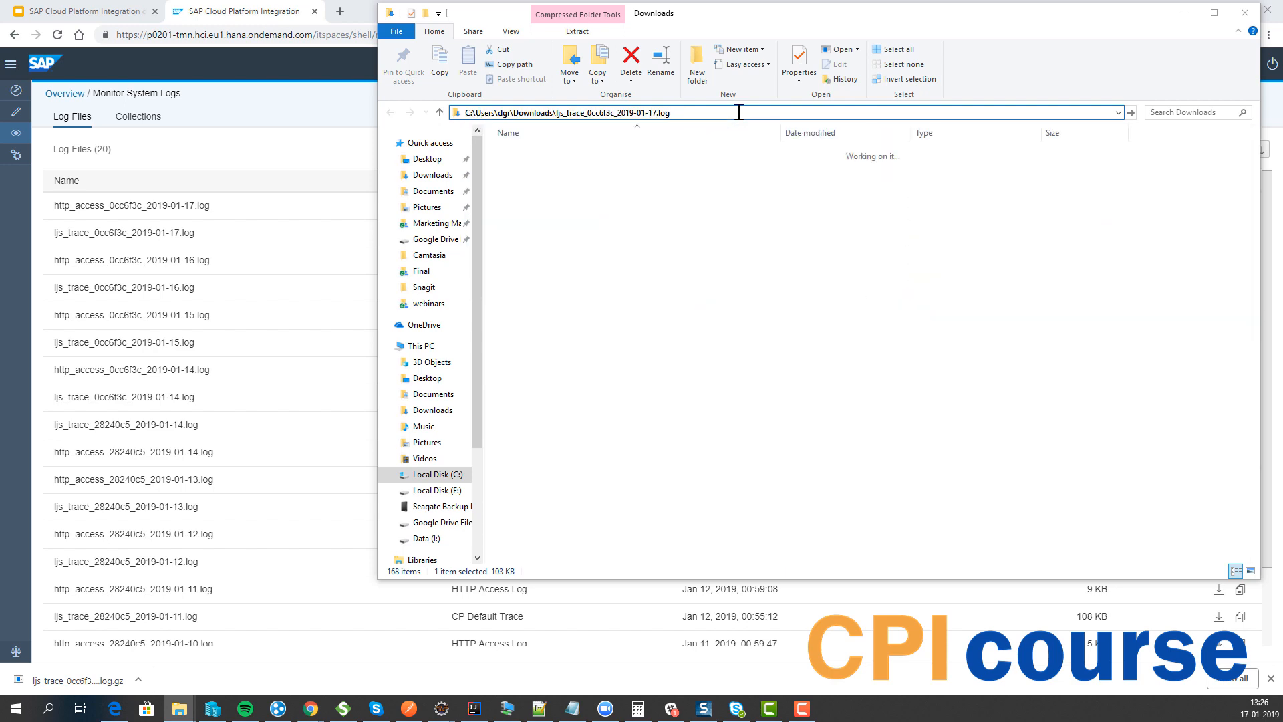
{"action": "right_click", "coordinate": [609, 152]}
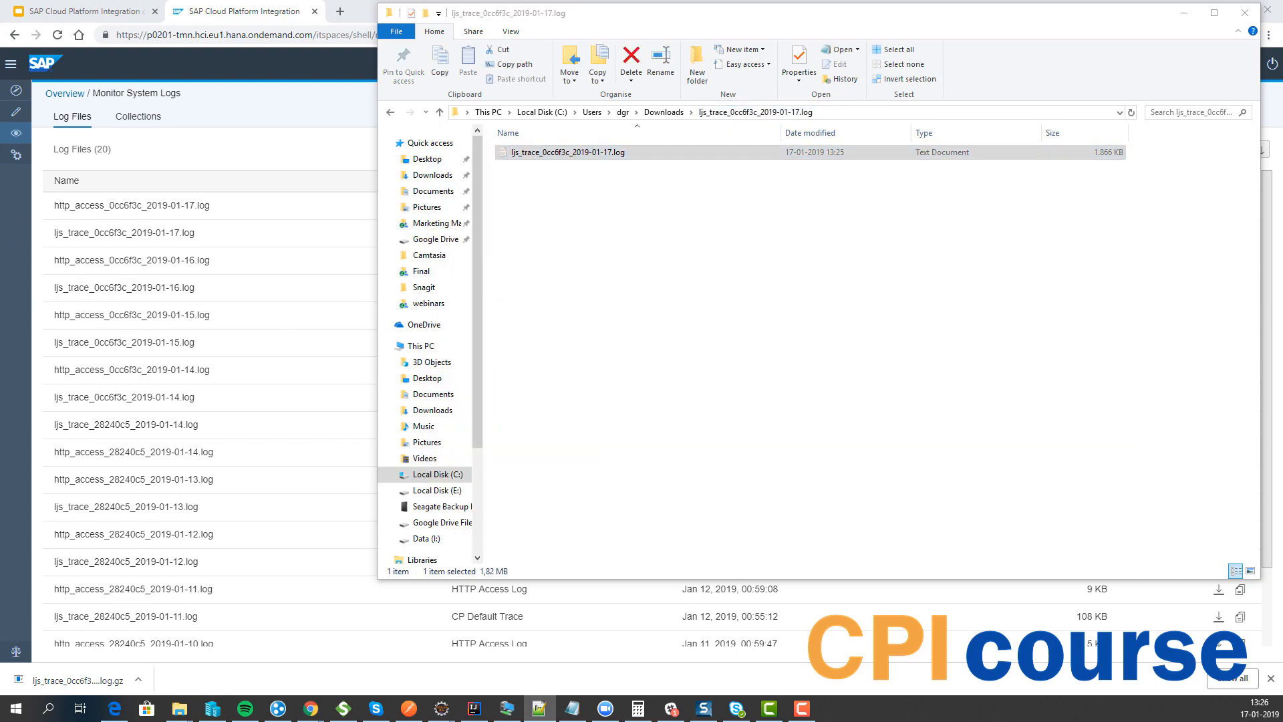
{"action": "double_click", "coordinate": [567, 151]}
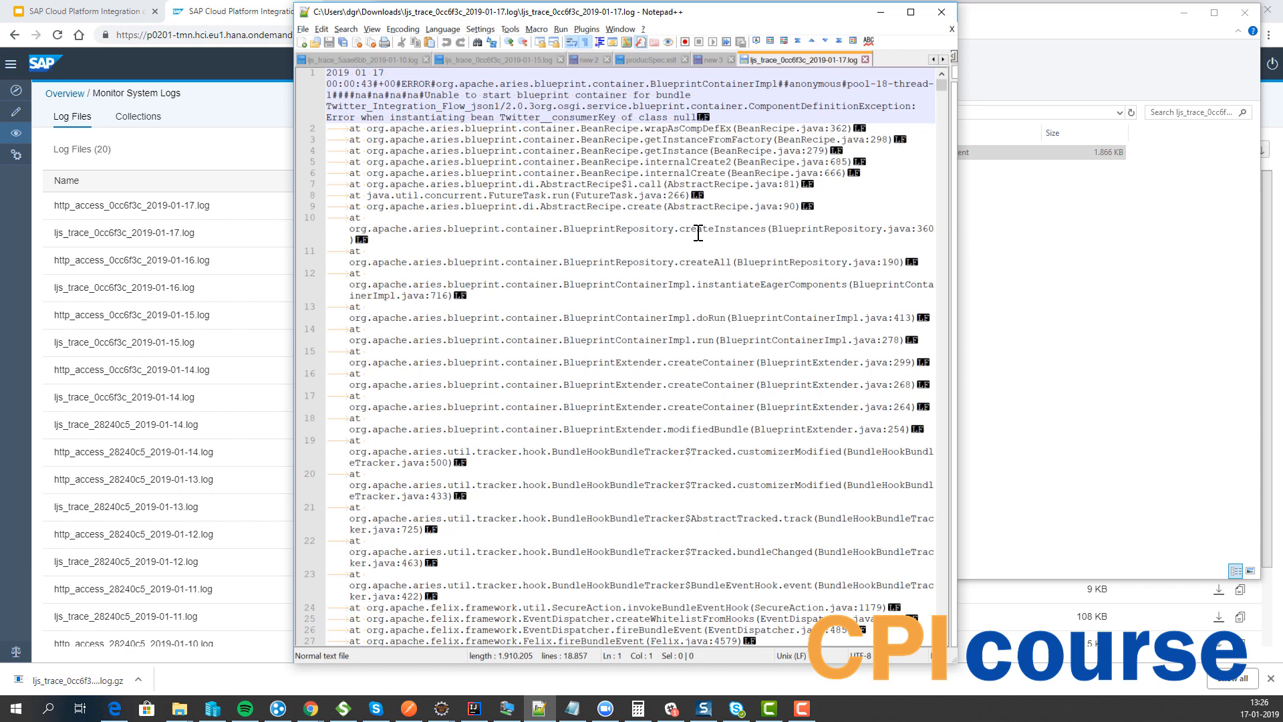
Scroll through the trace log's error entries, then switch back to the course presentation.
{"action": "scroll", "scroll_direction": "down", "scroll_amount": 3}
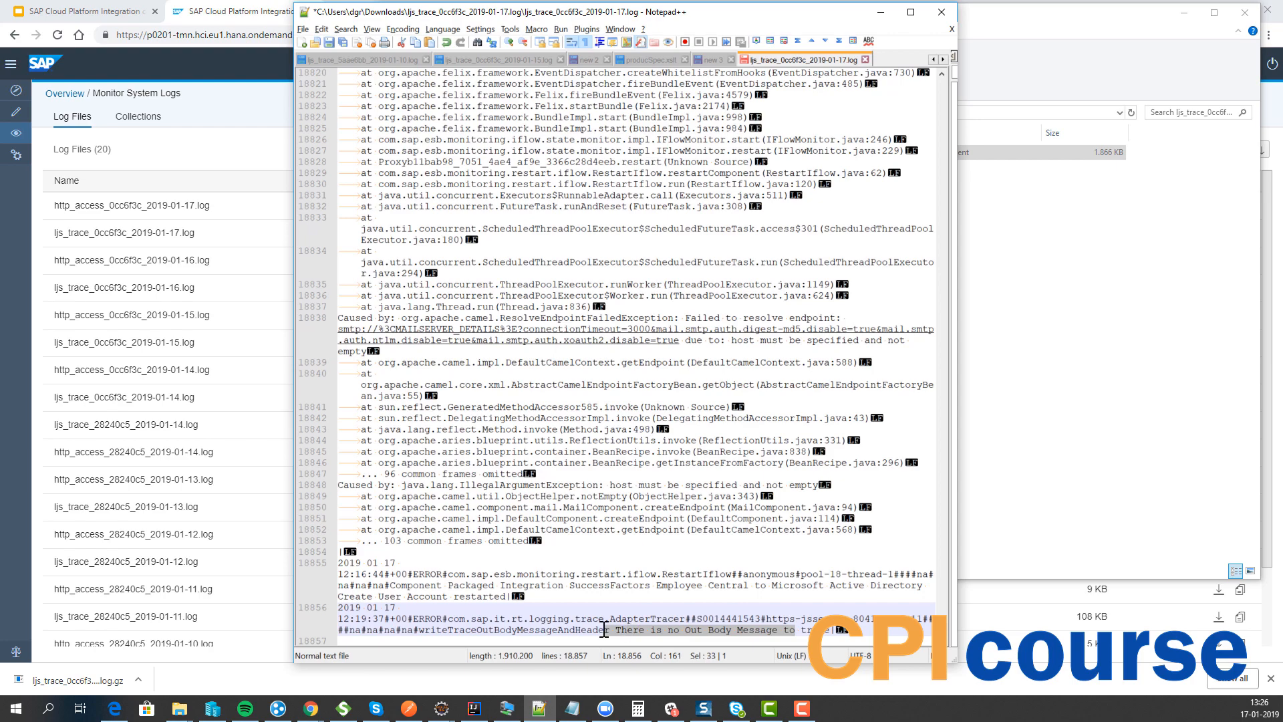
{"action": "scroll", "scroll_direction": "down", "scroll_amount": 3}
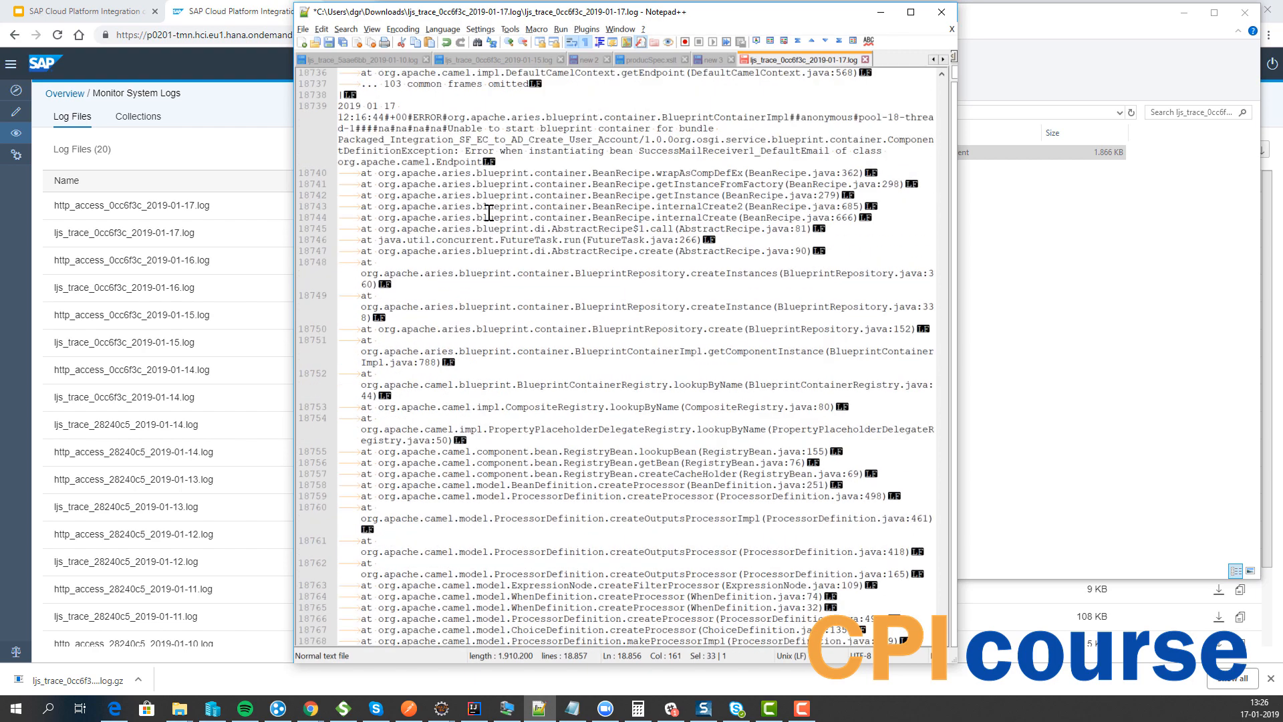
{"action": "scroll", "scroll_direction": "up", "scroll_amount": 3}
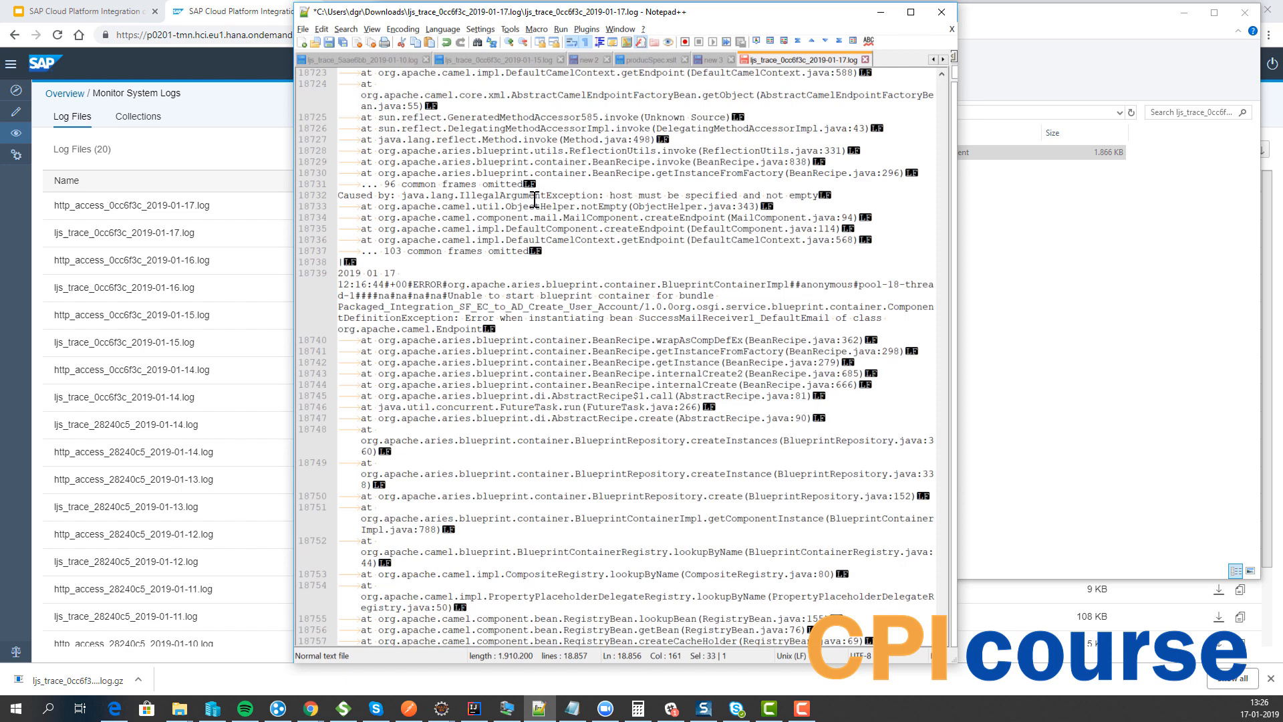
{"action": "mouse_move", "coordinate": [956, 260]}
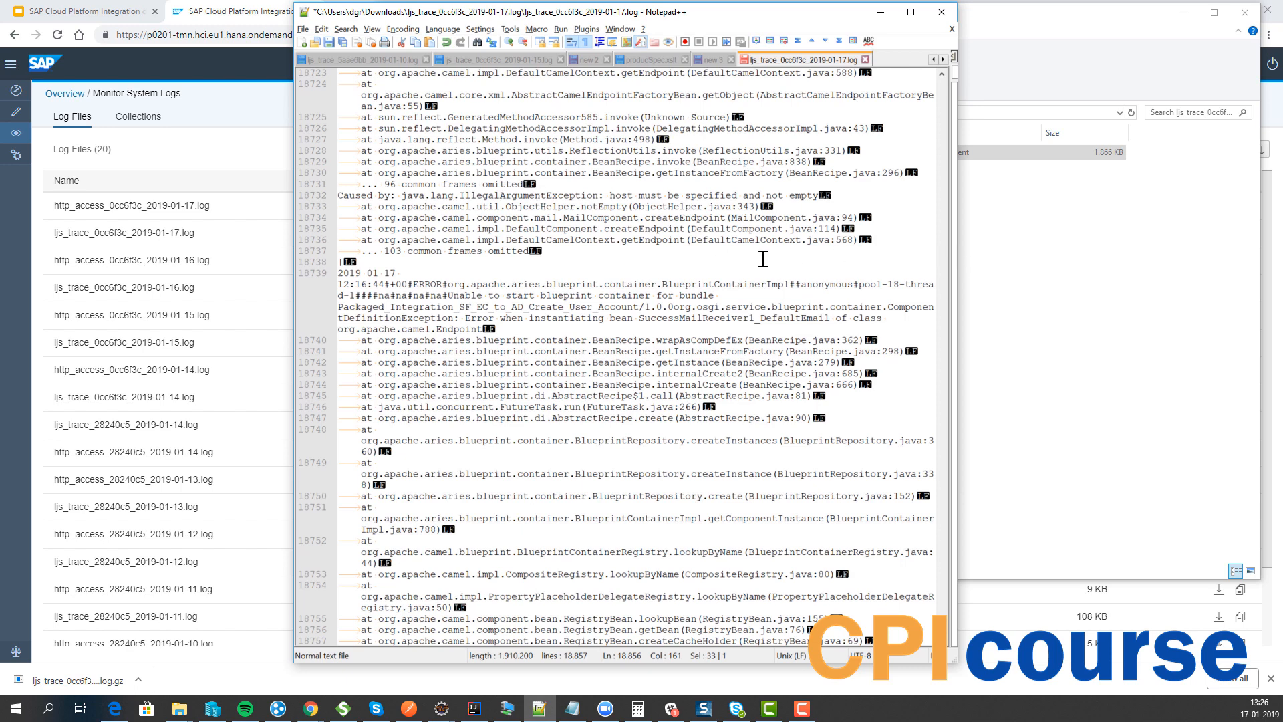
{"action": "mouse_move", "coordinate": [189, 121]}
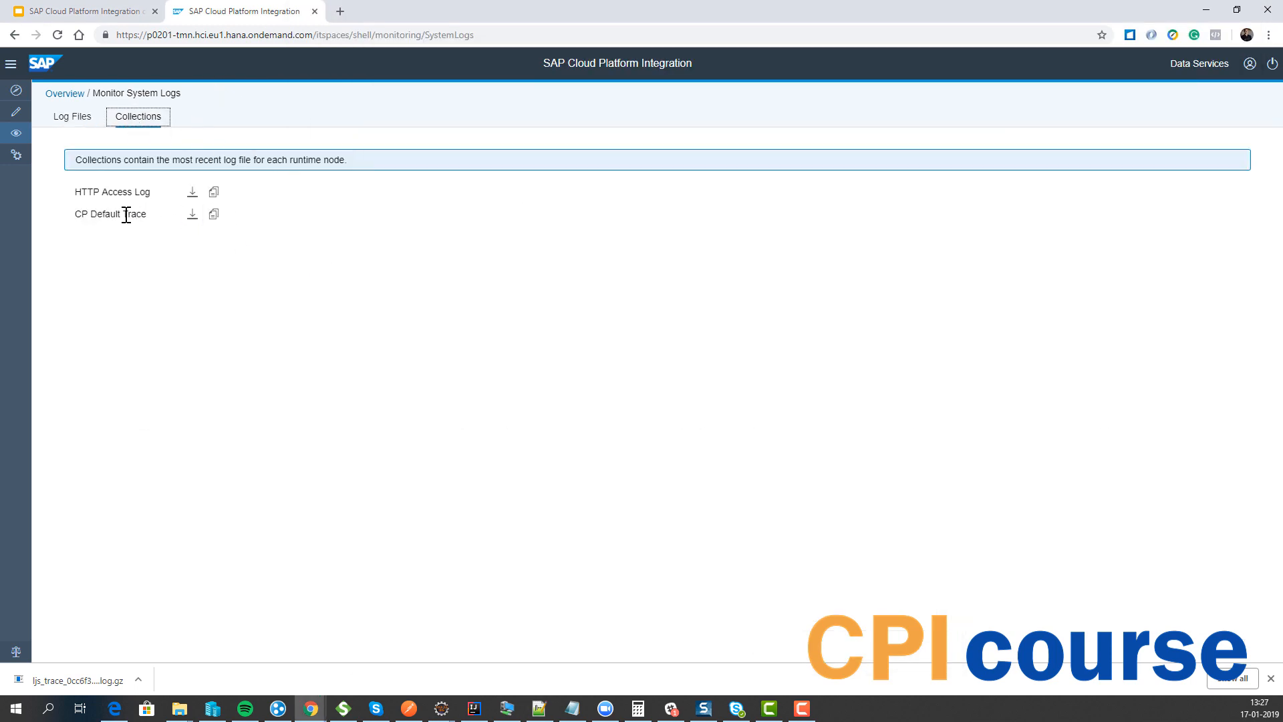
{"action": "mouse_move", "coordinate": [72, 214]}
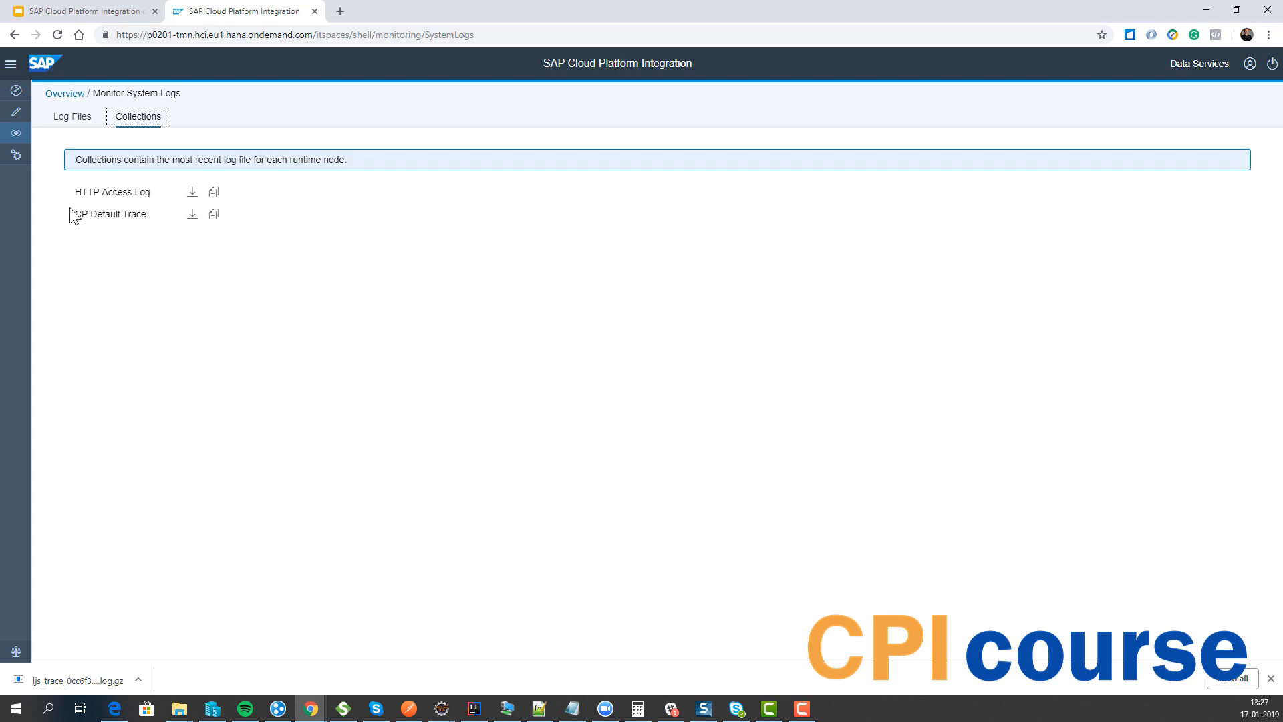
{"action": "mouse_move", "coordinate": [54, 161]}
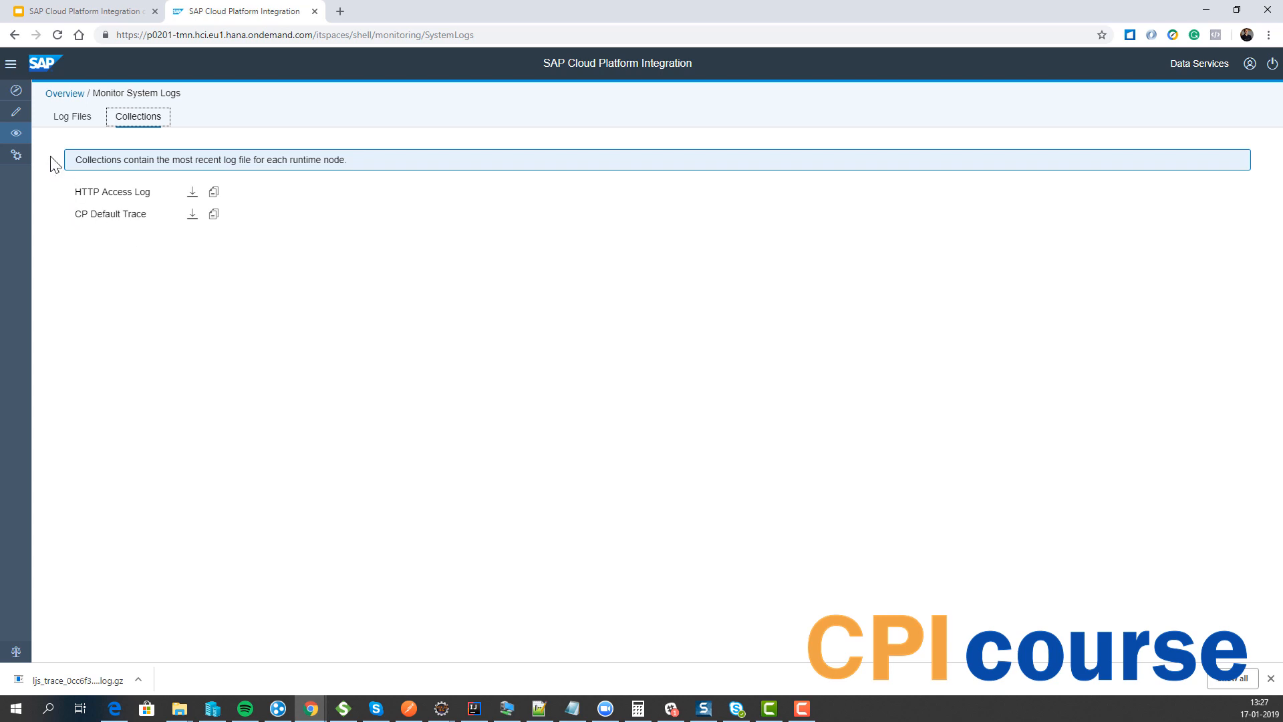
{"action": "left_click", "coordinate": [82, 10]}
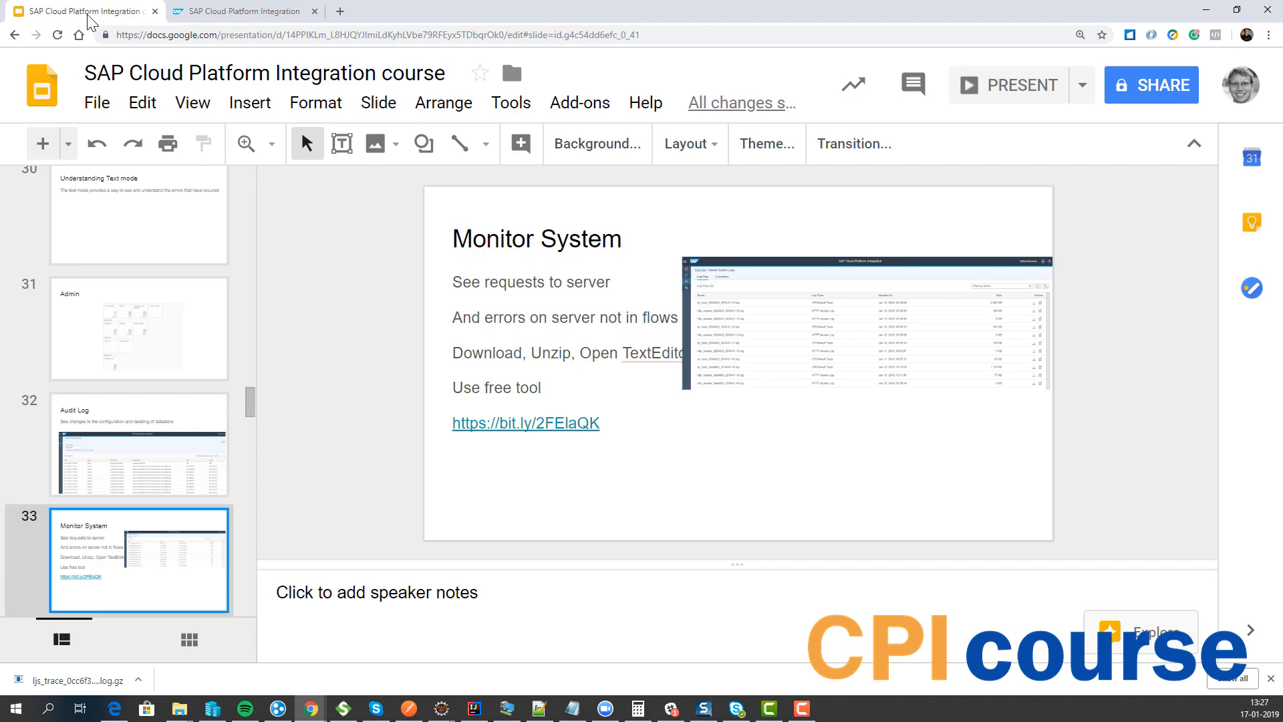
Select the Module 4 Content Modifiers slide, then return to the integration tenant browser tab.
{"action": "left_click", "coordinate": [1008, 84]}
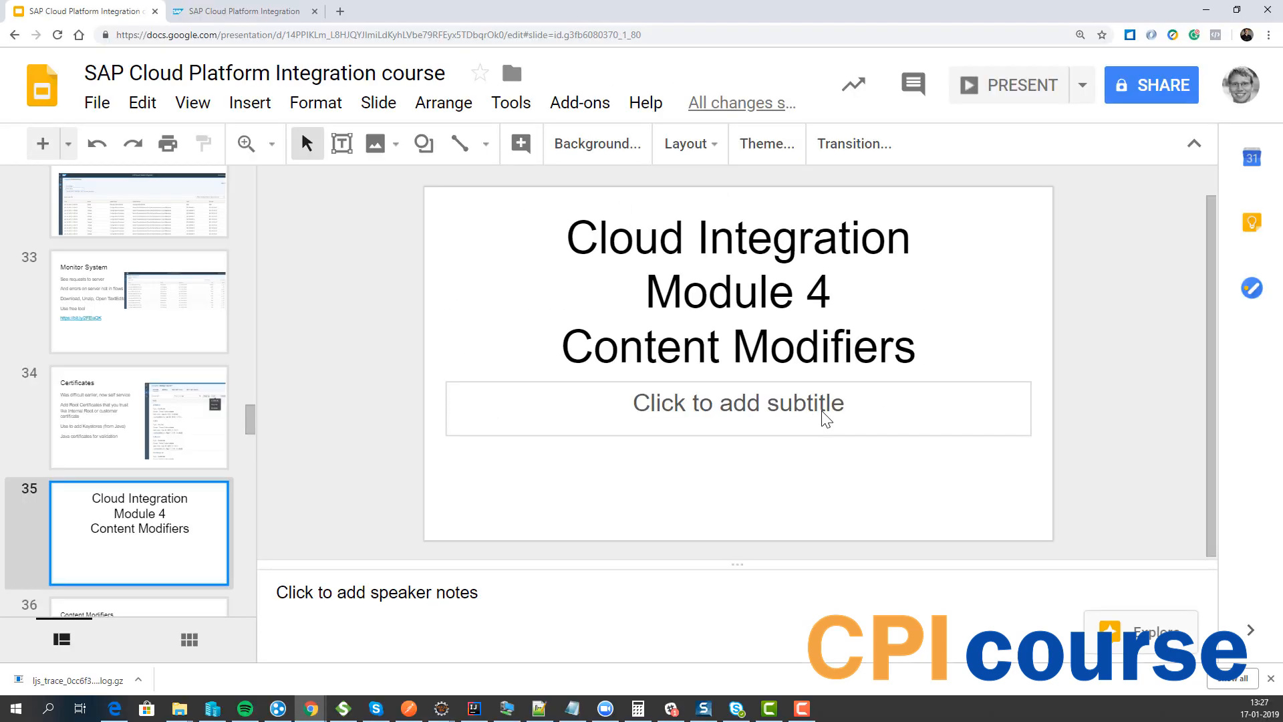
{"action": "left_click", "coordinate": [238, 11]}
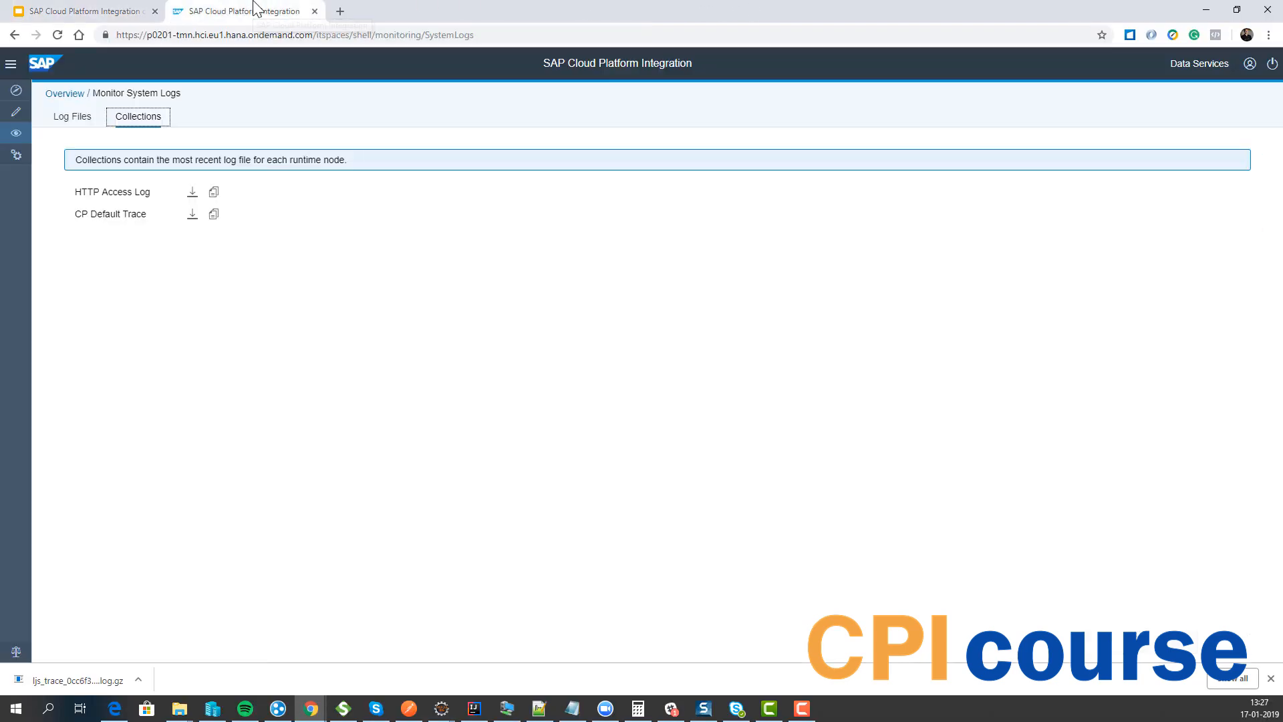
Open the Keystore tile from the monitoring overview and start creating a new Key Pair.
{"action": "left_click", "coordinate": [64, 92]}
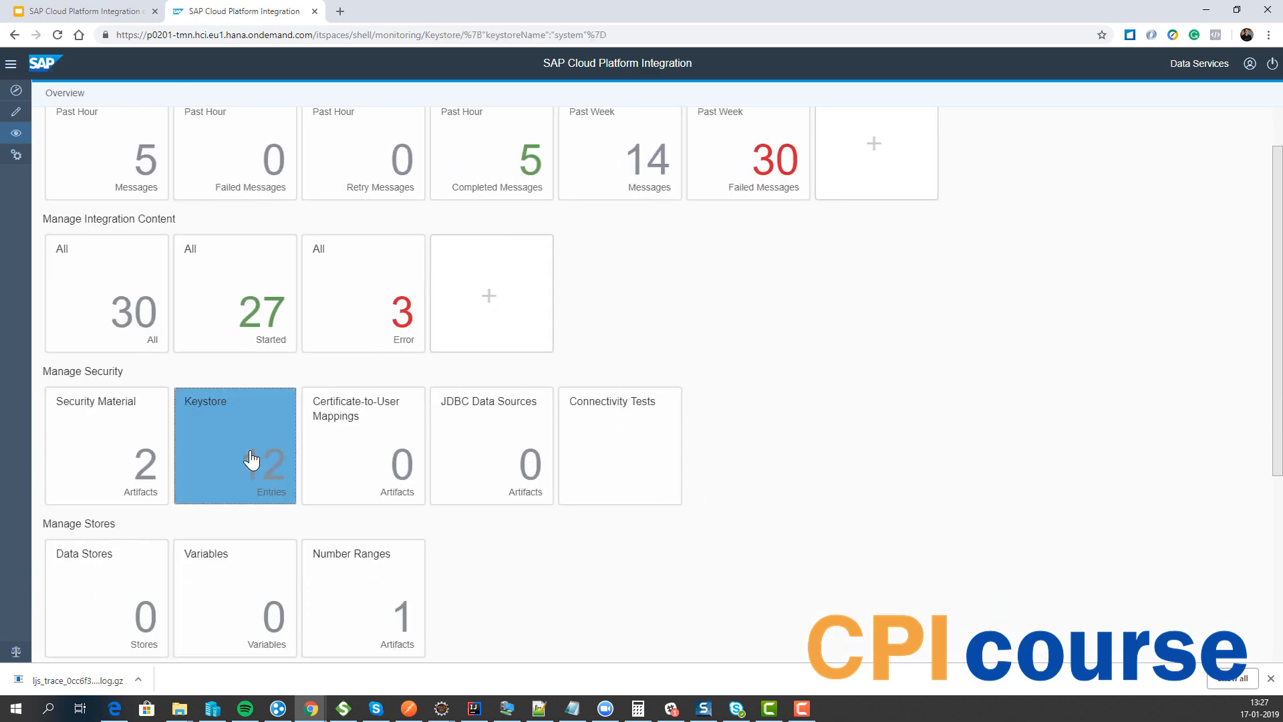
{"action": "left_click", "coordinate": [235, 445]}
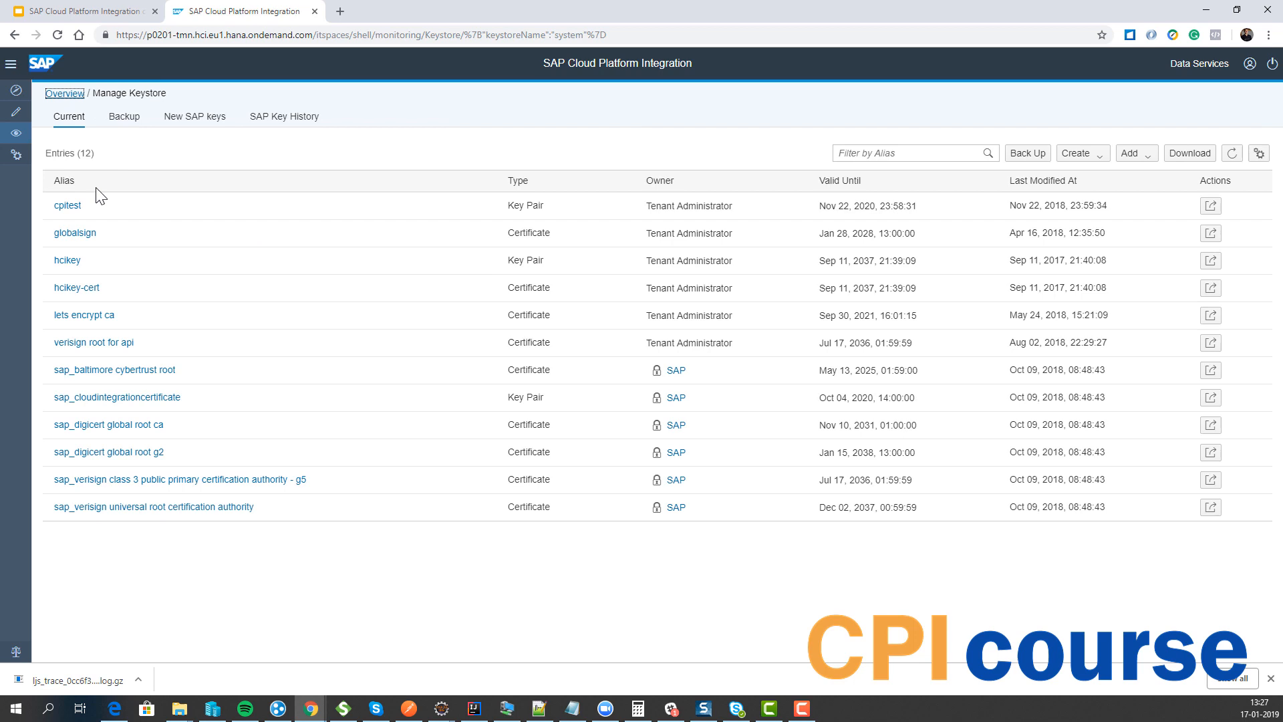
{"action": "mouse_move", "coordinate": [1080, 152]}
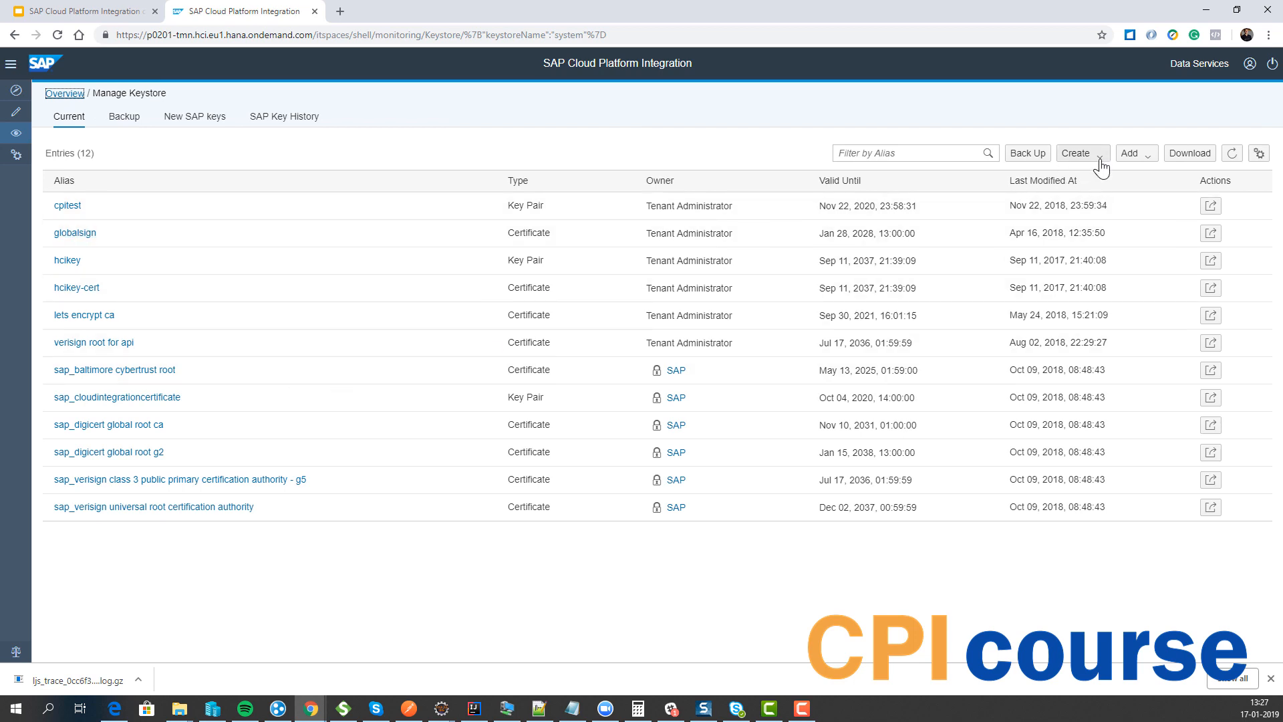
{"action": "left_click", "coordinate": [1079, 152]}
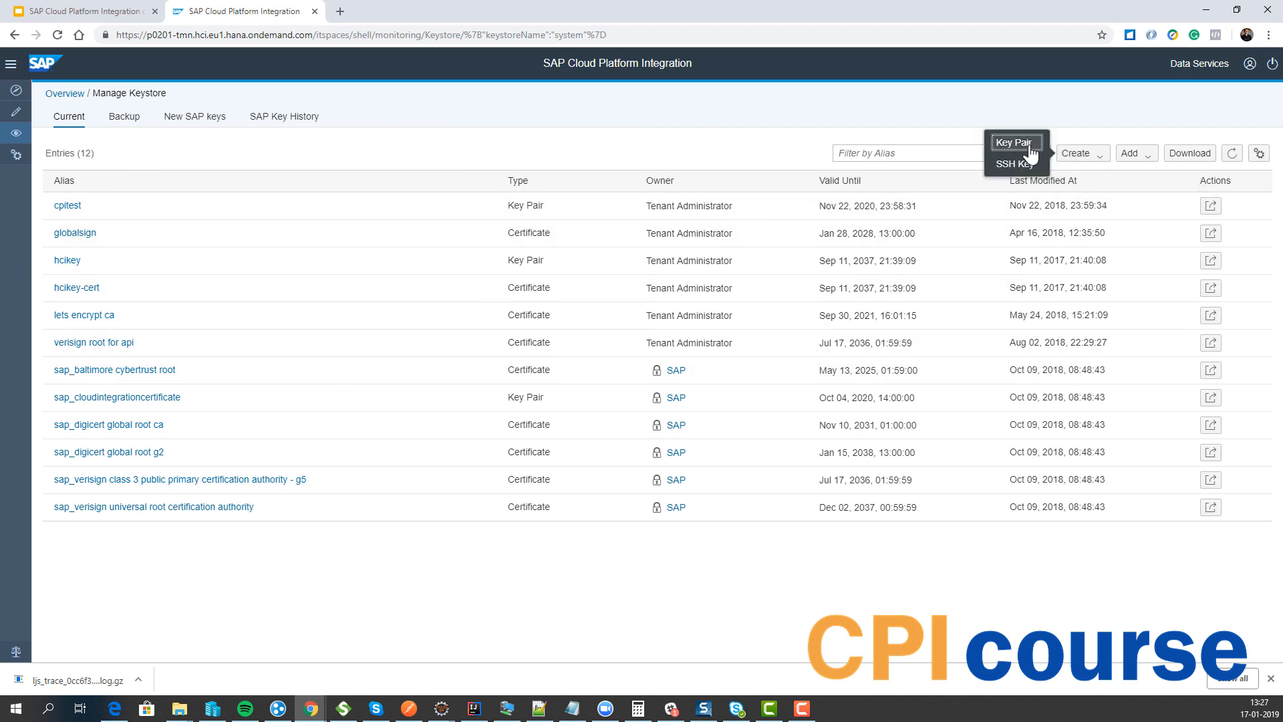
{"action": "left_click", "coordinate": [1014, 143]}
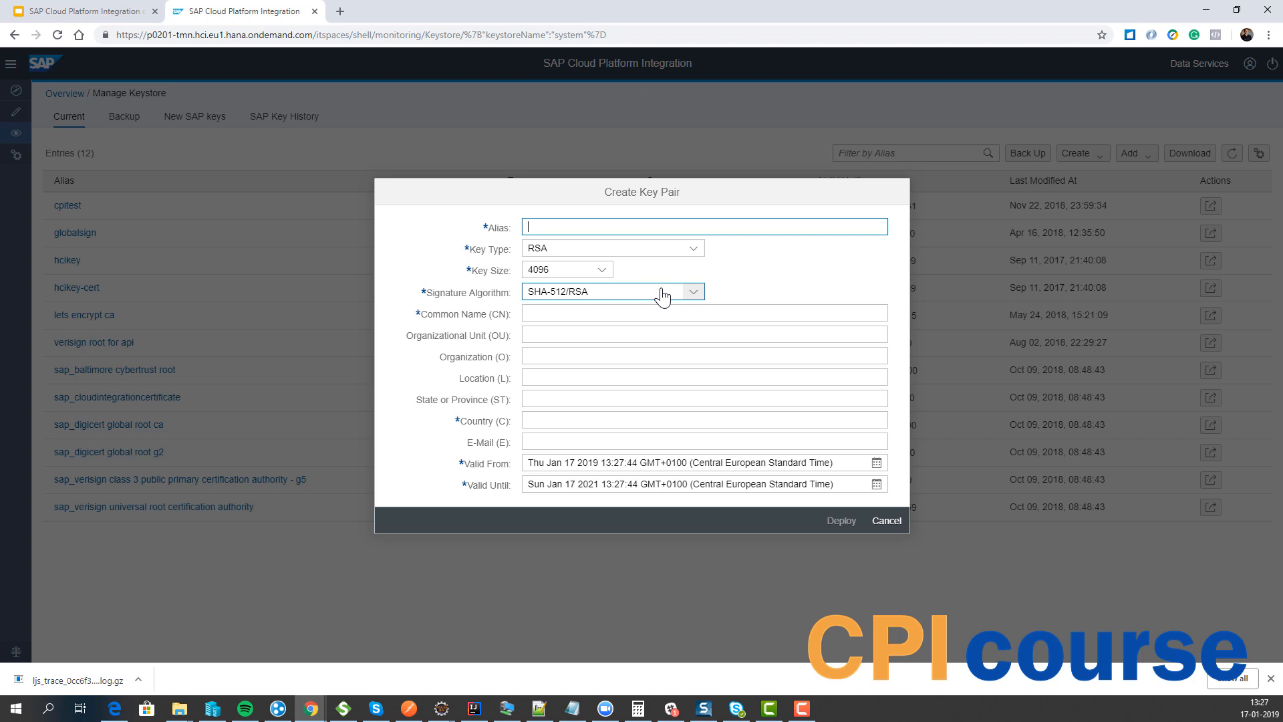
Deploy key pair CPICourseDemo for cpicourse.com, country dk, valid until 2025, to the keystore.
{"action": "type", "text": "CPICourseDemo"}
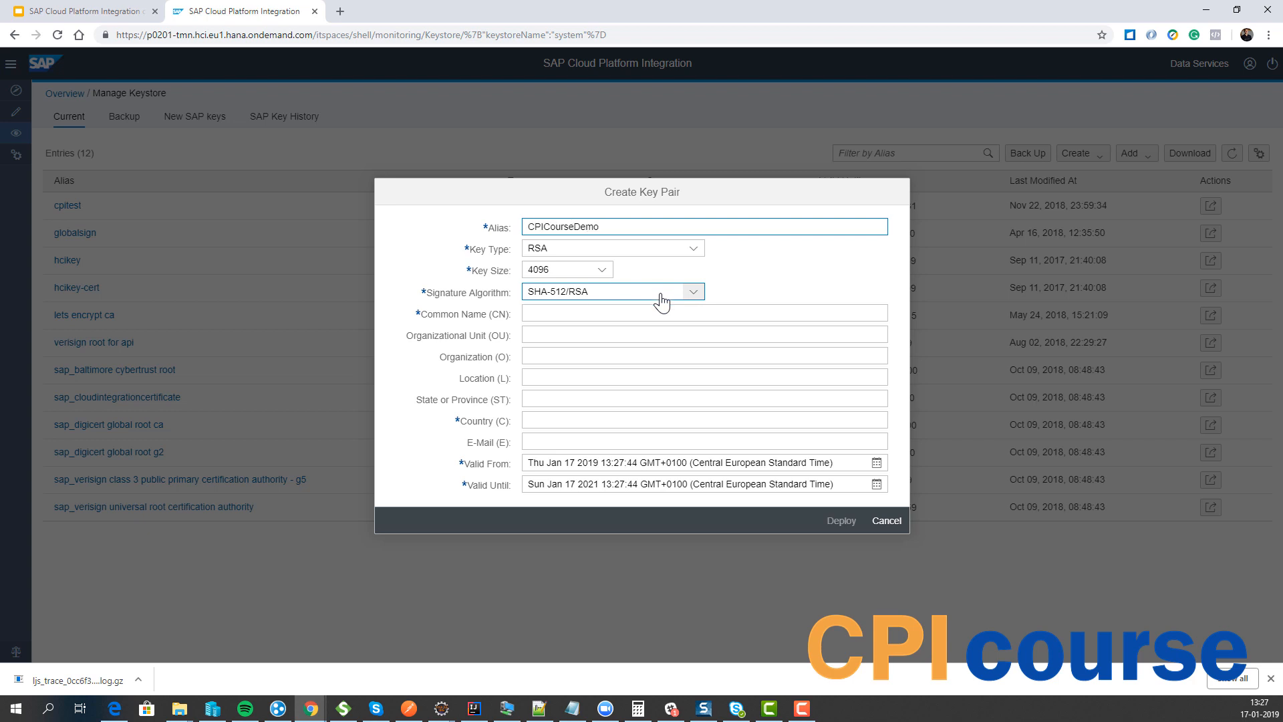
{"action": "type", "text": "cpicourse.c"}
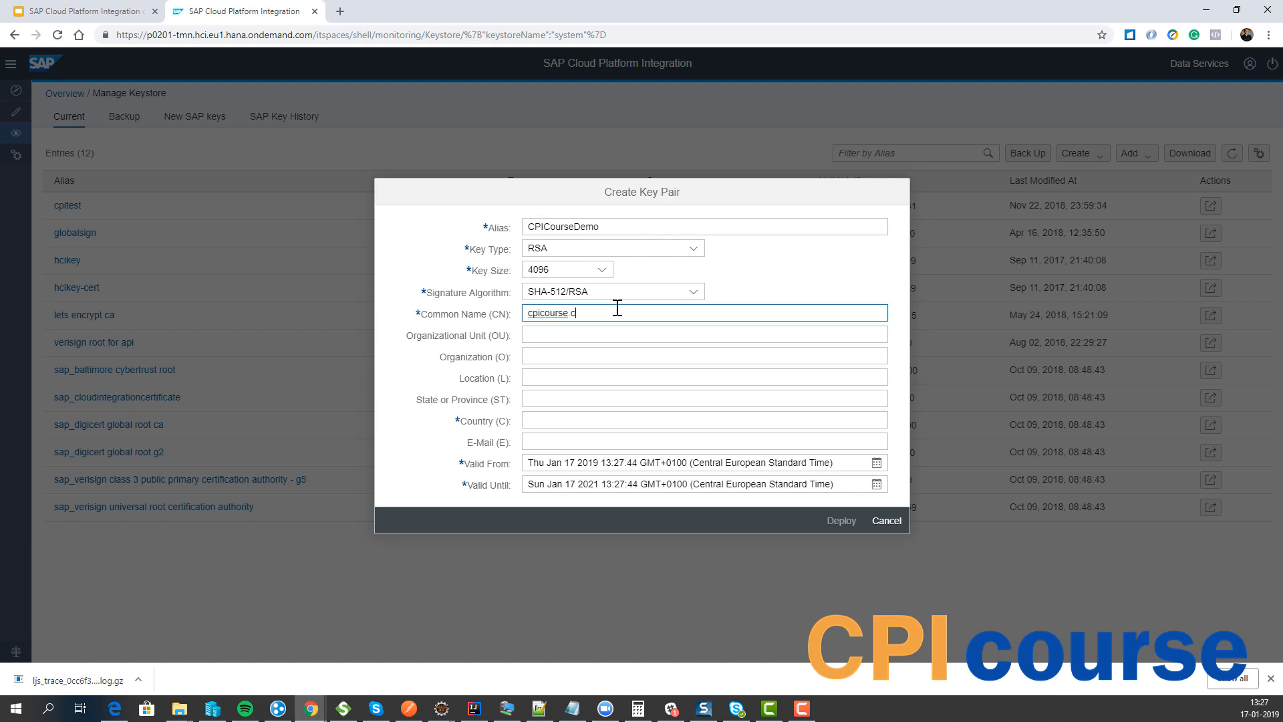
{"action": "left_click", "coordinate": [705, 418]}
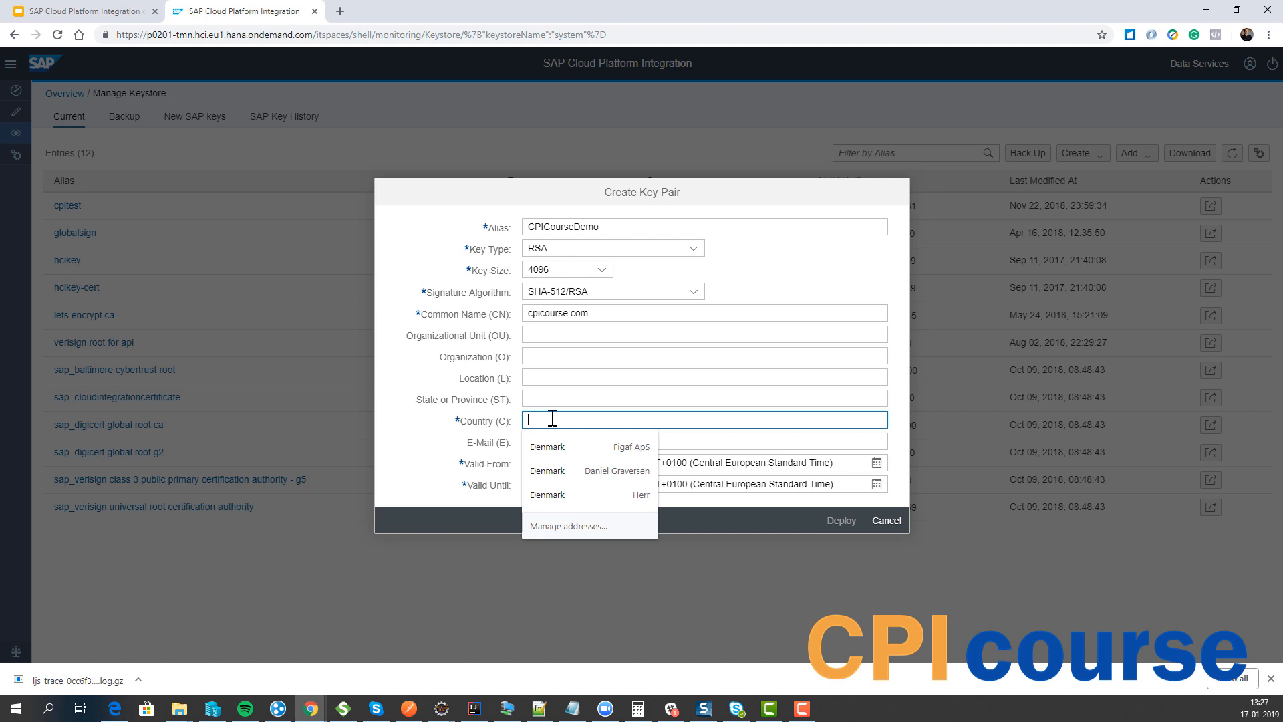
{"action": "type", "text": "dk"}
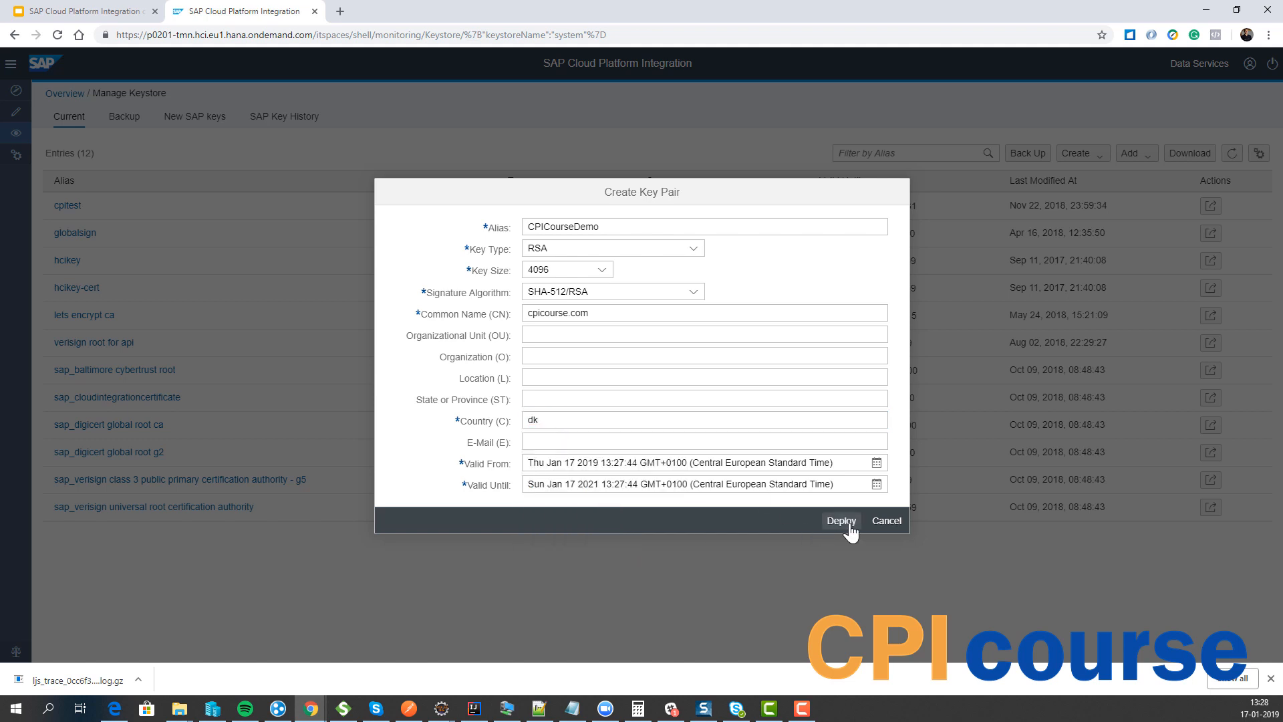
{"action": "mouse_move", "coordinate": [622, 508]}
{"action": "type", "text": "5"}
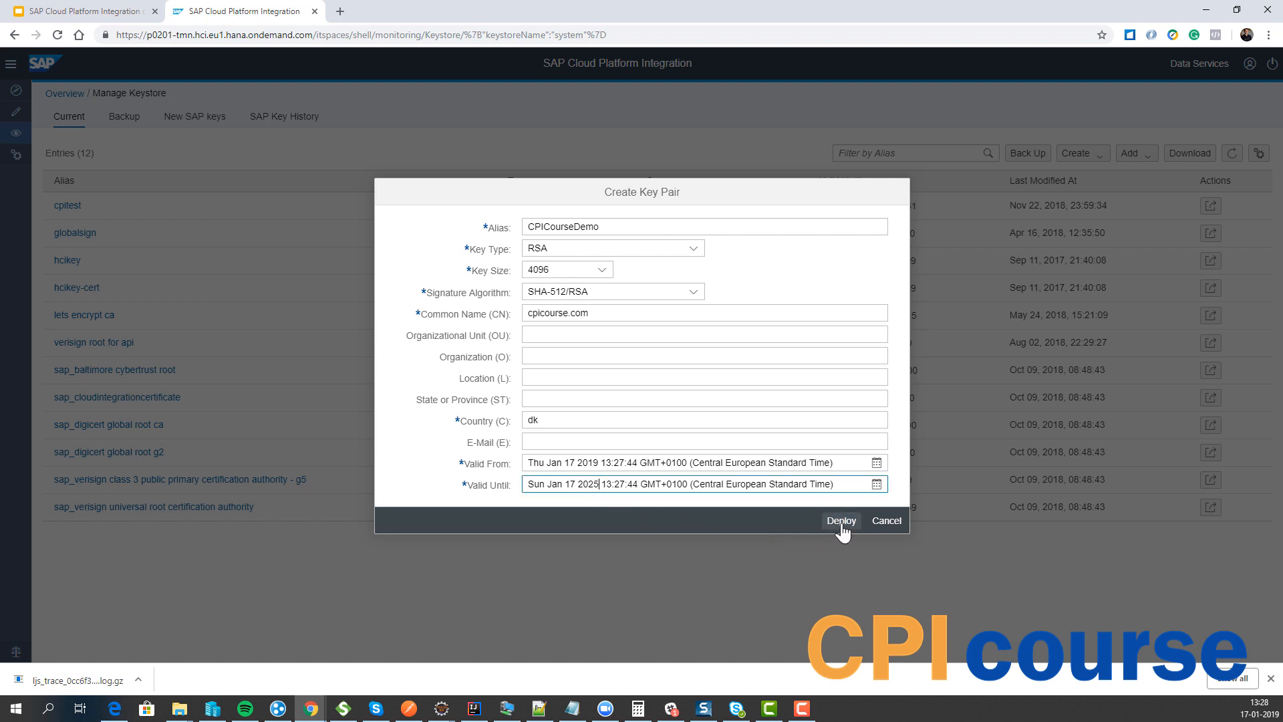
{"action": "left_click", "coordinate": [841, 520]}
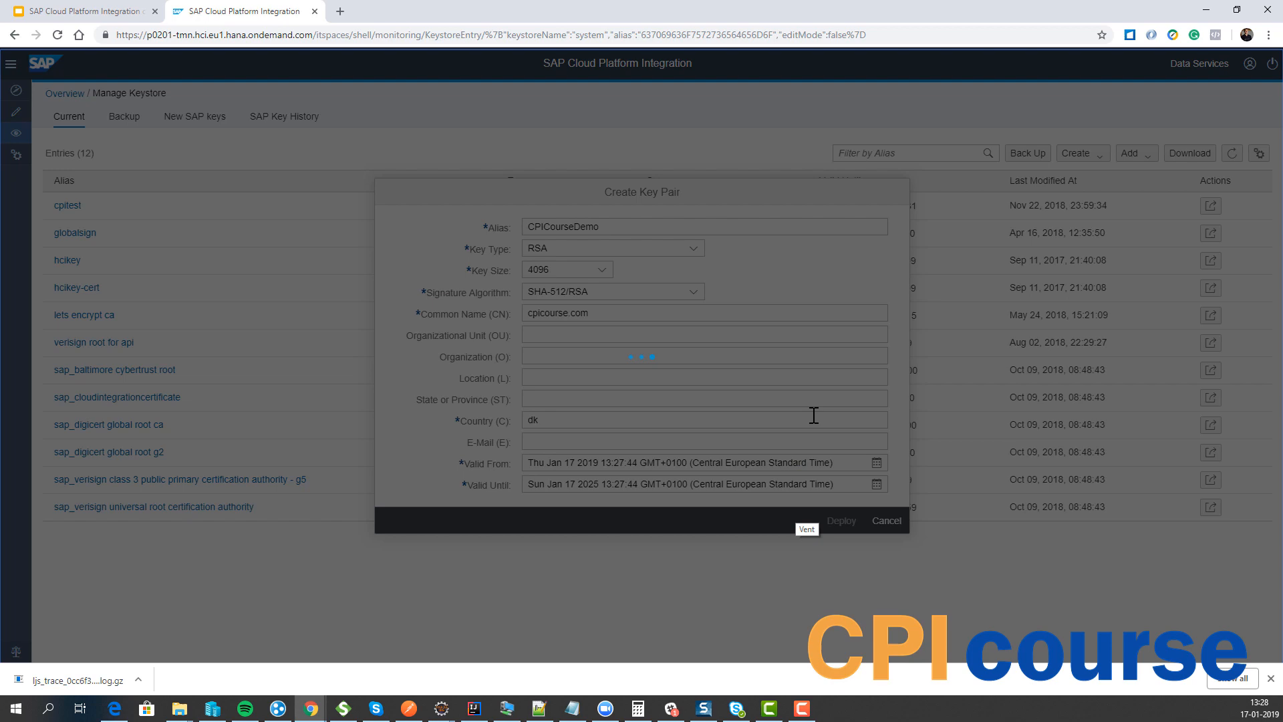
{"action": "left_click", "coordinate": [841, 520]}
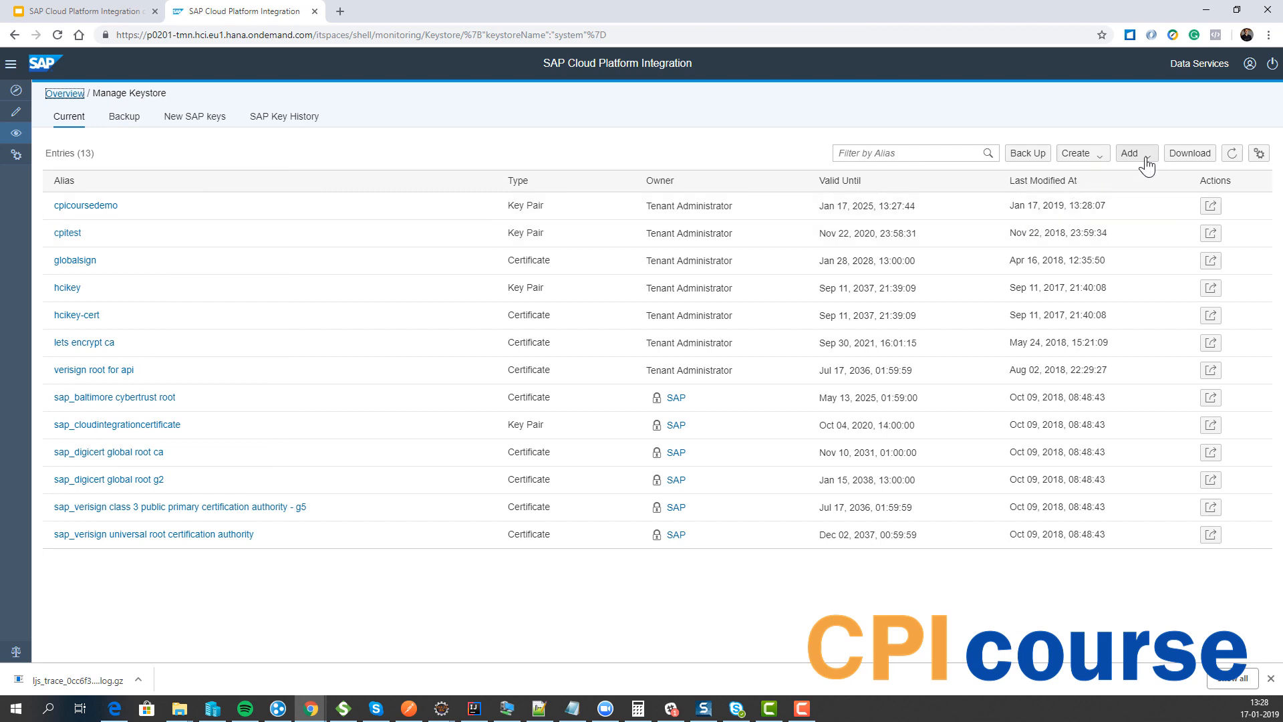
Review the keystore Add entry types, start adding a key pair from file and cancel it.
{"action": "left_click", "coordinate": [1149, 153]}
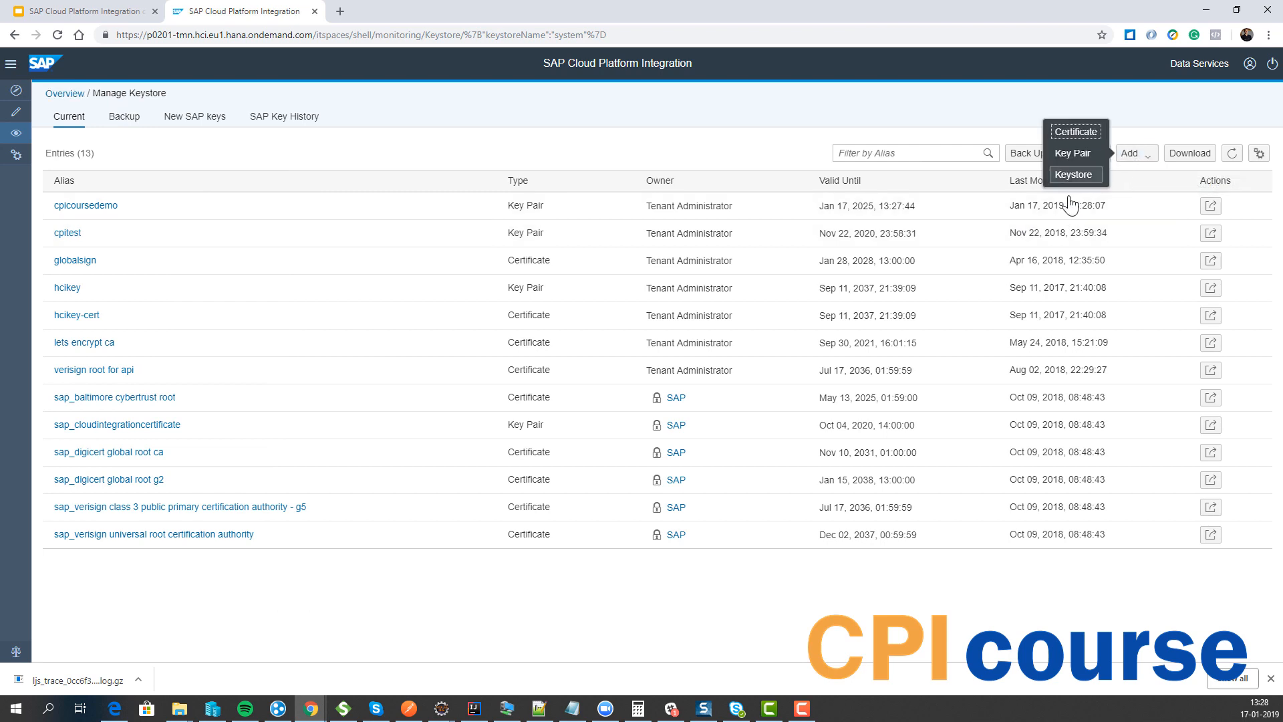
{"action": "mouse_move", "coordinate": [1075, 132]}
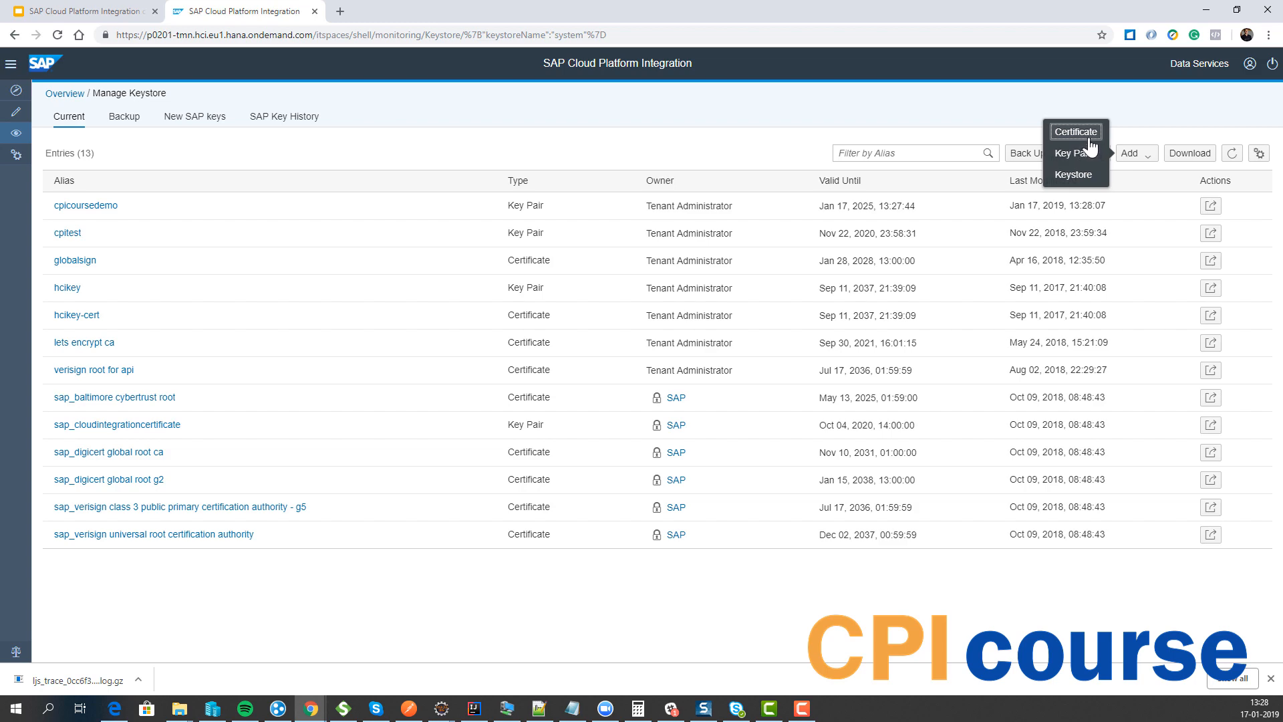
{"action": "mouse_move", "coordinate": [1089, 147]}
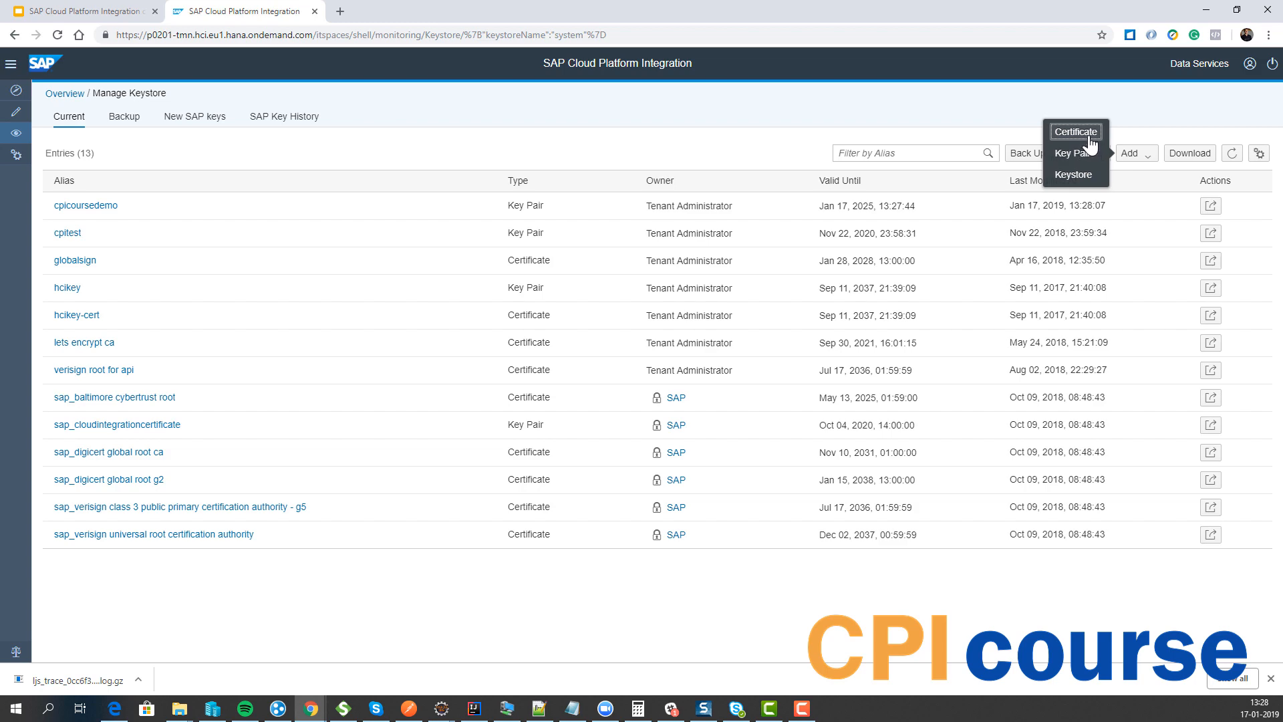
{"action": "left_click", "coordinate": [1073, 152]}
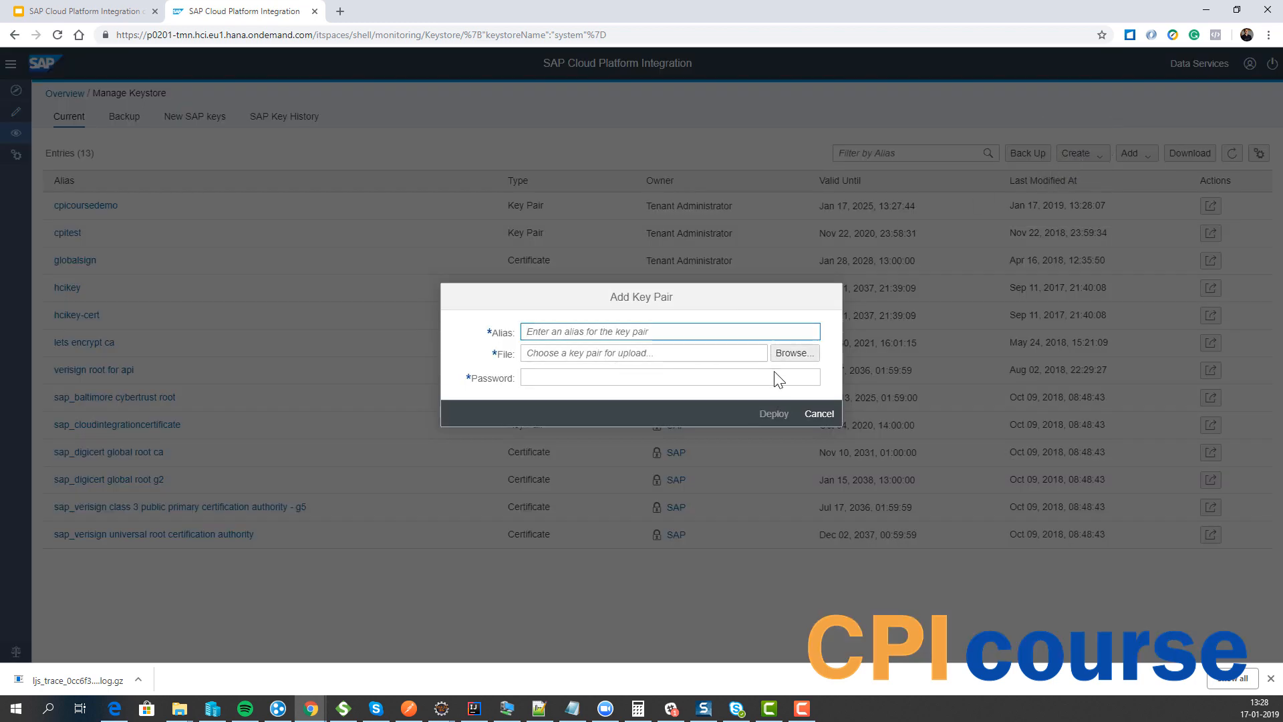
{"action": "left_click", "coordinate": [818, 413]}
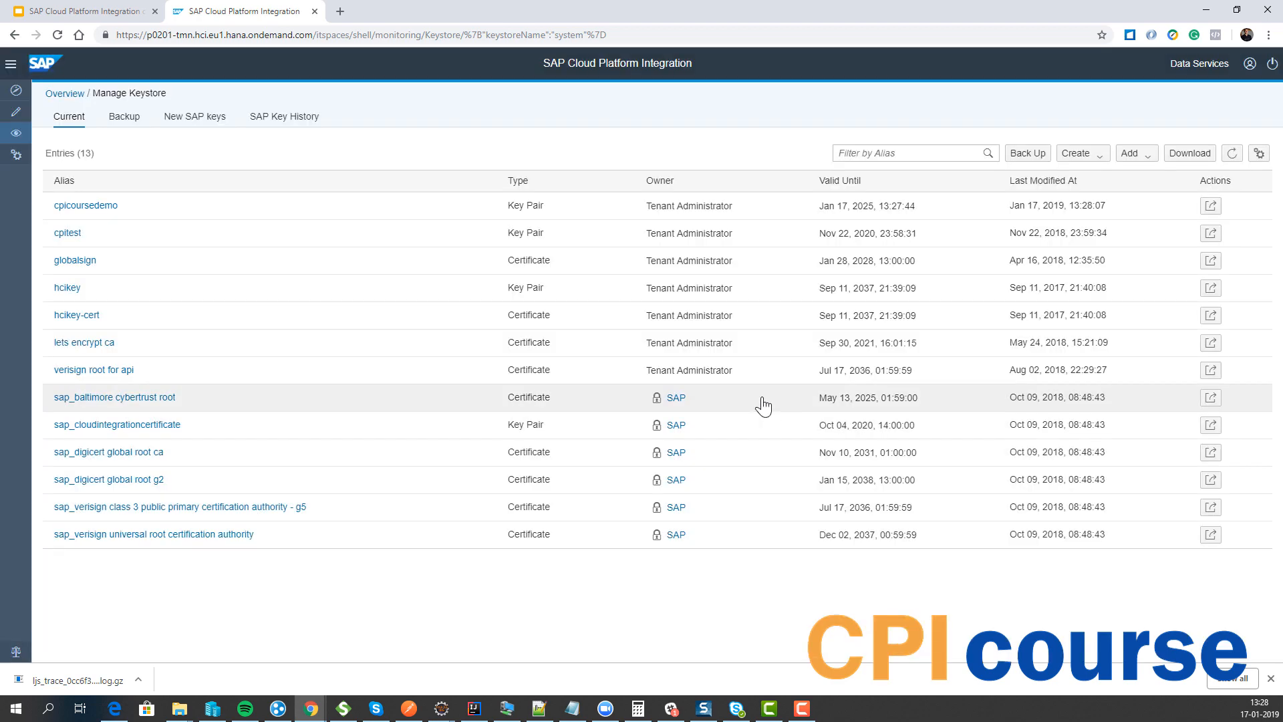
{"action": "mouse_move", "coordinate": [1190, 153]}
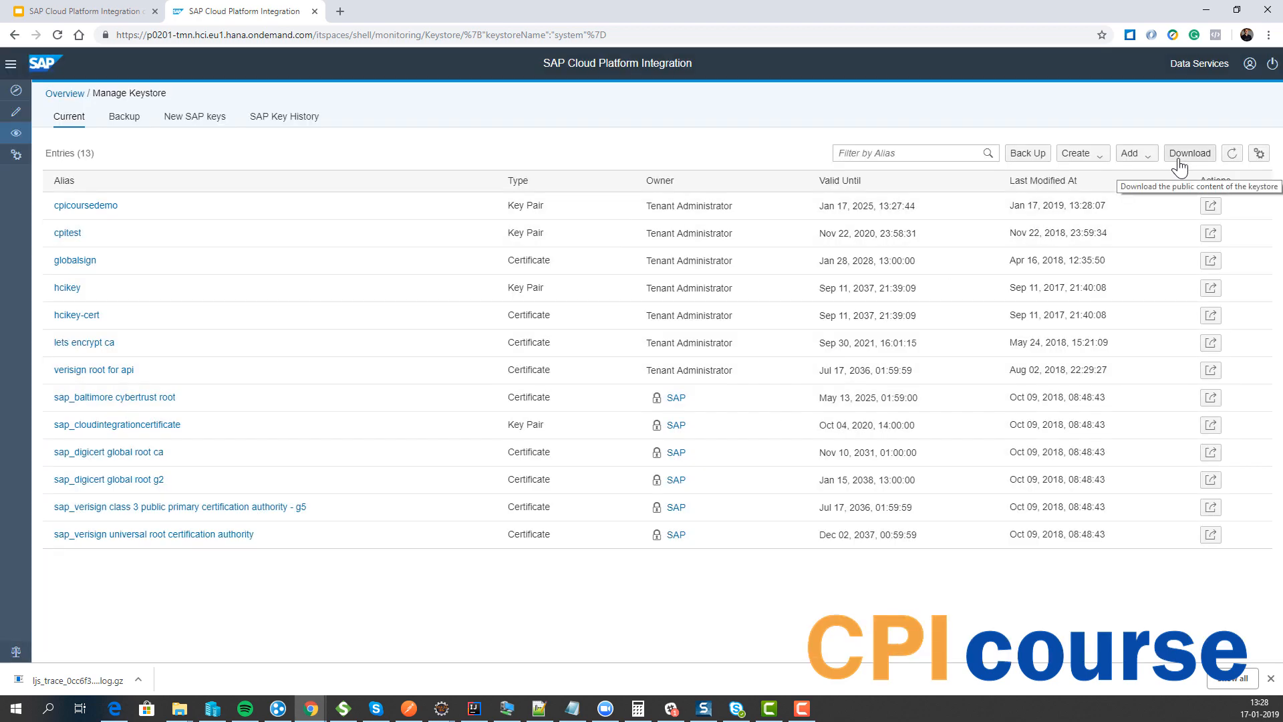
Download the keystore's public content as a .jks file and return to the monitoring overview.
{"action": "left_click", "coordinate": [1190, 152]}
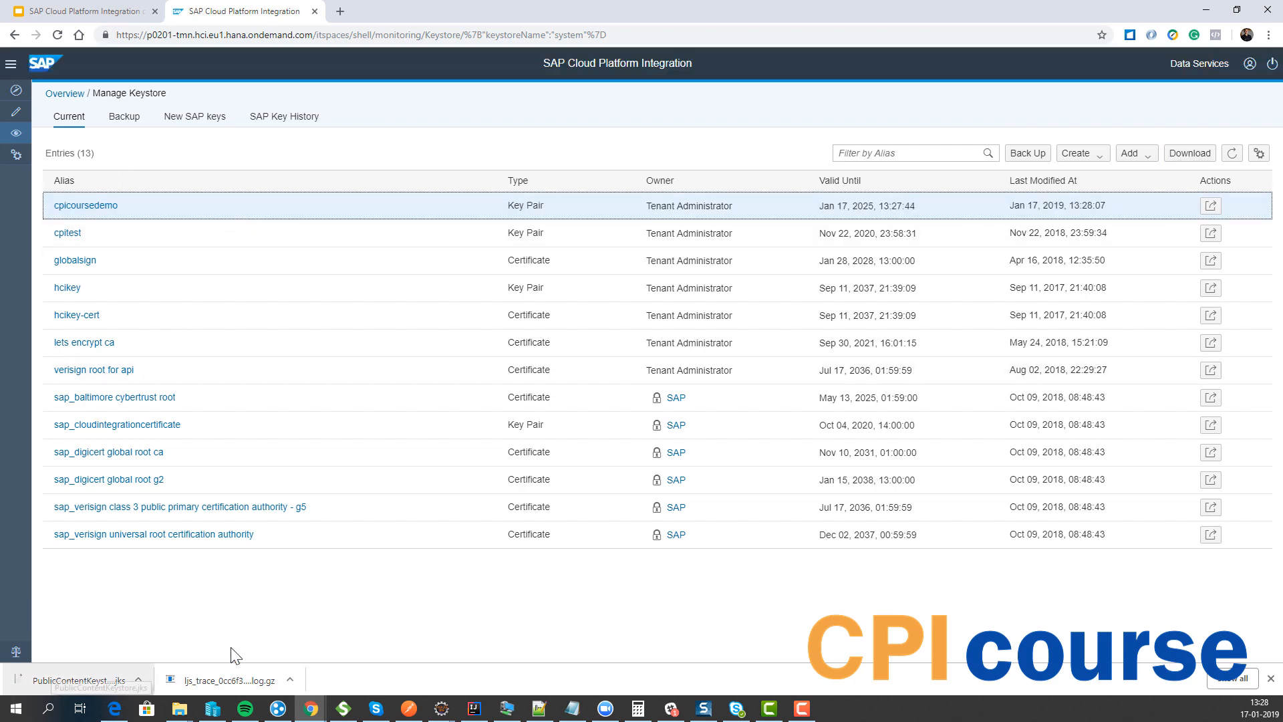
{"action": "mouse_move", "coordinate": [194, 116]}
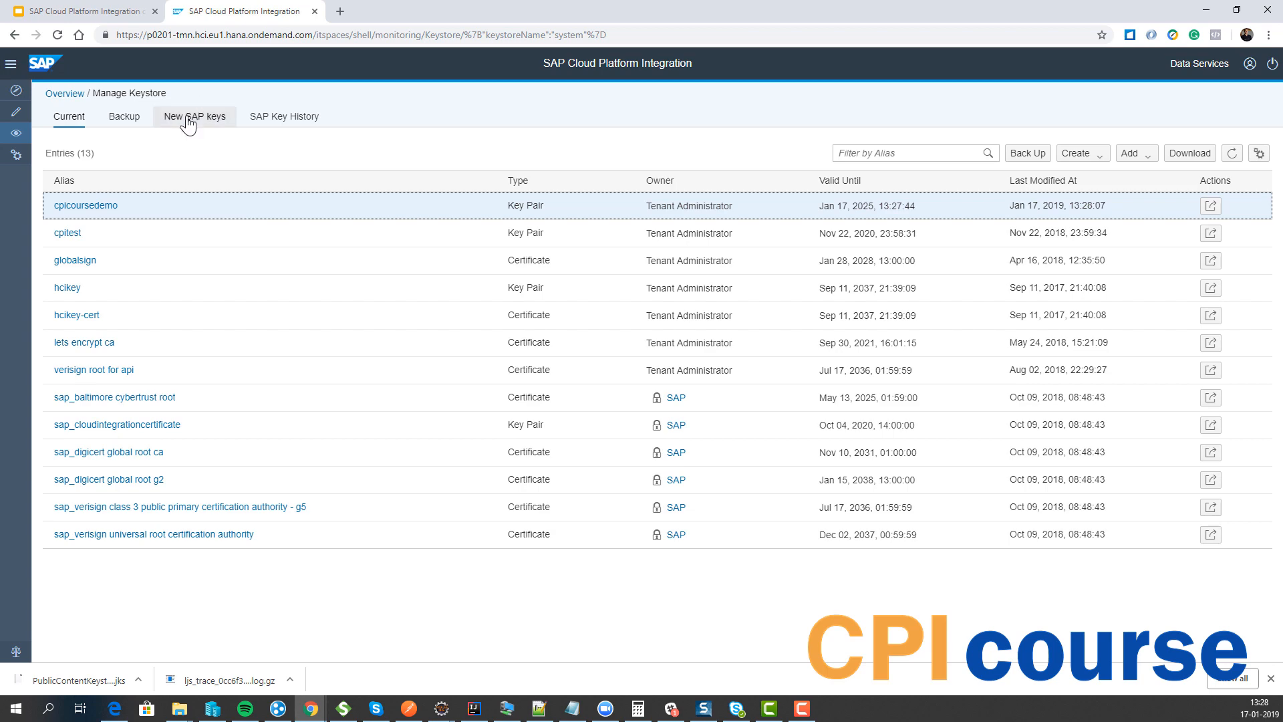
{"action": "left_click", "coordinate": [64, 92]}
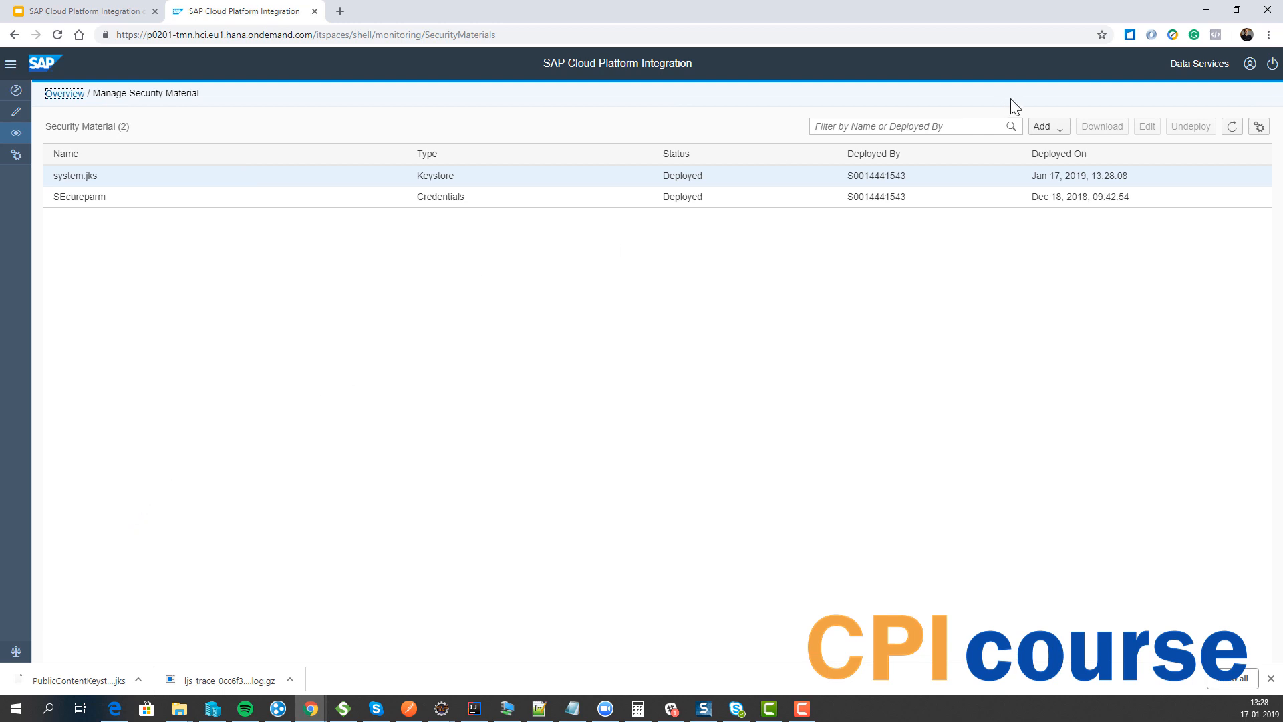
Deploy new User Credentials named USER, user USER with a repeated password, to the security material.
{"action": "left_click", "coordinate": [1046, 126]}
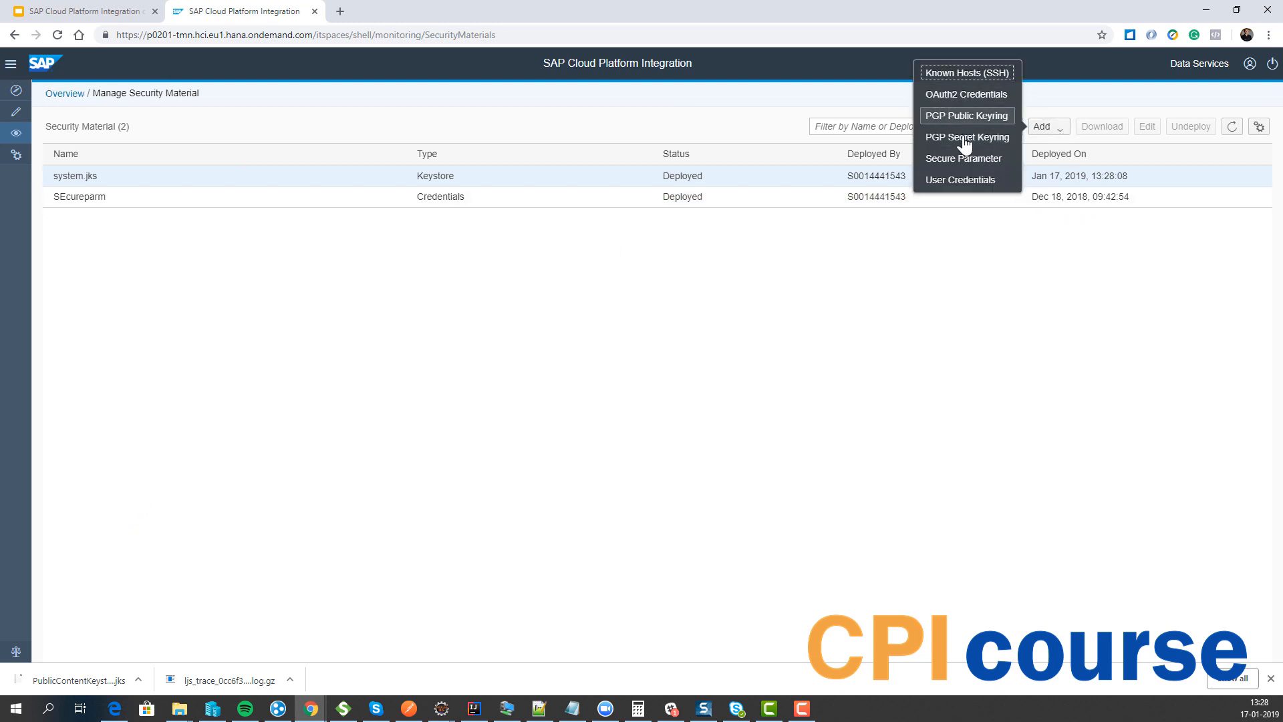
{"action": "mouse_move", "coordinate": [965, 180]}
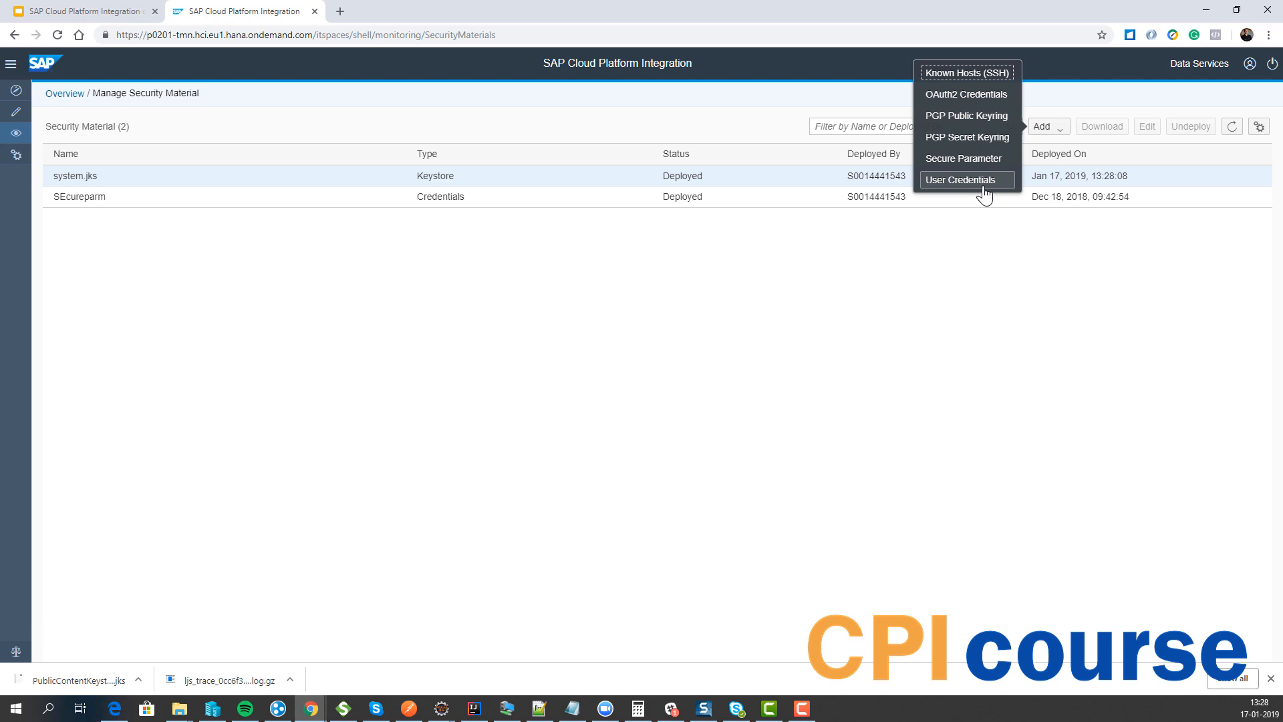
{"action": "left_click", "coordinate": [961, 179]}
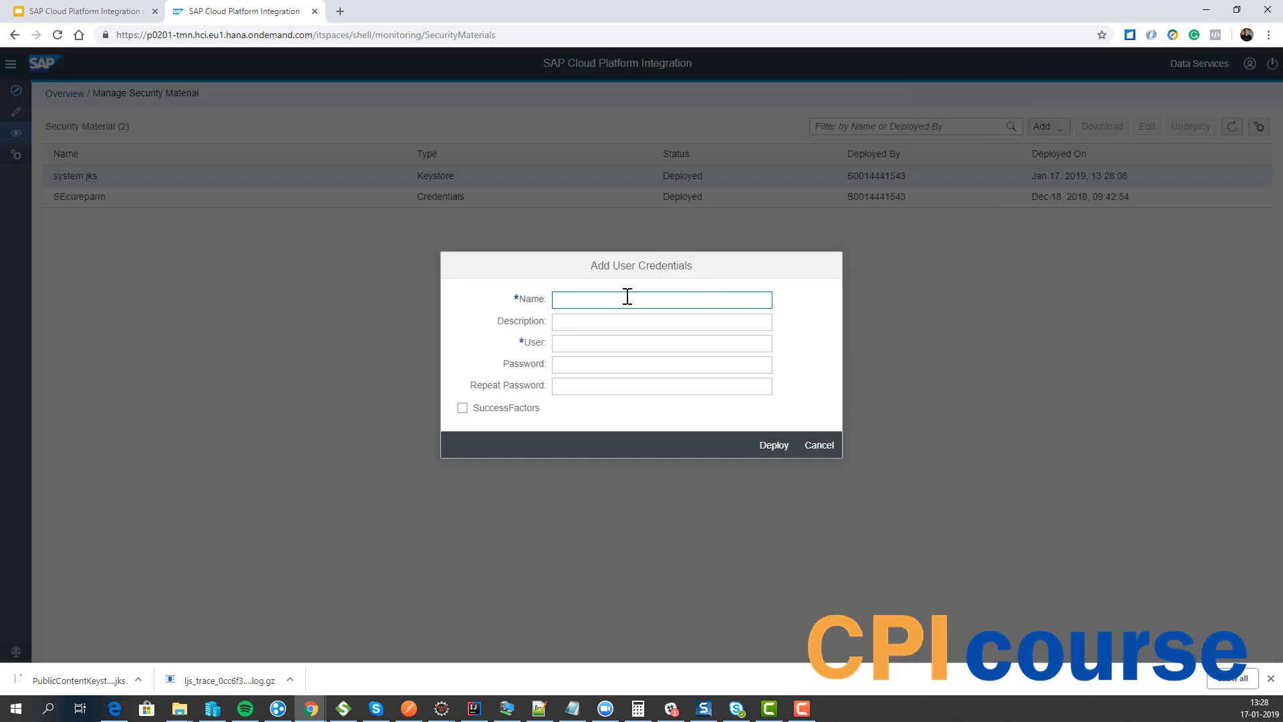
{"action": "type", "text": "USER"}
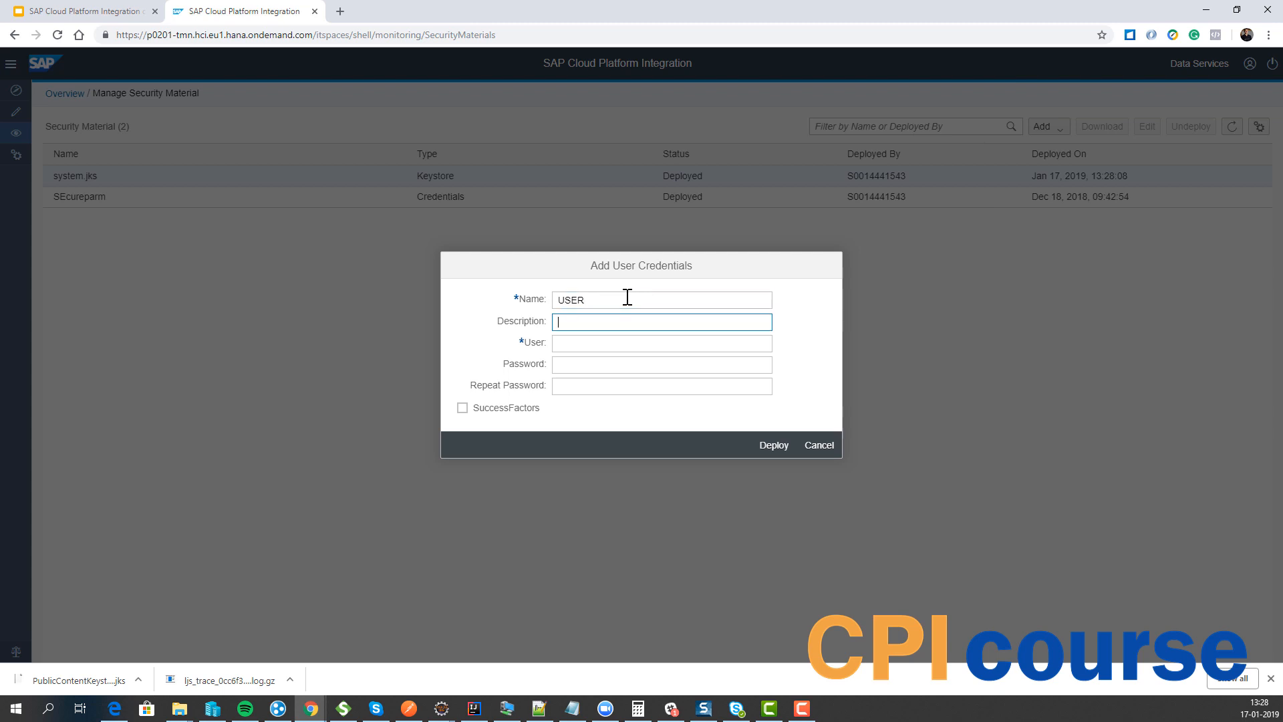
{"action": "type", "text": "USER"}
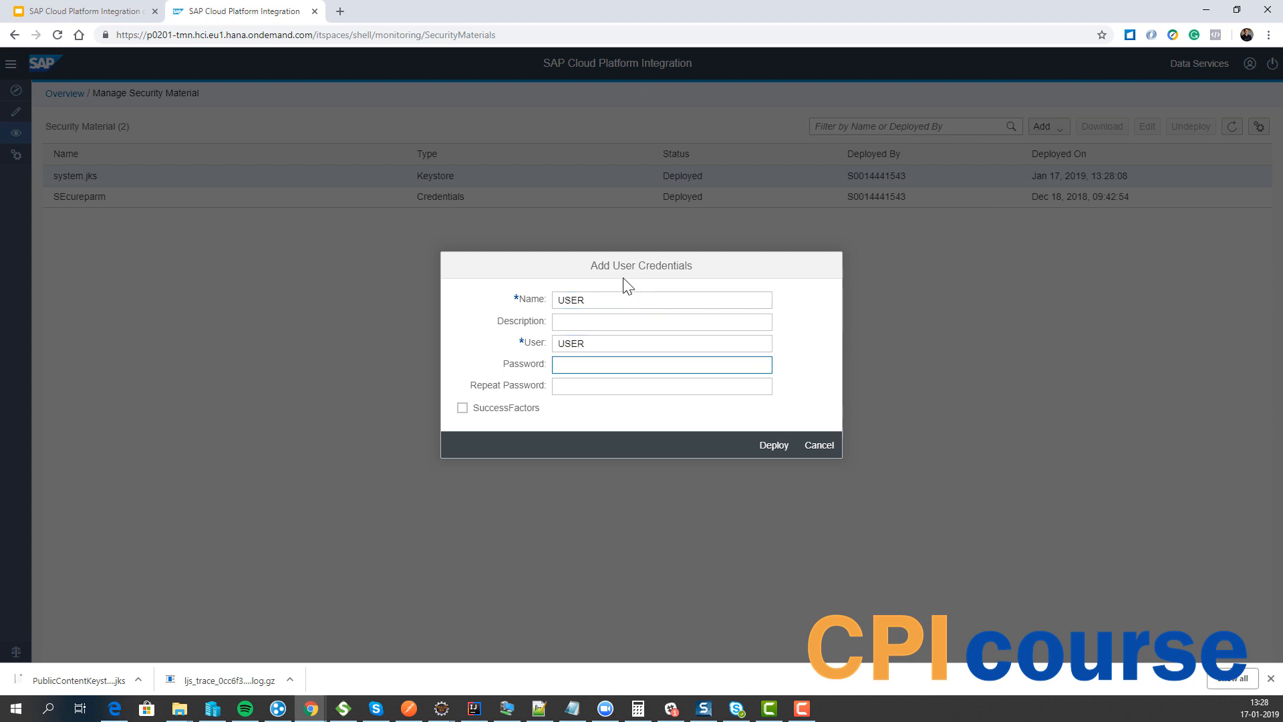
{"action": "type", "text": "••"}
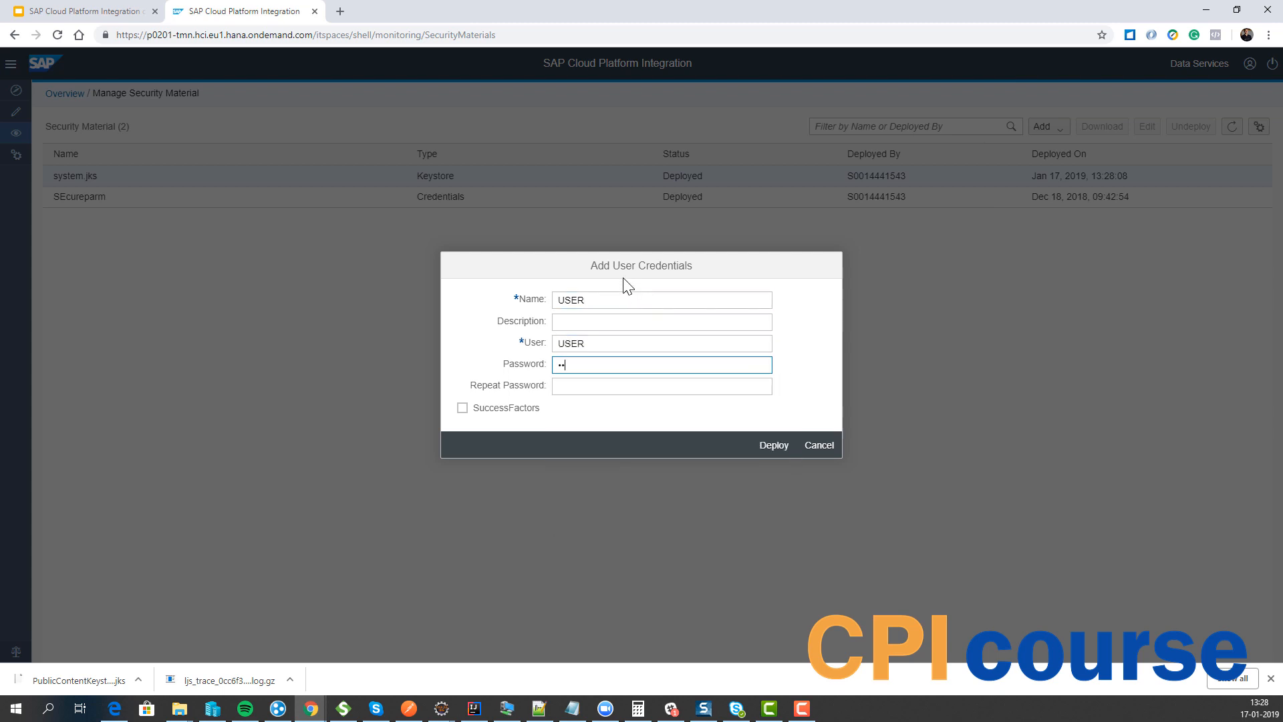
{"action": "type", "text": "•"}
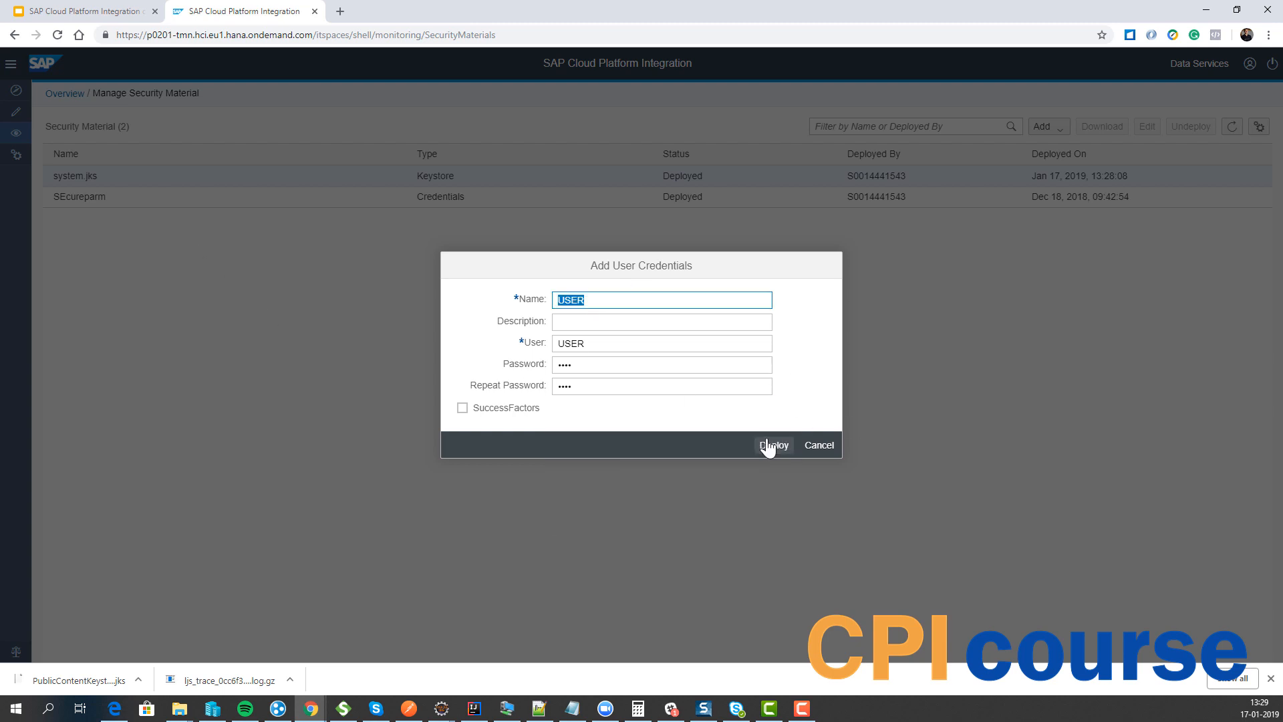
{"action": "left_click", "coordinate": [773, 444]}
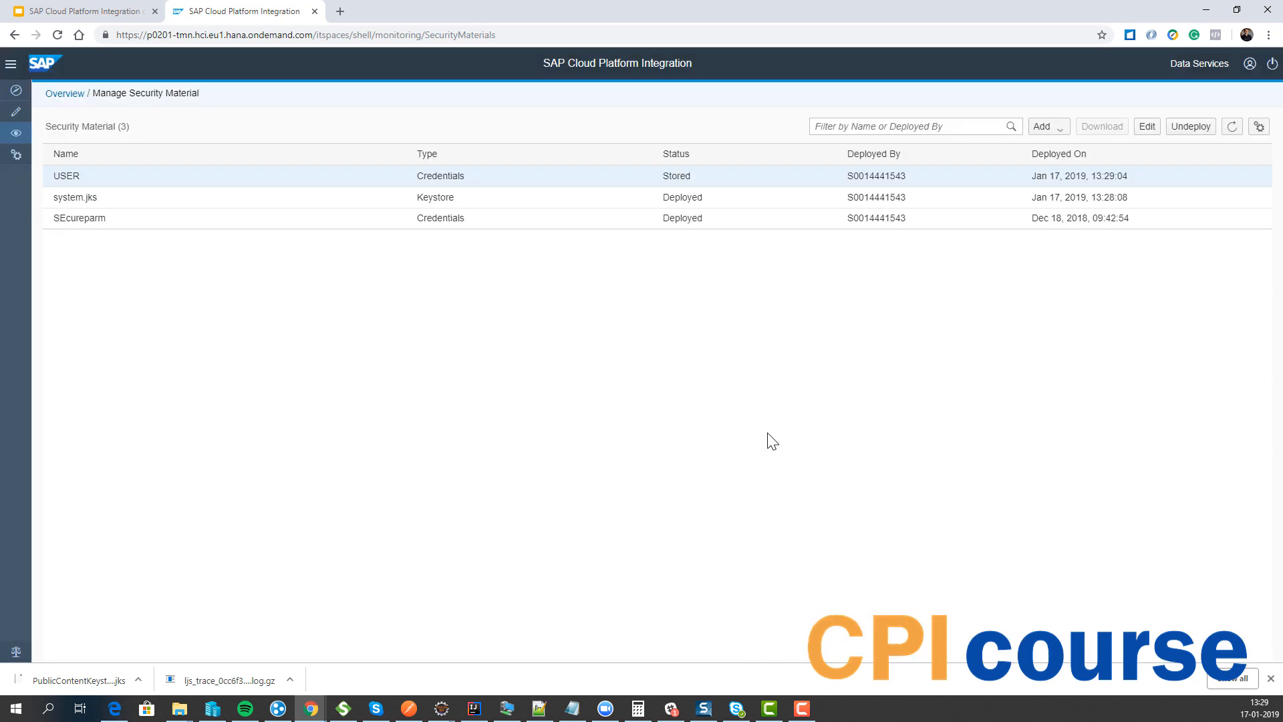
{"action": "mouse_move", "coordinate": [1032, 151]}
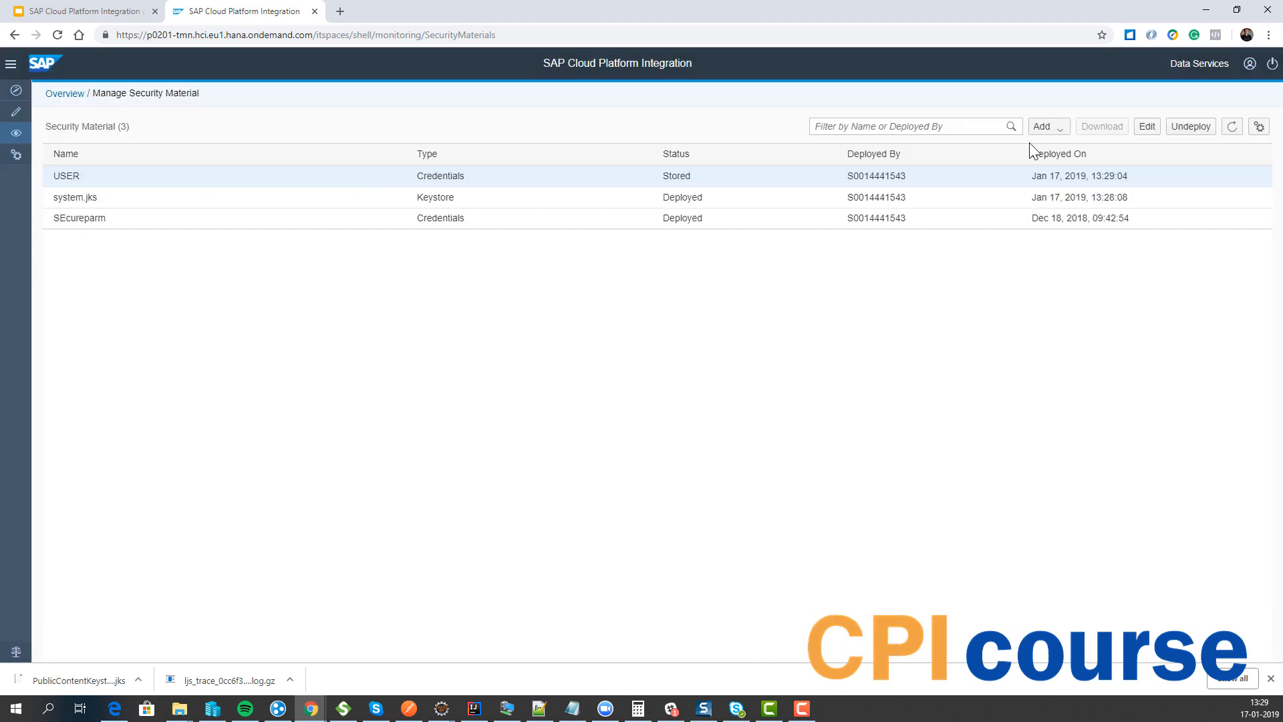
Show the Add dropdown listing the security material types available.
{"action": "left_click", "coordinate": [1045, 126]}
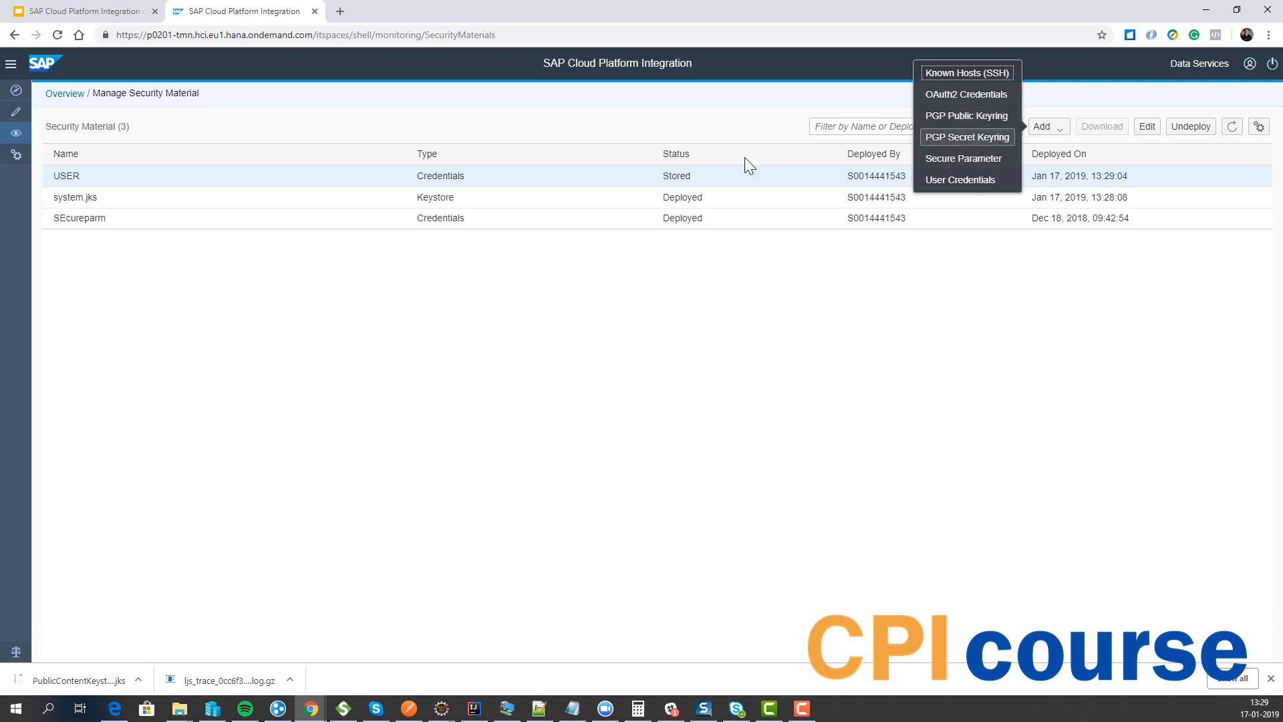
{"action": "mouse_move", "coordinate": [373, 388]}
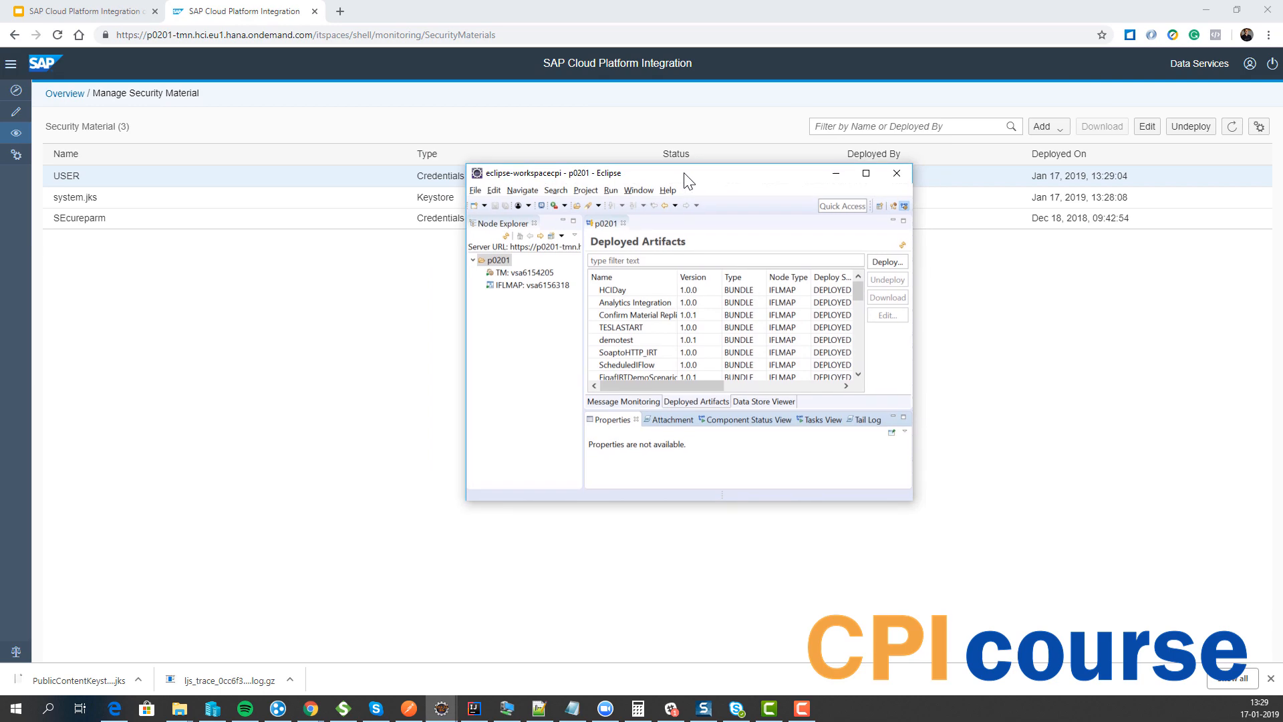
Maximize Eclipse and switch from Message Monitoring to the p0201 tenant's Deployed Artifacts list.
{"action": "left_click", "coordinate": [865, 172]}
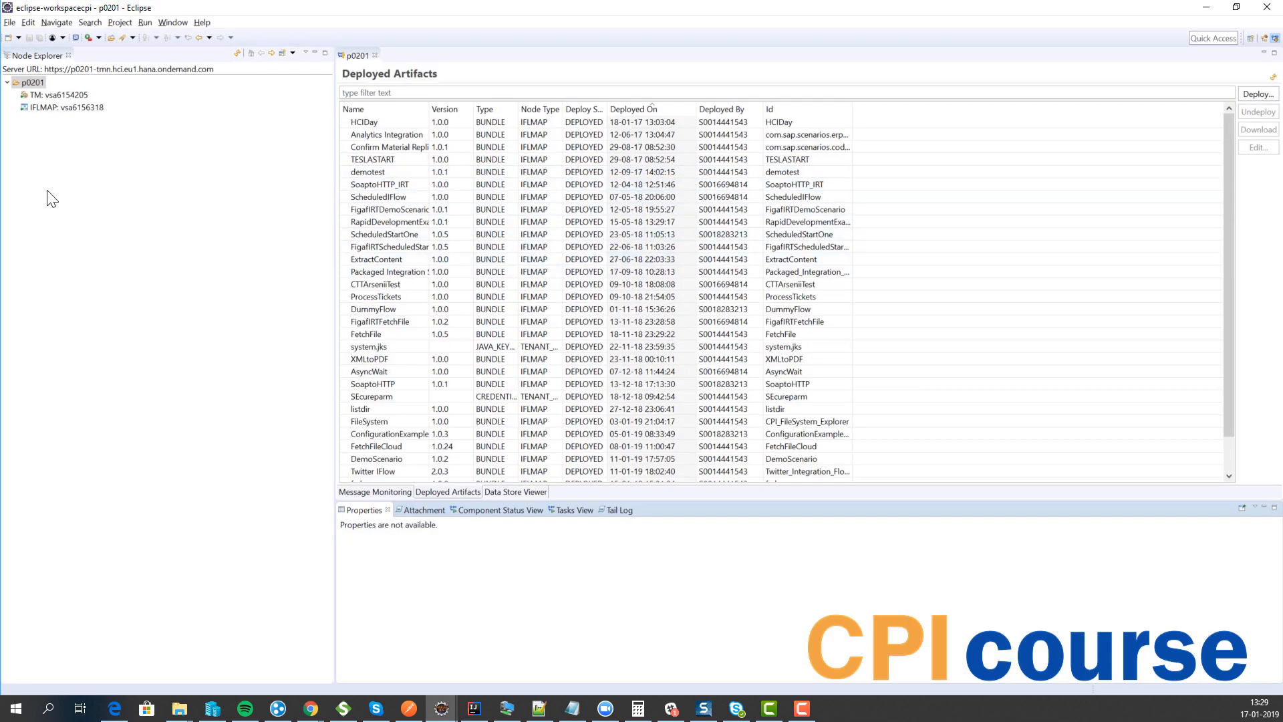
{"action": "mouse_move", "coordinate": [173, 260]}
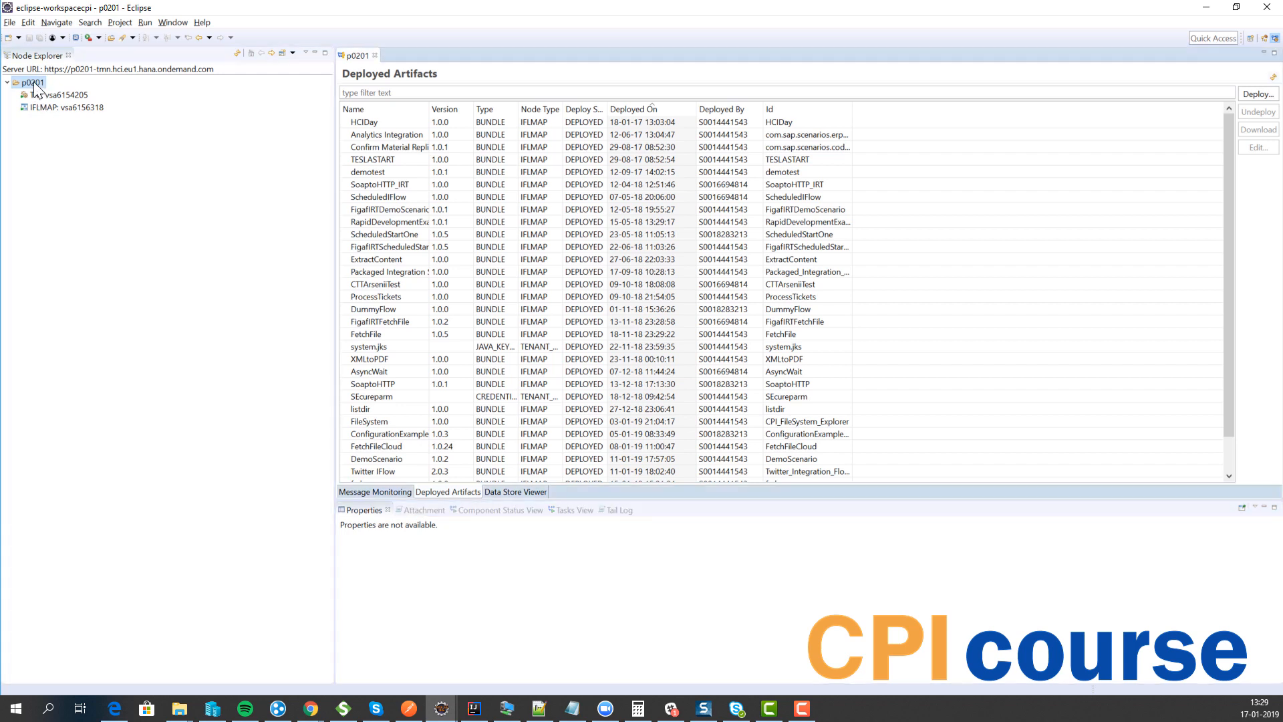
{"action": "left_click", "coordinate": [374, 492]}
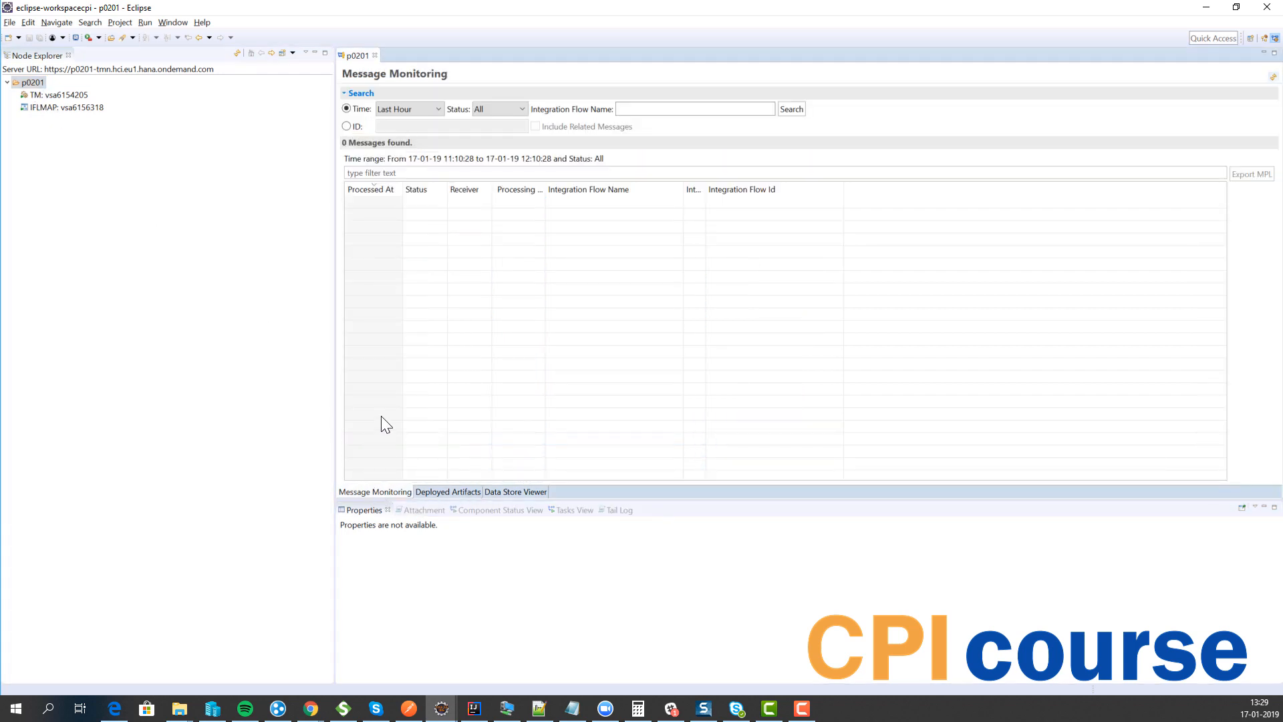
{"action": "mouse_move", "coordinate": [157, 155]}
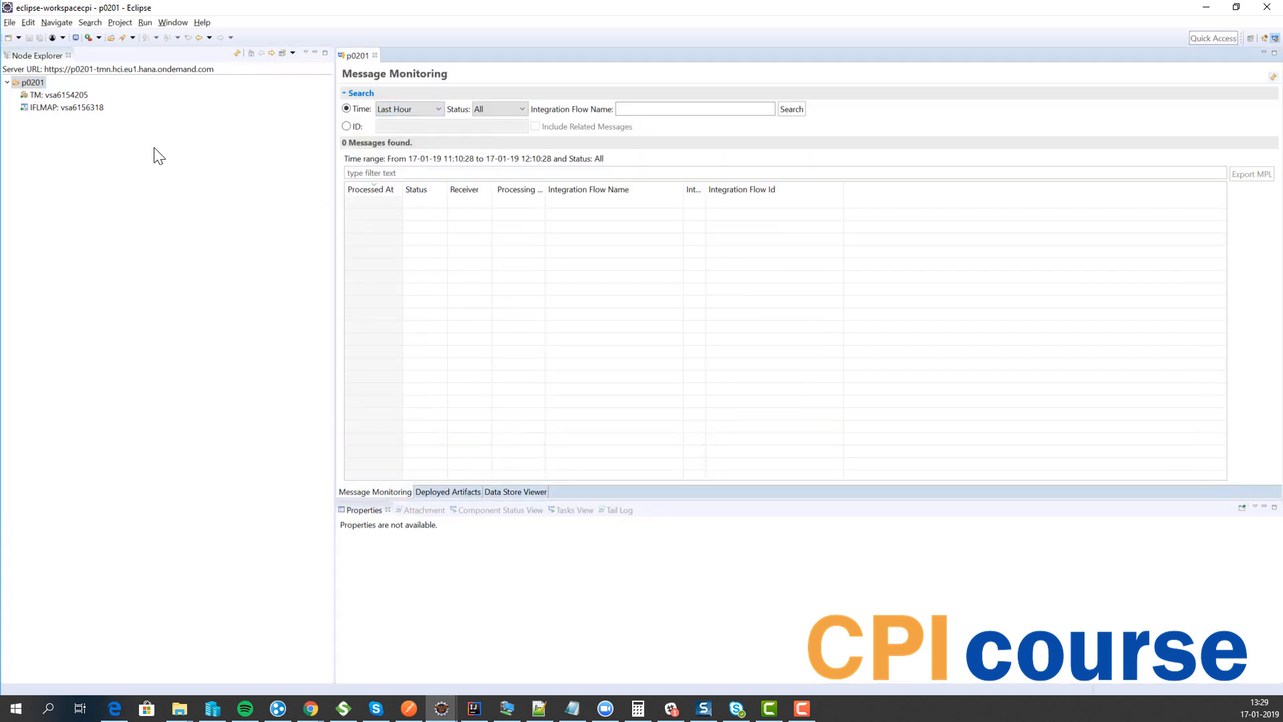
{"action": "mouse_move", "coordinate": [440, 482]}
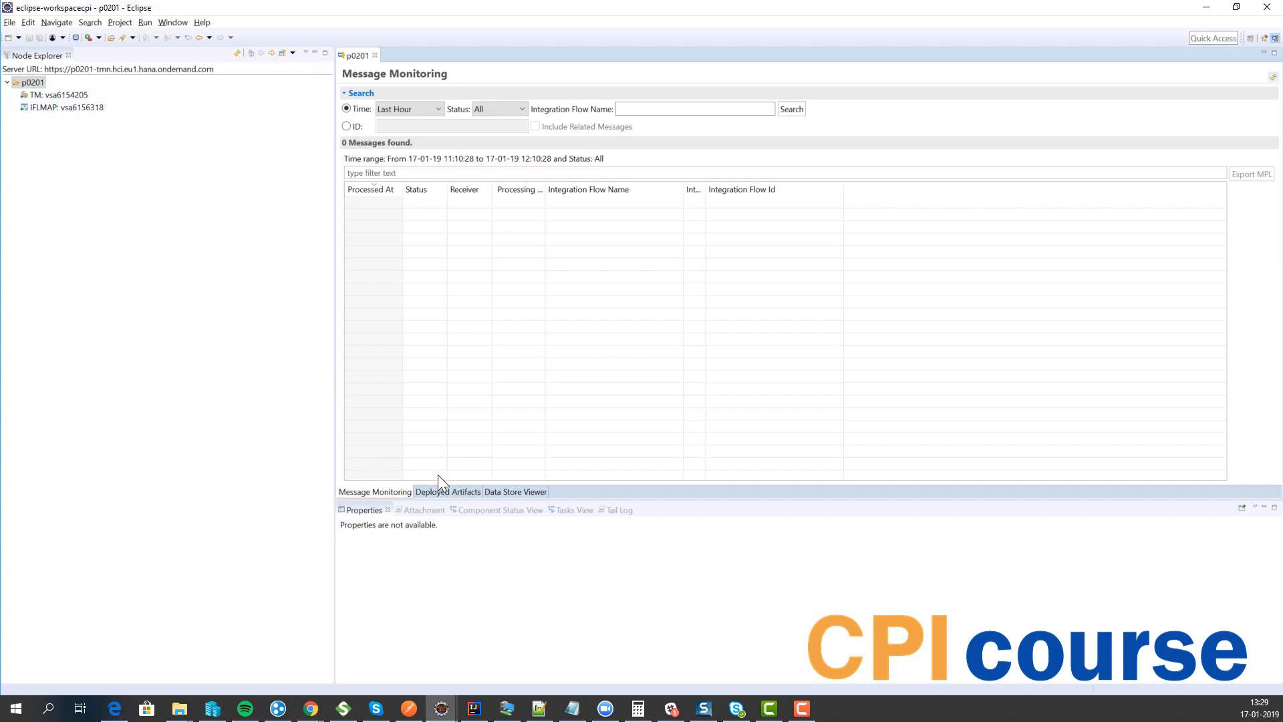
{"action": "left_click", "coordinate": [447, 491]}
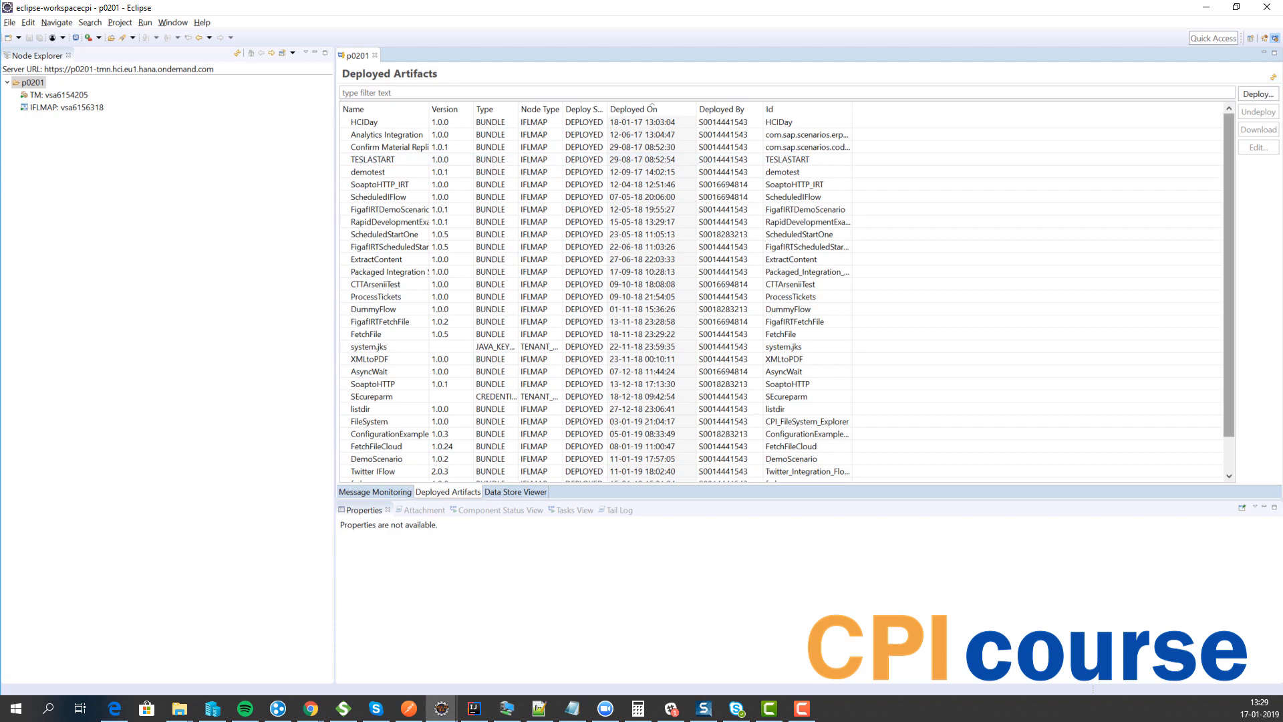
Start an artifact deployment, pick the Integration Adapter type, then cancel without deploying.
{"action": "left_click", "coordinate": [1258, 93]}
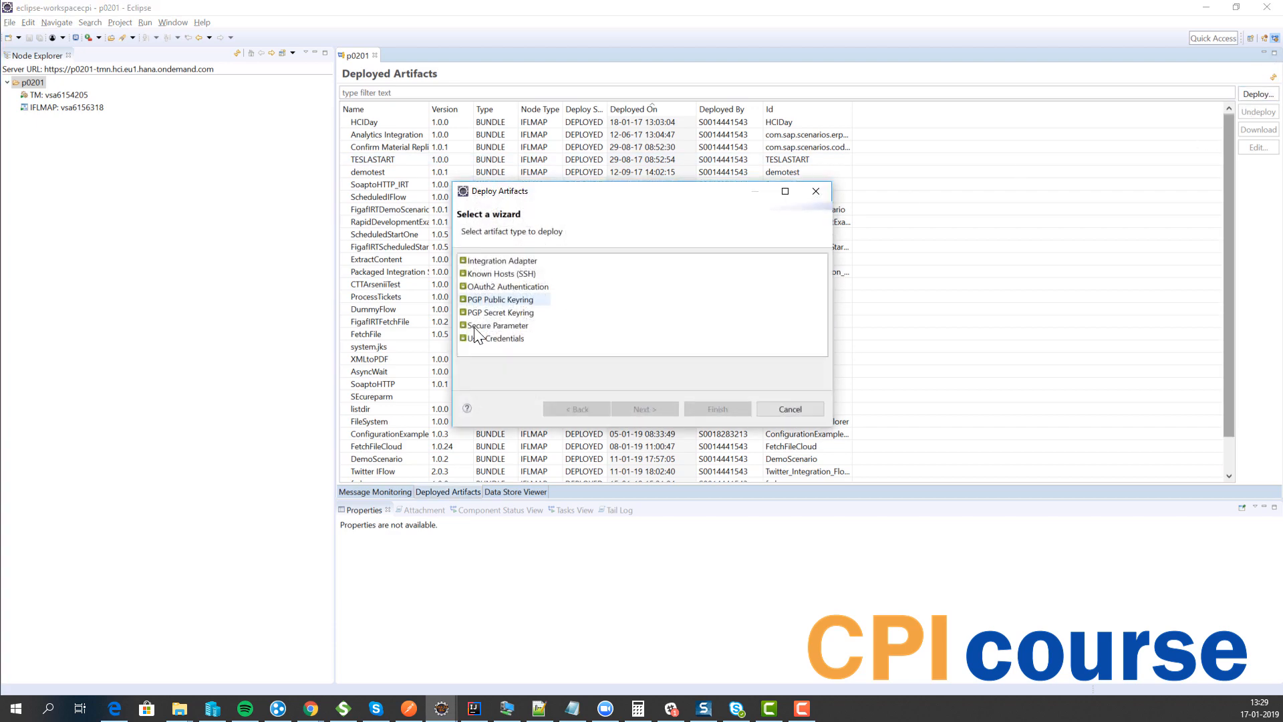
{"action": "left_click", "coordinate": [504, 261]}
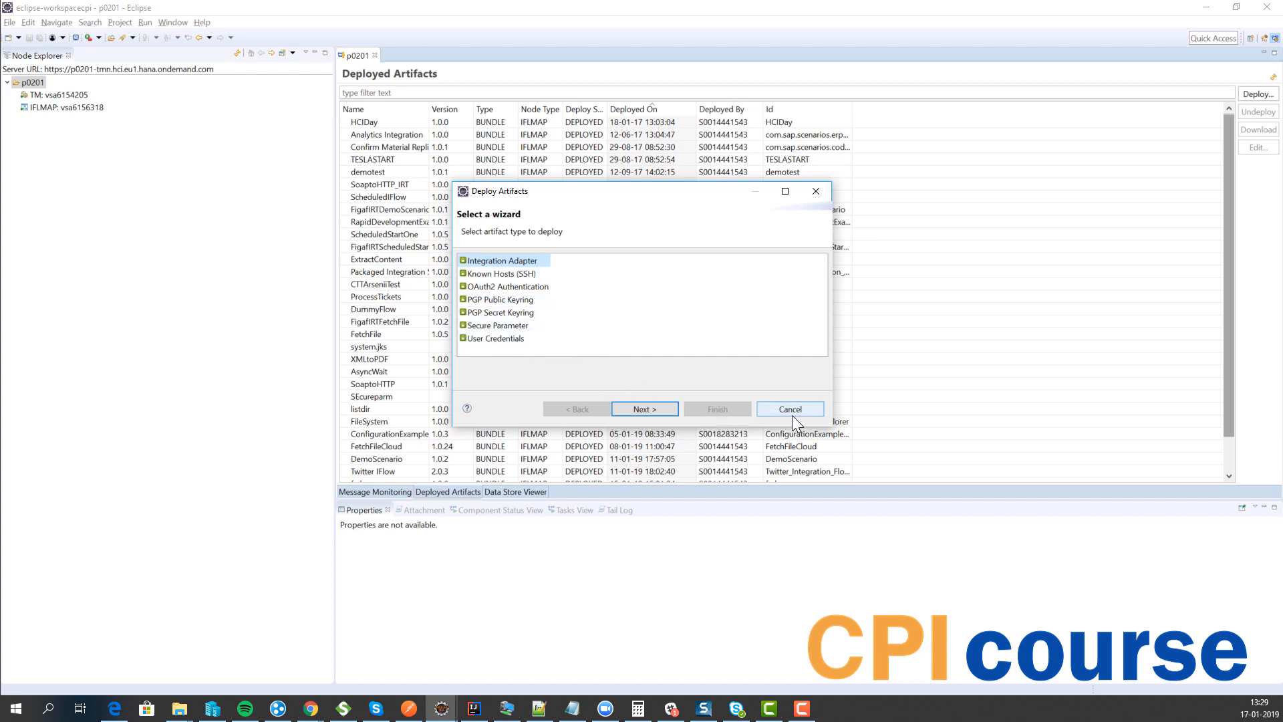
{"action": "left_click", "coordinate": [788, 409]}
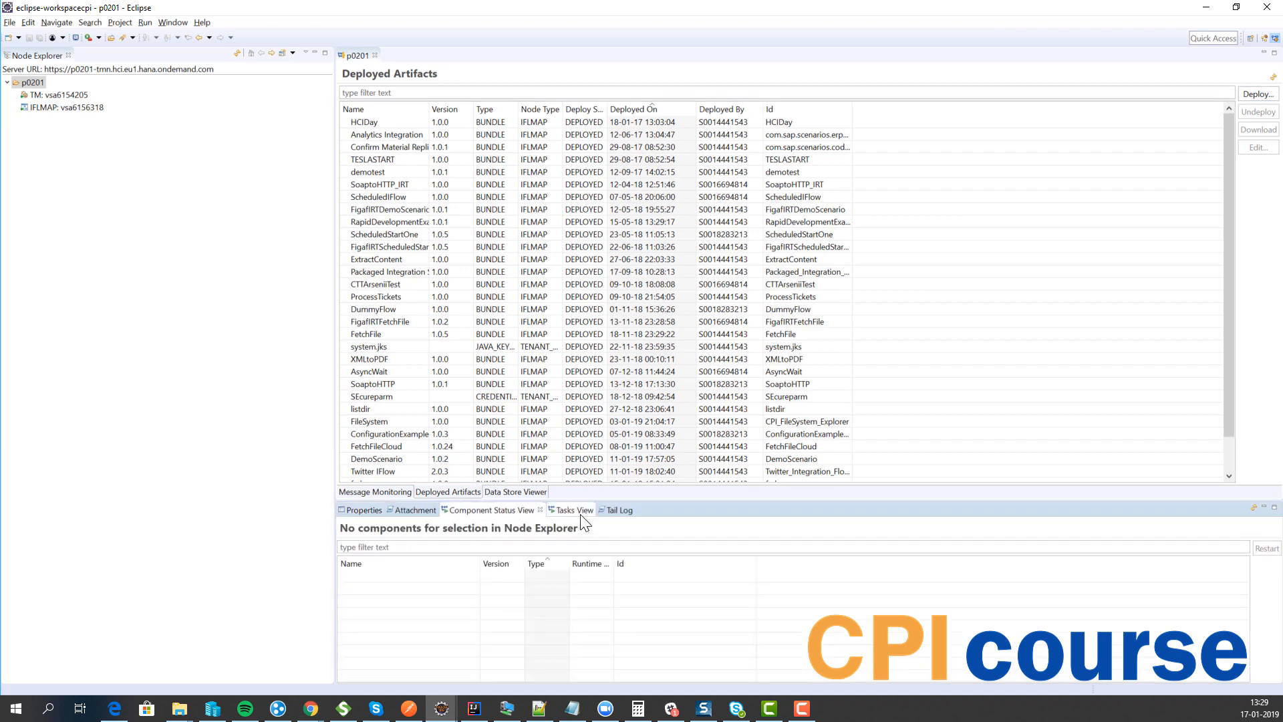
Look through the tenant Tail Log, Attachment and Properties views, then return to Security Material in Chrome.
{"action": "left_click", "coordinate": [613, 509]}
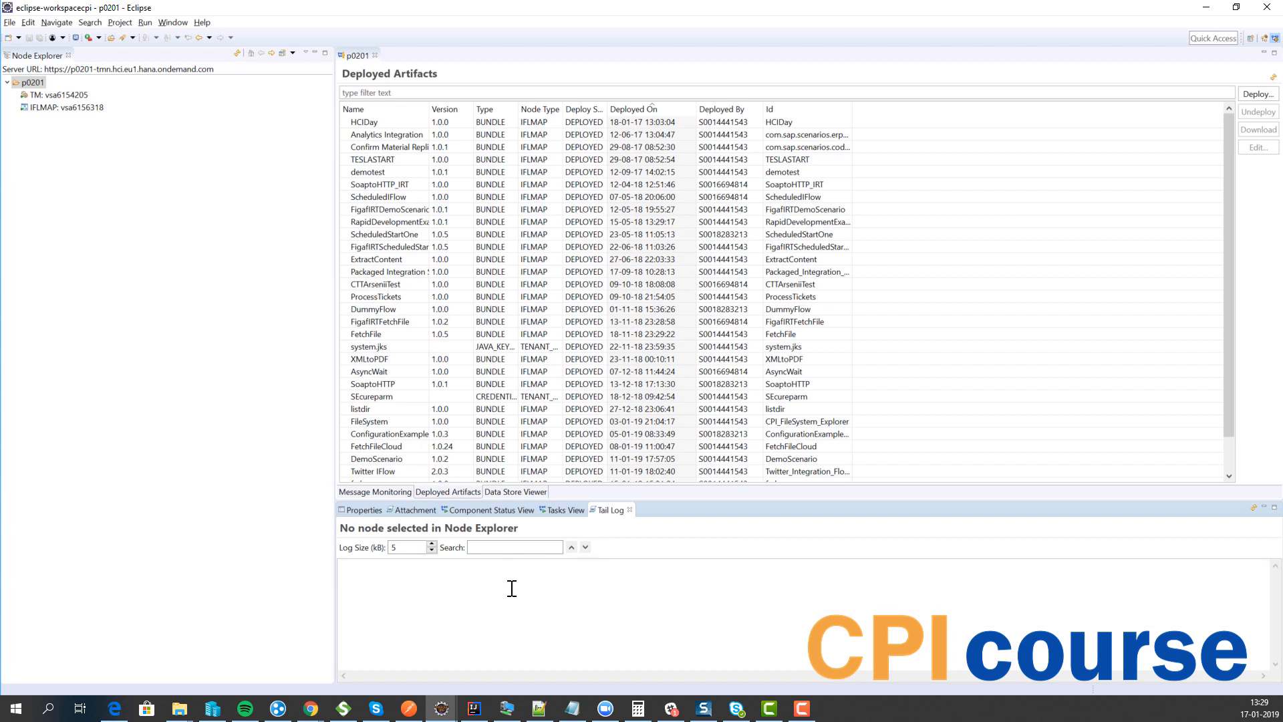
{"action": "left_click", "coordinate": [513, 547]}
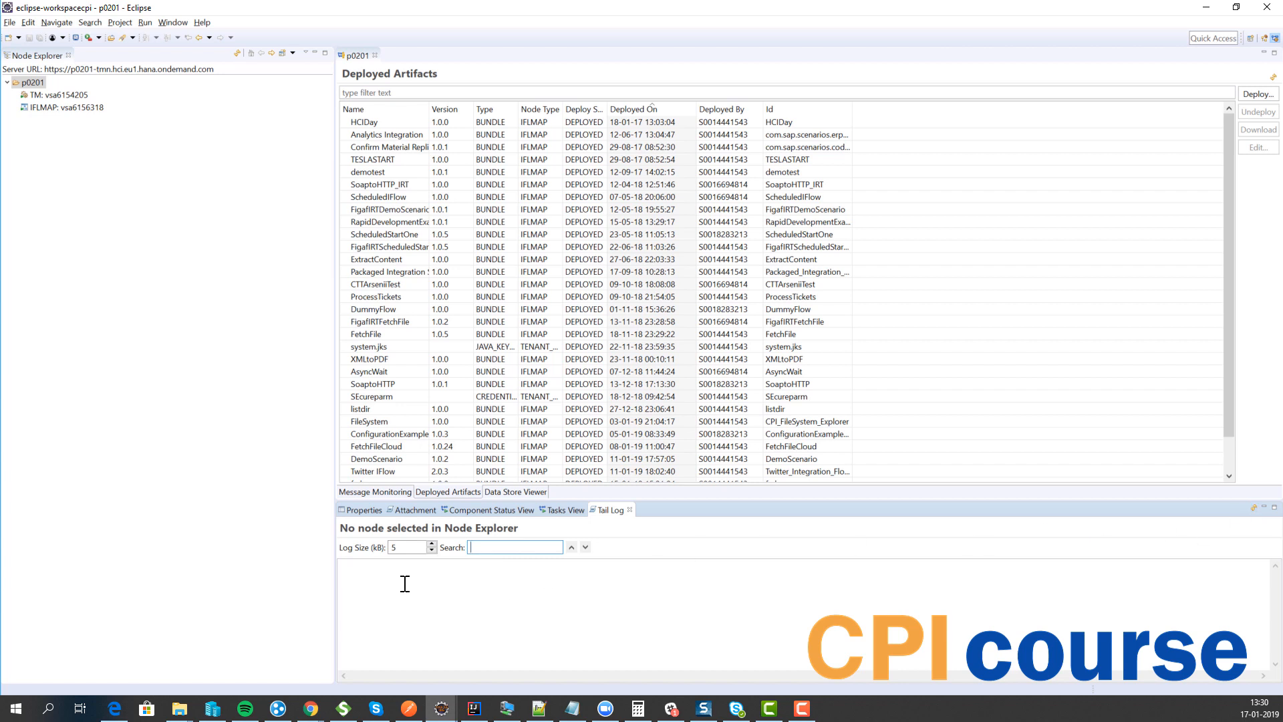
{"action": "left_click", "coordinate": [413, 509]}
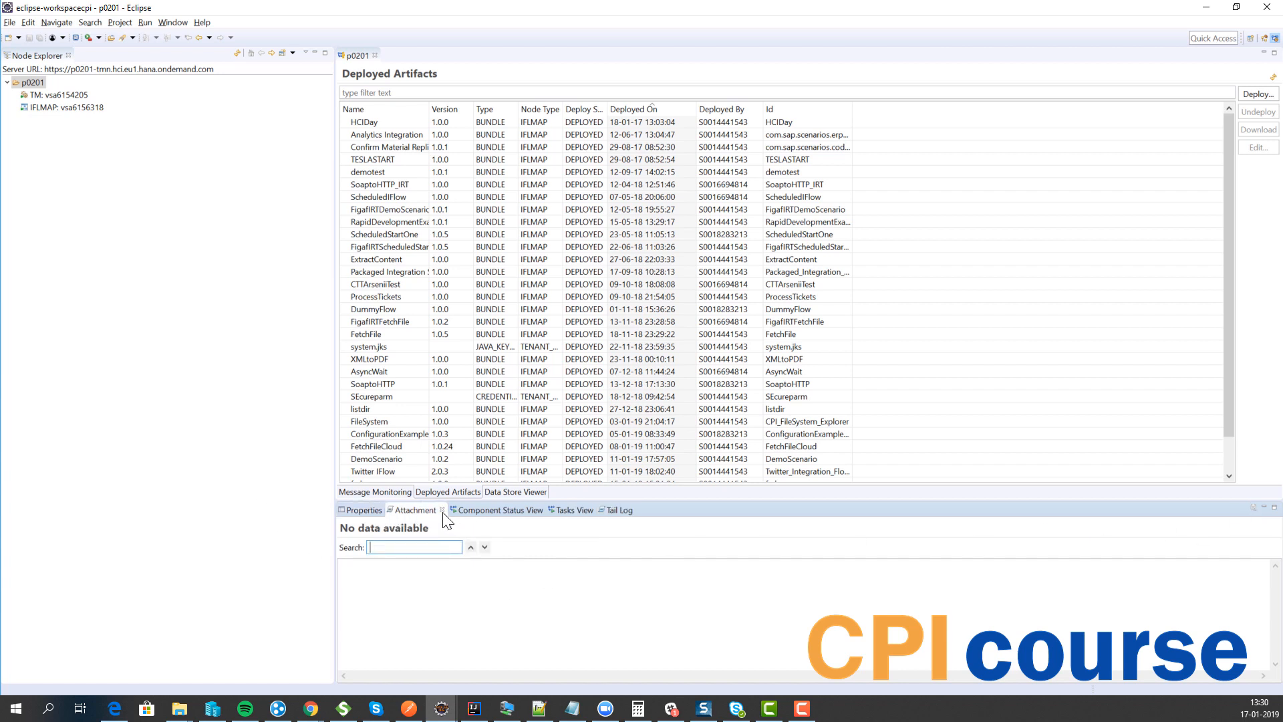
{"action": "left_click", "coordinate": [377, 283]}
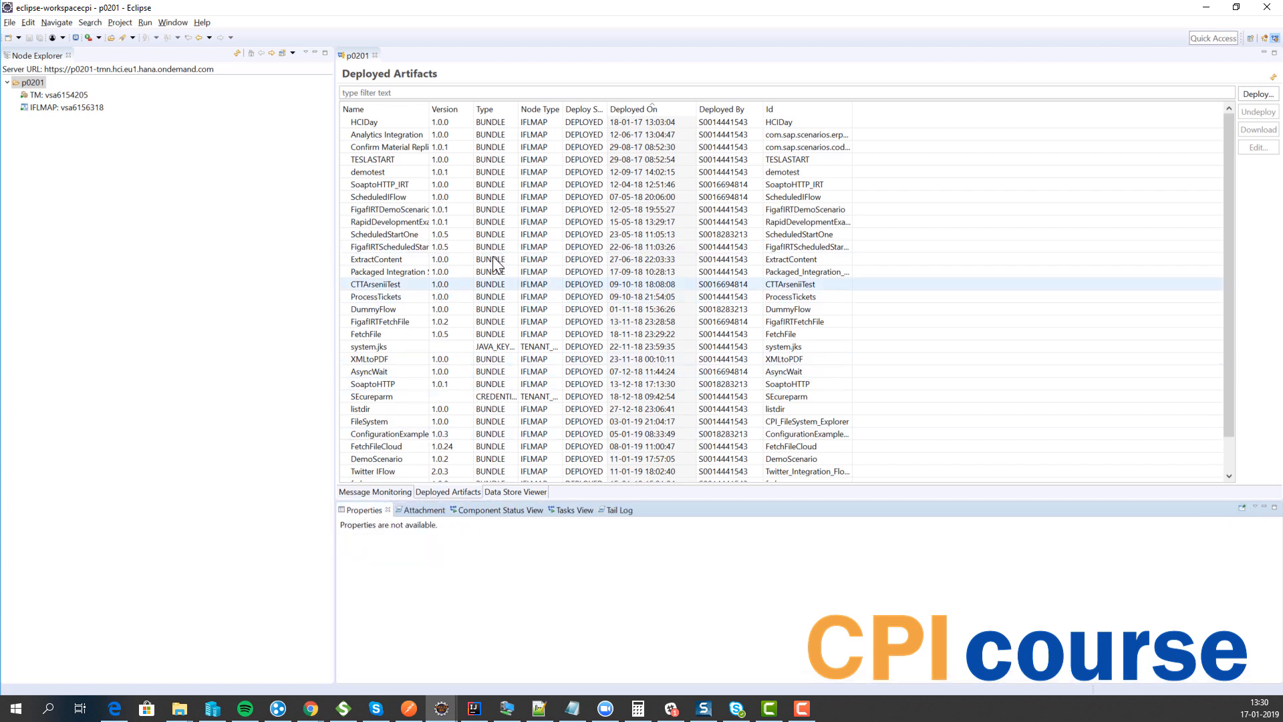
{"action": "left_click", "coordinate": [389, 246]}
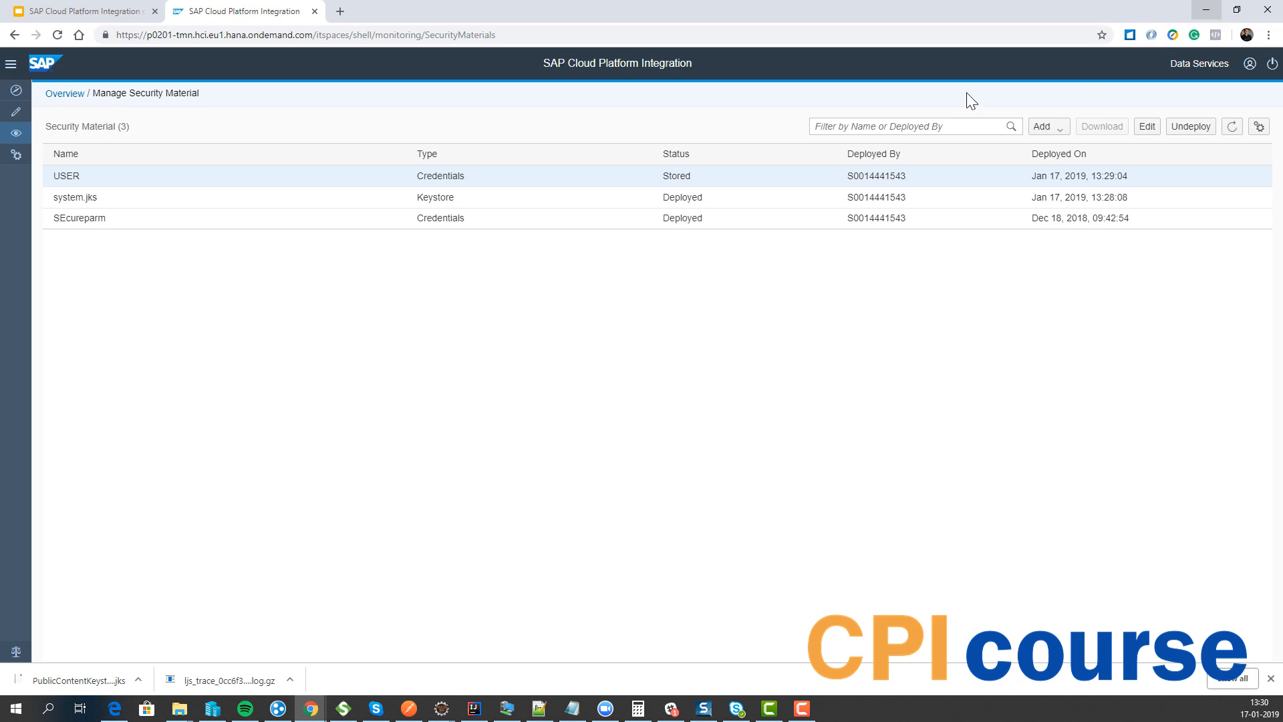
Show the tenant settings with the Manage Product Profiles list.
{"action": "left_click", "coordinate": [16, 154]}
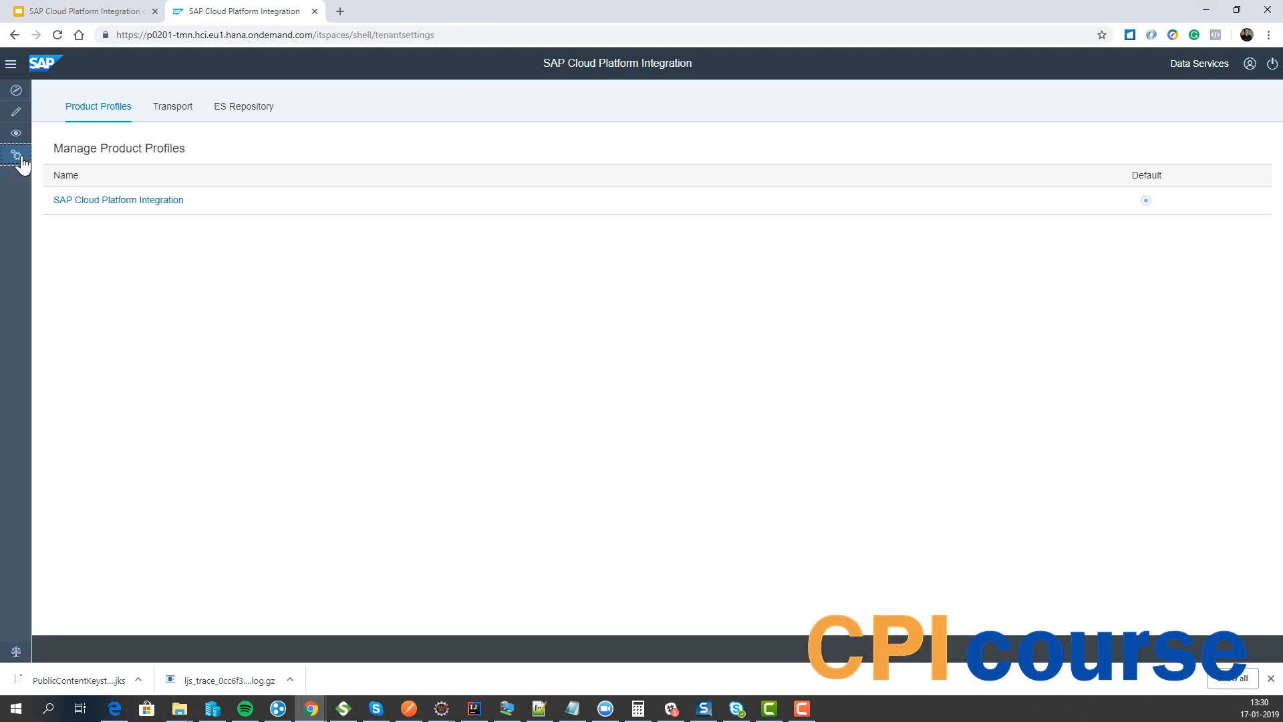
{"action": "mouse_move", "coordinate": [93, 312]}
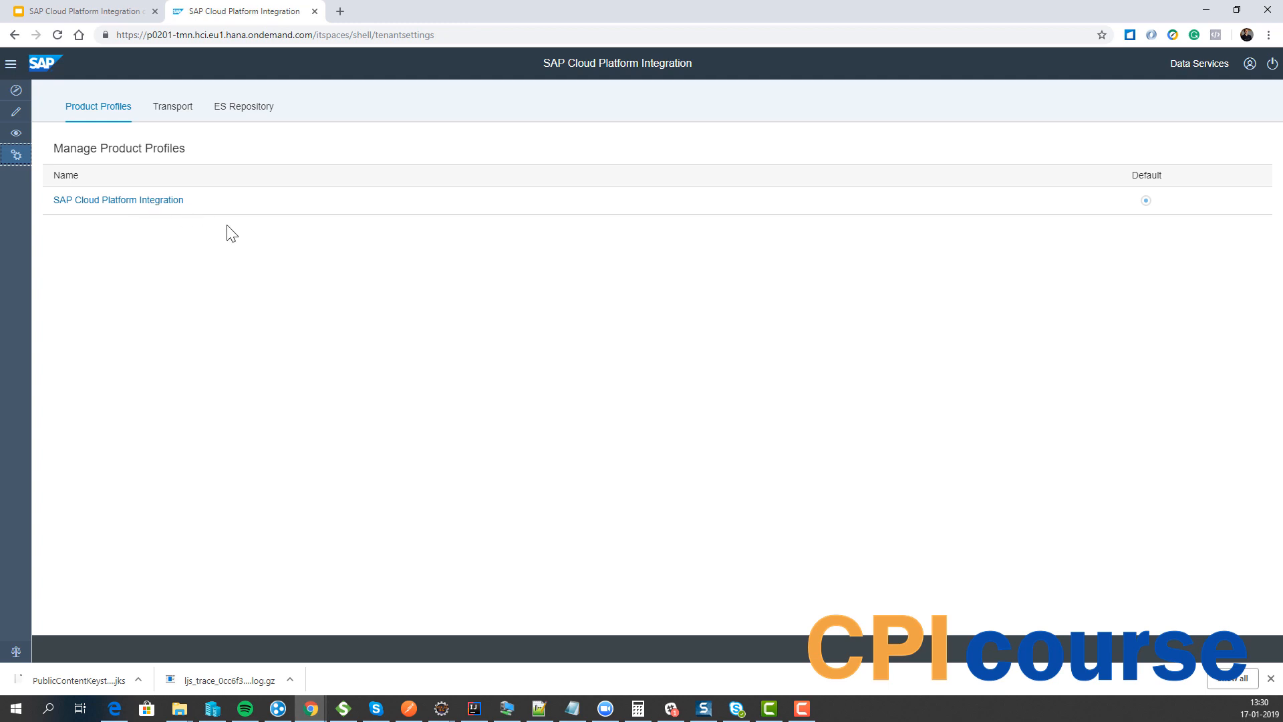
{"action": "mouse_move", "coordinate": [250, 244]}
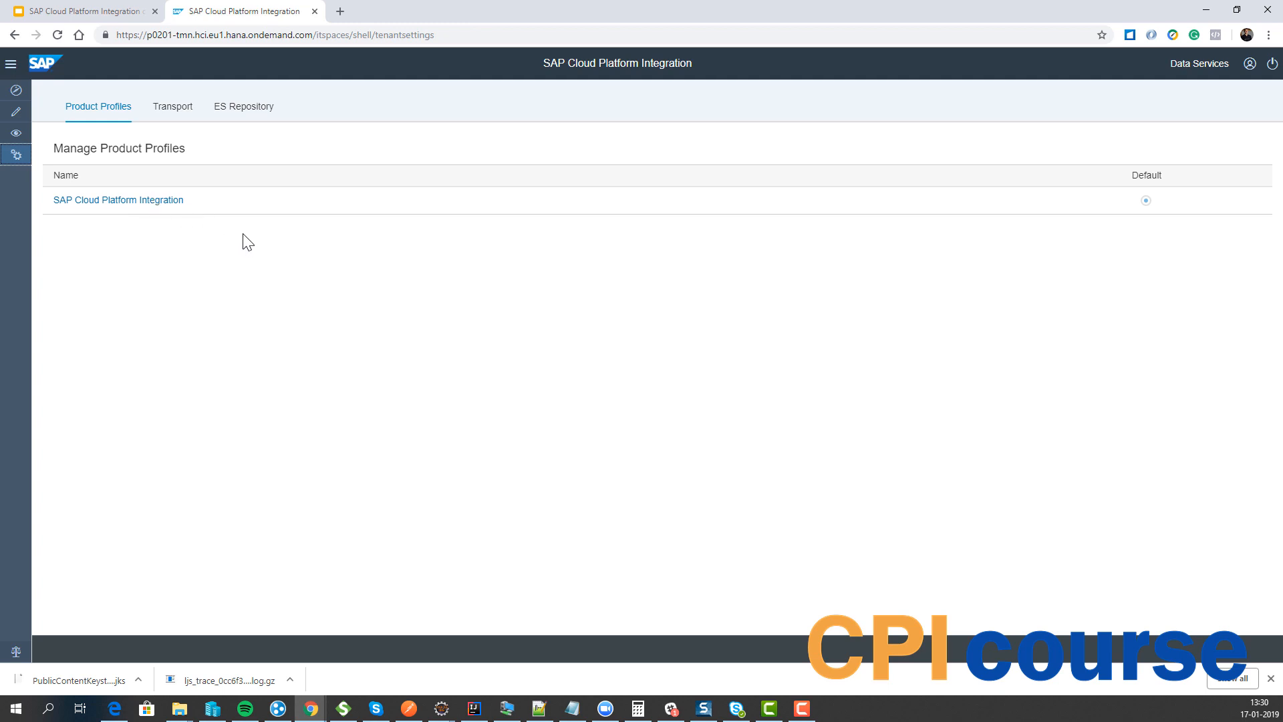
{"action": "mouse_move", "coordinate": [118, 199]}
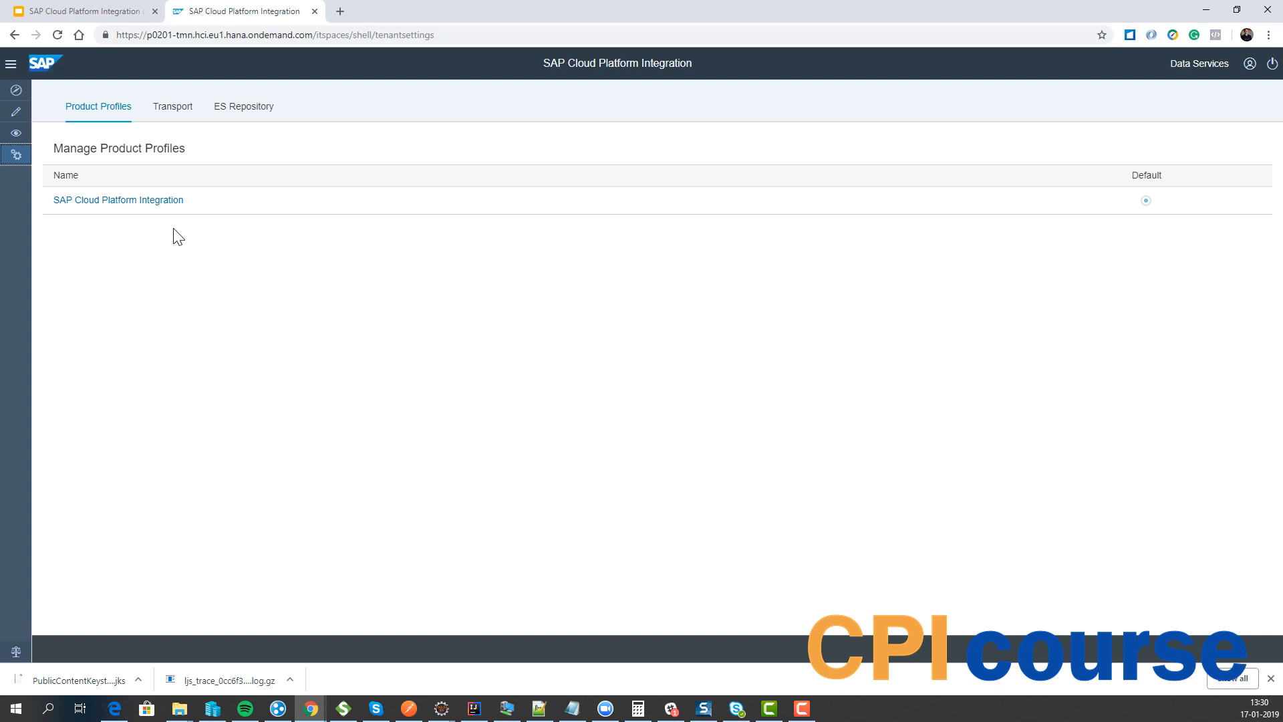
{"action": "mouse_move", "coordinate": [799, 284]}
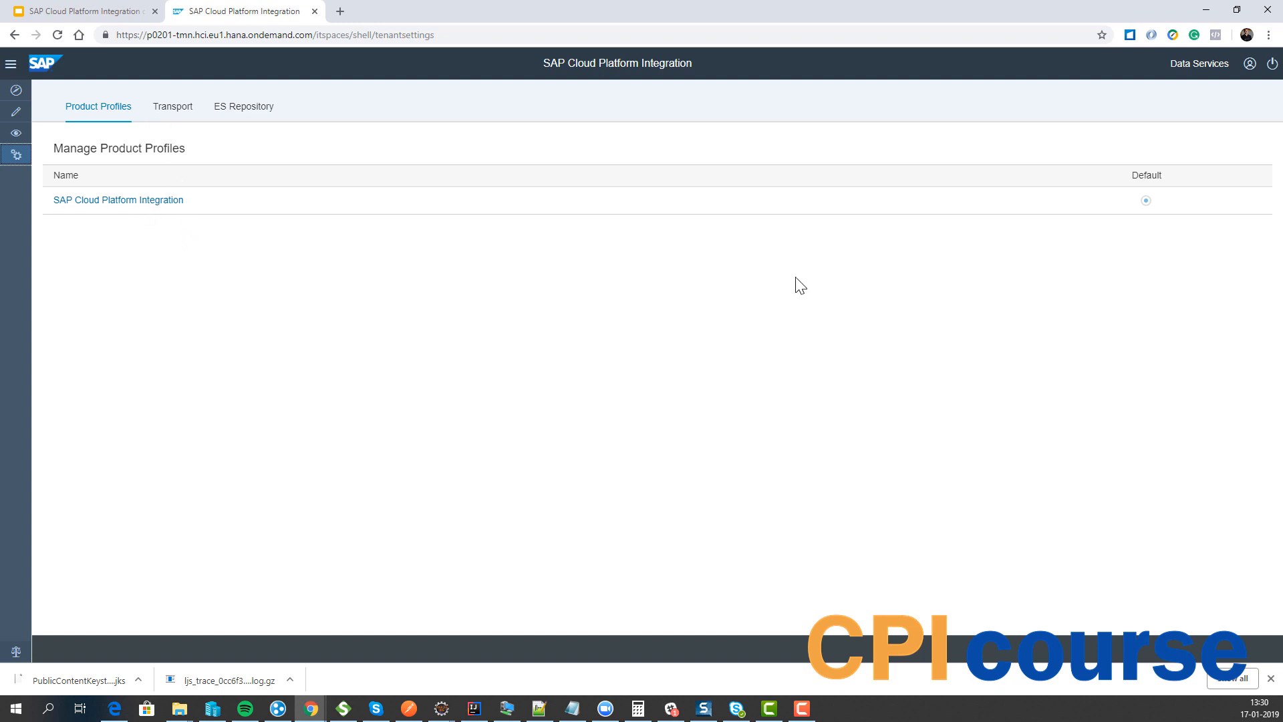
View transport mode None, then show the empty ES Repository connection form.
{"action": "left_click", "coordinate": [173, 107]}
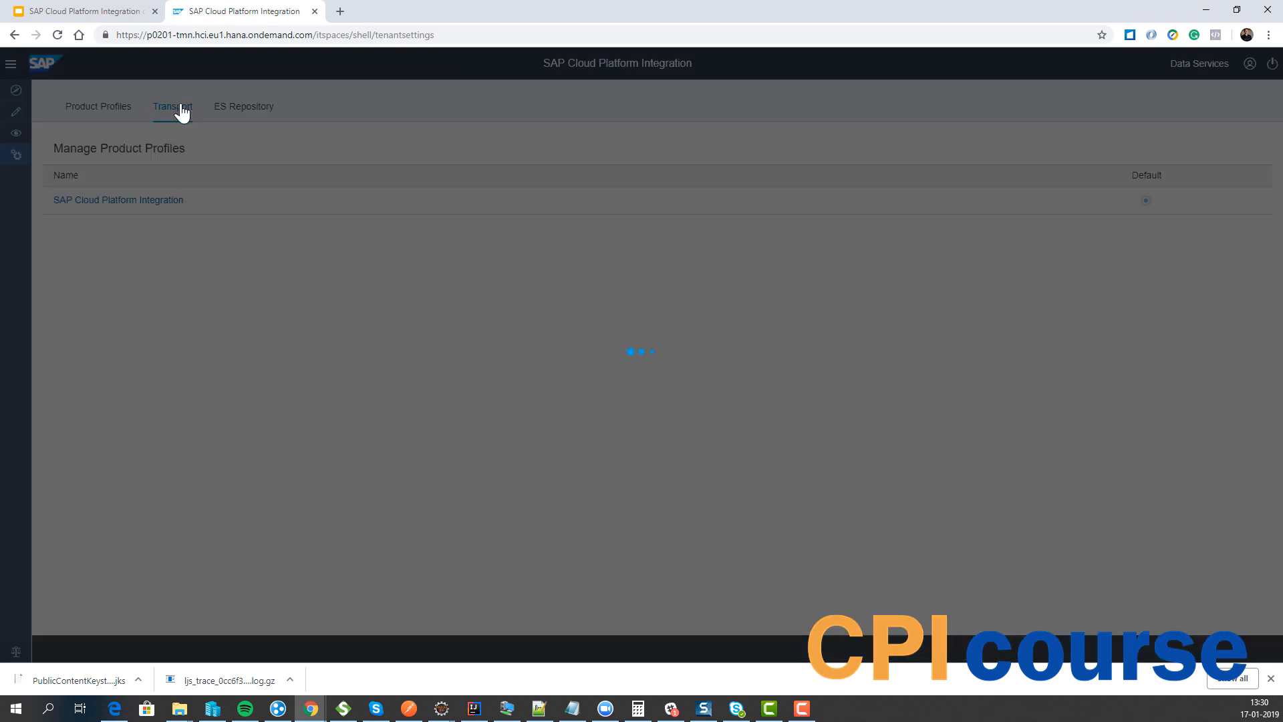
{"action": "left_click", "coordinate": [173, 106]}
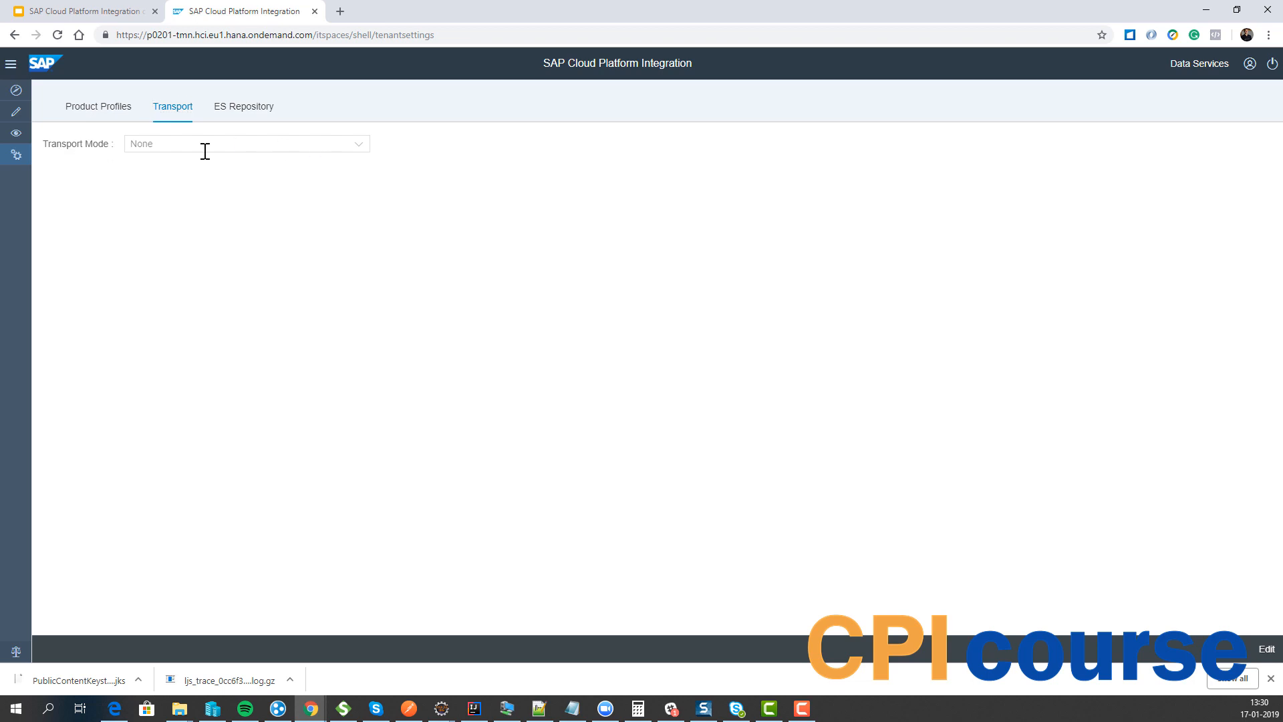
{"action": "left_click", "coordinate": [243, 107]}
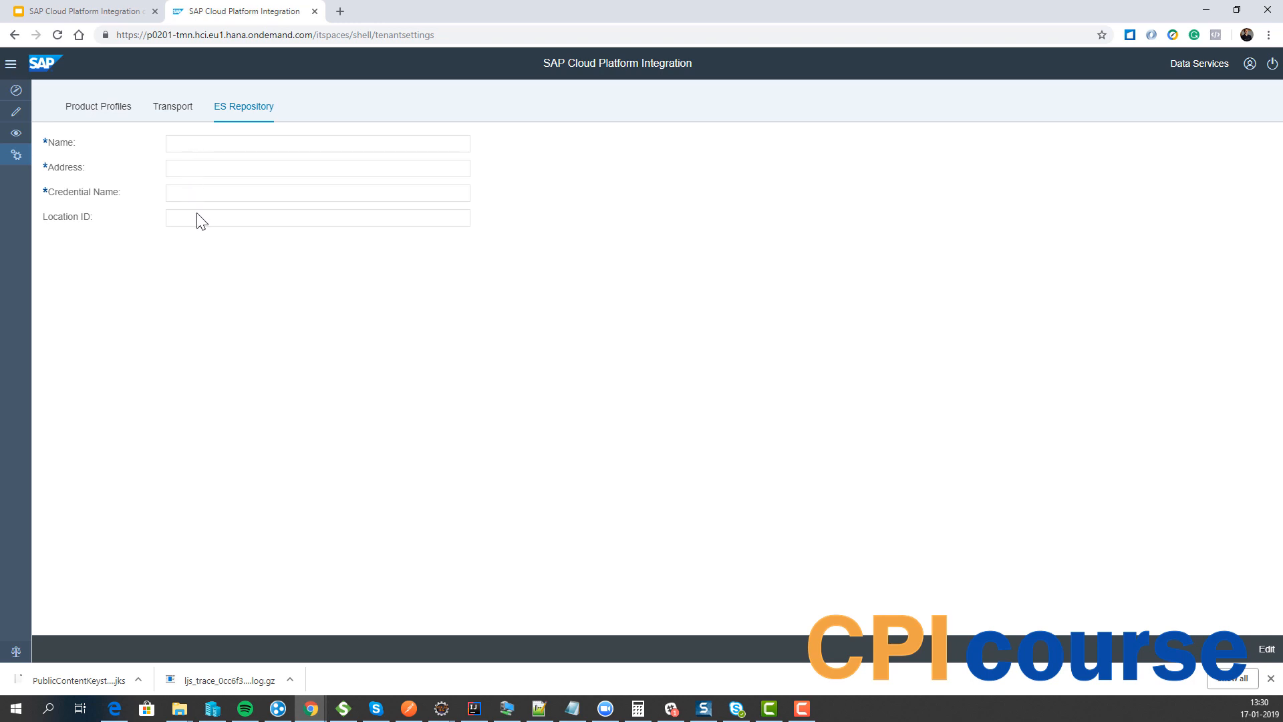
{"action": "mouse_move", "coordinate": [197, 209]}
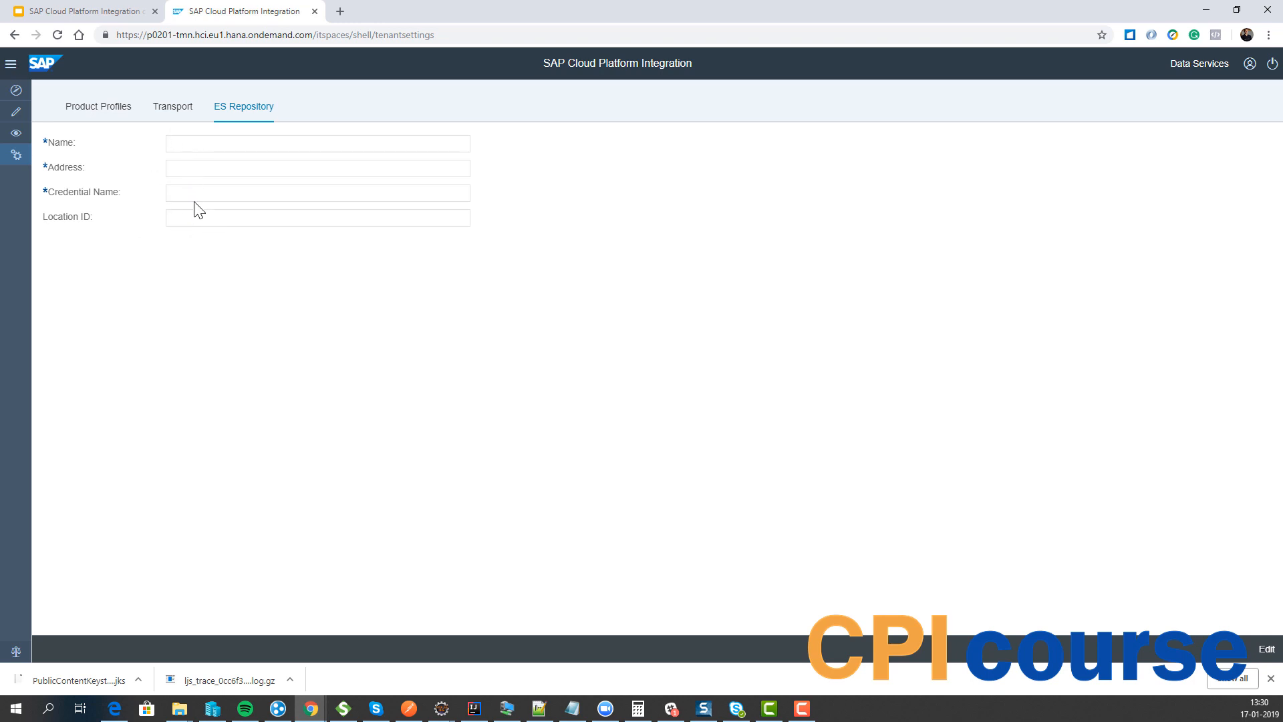
{"action": "mouse_move", "coordinate": [145, 166]}
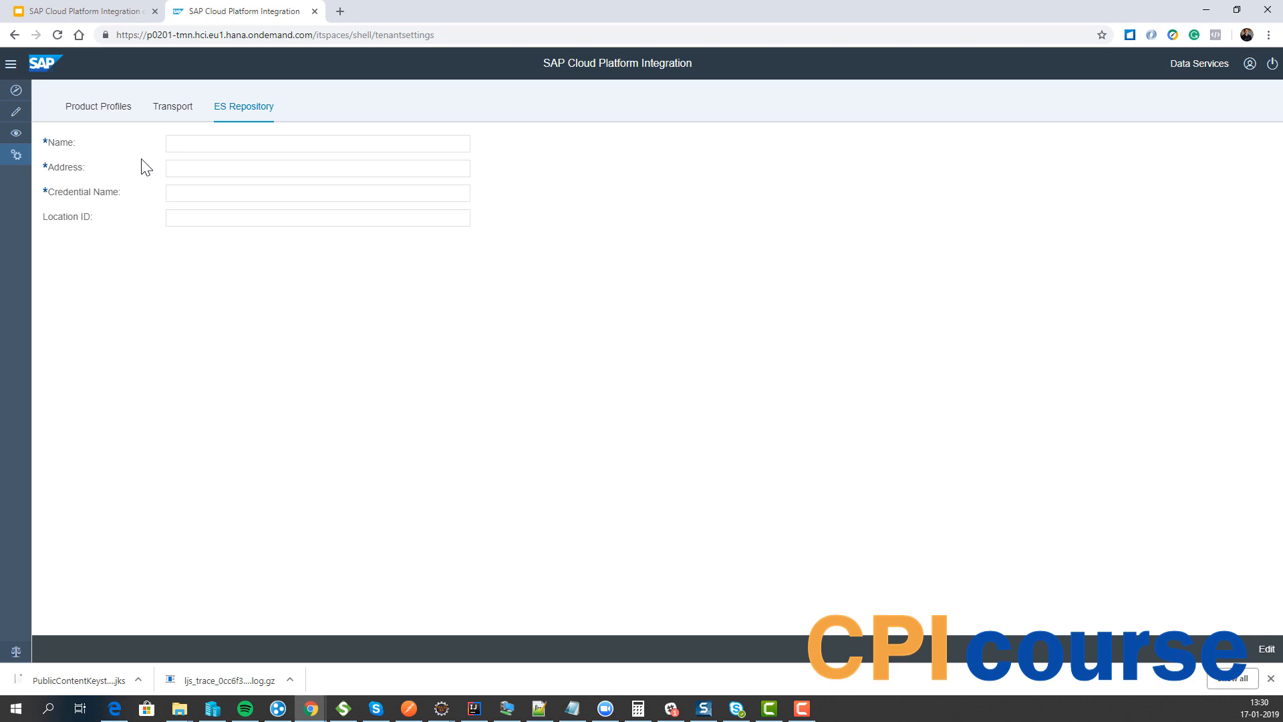
{"action": "mouse_move", "coordinate": [207, 225]}
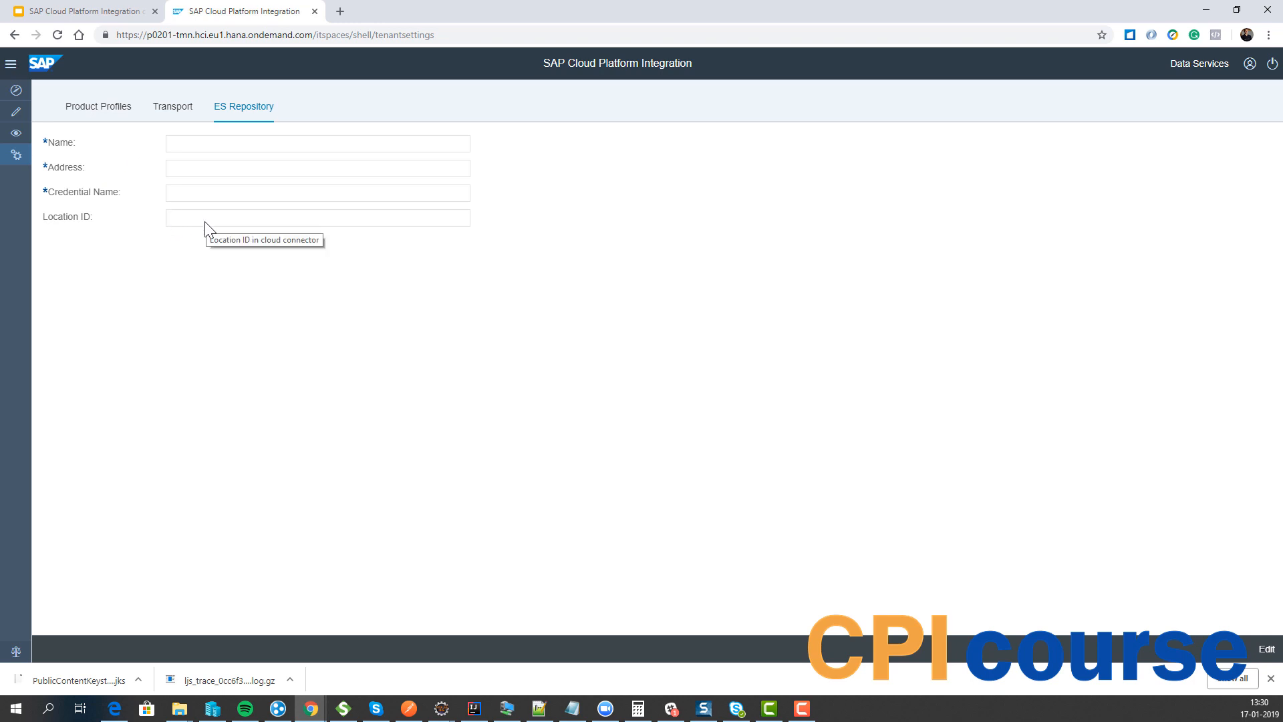
{"action": "mouse_move", "coordinate": [187, 231]}
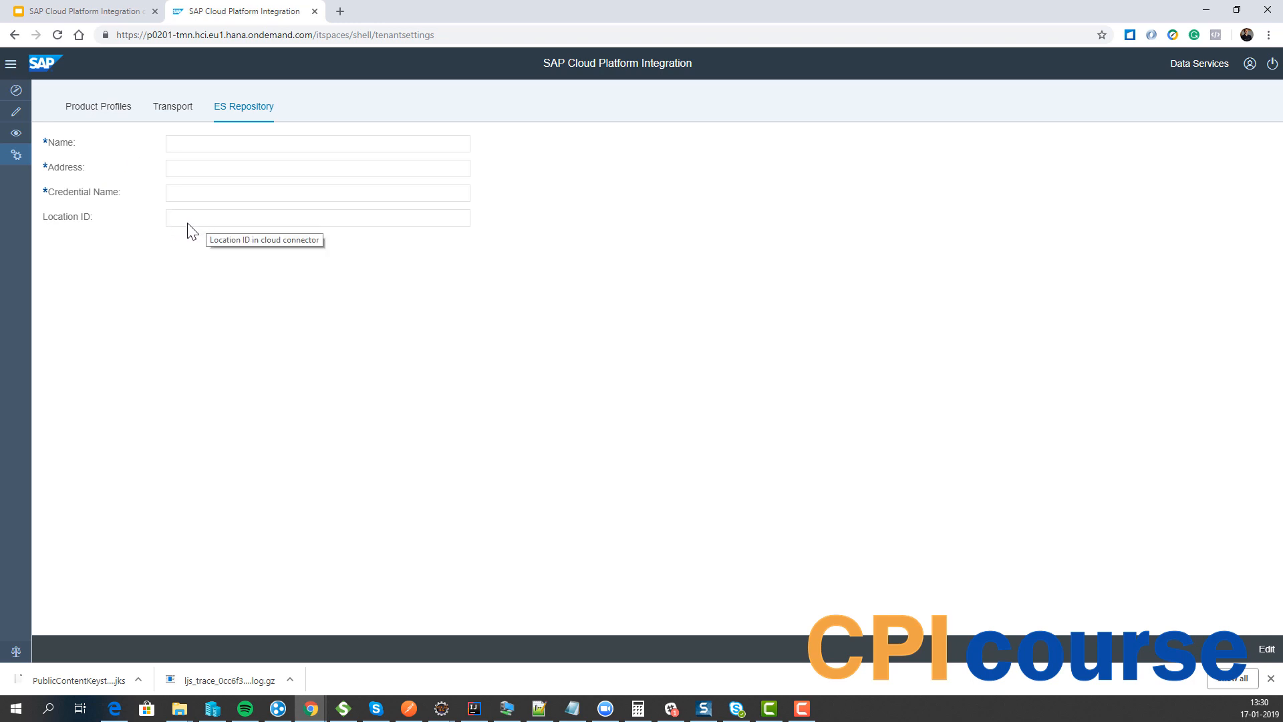
{"action": "mouse_move", "coordinate": [244, 221]}
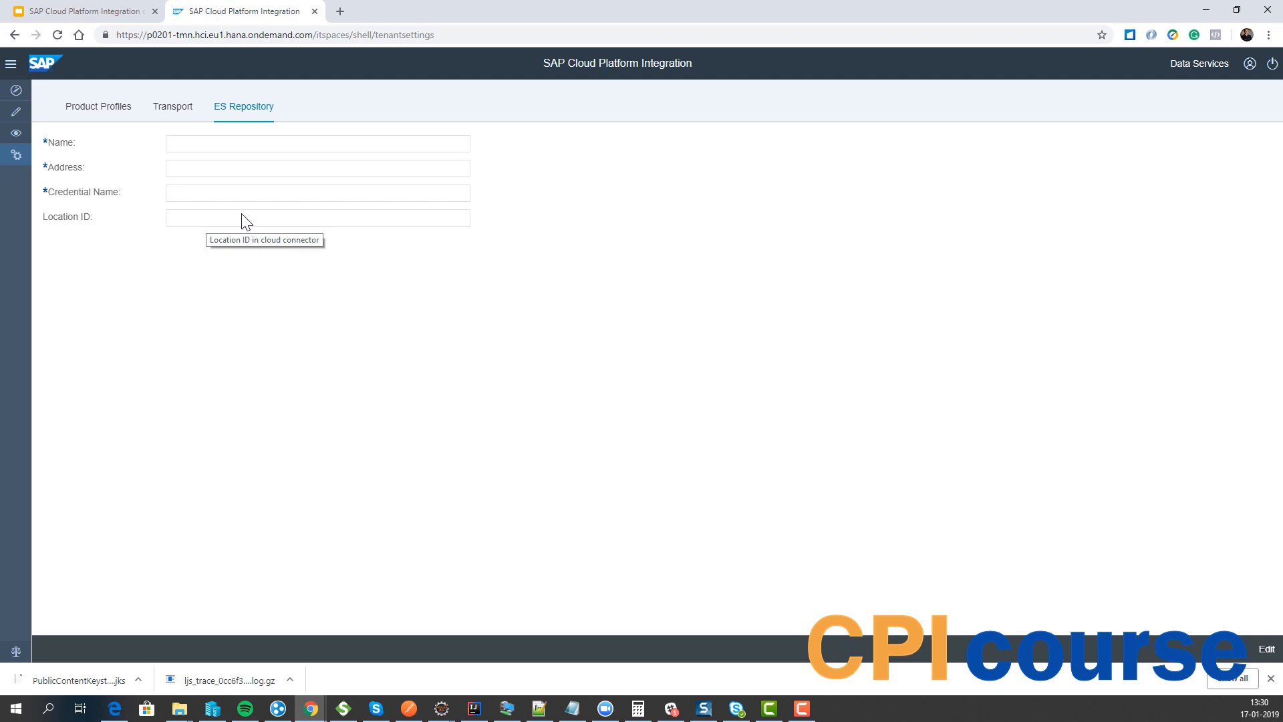
{"action": "mouse_move", "coordinate": [407, 268]}
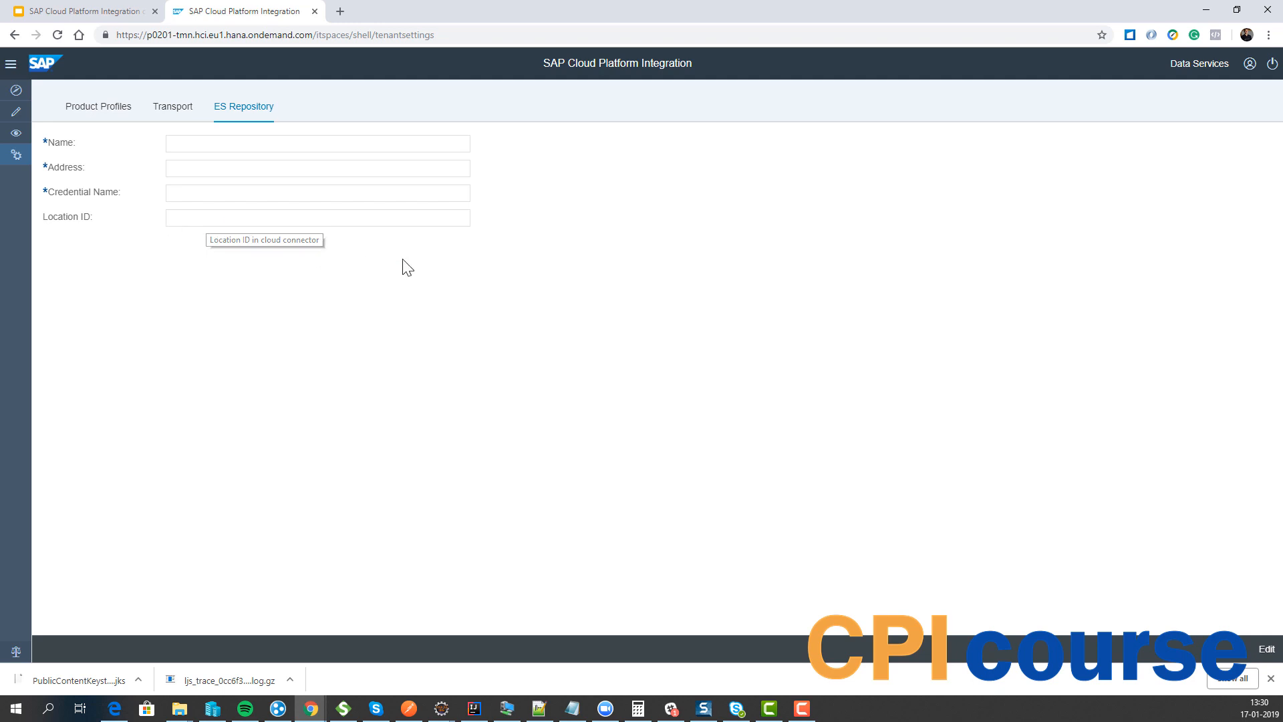
Review the available transport modes and keep the mode at None.
{"action": "left_click", "coordinate": [172, 107]}
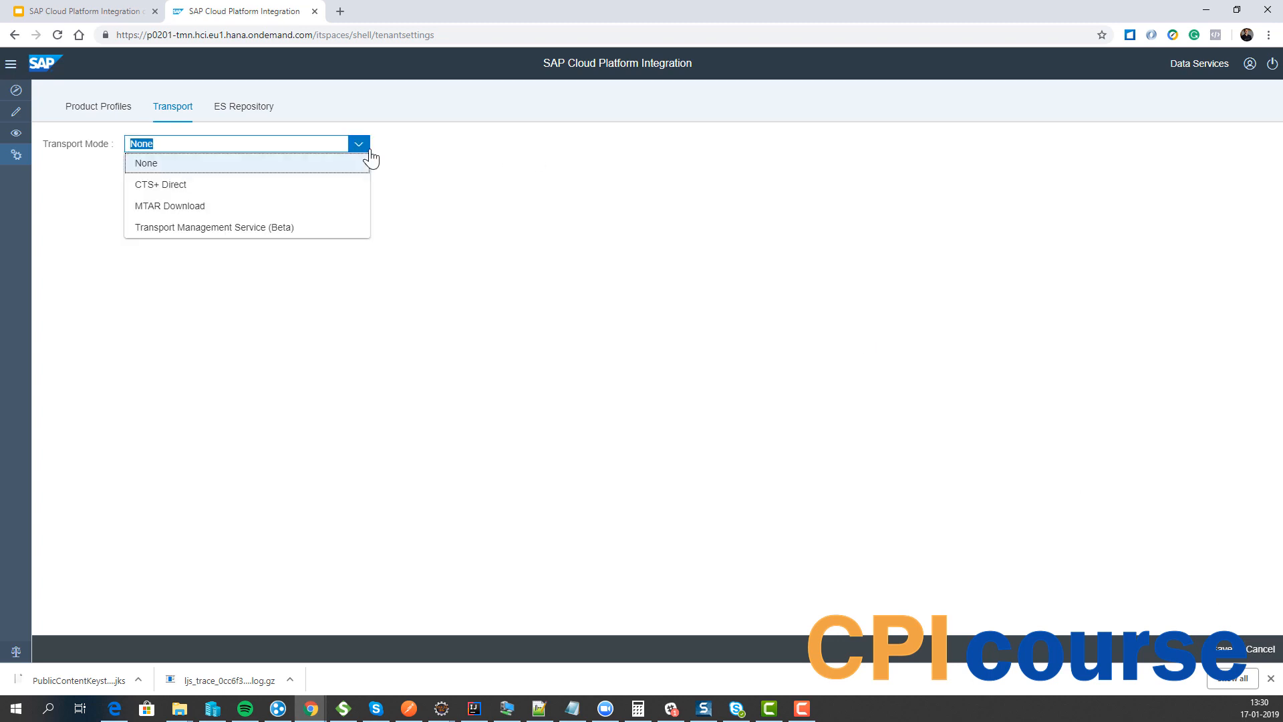
{"action": "mouse_move", "coordinate": [424, 143]}
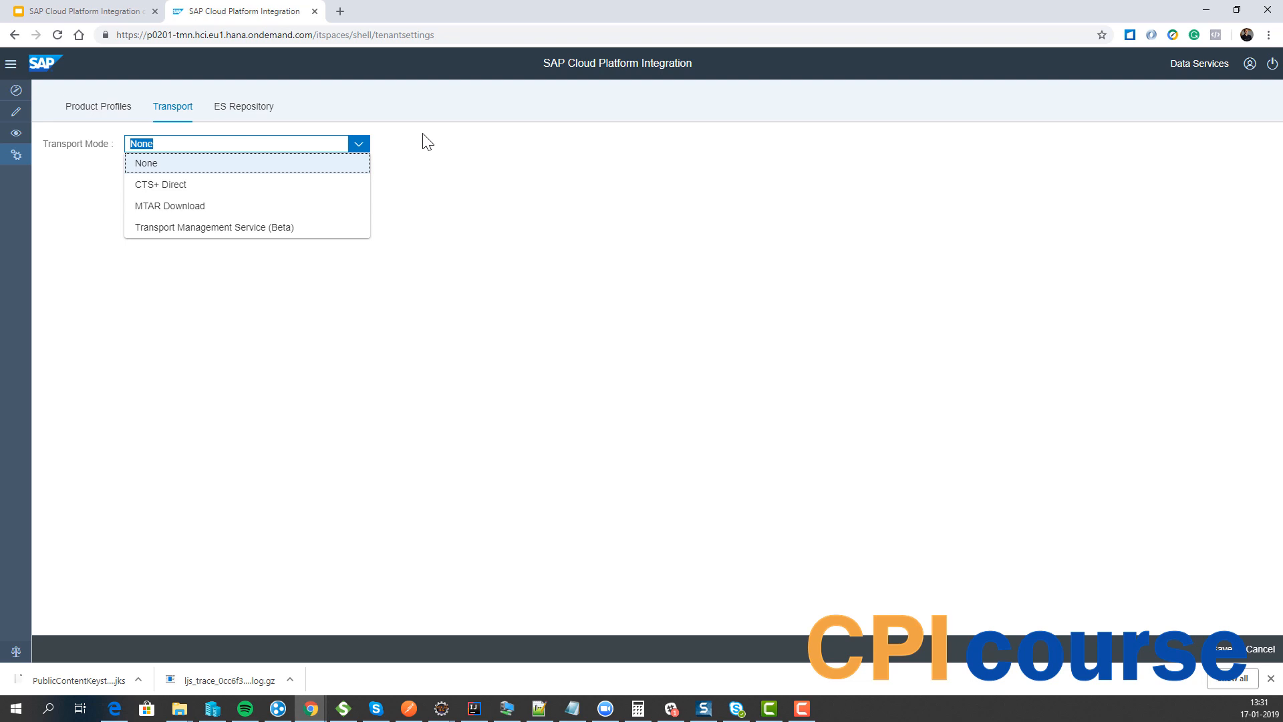
{"action": "left_click", "coordinate": [145, 163]}
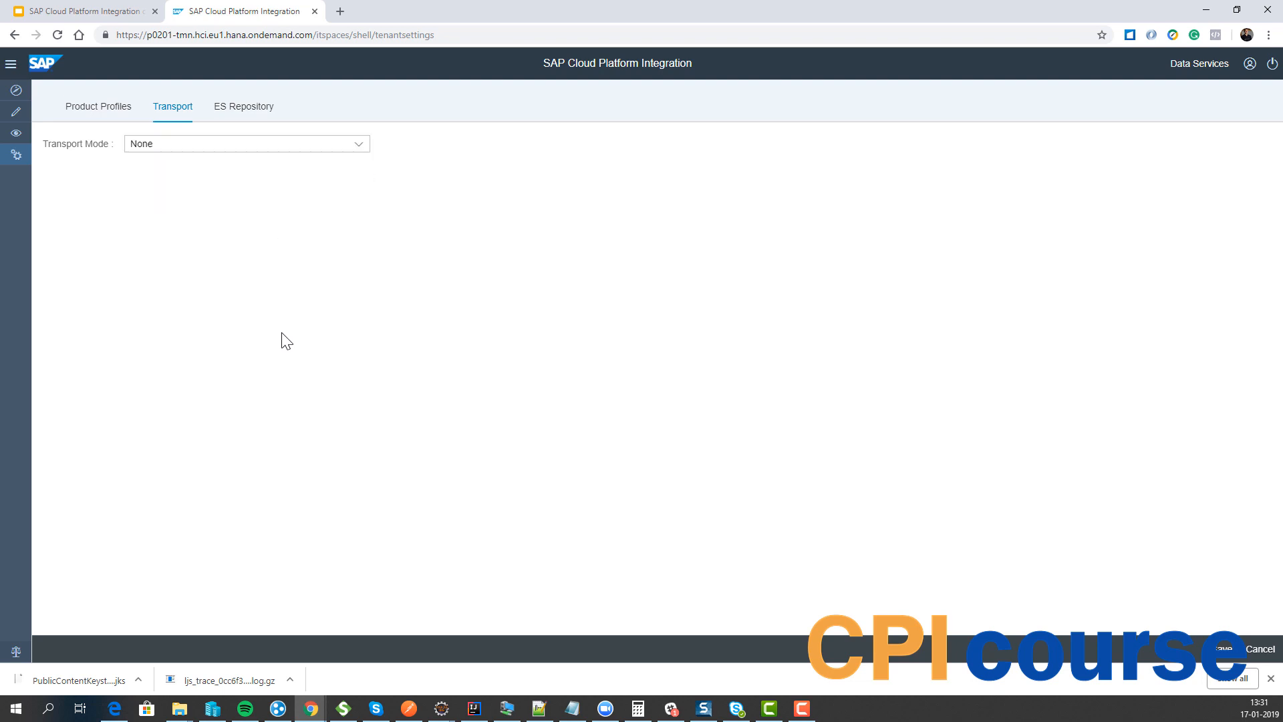